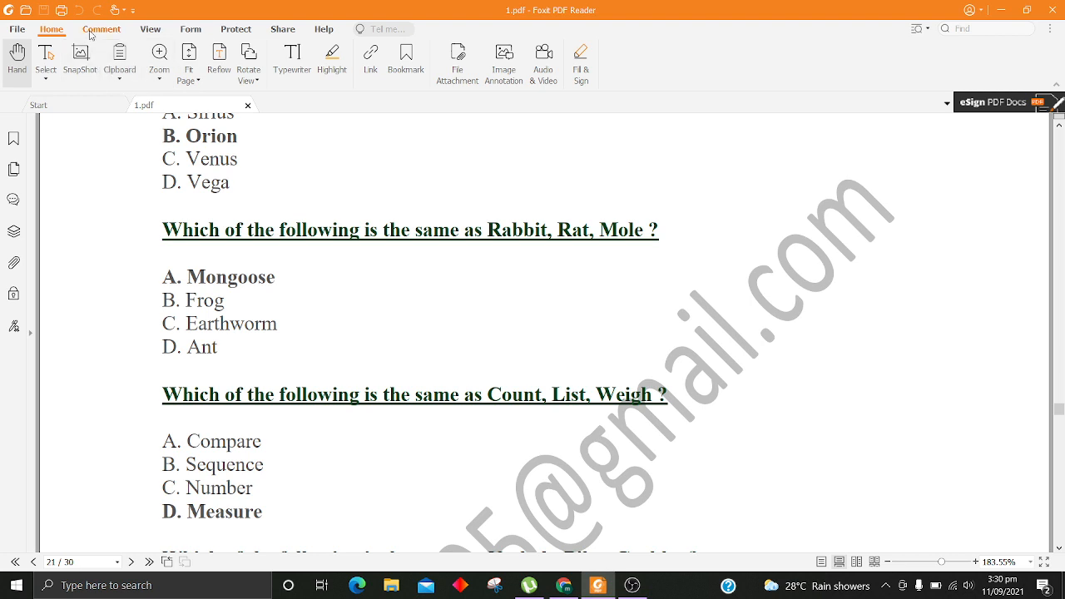
Step: Switch to the Comment tools so the red Pencil can be used on the quiz page
{"action": "left_click", "coordinate": [101, 29]}
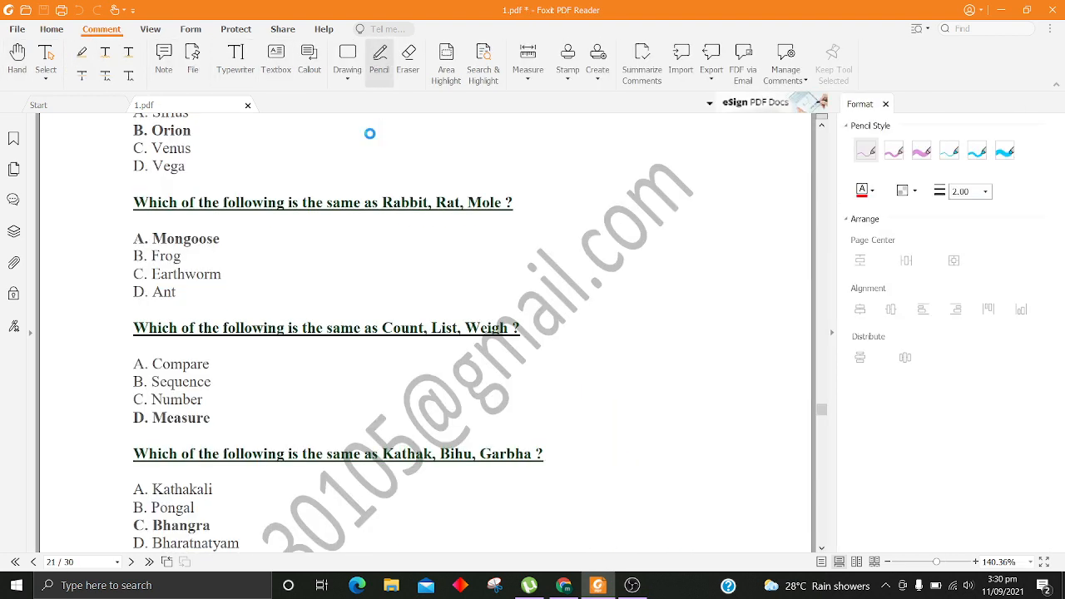
Step: Underline the Rabbit, Rat, Mole question and its Mongoose and Frog options in red
{"action": "left_click_drag", "start_coordinate": [213, 220], "coordinate": [250, 218]}
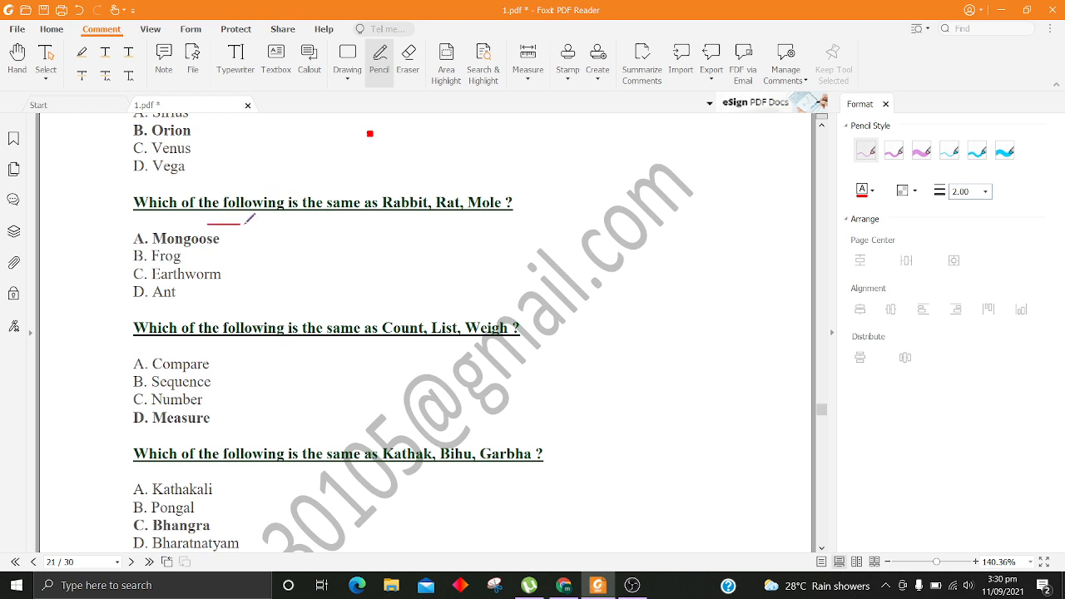
{"action": "scroll", "scroll_direction": "down", "scroll_amount": 3}
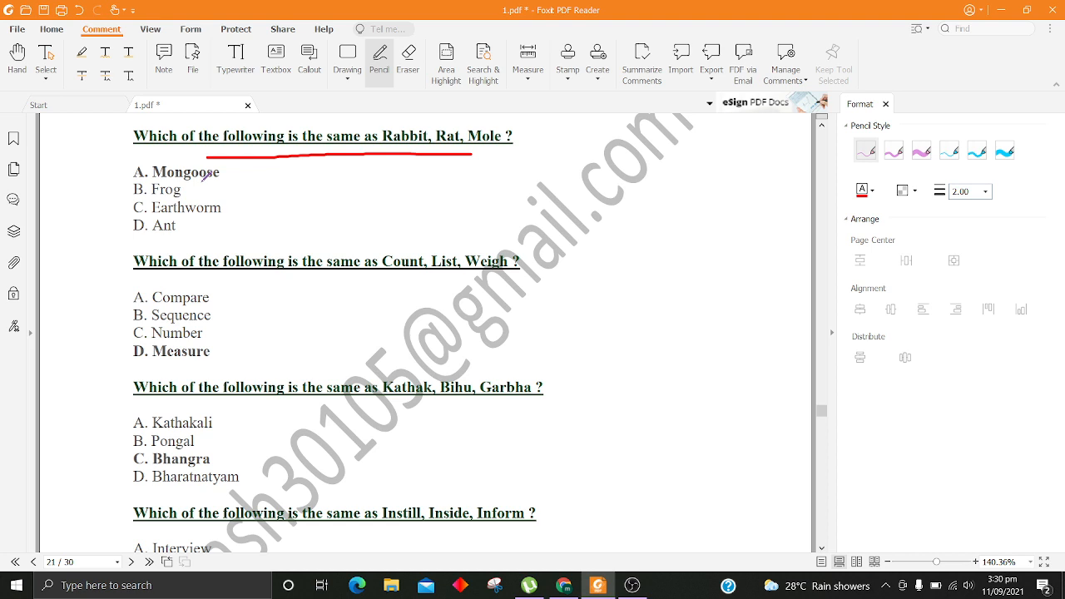
{"action": "left_click_drag", "start_coordinate": [203, 184], "coordinate": [260, 181]}
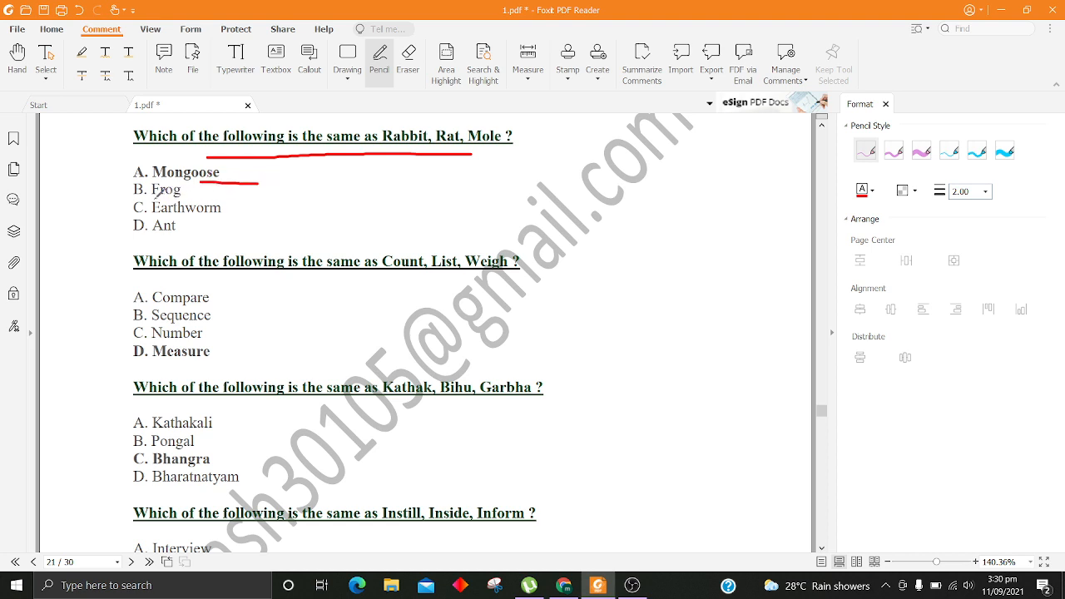
{"action": "left_click_drag", "start_coordinate": [149, 198], "coordinate": [200, 198]}
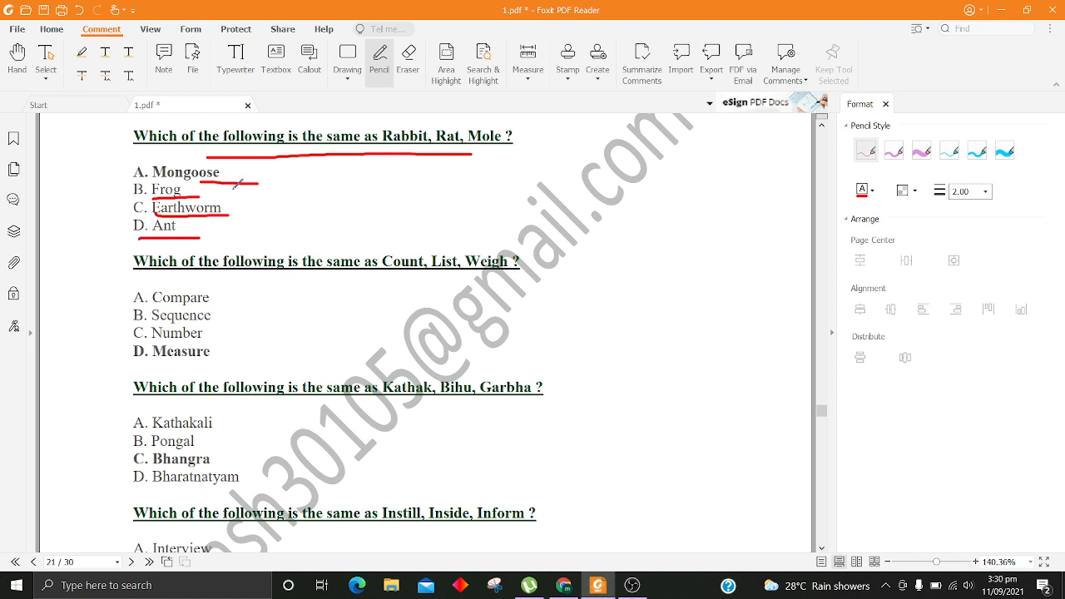
Step: Underline the Count question's Compare and Number options in red
{"action": "scroll", "scroll_direction": "down", "scroll_amount": 3}
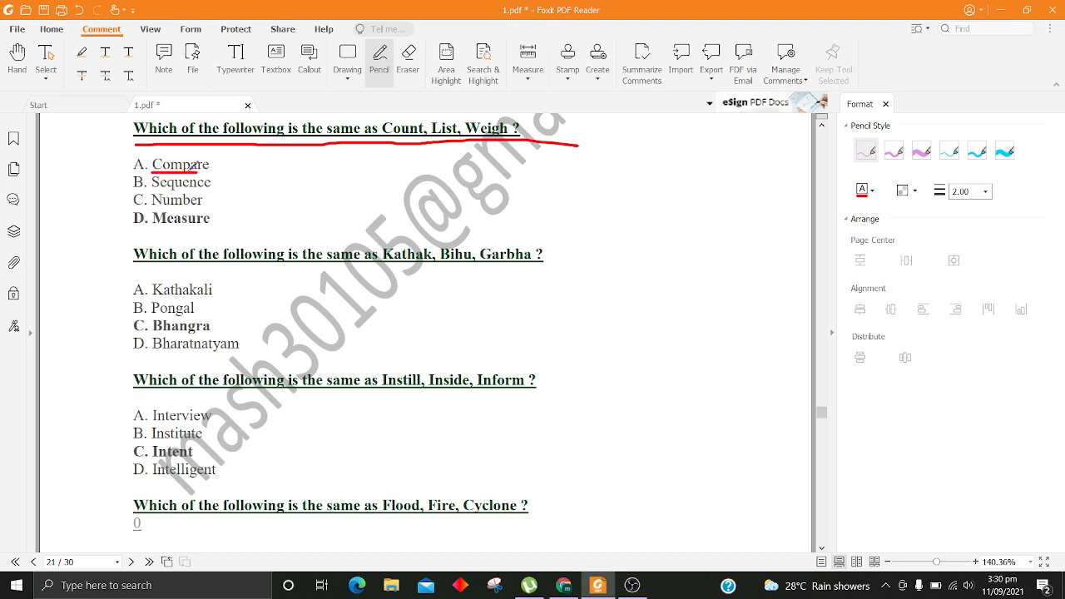
{"action": "left_click_drag", "start_coordinate": [153, 192], "coordinate": [215, 191]}
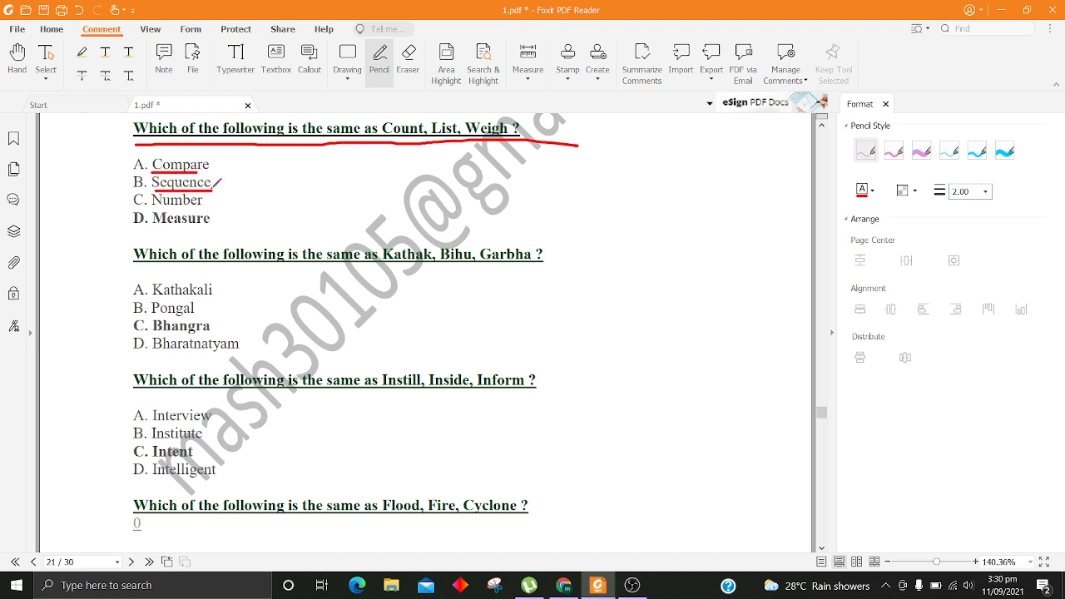
{"action": "left_click_drag", "start_coordinate": [153, 210], "coordinate": [213, 210]}
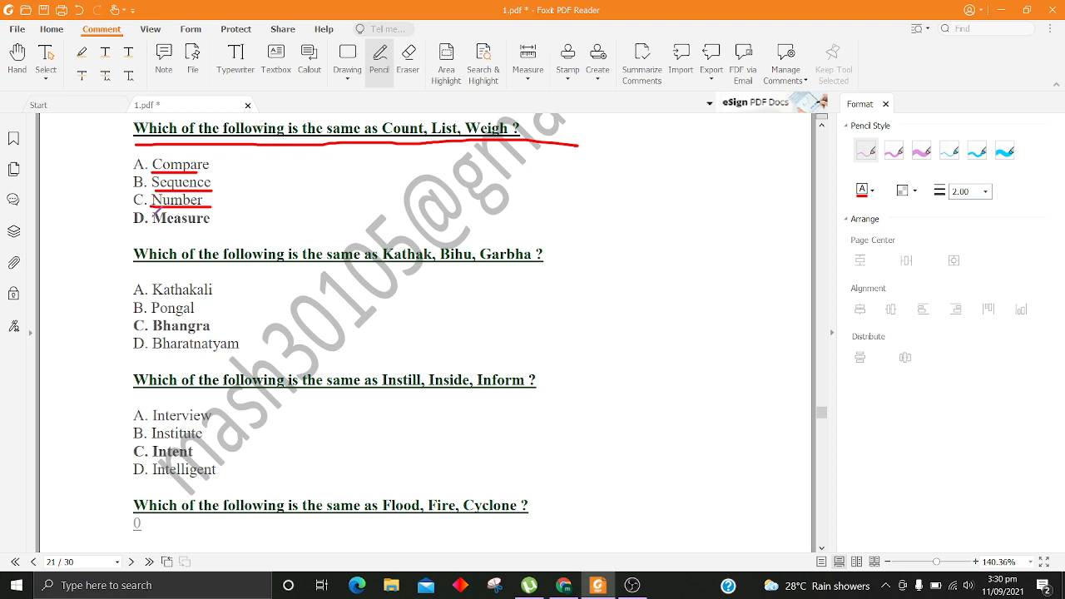
{"action": "scroll", "scroll_direction": "down", "scroll_amount": 3}
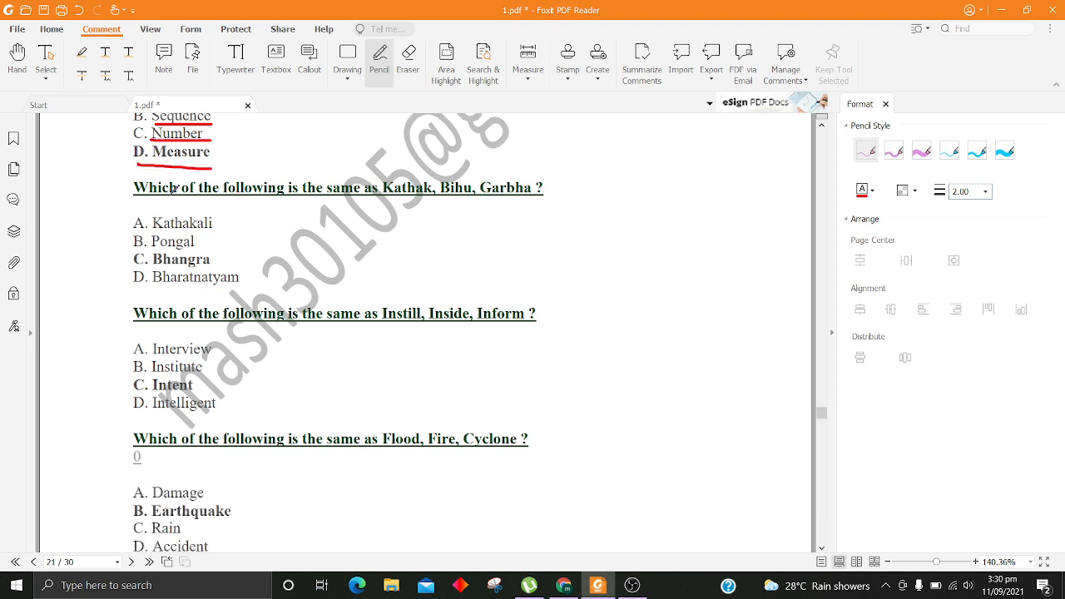
Step: Underline the Kathak, Bihu, Garbha question and its Kathakali, Pongal and Bhangra options
{"action": "left_click_drag", "start_coordinate": [153, 203], "coordinate": [419, 189]}
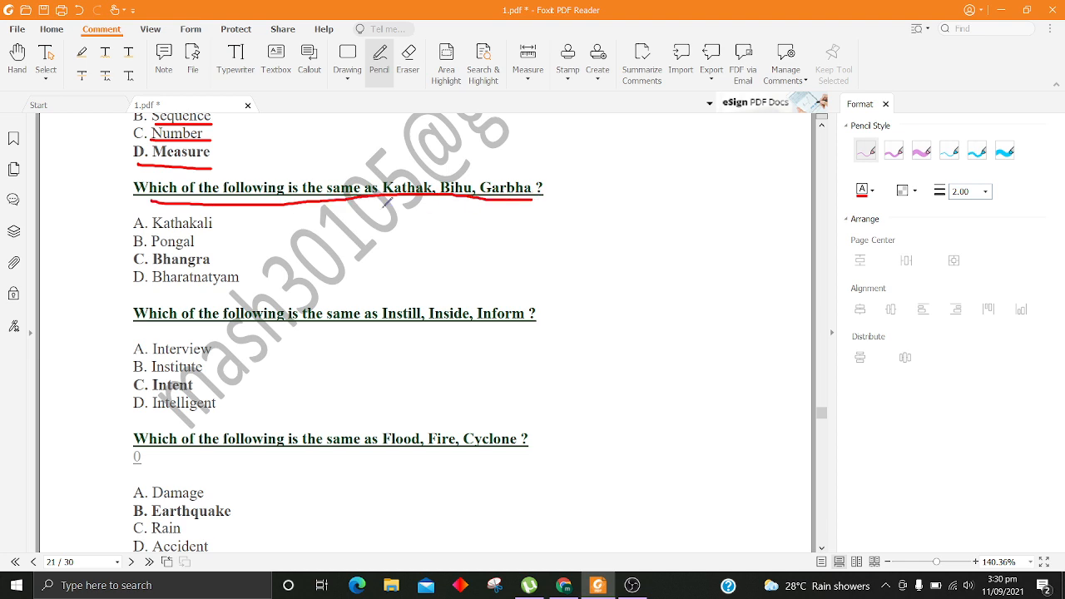
{"action": "scroll", "scroll_direction": "down", "scroll_amount": 3}
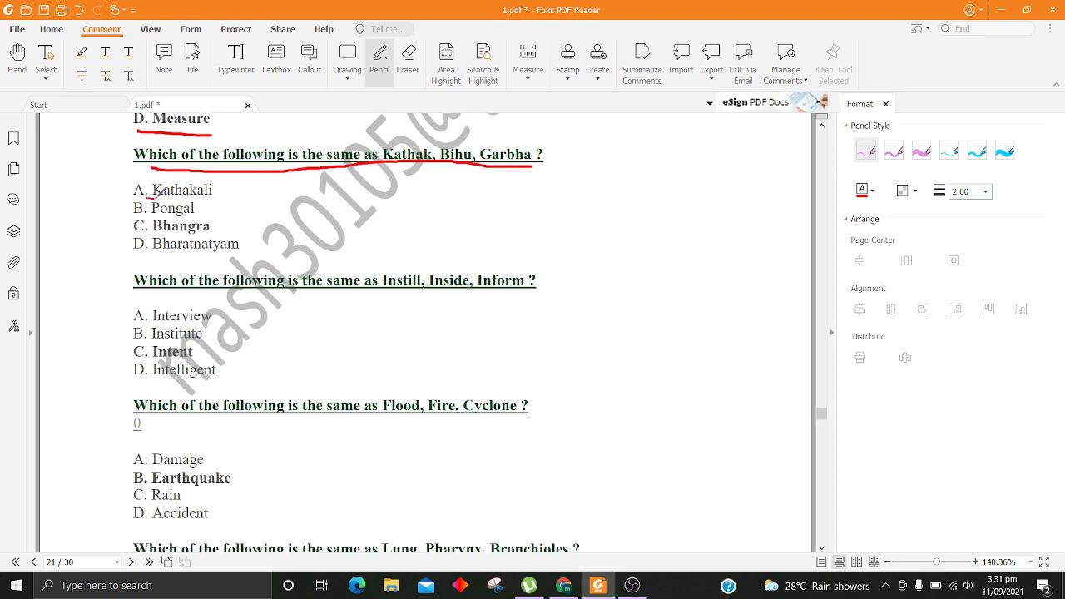
{"action": "left_click_drag", "start_coordinate": [148, 198], "coordinate": [226, 198]}
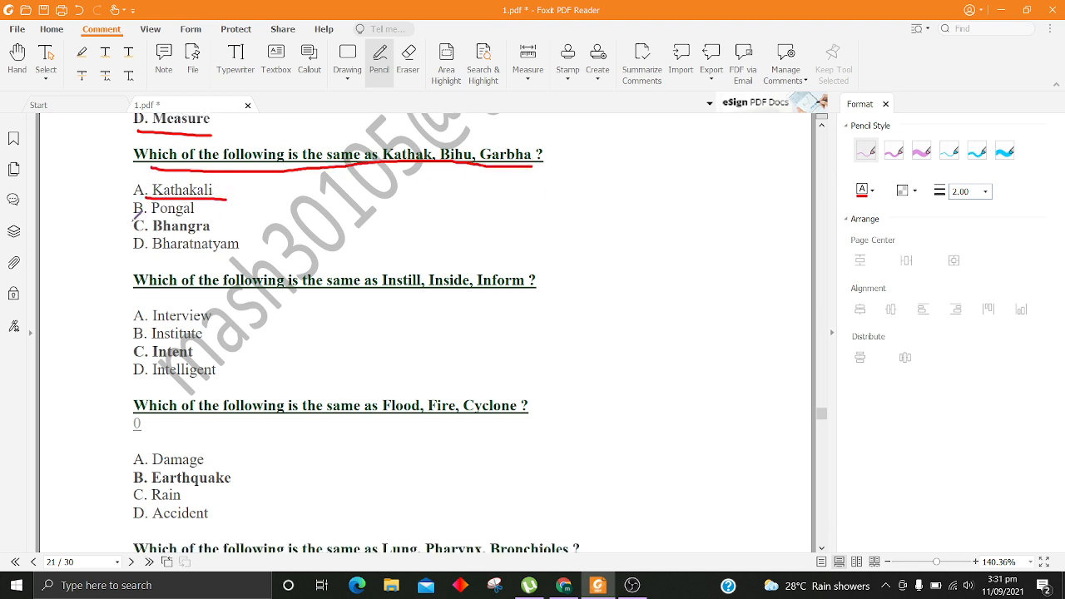
{"action": "left_click_drag", "start_coordinate": [133, 220], "coordinate": [203, 220]}
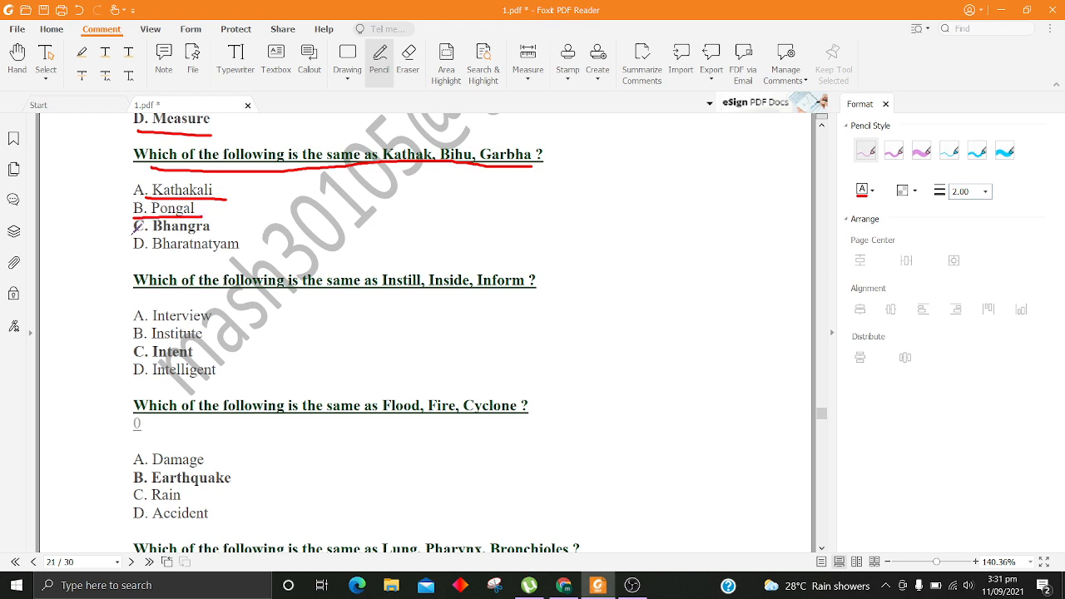
{"action": "left_click_drag", "start_coordinate": [133, 227], "coordinate": [233, 256]}
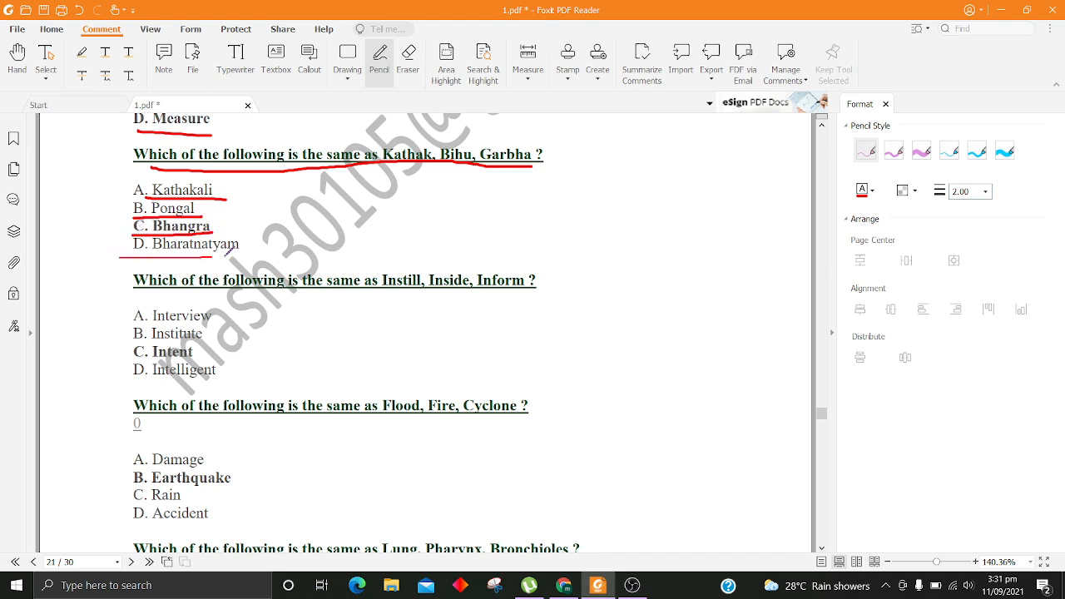
{"action": "scroll", "scroll_direction": "down", "scroll_amount": 3}
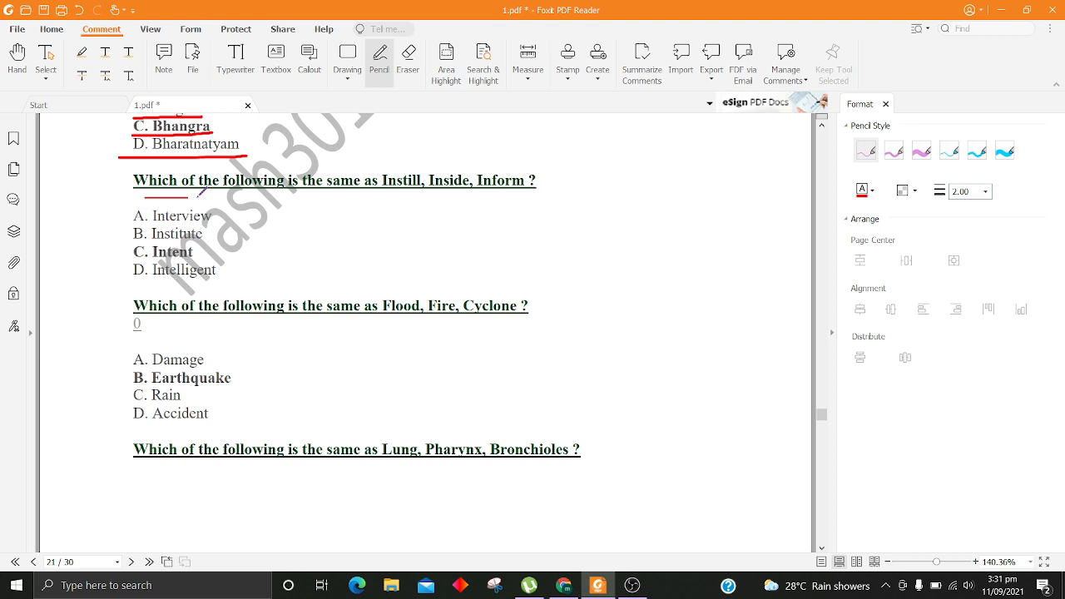
Step: Underline the Instill, Inside, Inform question with its Institute and Intent options
{"action": "left_click_drag", "start_coordinate": [190, 197], "coordinate": [546, 185]}
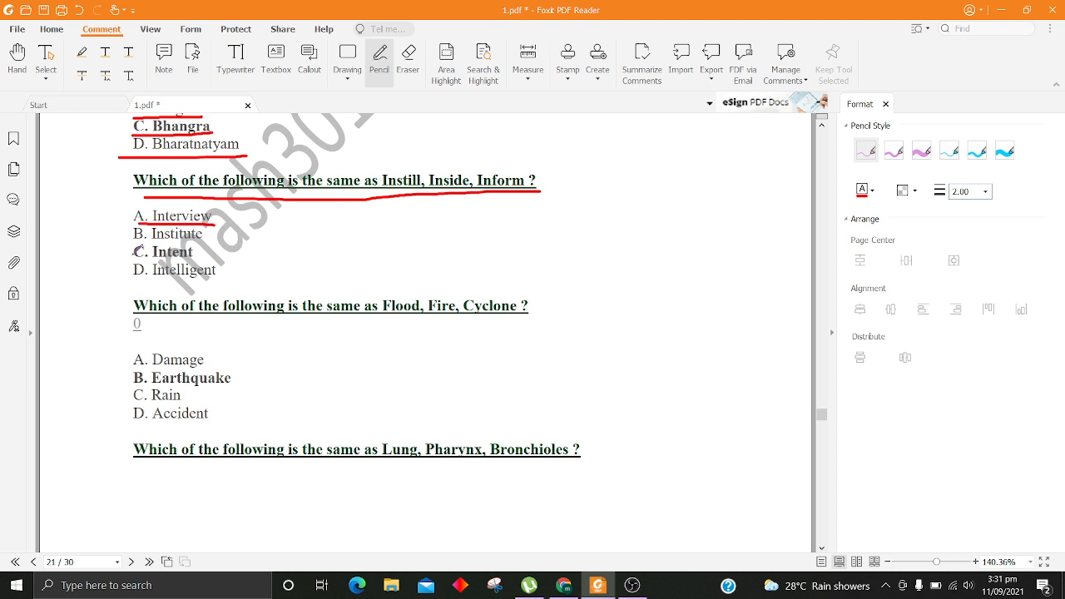
{"action": "left_click_drag", "start_coordinate": [131, 243], "coordinate": [253, 243]}
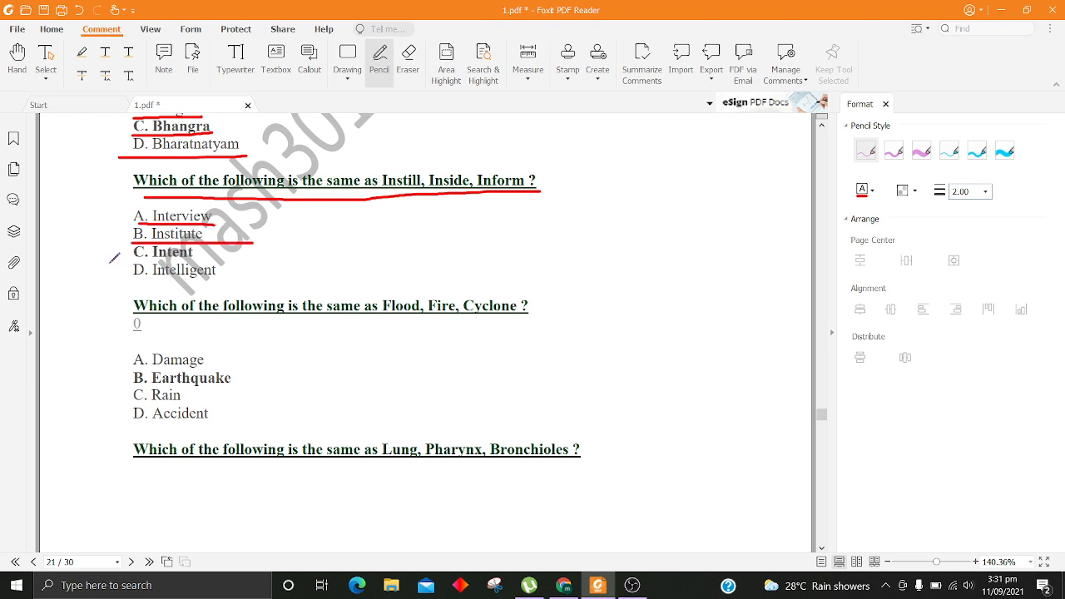
{"action": "left_click_drag", "start_coordinate": [114, 265], "coordinate": [248, 265]}
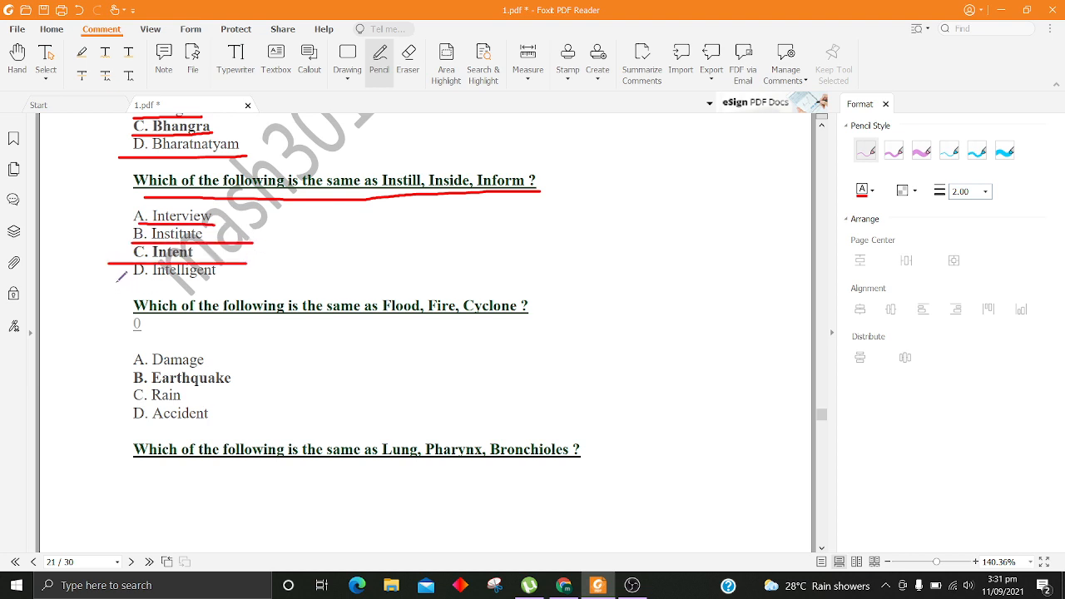
{"action": "scroll", "scroll_direction": "down", "scroll_amount": 3}
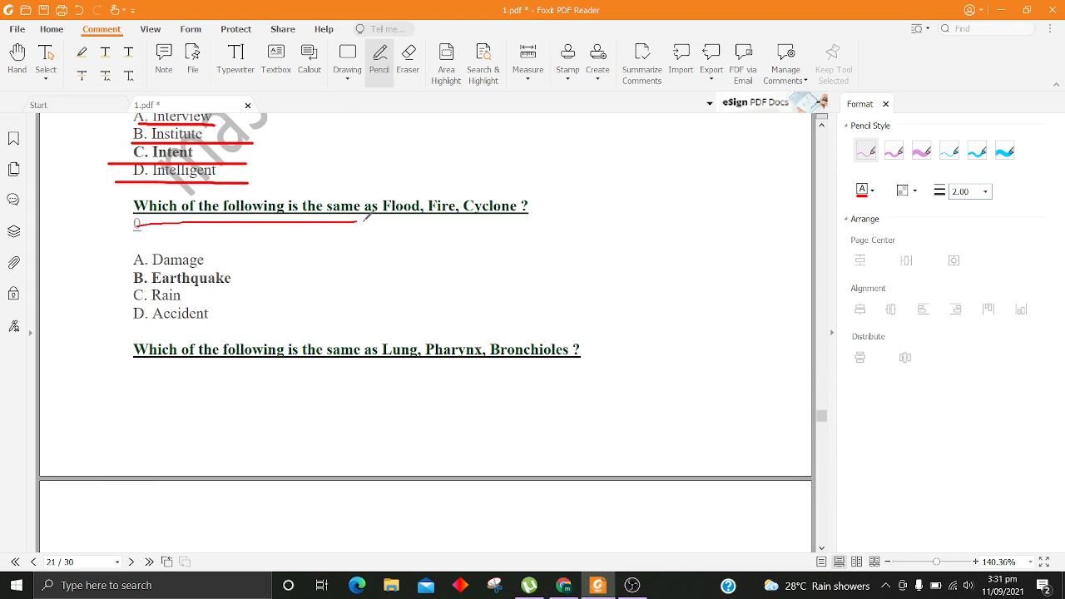
Step: Underline the Flood, Fire, Cyclone question's Damage and Earthquake options and the next heading
{"action": "scroll", "scroll_direction": "down", "scroll_amount": 3}
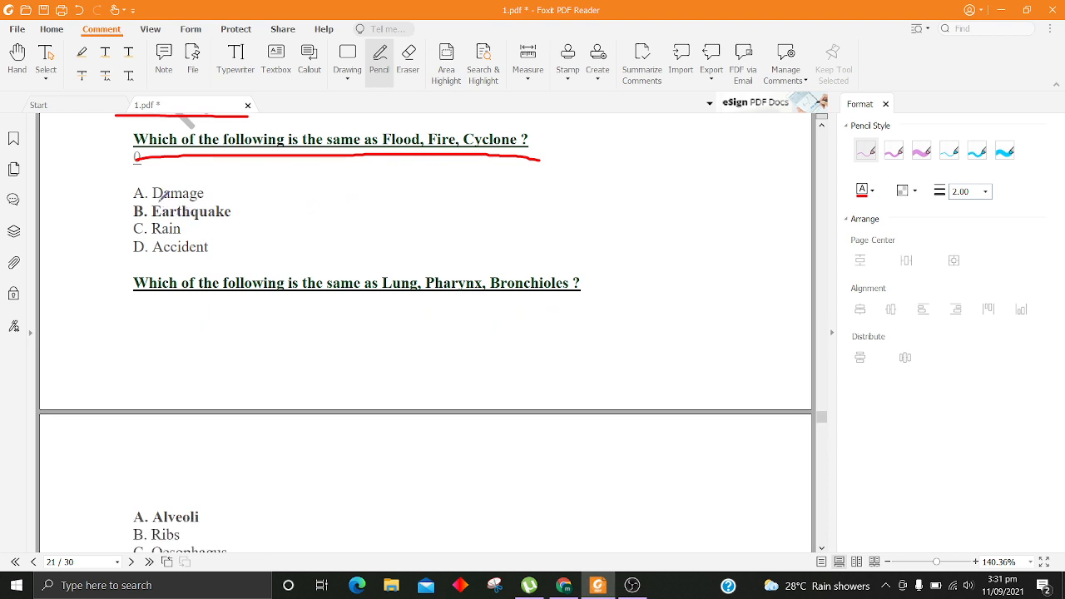
{"action": "left_click_drag", "start_coordinate": [148, 201], "coordinate": [213, 201]}
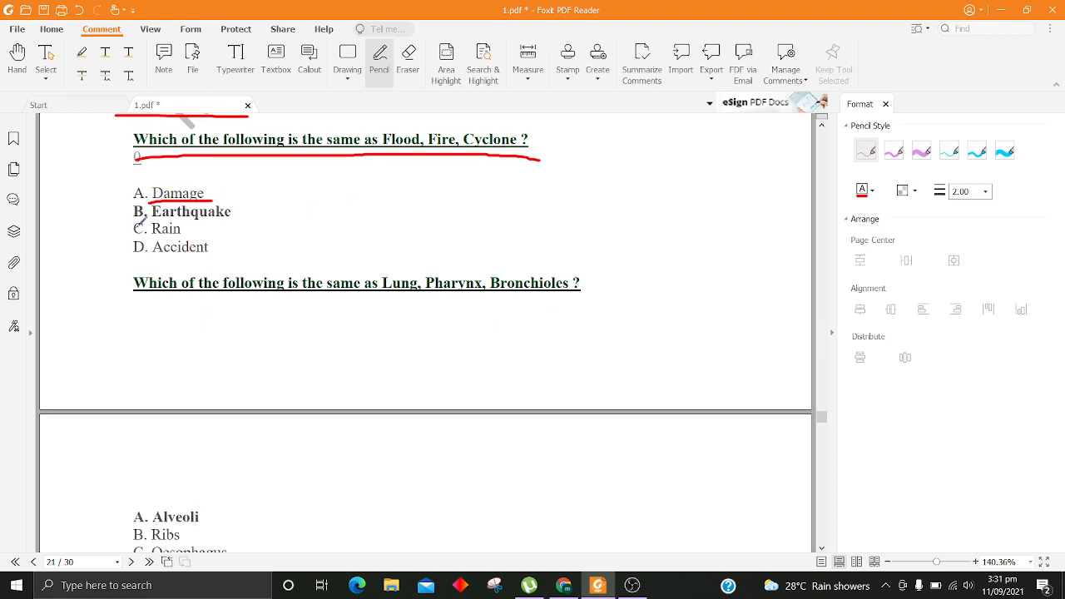
{"action": "left_click_drag", "start_coordinate": [136, 218], "coordinate": [243, 218]}
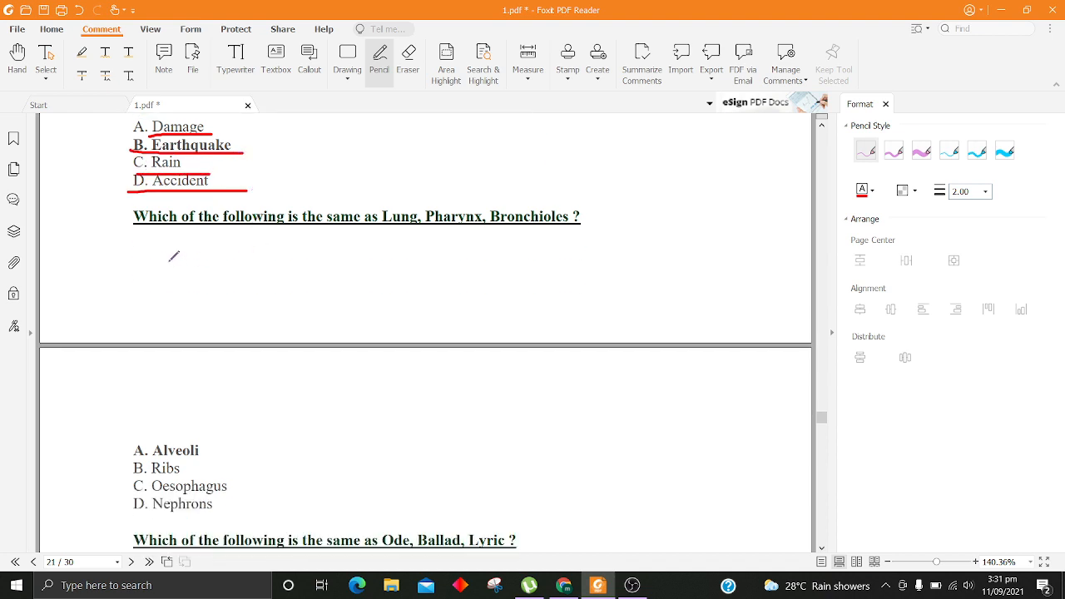
{"action": "left_click_drag", "start_coordinate": [146, 250], "coordinate": [599, 236]}
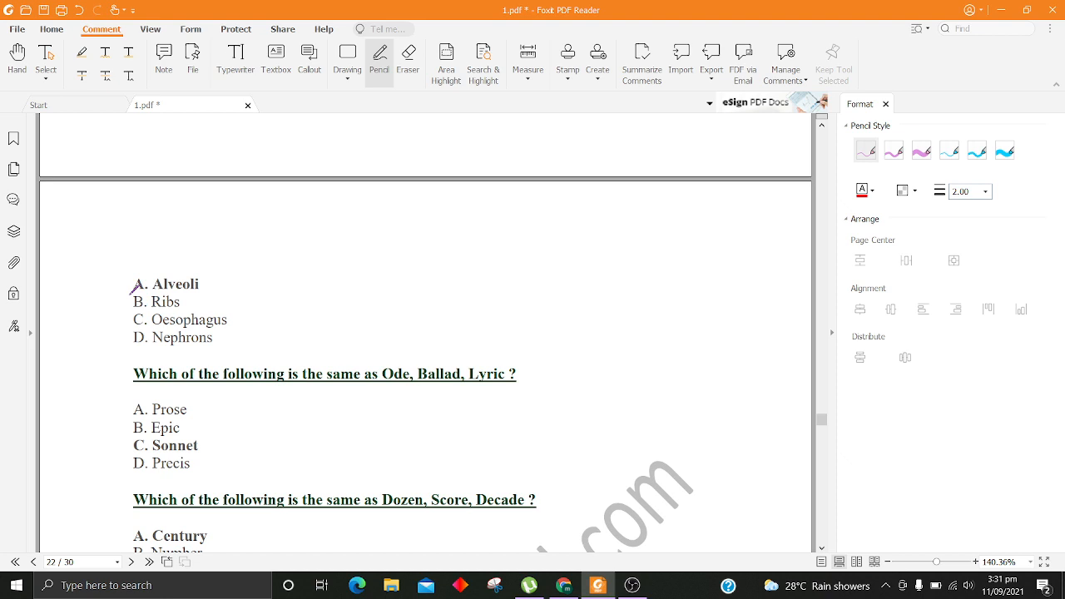
Step: Underline the Alveoli and Oesophagus options in red
{"action": "left_click_drag", "start_coordinate": [130, 296], "coordinate": [224, 283]}
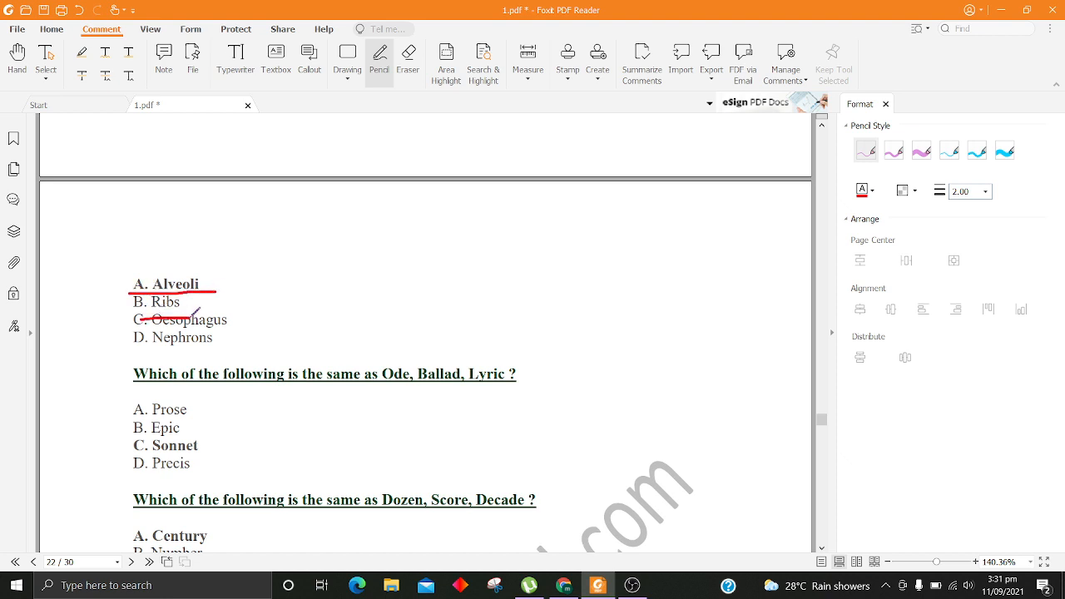
{"action": "left_click_drag", "start_coordinate": [137, 331], "coordinate": [260, 333]}
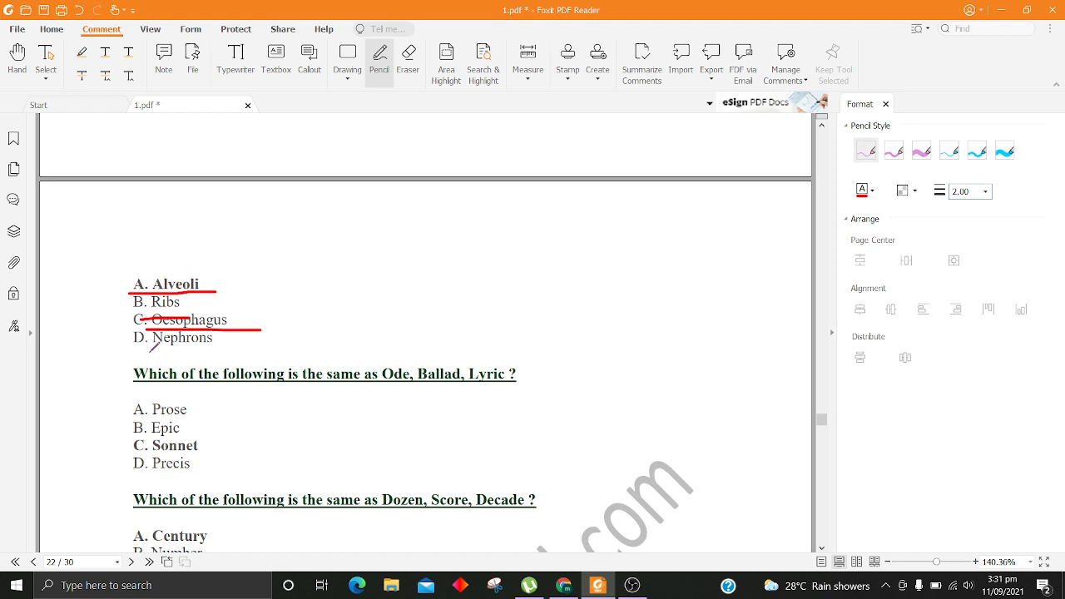
{"action": "scroll", "scroll_direction": "down", "scroll_amount": 3}
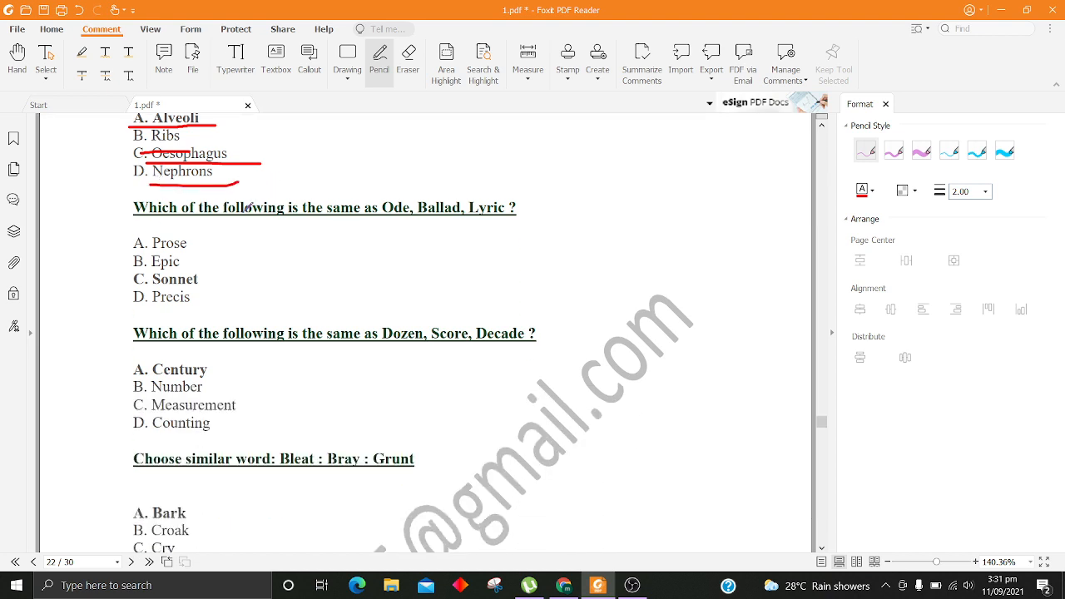
Step: Underline the Ode, Ballad, Lyric question with its Prose and Sonnet options
{"action": "left_click_drag", "start_coordinate": [141, 218], "coordinate": [408, 214]}
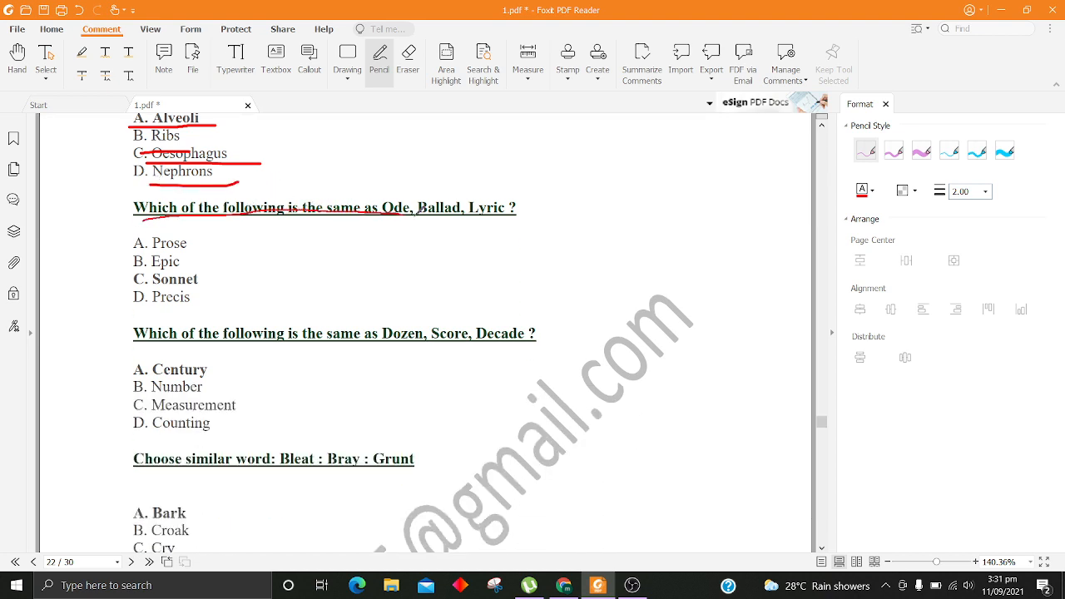
{"action": "left_click_drag", "start_coordinate": [142, 218], "coordinate": [516, 219]}
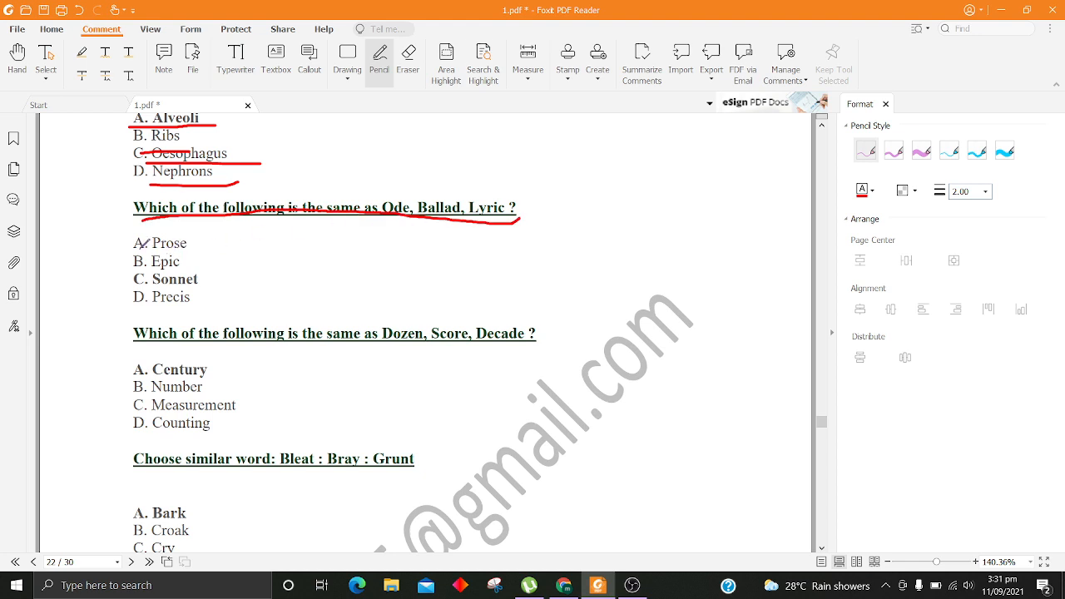
{"action": "left_click_drag", "start_coordinate": [136, 248], "coordinate": [190, 243]}
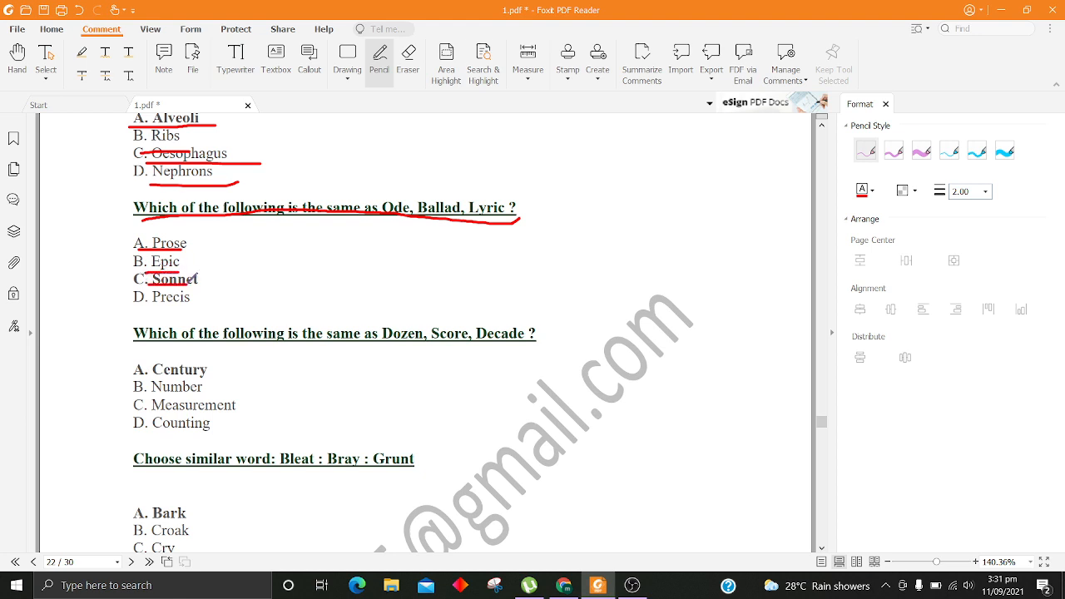
{"action": "left_click_drag", "start_coordinate": [133, 298], "coordinate": [197, 298]}
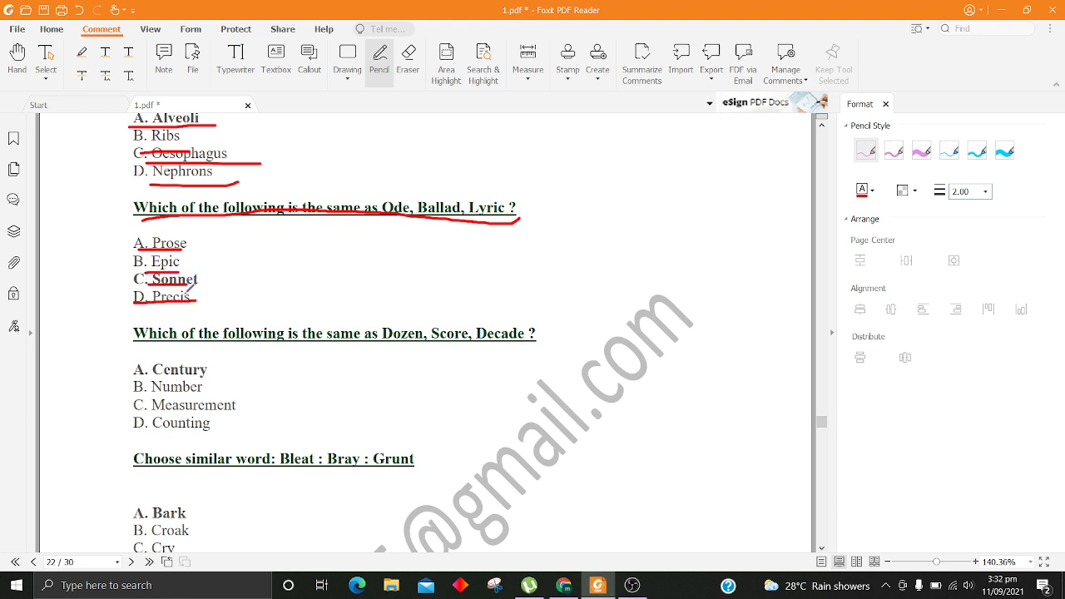
{"action": "scroll", "scroll_direction": "down", "scroll_amount": 3}
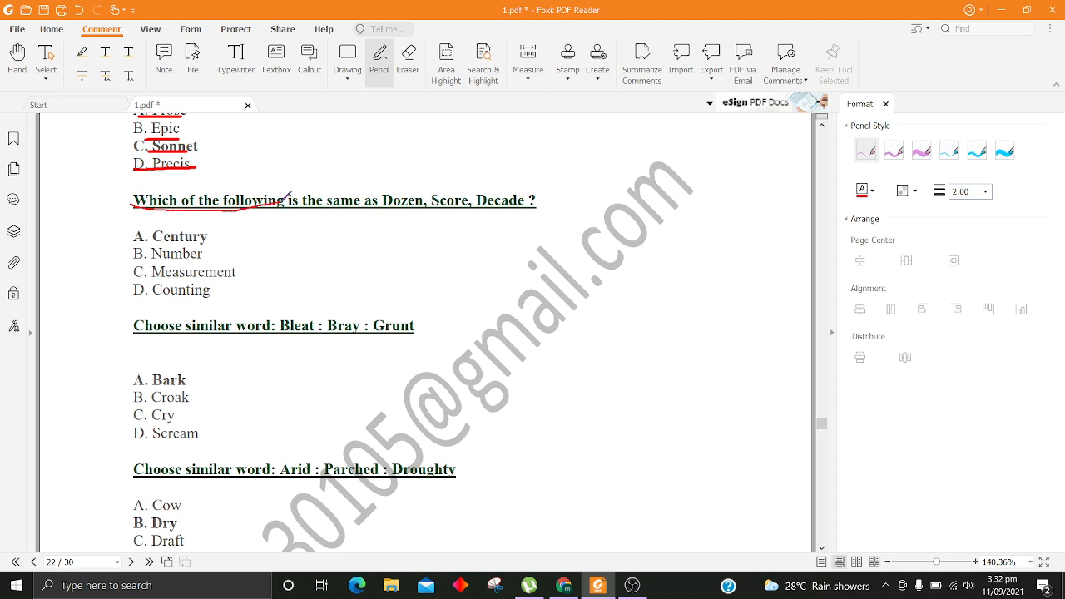
Step: Underline the Dozen, Score, Decade question and its Century, Number, Measurement and Counting options
{"action": "left_click_drag", "start_coordinate": [279, 208], "coordinate": [529, 213]}
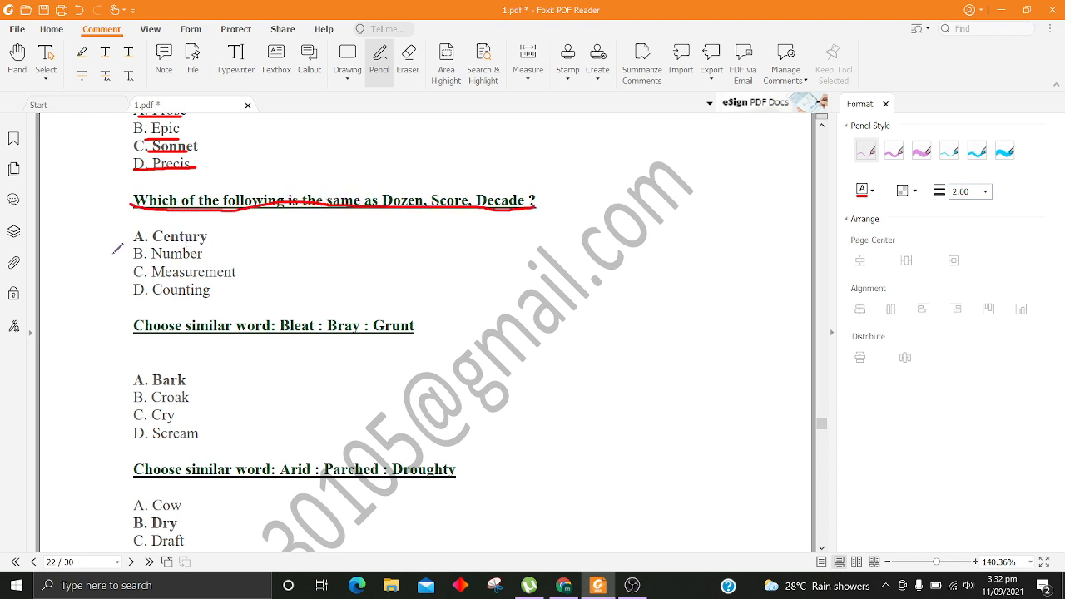
{"action": "left_click_drag", "start_coordinate": [133, 248], "coordinate": [264, 246]}
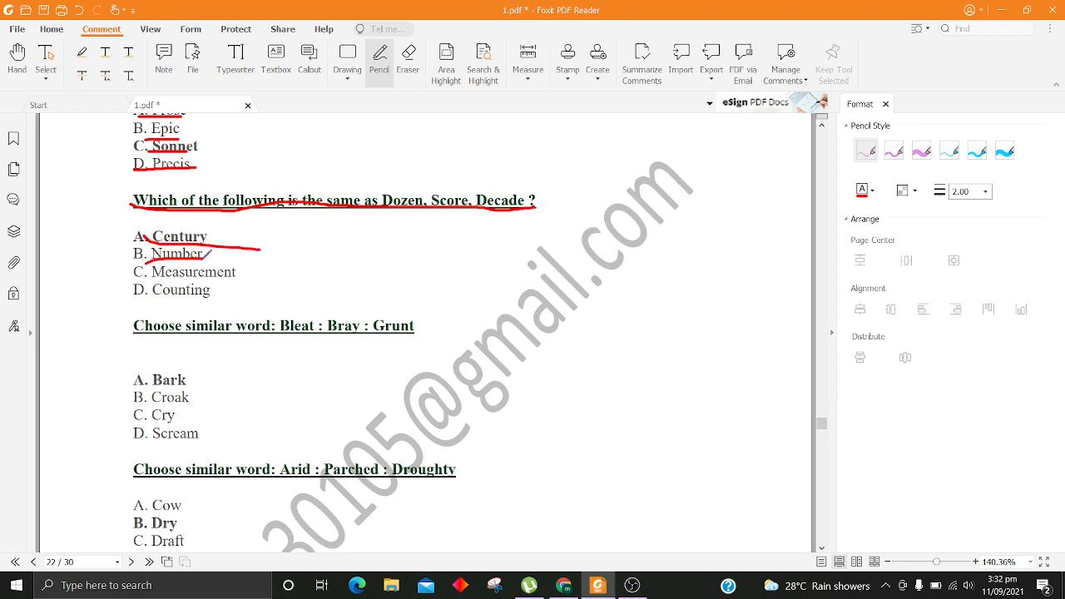
{"action": "left_click_drag", "start_coordinate": [158, 275], "coordinate": [241, 274]}
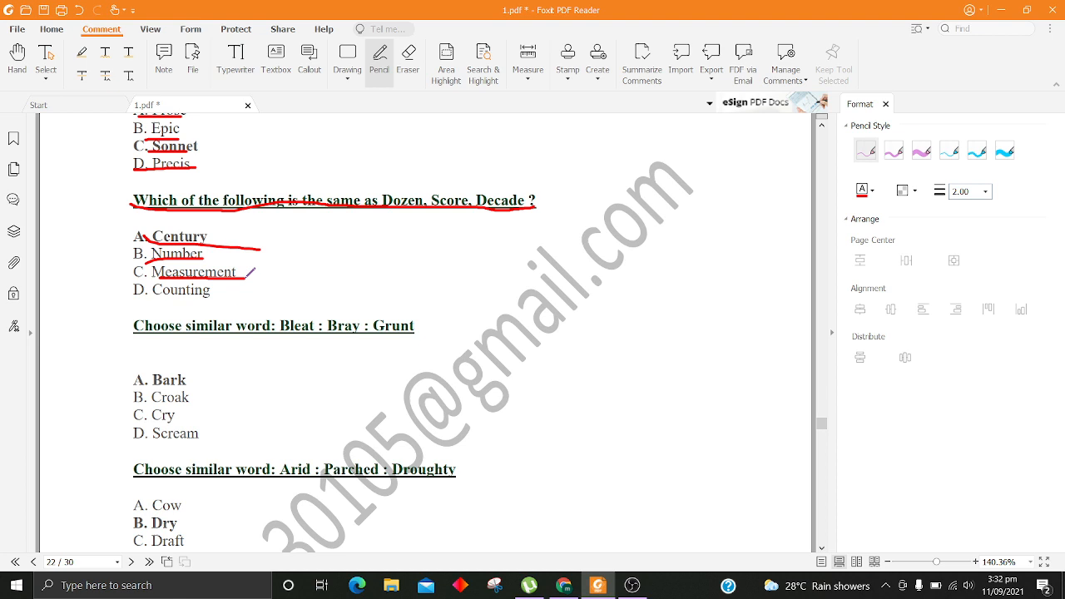
{"action": "left_click_drag", "start_coordinate": [137, 297], "coordinate": [259, 298]}
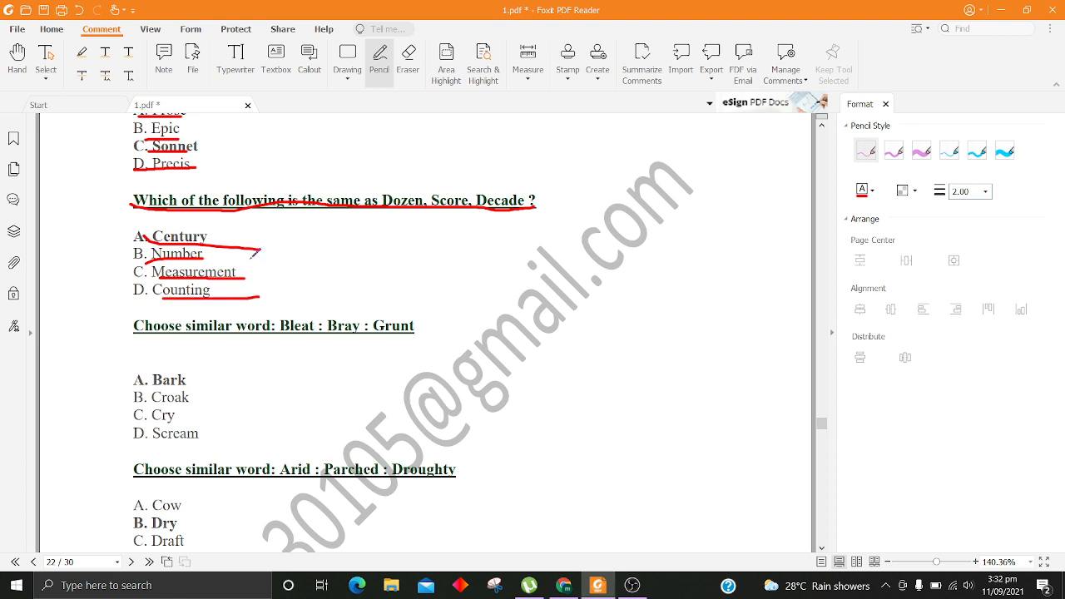
{"action": "scroll", "scroll_direction": "down", "scroll_amount": 3}
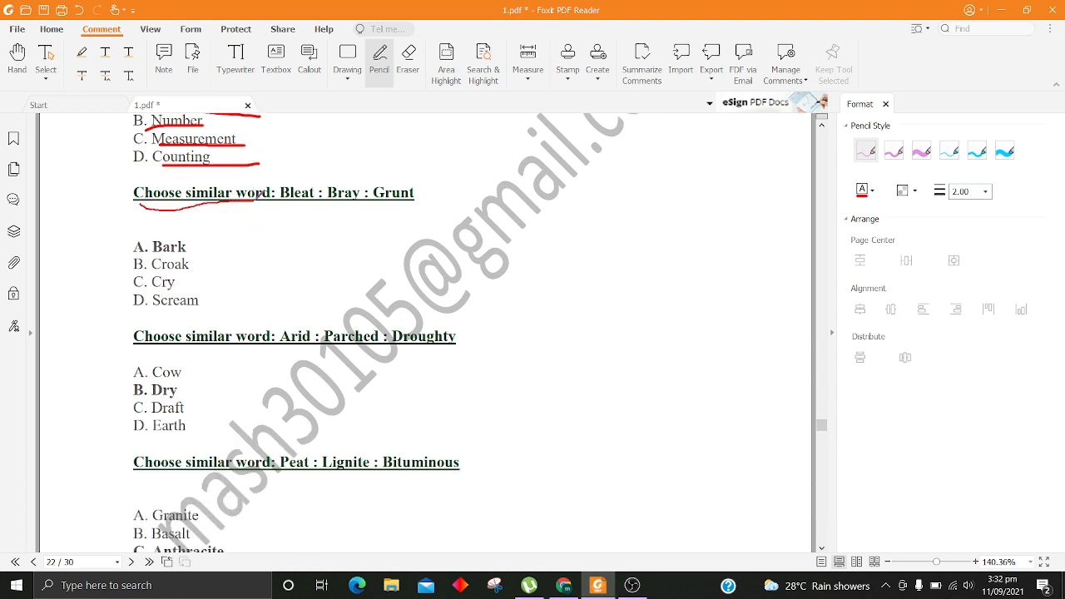
Step: Underline the Bark, Croak and Cry options in red
{"action": "scroll", "scroll_direction": "down", "scroll_amount": 3}
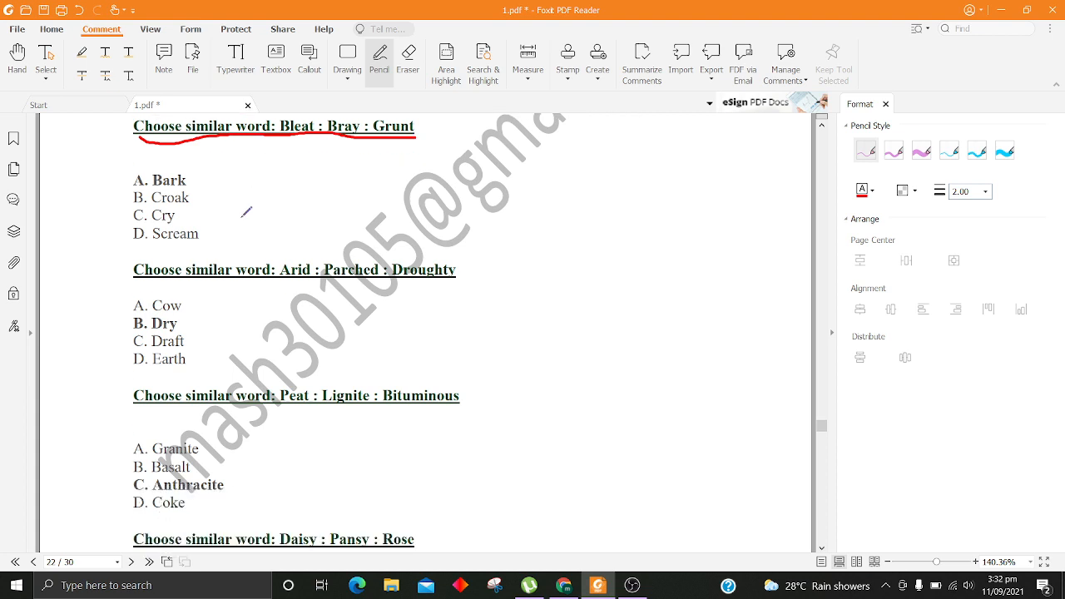
{"action": "left_click_drag", "start_coordinate": [137, 190], "coordinate": [188, 189]}
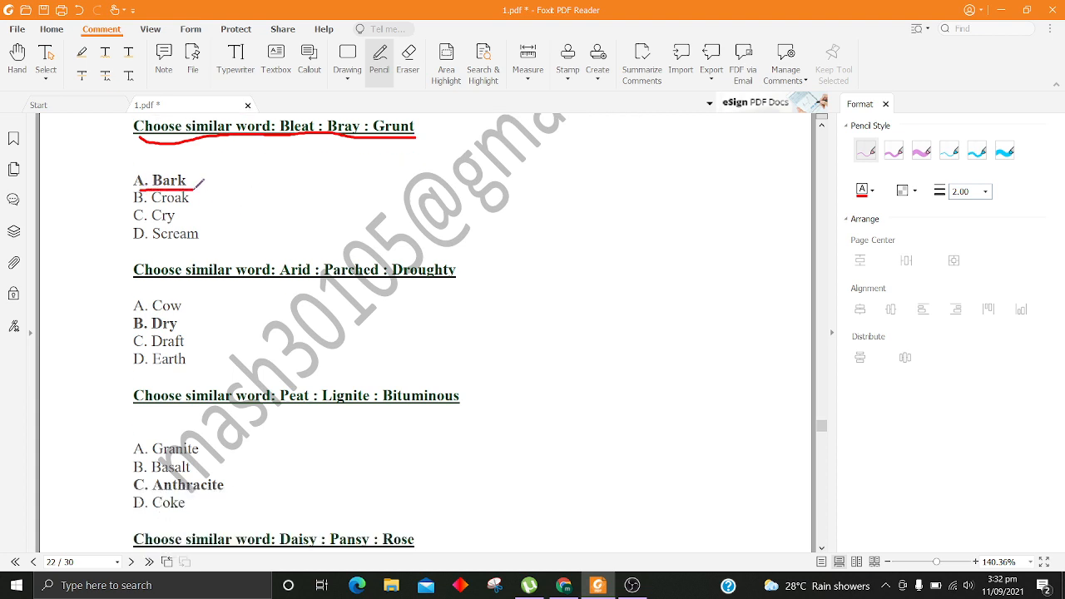
{"action": "left_click_drag", "start_coordinate": [137, 207], "coordinate": [196, 206]}
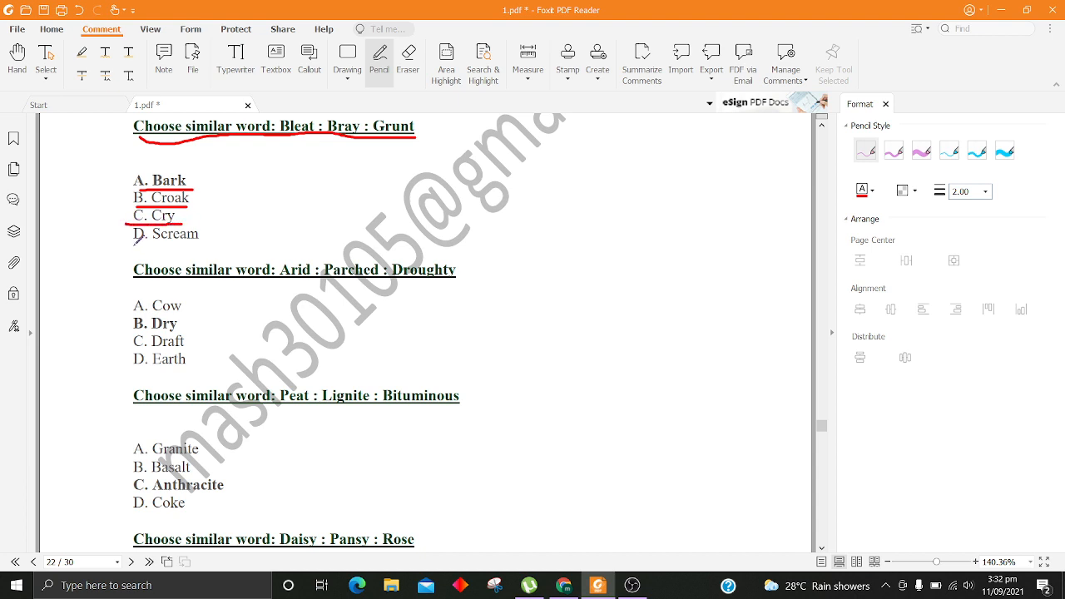
{"action": "scroll", "scroll_direction": "down", "scroll_amount": 3}
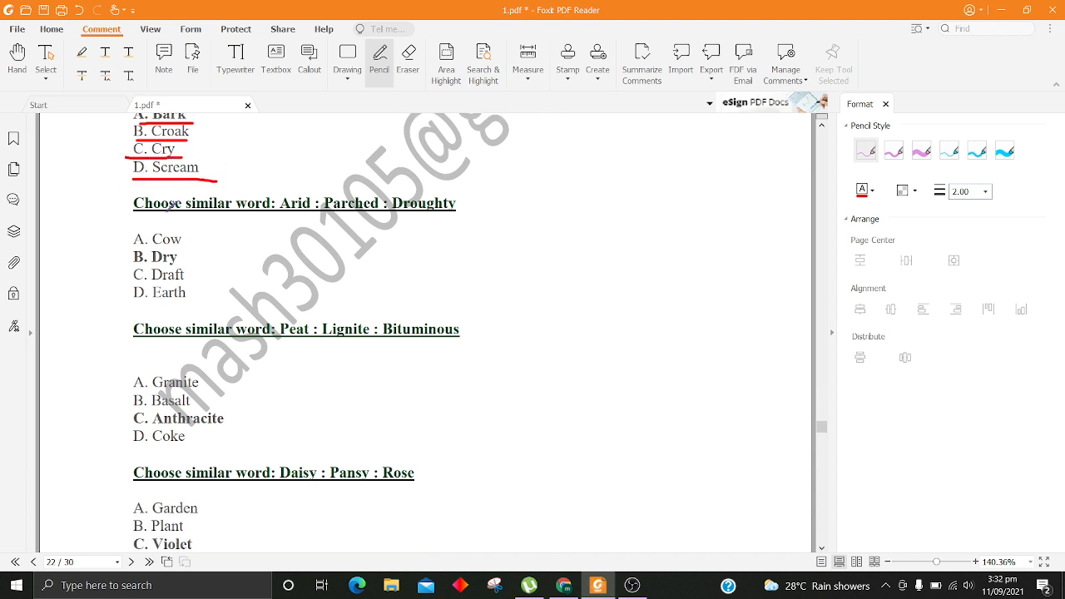
Step: Underline the Arid : Parched : Droughty question with its Cow, Dry and Draft options
{"action": "left_click_drag", "start_coordinate": [133, 221], "coordinate": [324, 214]}
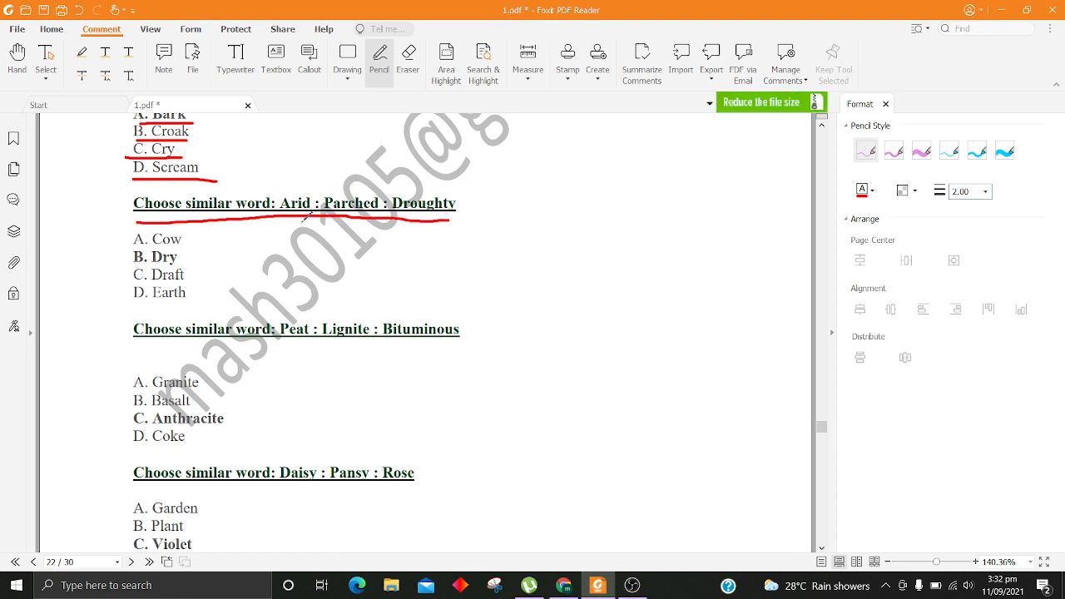
{"action": "left_click_drag", "start_coordinate": [133, 247], "coordinate": [190, 240]}
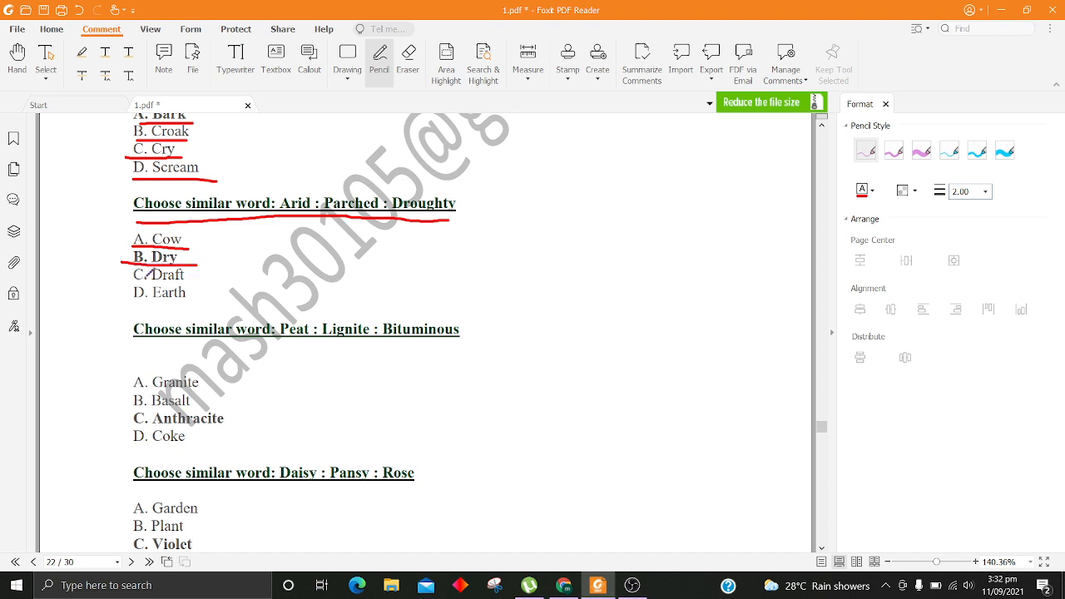
{"action": "left_click_drag", "start_coordinate": [133, 283], "coordinate": [203, 283]}
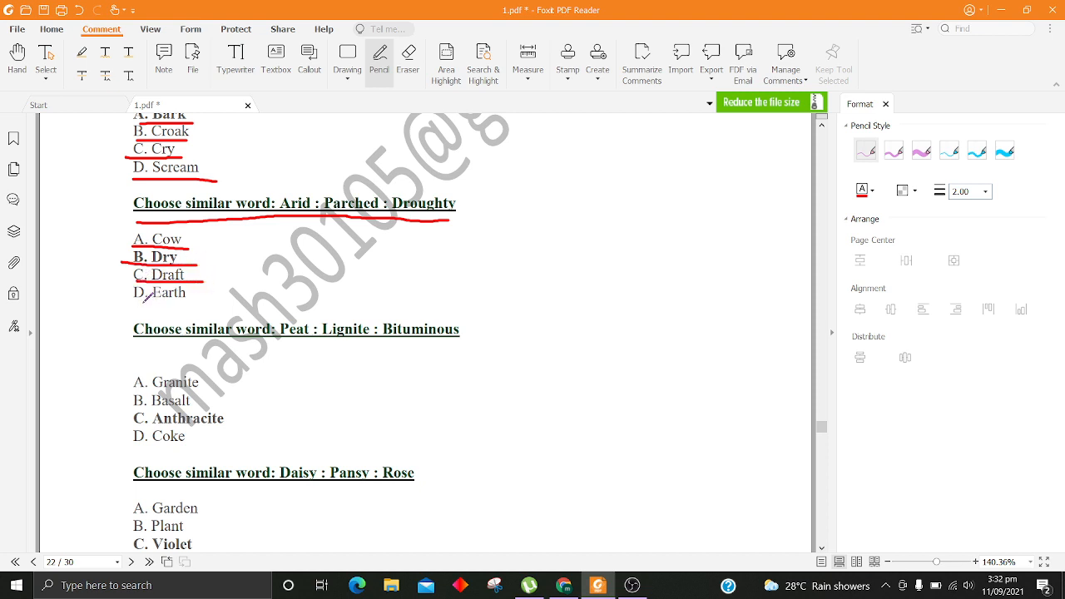
{"action": "scroll", "scroll_direction": "down", "scroll_amount": 3}
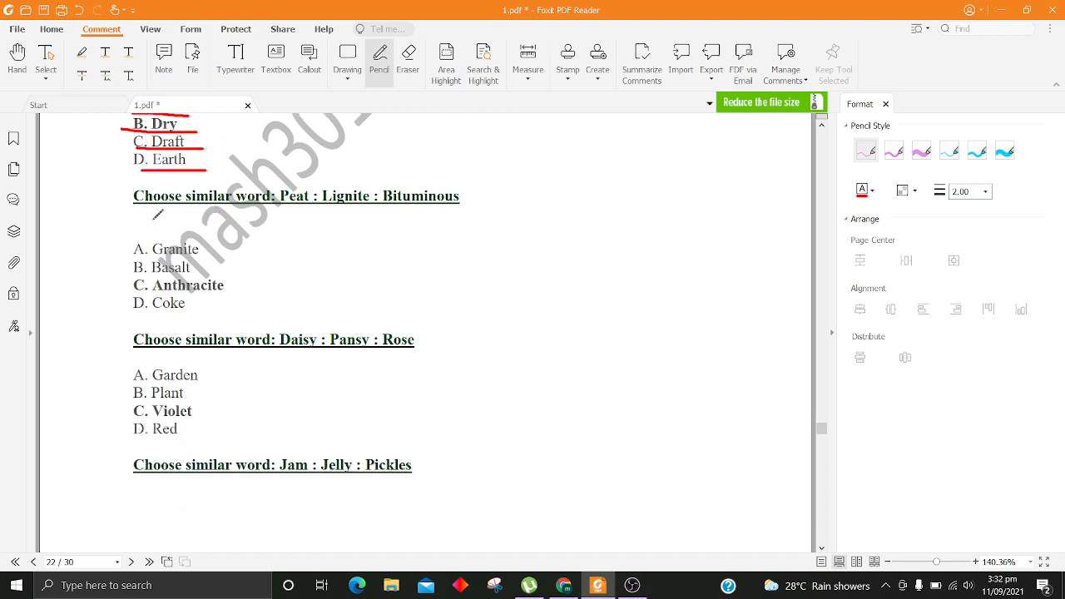
Step: Underline the Peat : Lignite : Bituminous and Daisy : Pansy : Rose questions and the Violet option
{"action": "left_click_drag", "start_coordinate": [136, 218], "coordinate": [329, 208]}
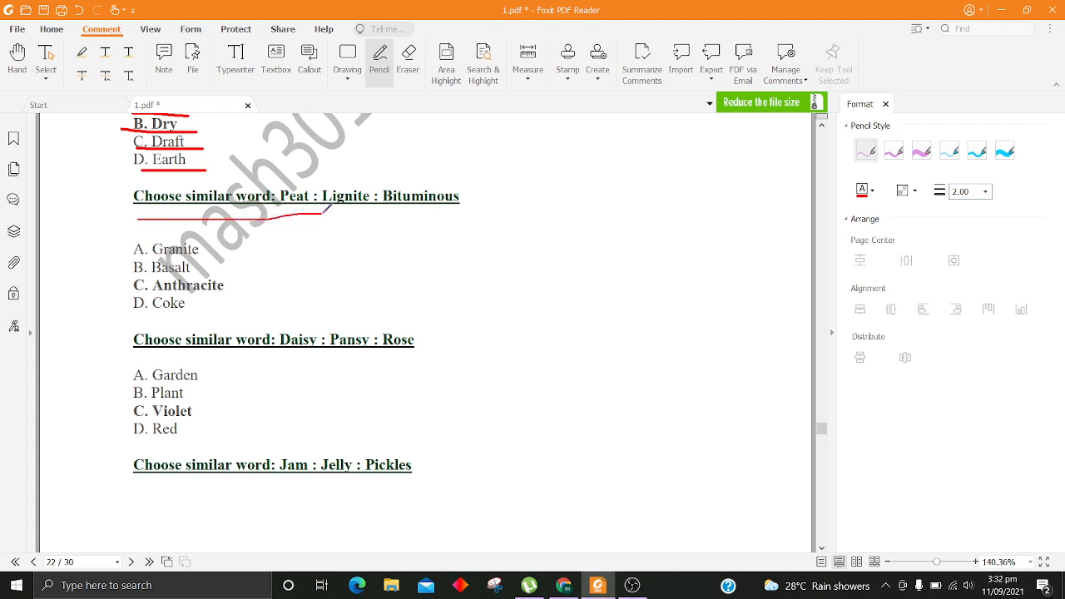
{"action": "scroll", "scroll_direction": "down", "scroll_amount": 3}
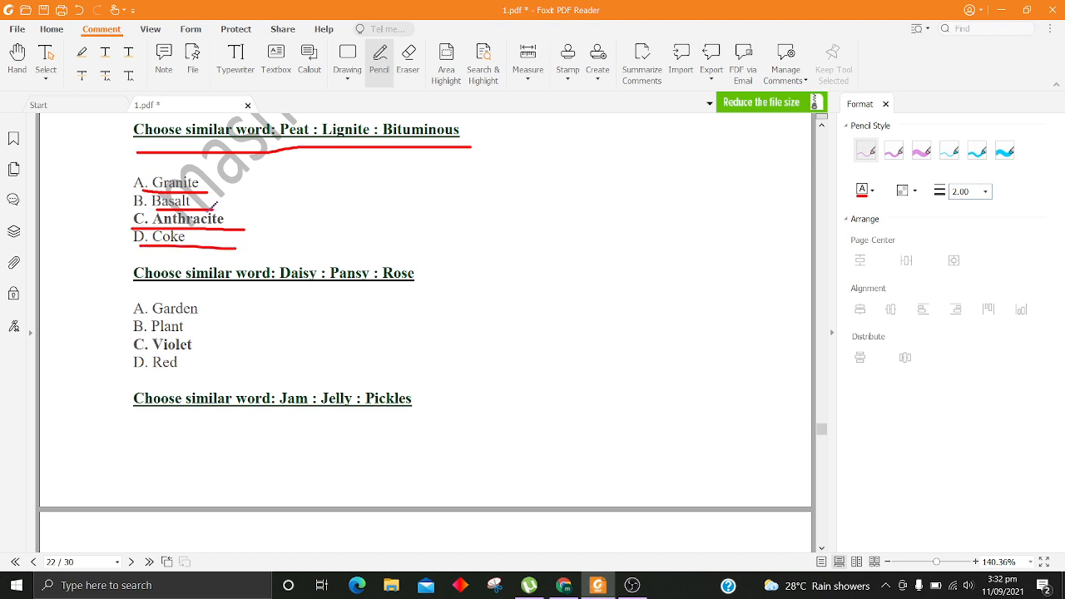
{"action": "scroll", "scroll_direction": "down", "scroll_amount": 3}
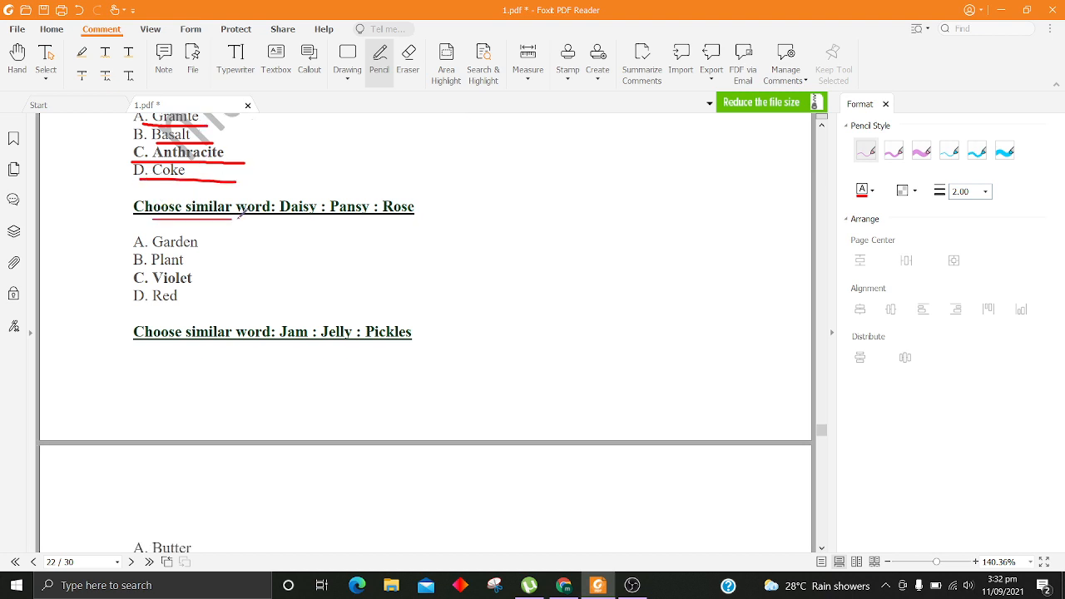
{"action": "left_click_drag", "start_coordinate": [150, 220], "coordinate": [417, 213]}
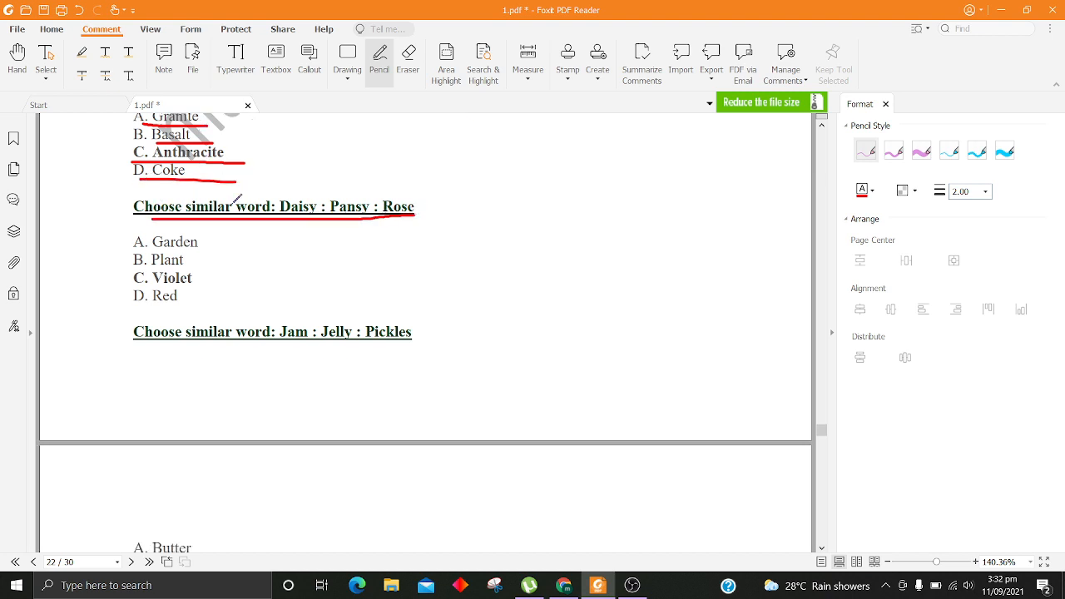
{"action": "scroll", "scroll_direction": "down", "scroll_amount": 3}
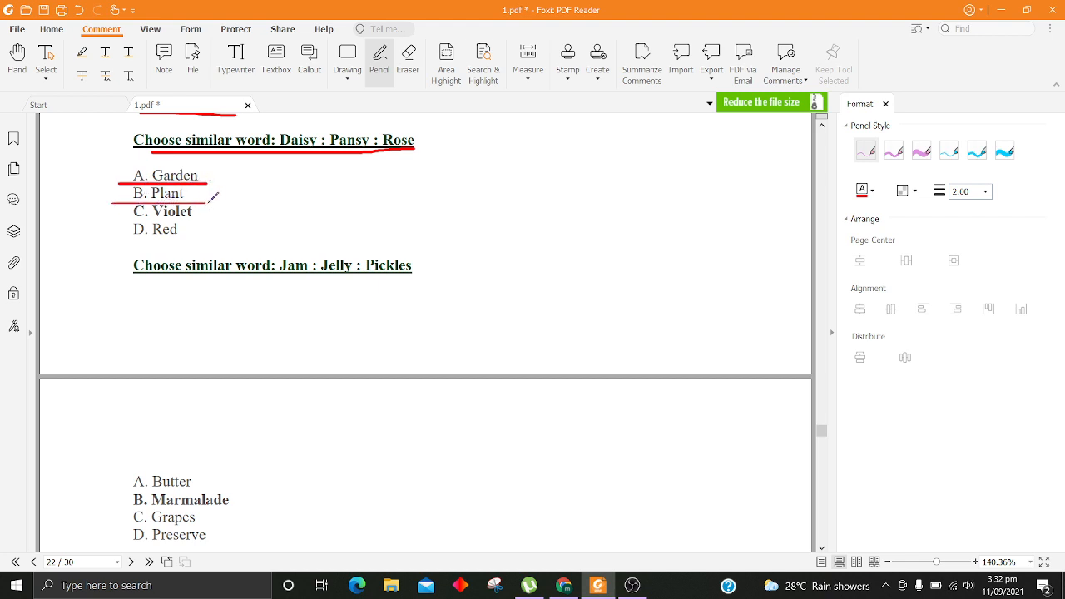
{"action": "left_click_drag", "start_coordinate": [131, 220], "coordinate": [220, 219]}
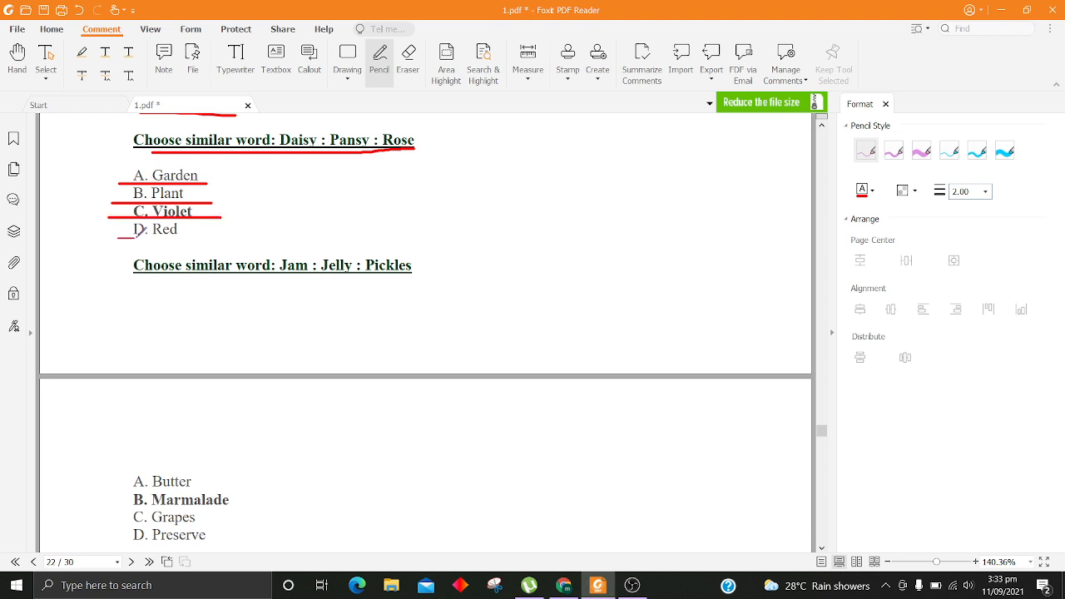
{"action": "scroll", "scroll_direction": "down", "scroll_amount": 3}
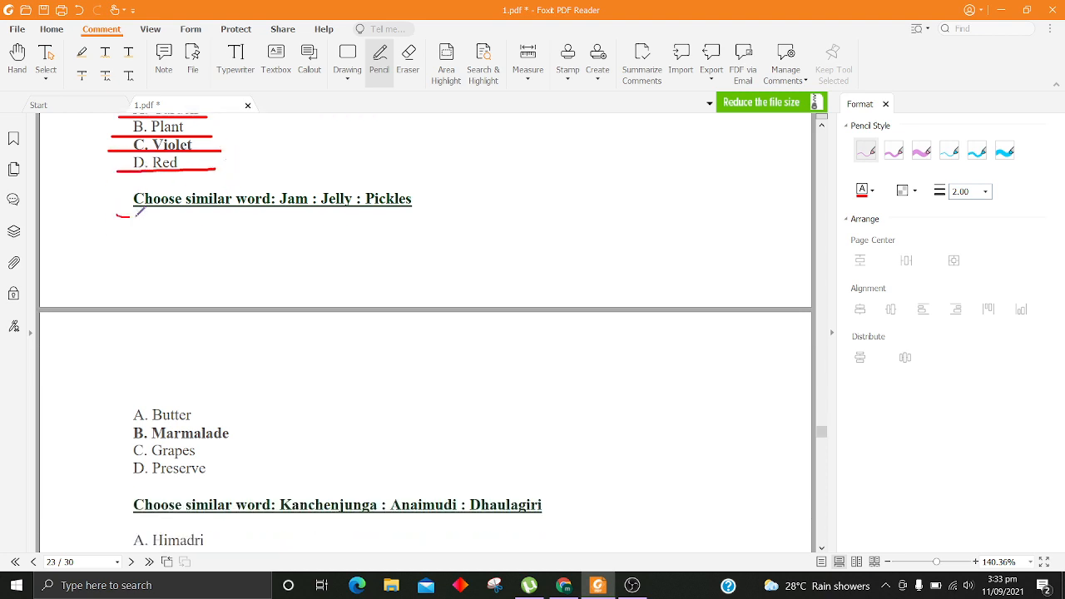
Step: Underline the Jam : Jelly : Pickles question with its Grapes and Preserve options
{"action": "left_click_drag", "start_coordinate": [120, 213], "coordinate": [419, 206]}
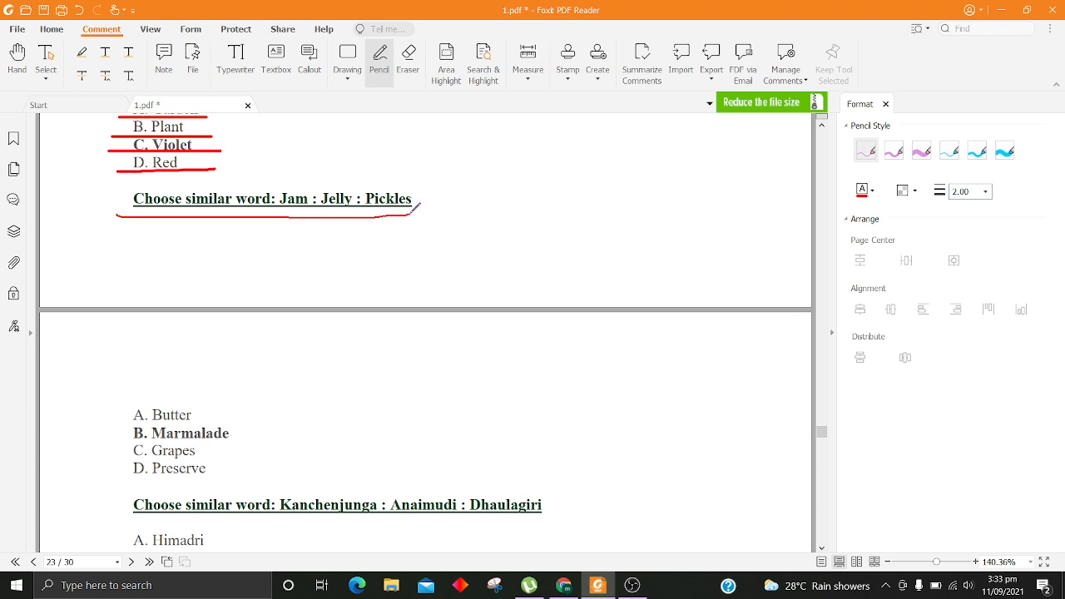
{"action": "scroll", "scroll_direction": "down", "scroll_amount": 3}
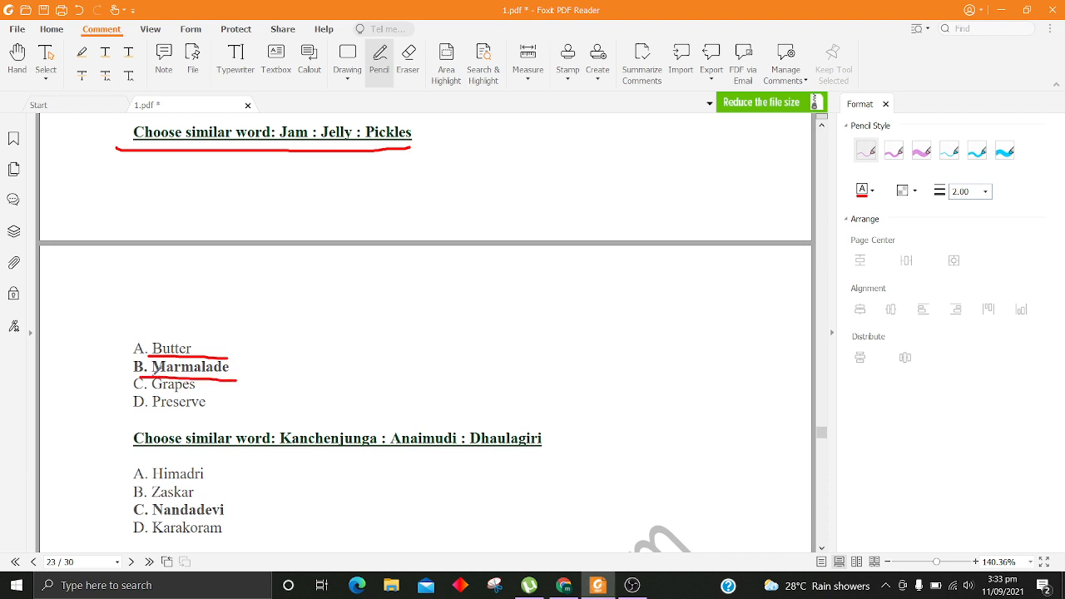
{"action": "left_click_drag", "start_coordinate": [142, 393], "coordinate": [232, 393]}
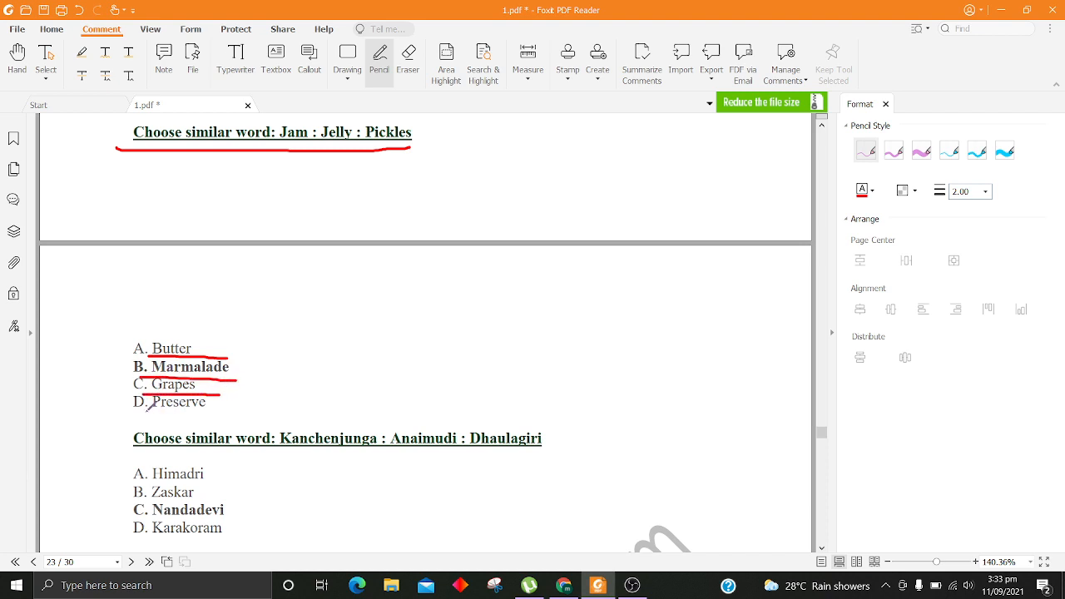
{"action": "scroll", "scroll_direction": "down", "scroll_amount": 3}
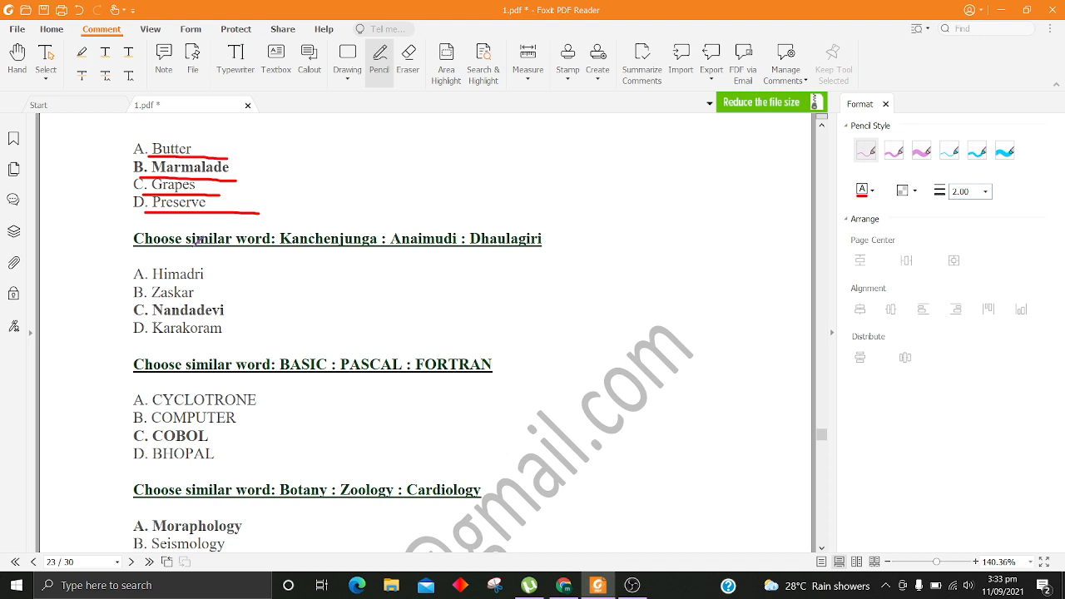
Step: Underline the Kanchenjunga : Anaimudi : Dhaulagiri question with Himadri, Zaskar and Nandadevi options
{"action": "left_click_drag", "start_coordinate": [166, 248], "coordinate": [367, 248]}
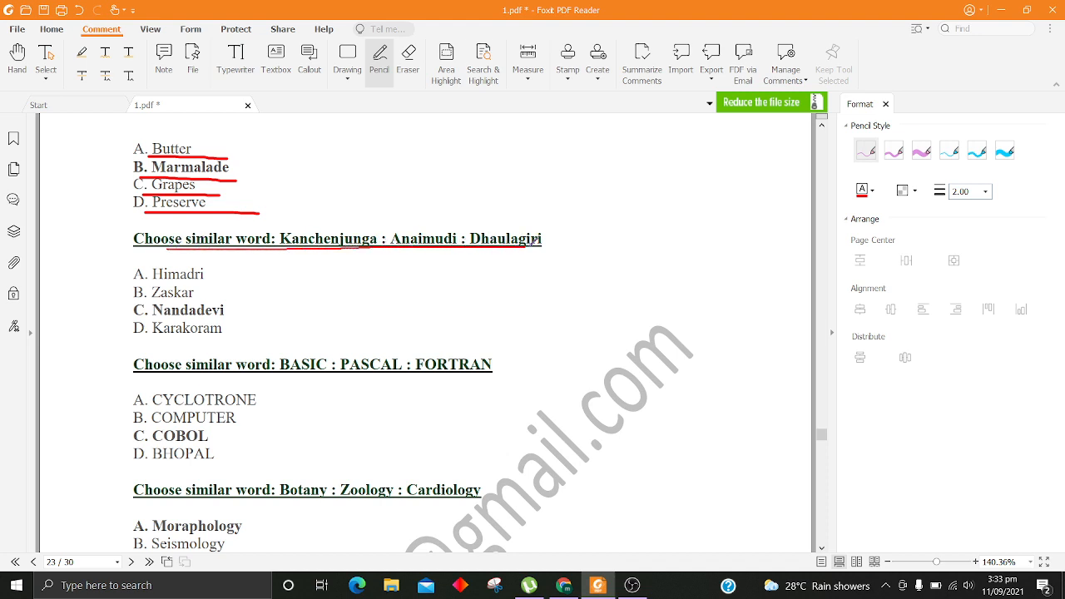
{"action": "left_click_drag", "start_coordinate": [170, 248], "coordinate": [553, 248]}
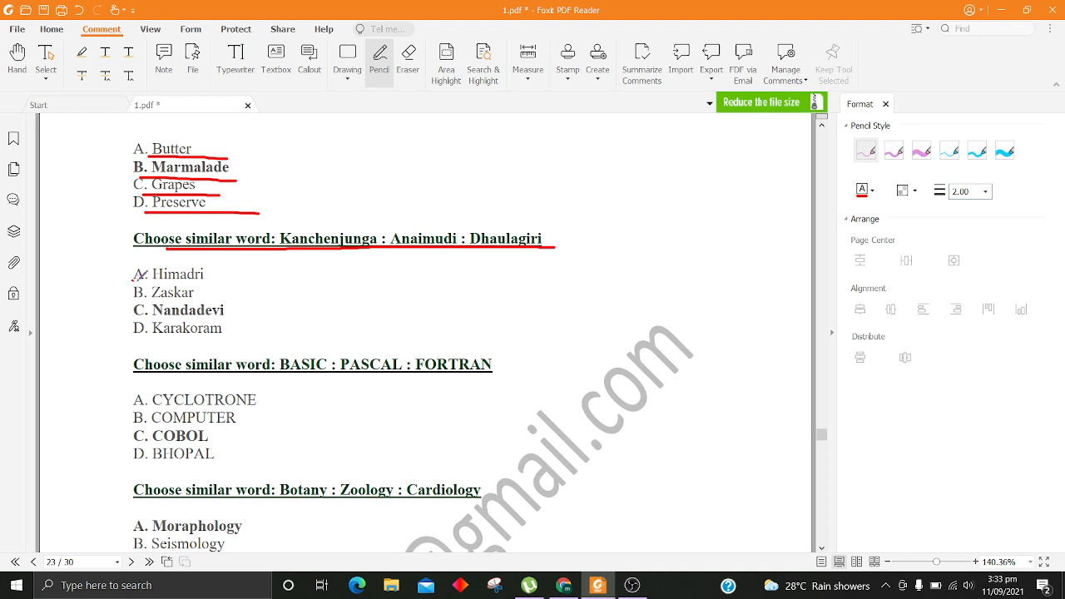
{"action": "left_click_drag", "start_coordinate": [136, 283], "coordinate": [220, 283]}
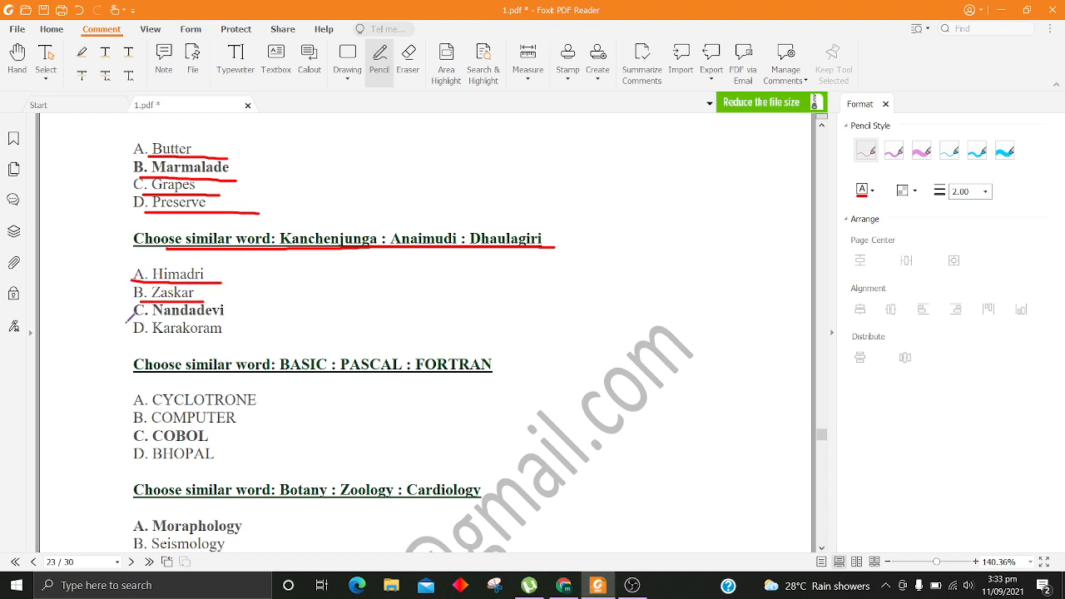
{"action": "left_click_drag", "start_coordinate": [133, 323], "coordinate": [232, 323]}
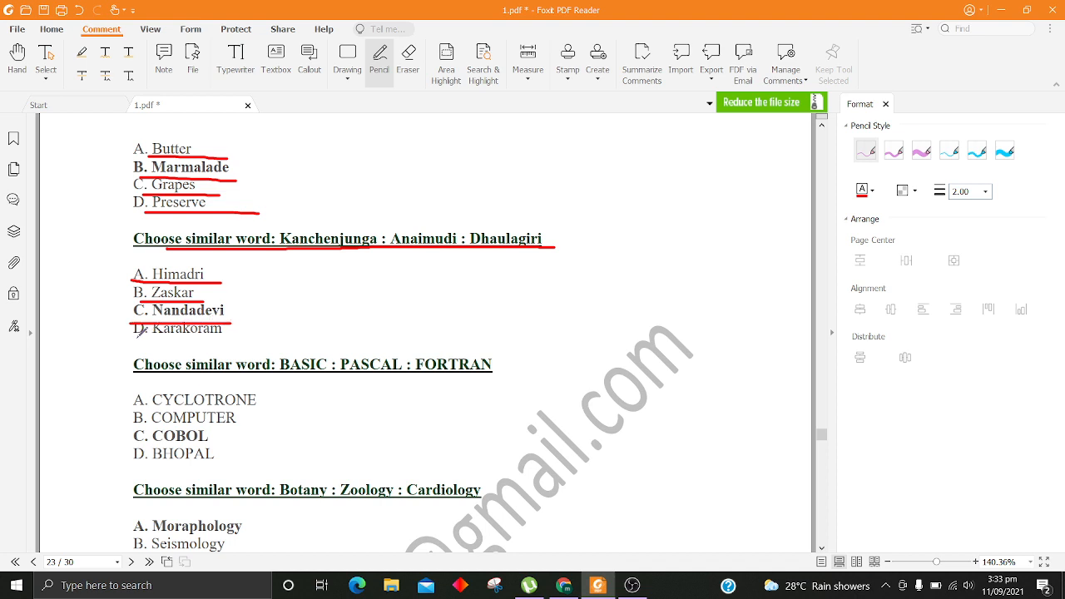
{"action": "scroll", "scroll_direction": "down", "scroll_amount": 3}
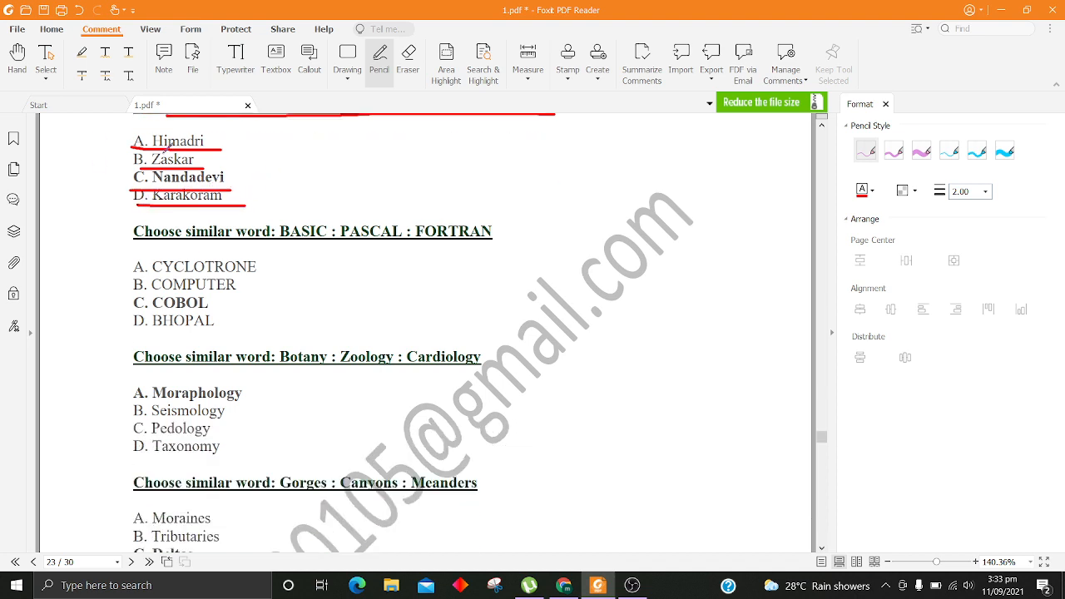
Step: Underline the BASIC : PASCAL : FORTRAN question's options through D BHOPAL in red
{"action": "scroll", "scroll_direction": "down", "scroll_amount": 3}
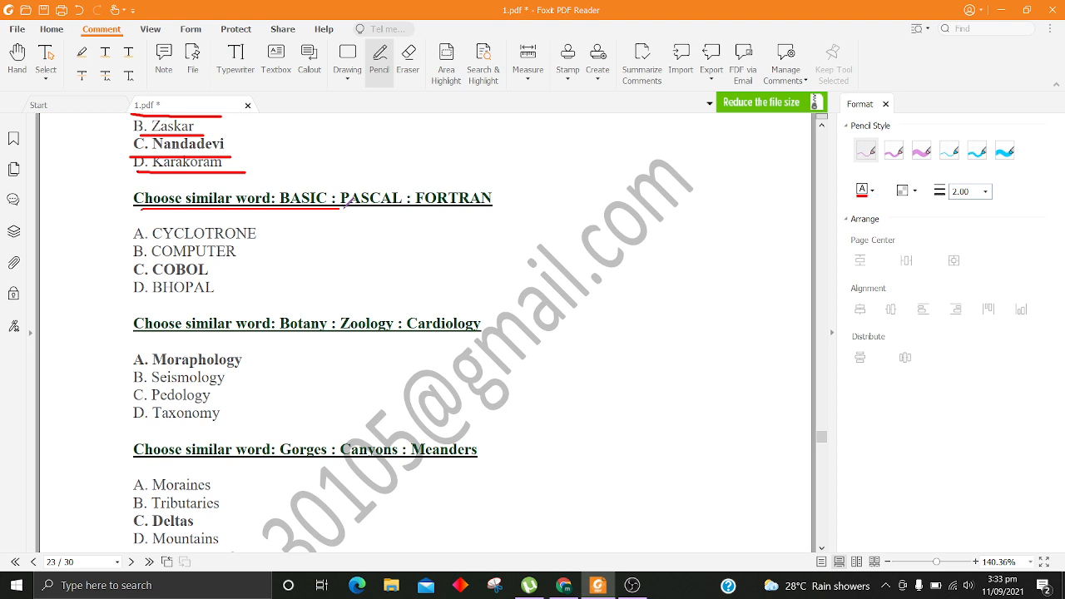
{"action": "scroll", "scroll_direction": "down", "scroll_amount": 3}
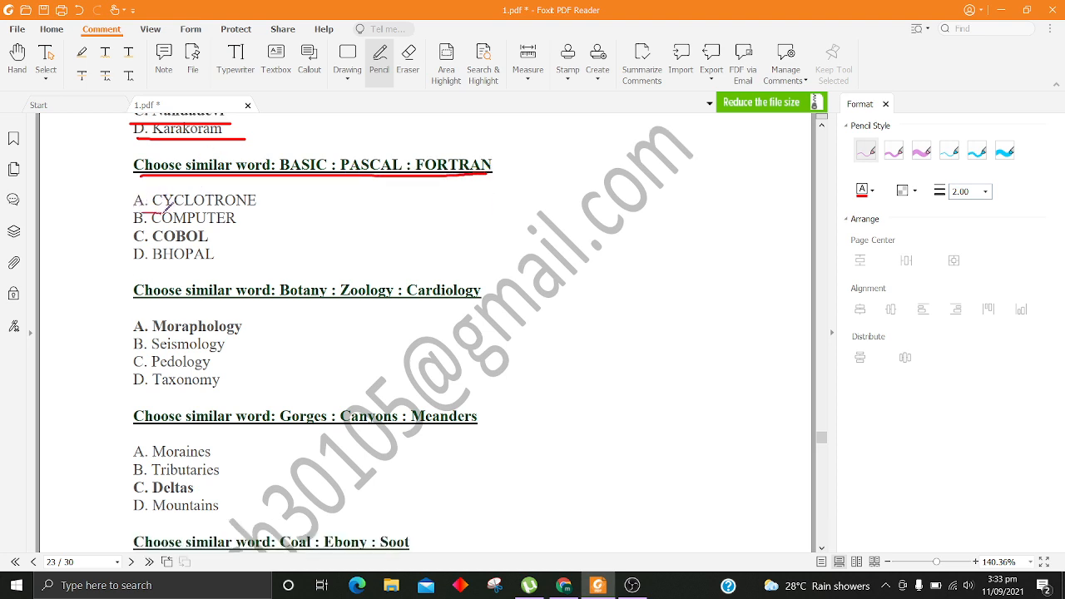
{"action": "left_click_drag", "start_coordinate": [140, 214], "coordinate": [267, 214]}
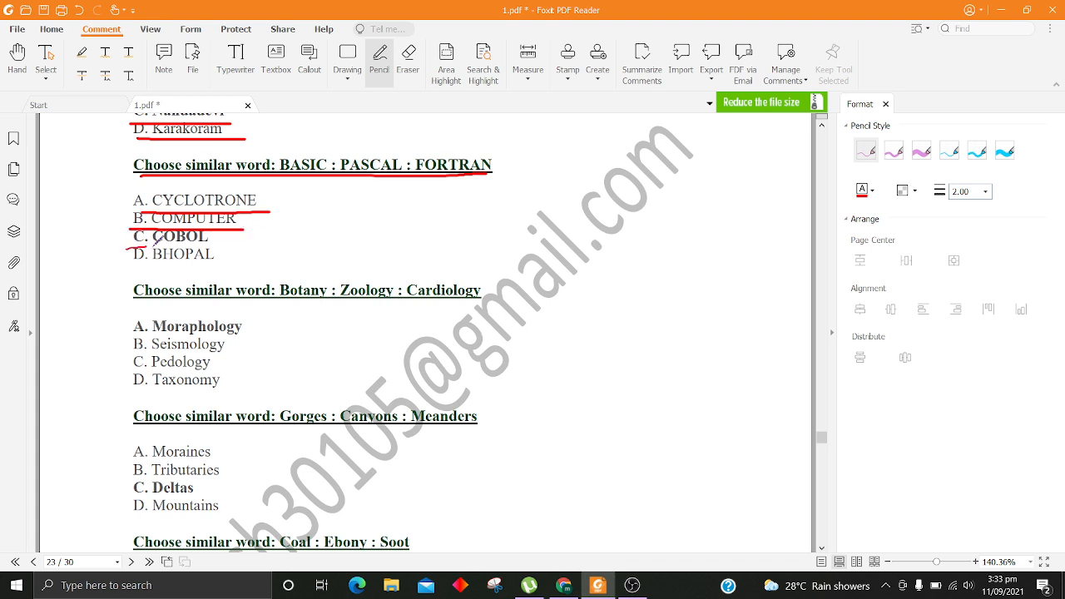
{"action": "left_click_drag", "start_coordinate": [130, 265], "coordinate": [286, 260]}
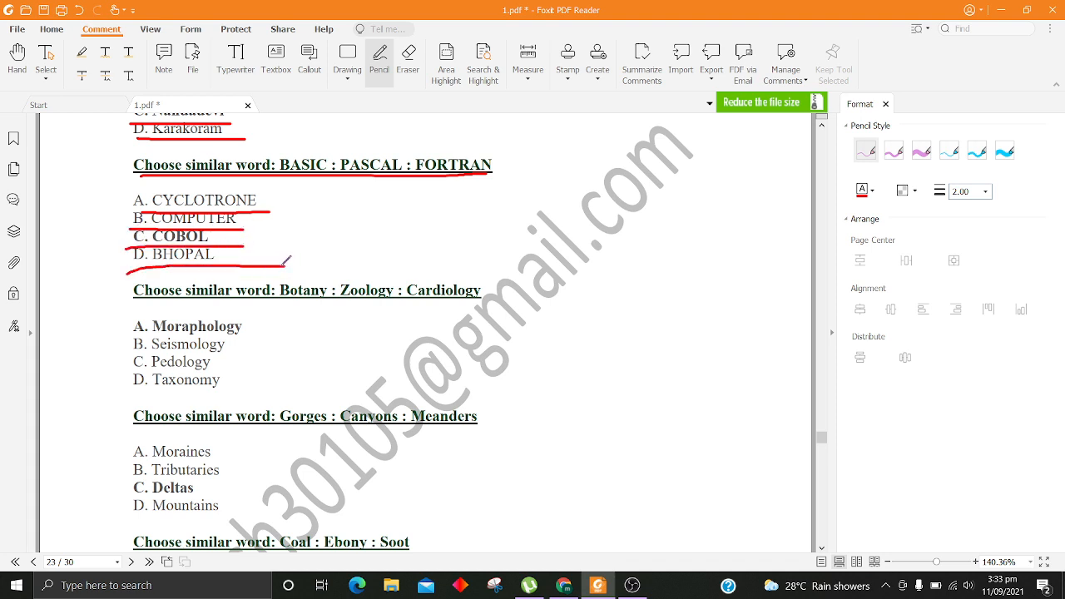
{"action": "scroll", "scroll_direction": "down", "scroll_amount": 3}
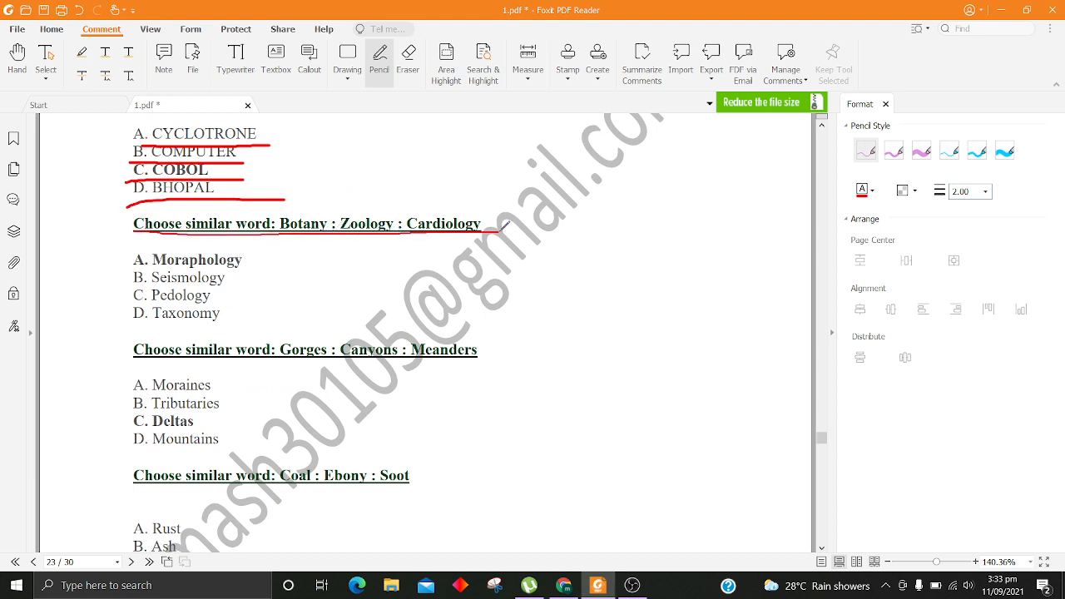
Step: Underline the Botany : Zoology : Cardiology question's Moraphology and following options
{"action": "scroll", "scroll_direction": "down", "scroll_amount": 3}
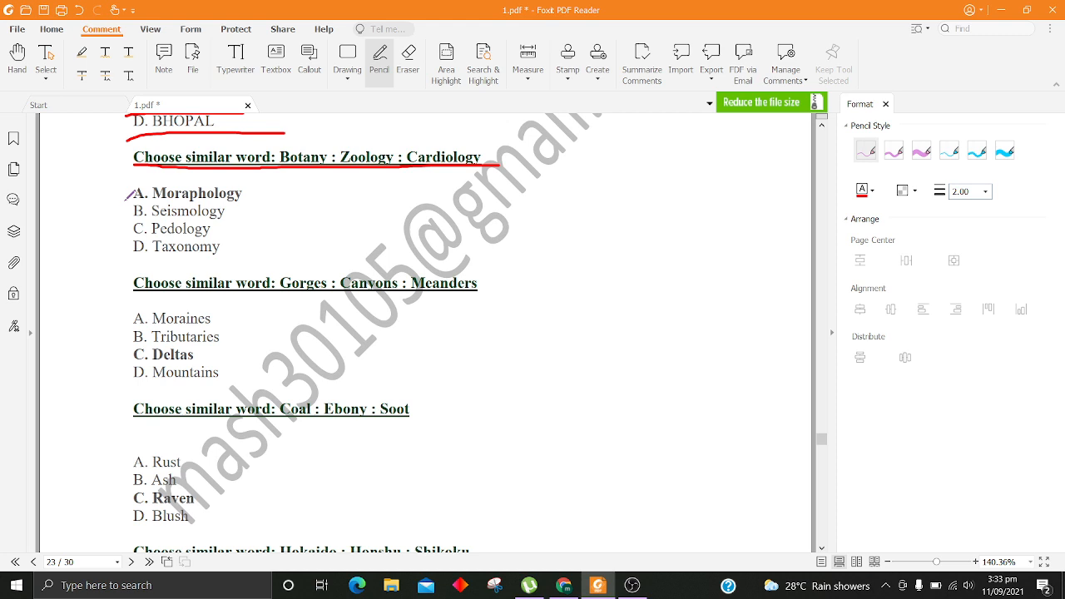
{"action": "left_click_drag", "start_coordinate": [125, 199], "coordinate": [253, 199]}
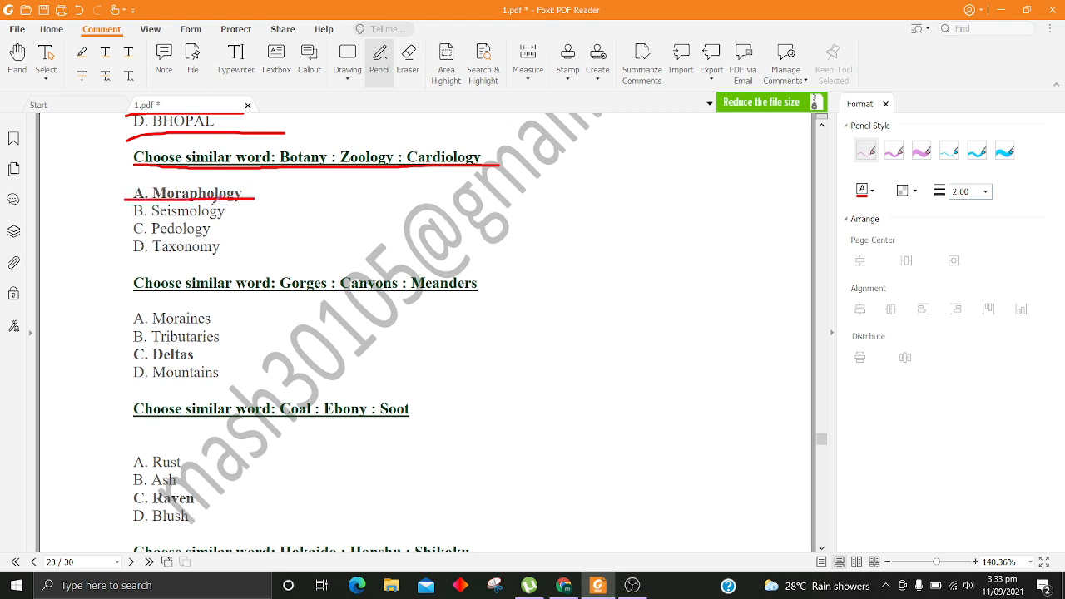
{"action": "left_click_drag", "start_coordinate": [125, 223], "coordinate": [219, 223]}
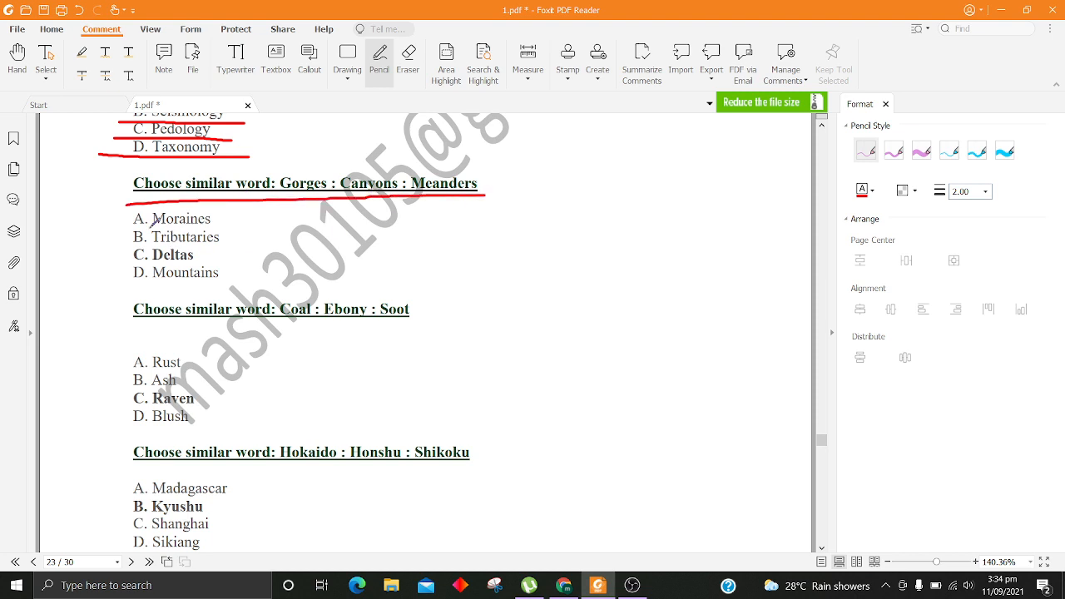
Step: Underline the Gorges question's options including C Deltas and D Mountains
{"action": "left_click_drag", "start_coordinate": [133, 223], "coordinate": [233, 220]}
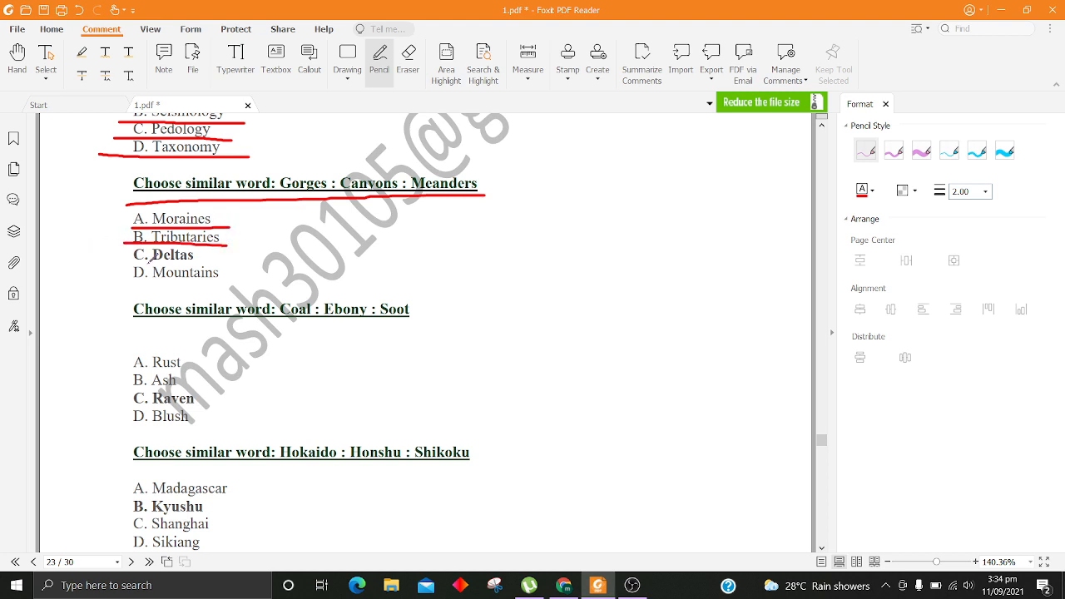
{"action": "left_click_drag", "start_coordinate": [130, 268], "coordinate": [279, 268]}
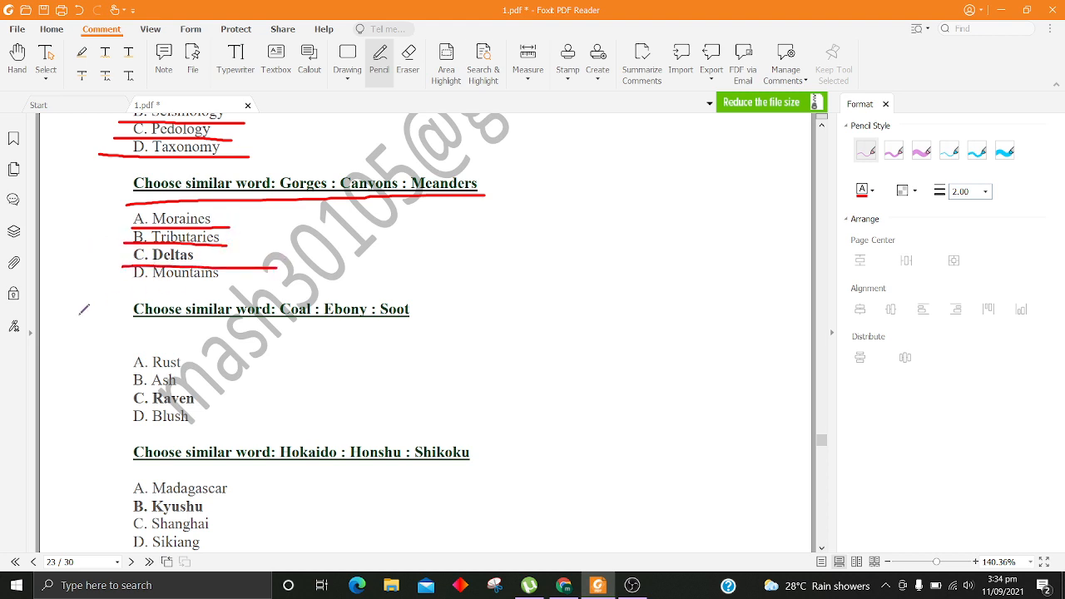
{"action": "left_click_drag", "start_coordinate": [108, 283], "coordinate": [241, 283]}
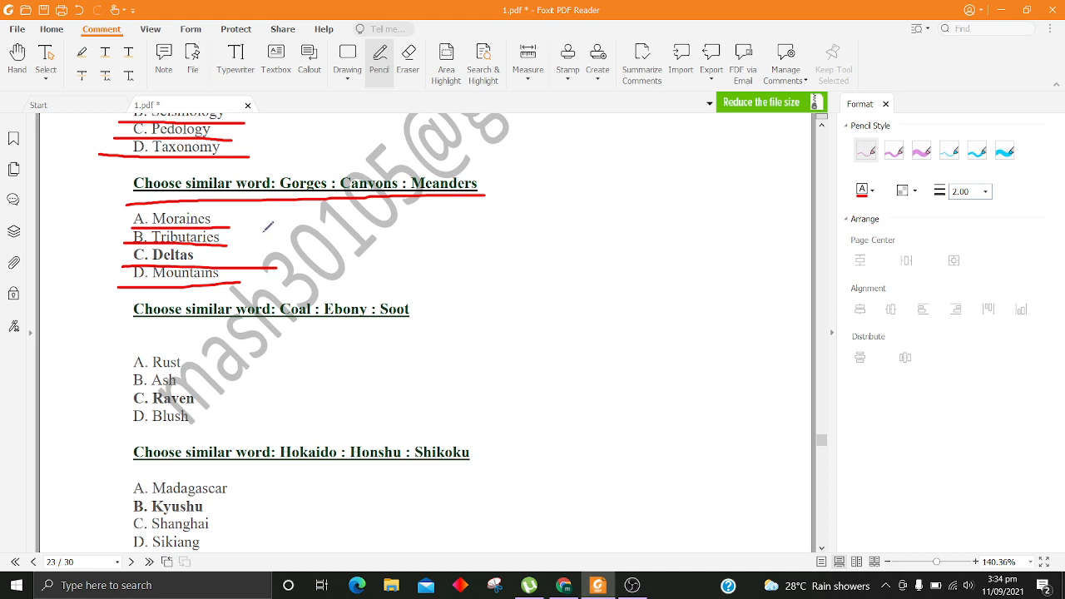
Step: Underline the Coal : Ebony : Soot heading with its Rust, Ash and Raven options
{"action": "left_click_drag", "start_coordinate": [119, 320], "coordinate": [313, 320]}
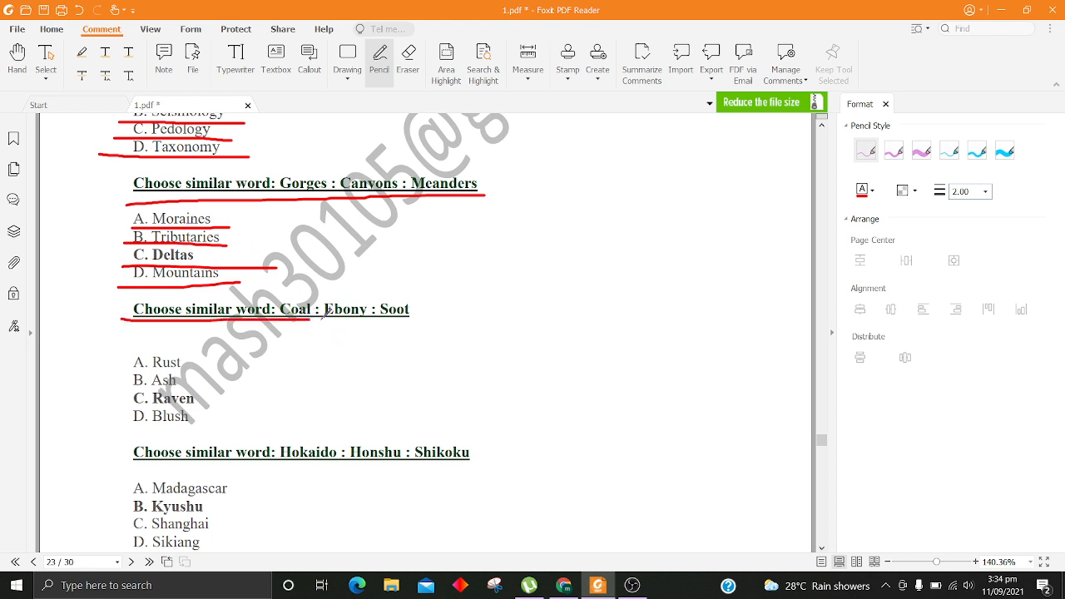
{"action": "left_click_drag", "start_coordinate": [320, 327], "coordinate": [434, 323]}
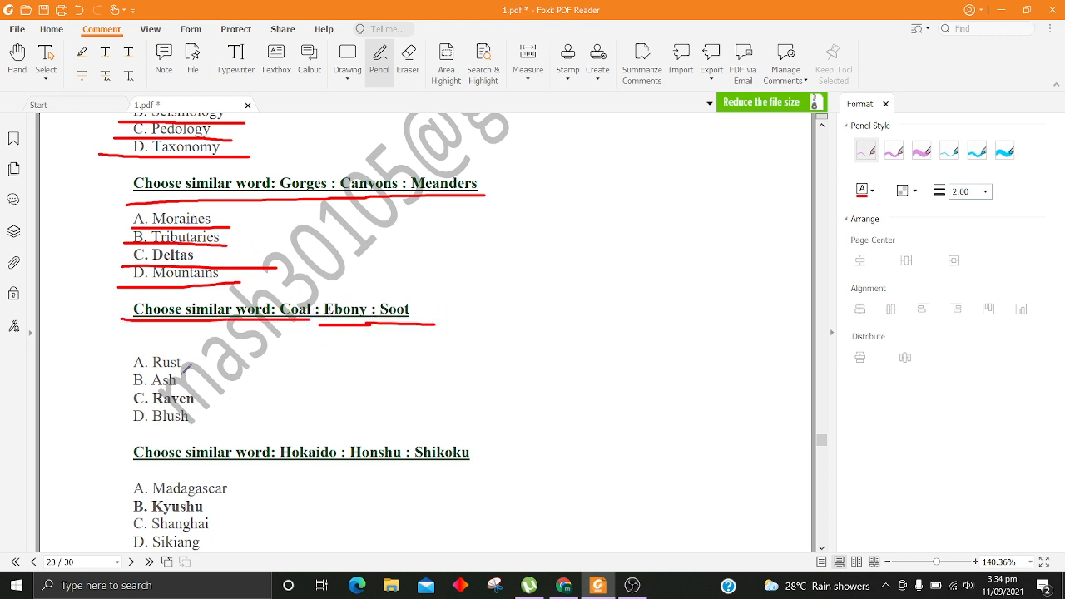
{"action": "left_click_drag", "start_coordinate": [120, 373], "coordinate": [233, 366]}
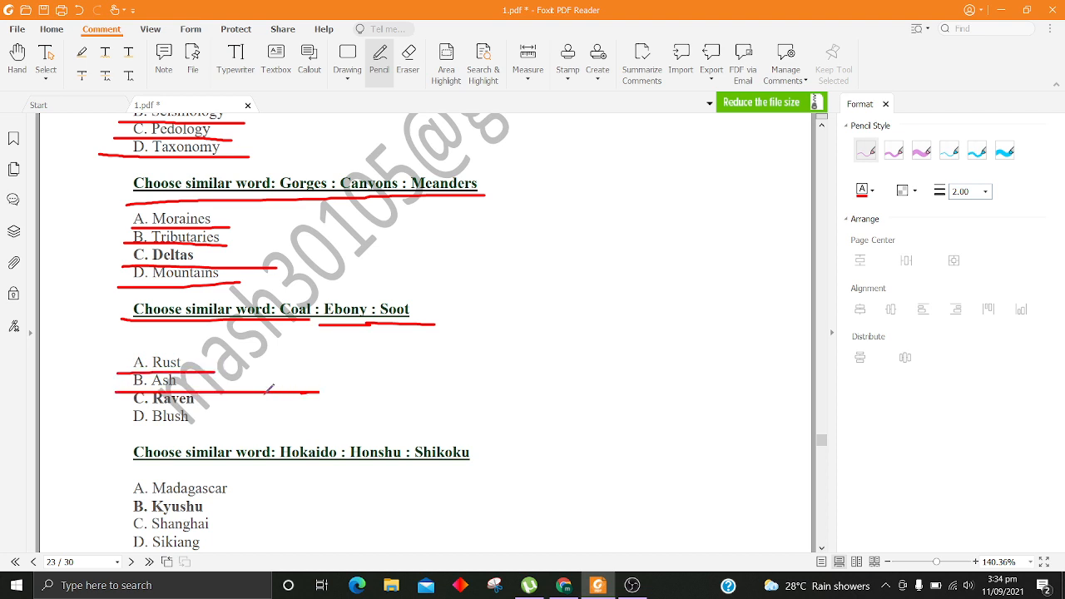
{"action": "left_click_drag", "start_coordinate": [116, 413], "coordinate": [481, 412]}
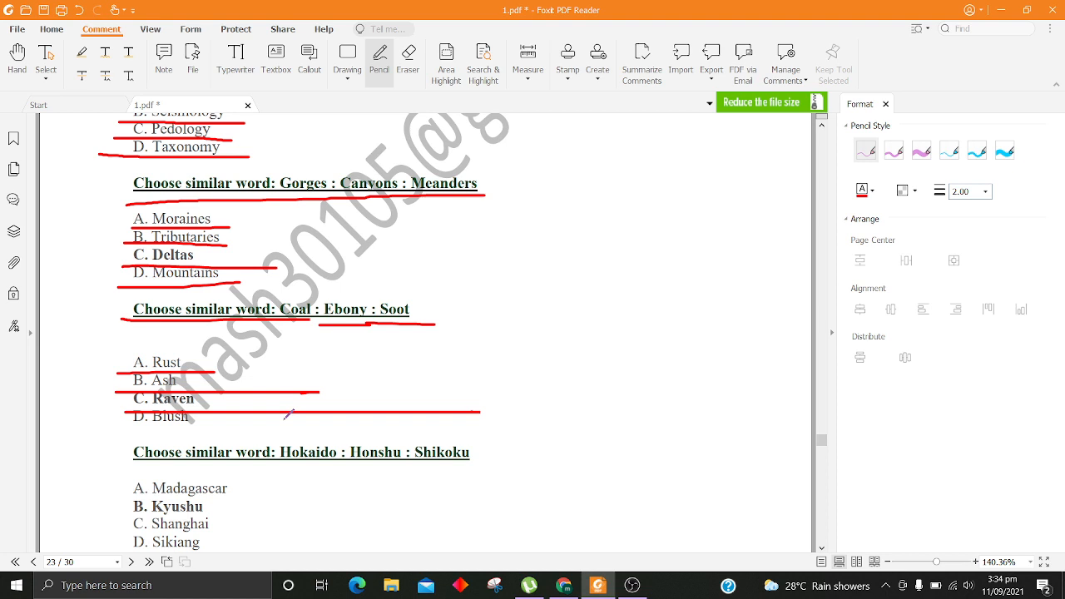
{"action": "scroll", "scroll_direction": "down", "scroll_amount": 3}
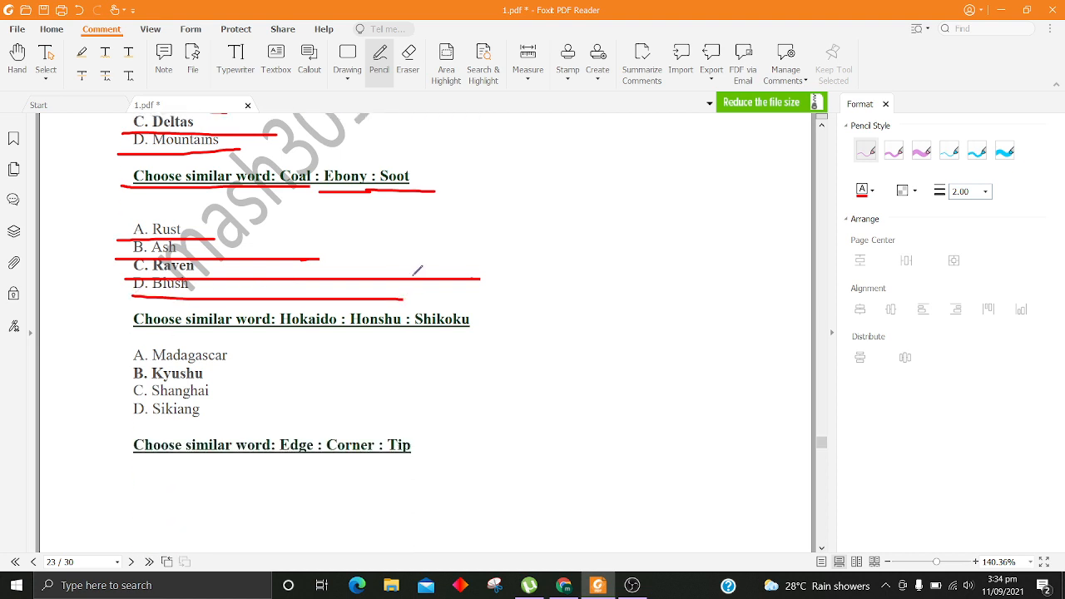
Step: Underline the Kyushu, Shanghai and Sikiang options in red
{"action": "scroll", "scroll_direction": "down", "scroll_amount": 3}
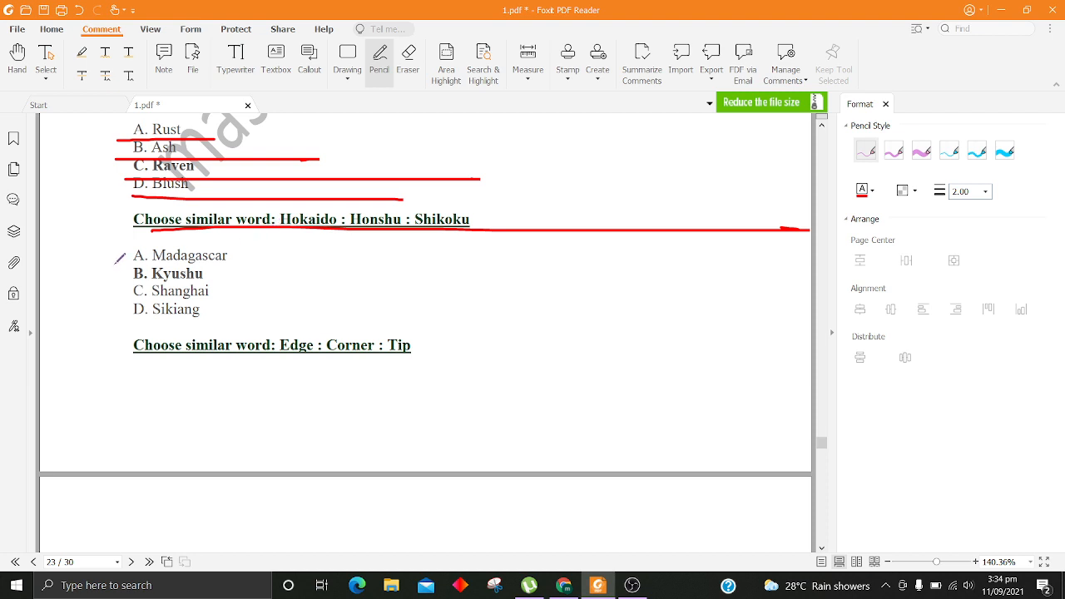
{"action": "left_click_drag", "start_coordinate": [120, 265], "coordinate": [513, 276]}
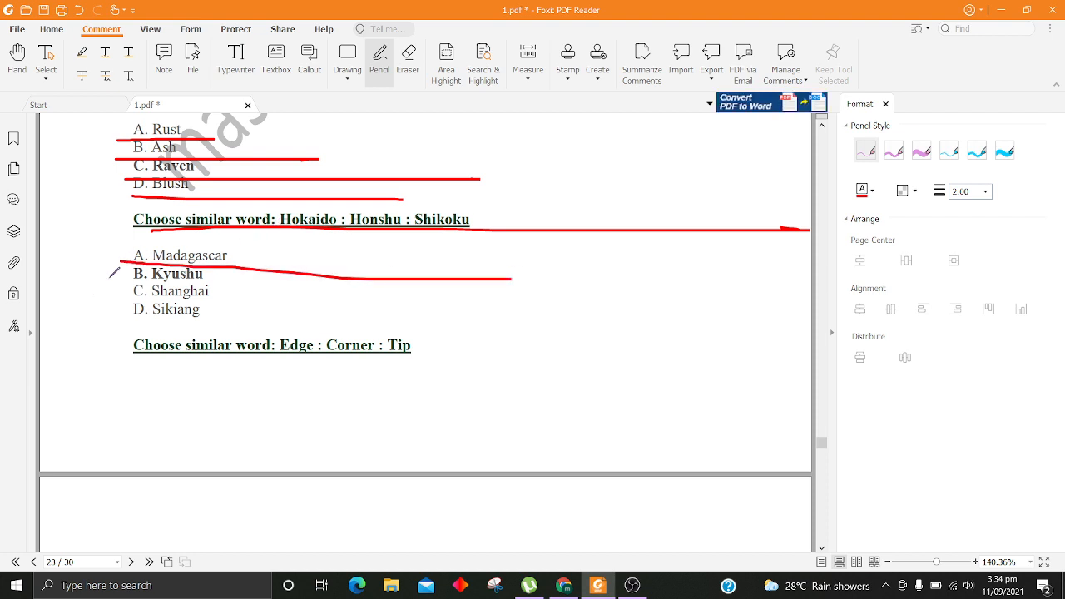
{"action": "left_click_drag", "start_coordinate": [113, 283], "coordinate": [483, 286]}
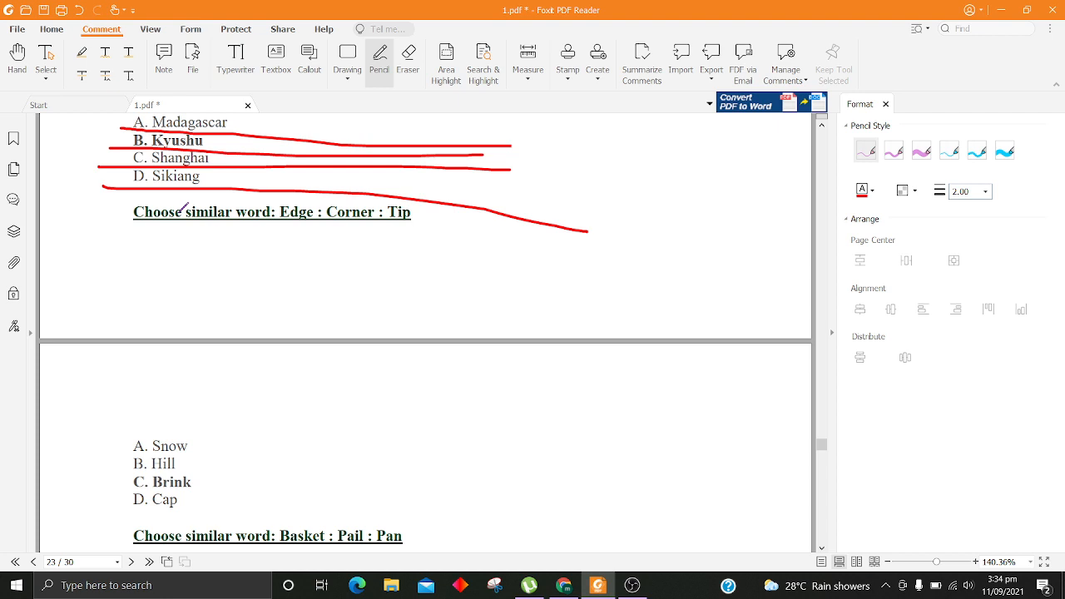
Step: Underline the Edge : Corner : Tip heading with its Snow, Hill, Brink and Cap options
{"action": "left_click_drag", "start_coordinate": [63, 233], "coordinate": [742, 231]}
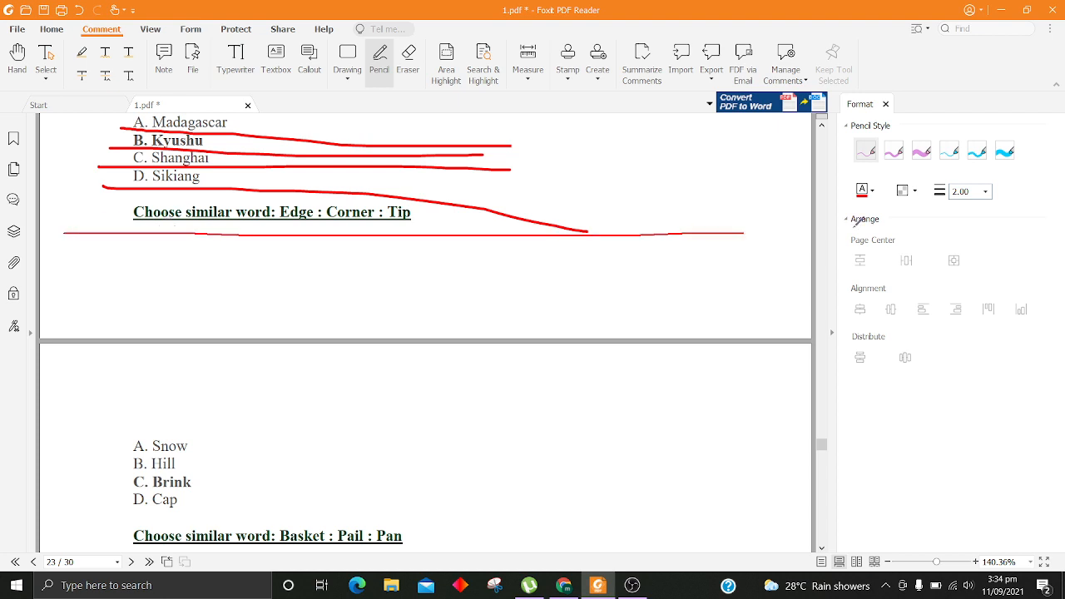
{"action": "scroll", "scroll_direction": "down", "scroll_amount": 3}
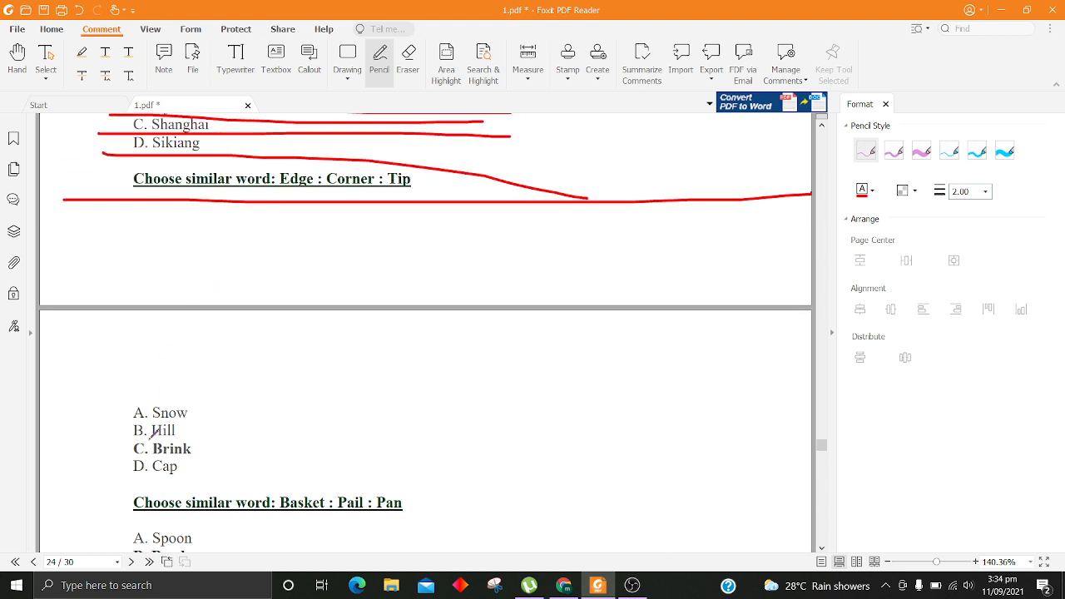
{"action": "left_click_drag", "start_coordinate": [124, 423], "coordinate": [316, 446]}
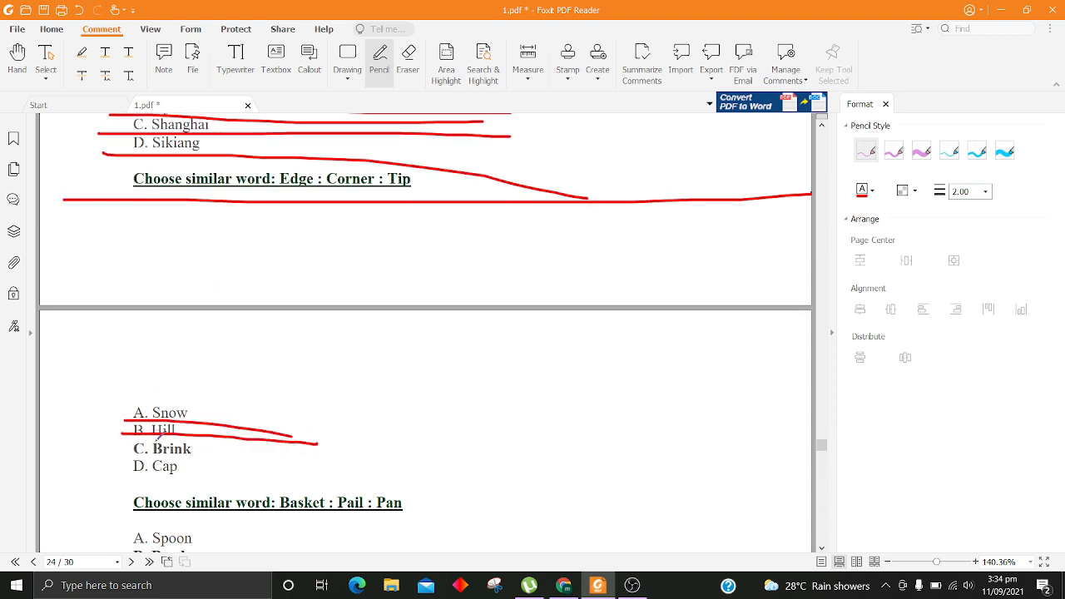
{"action": "left_click_drag", "start_coordinate": [133, 456], "coordinate": [341, 464]}
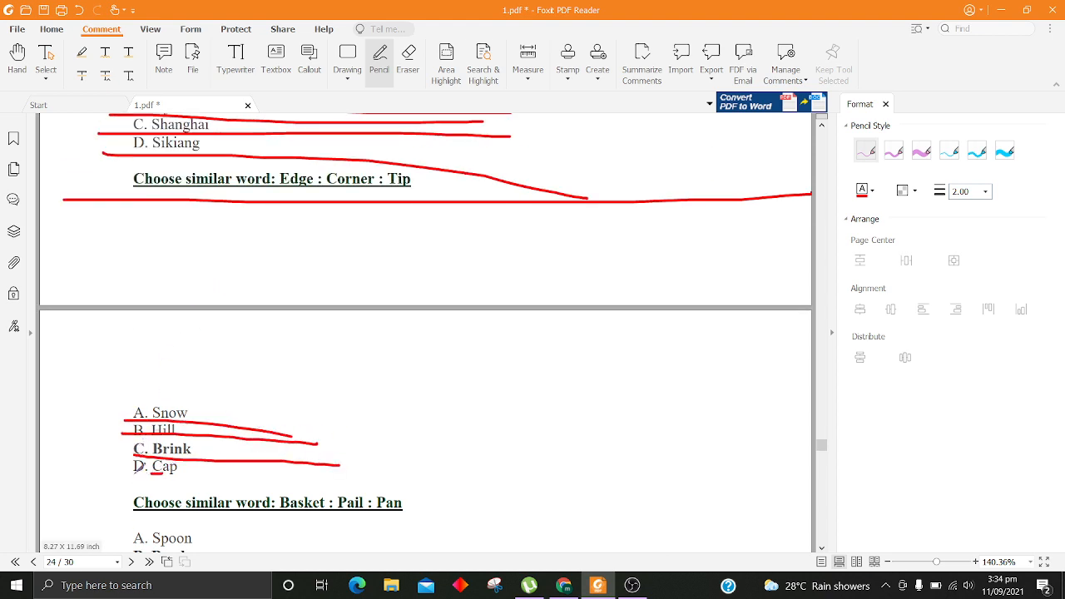
{"action": "scroll", "scroll_direction": "down", "scroll_amount": 3}
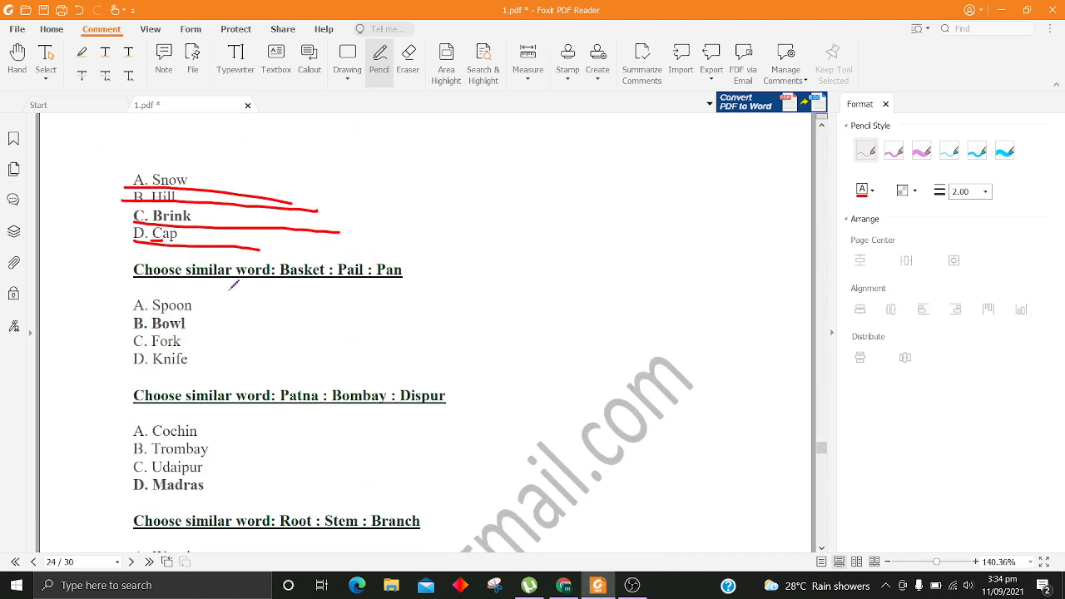
Step: Underline the Basket : Pail : Pan heading with its Spoon, Bowl, Fork and Knife options
{"action": "left_click_drag", "start_coordinate": [229, 290], "coordinate": [446, 247]}
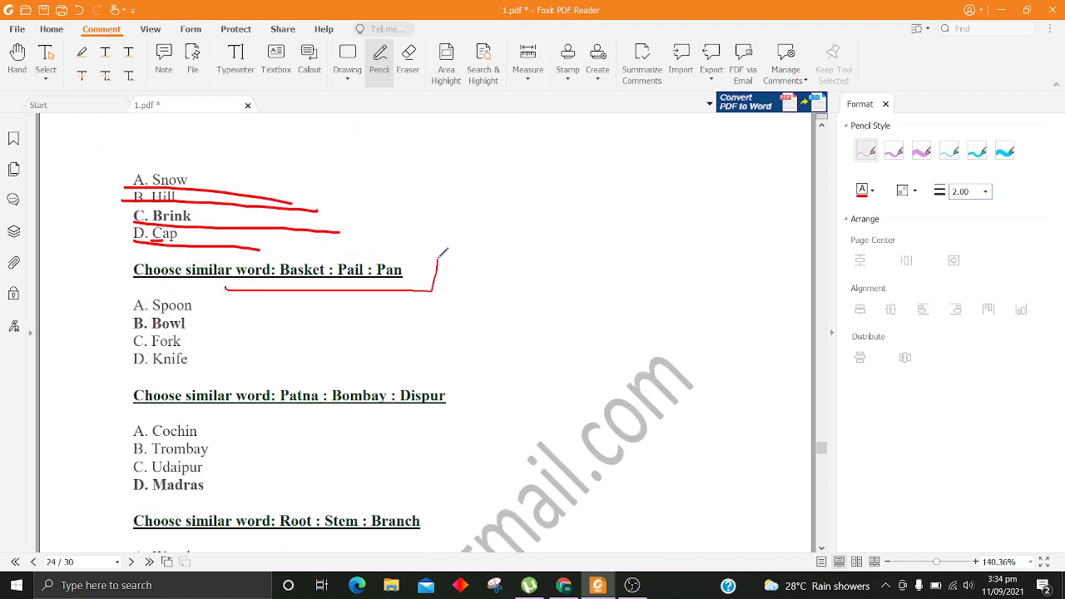
{"action": "scroll", "scroll_direction": "down", "scroll_amount": 3}
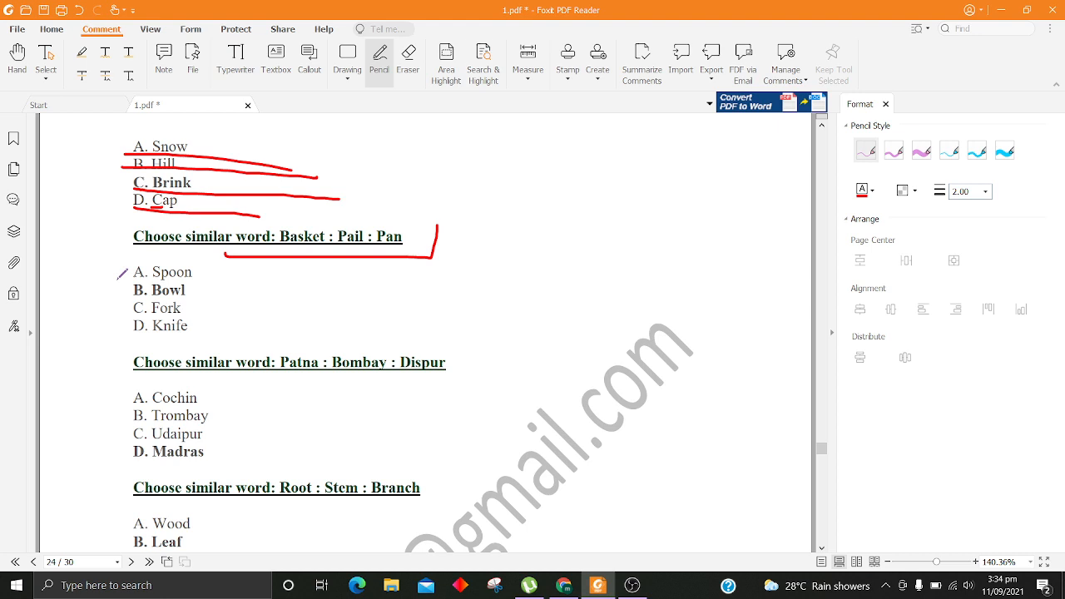
{"action": "left_click_drag", "start_coordinate": [114, 283], "coordinate": [602, 283]}
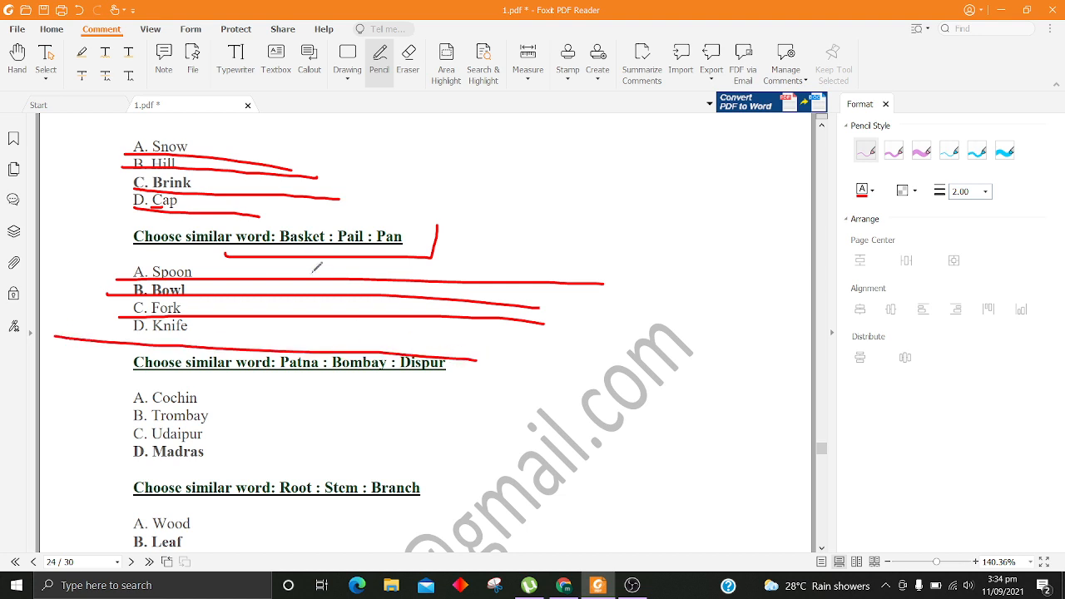
{"action": "scroll", "scroll_direction": "down", "scroll_amount": 3}
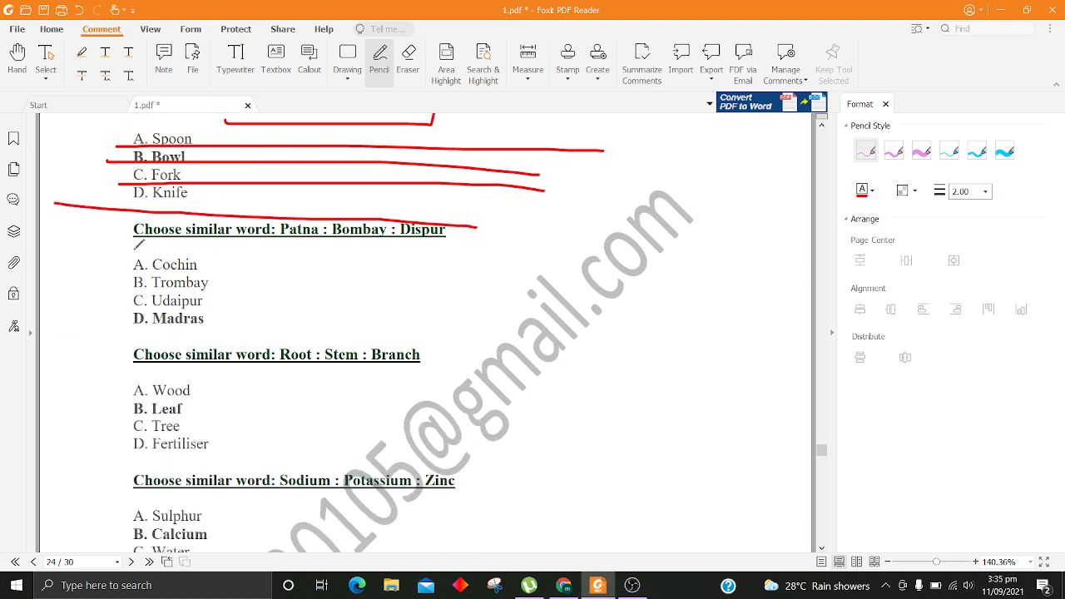
Step: Underline the Patna : Bombay : Dispur heading and its options from A Cochin onward
{"action": "left_click_drag", "start_coordinate": [133, 248], "coordinate": [807, 257]}
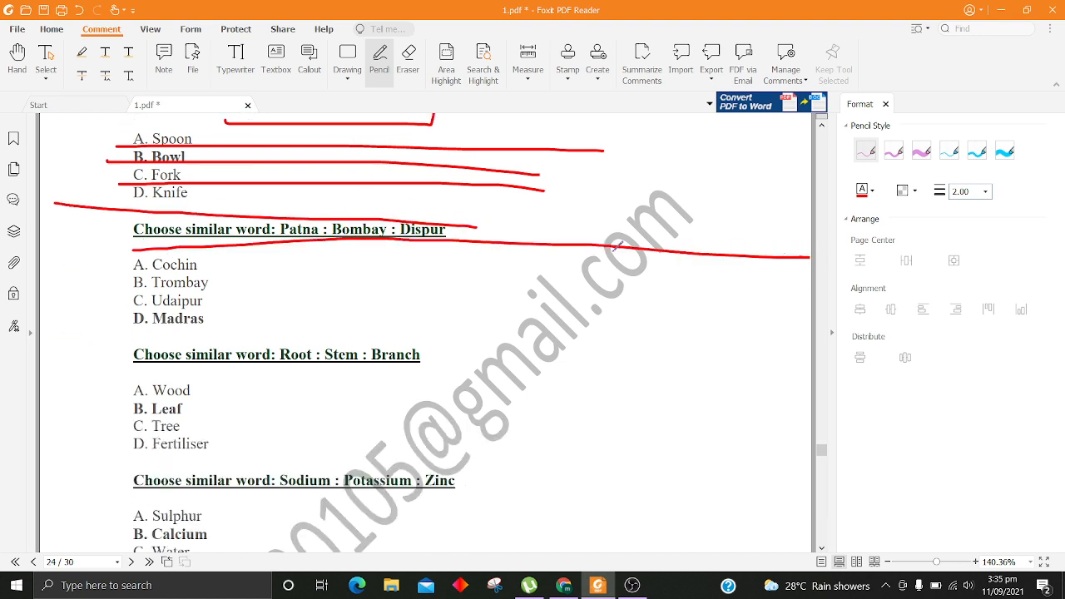
{"action": "left_click_drag", "start_coordinate": [83, 274], "coordinate": [100, 264]}
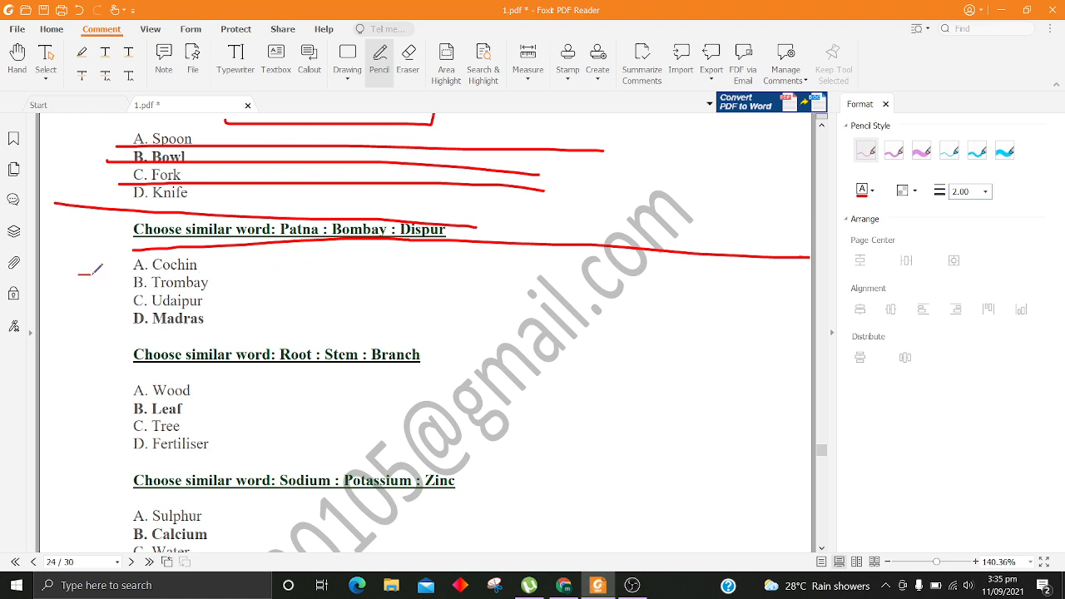
{"action": "left_click_drag", "start_coordinate": [80, 273], "coordinate": [483, 275]}
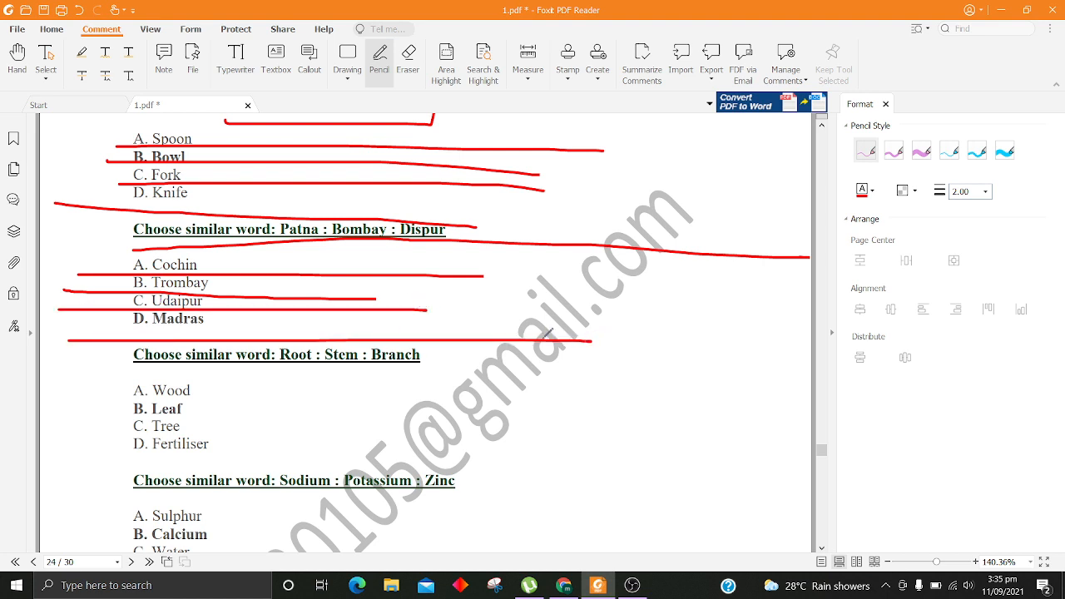
{"action": "scroll", "scroll_direction": "down", "scroll_amount": 3}
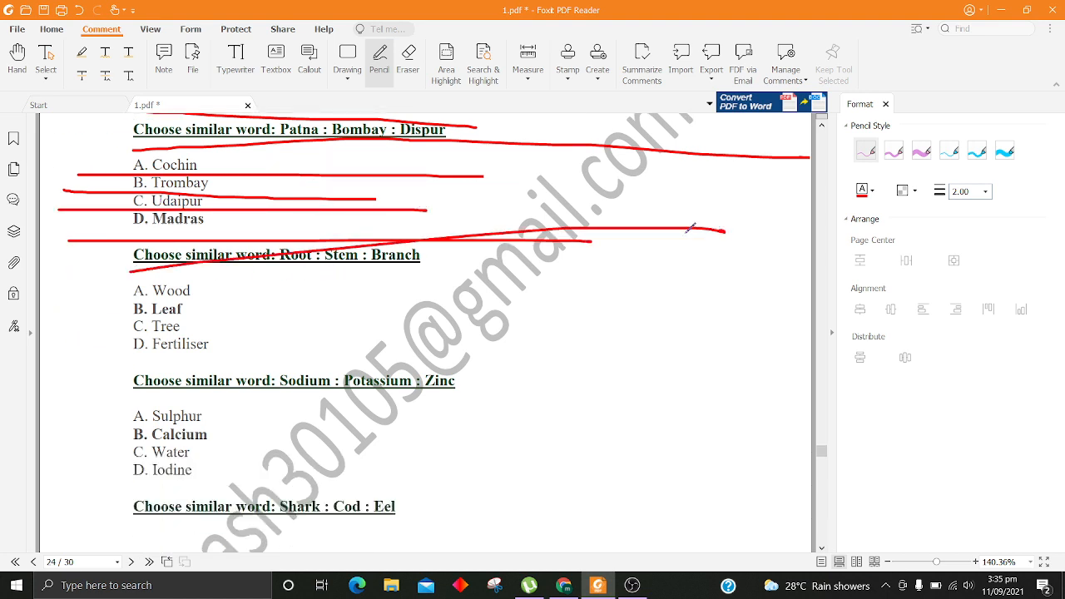
Step: Underline the Root : Stem : Branch question and its answer options in red
{"action": "left_click_drag", "start_coordinate": [275, 274], "coordinate": [812, 282]}
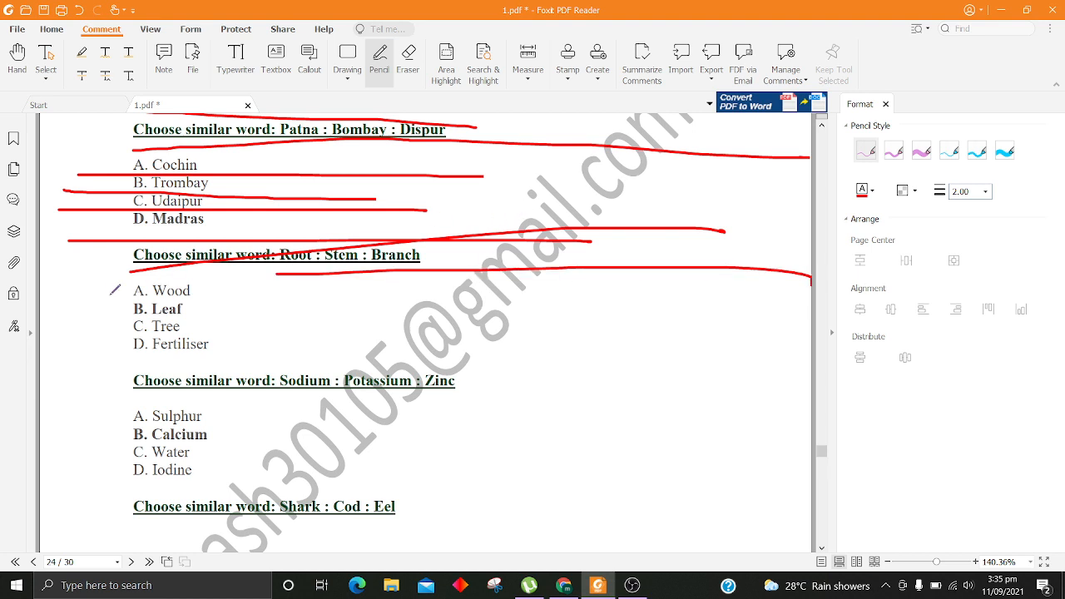
{"action": "left_click_drag", "start_coordinate": [108, 293], "coordinate": [807, 287]}
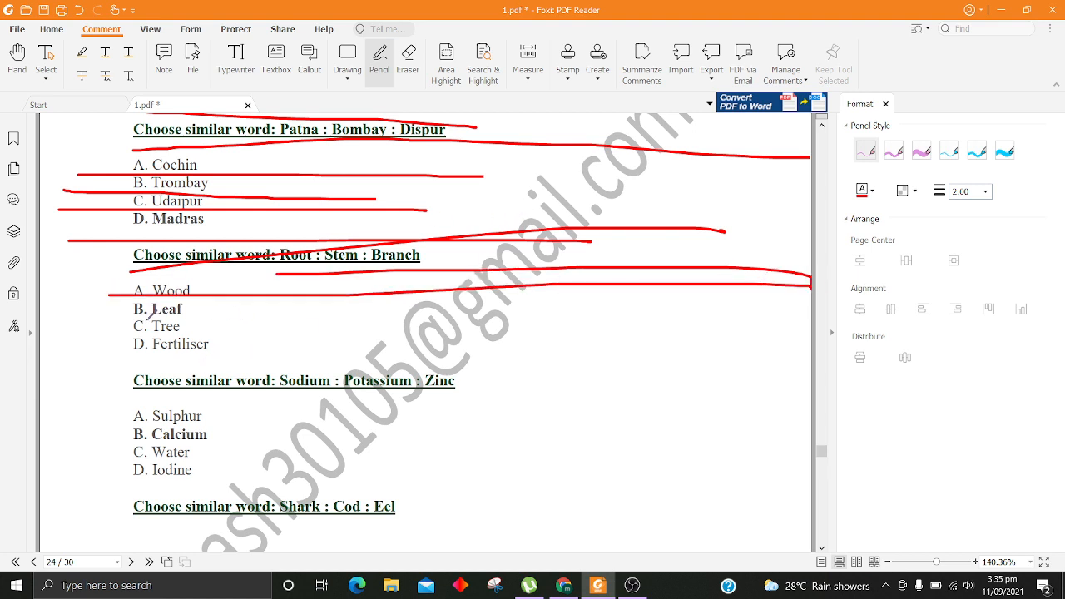
{"action": "left_click_drag", "start_coordinate": [50, 323], "coordinate": [563, 312]}
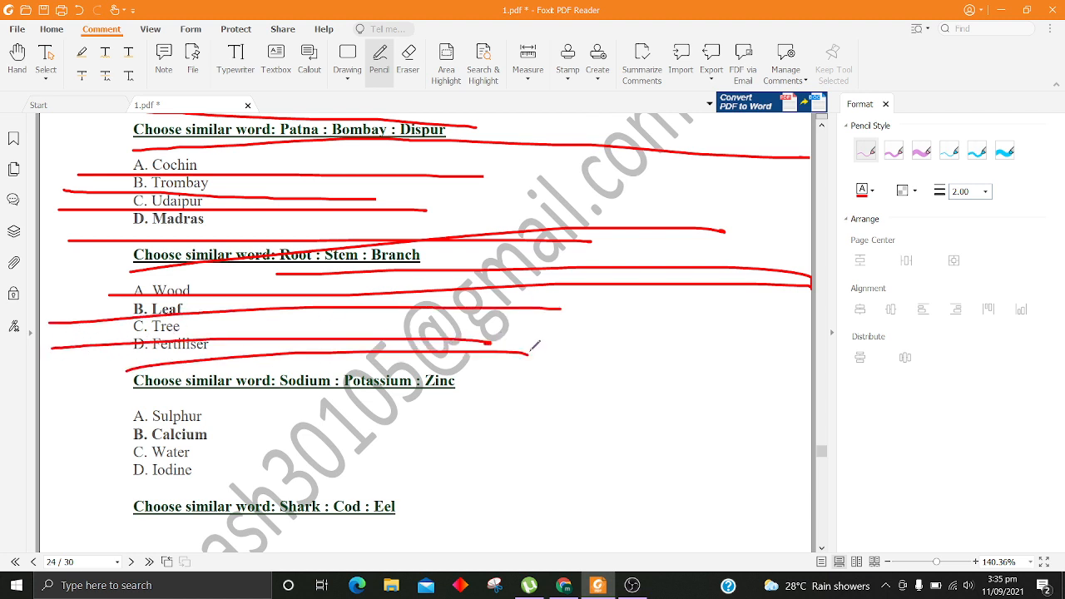
Step: Underline the Sodium : Potassium : Zinc question with Sulphur, Calcium, Water and Iodine options
{"action": "scroll", "scroll_direction": "down", "scroll_amount": 3}
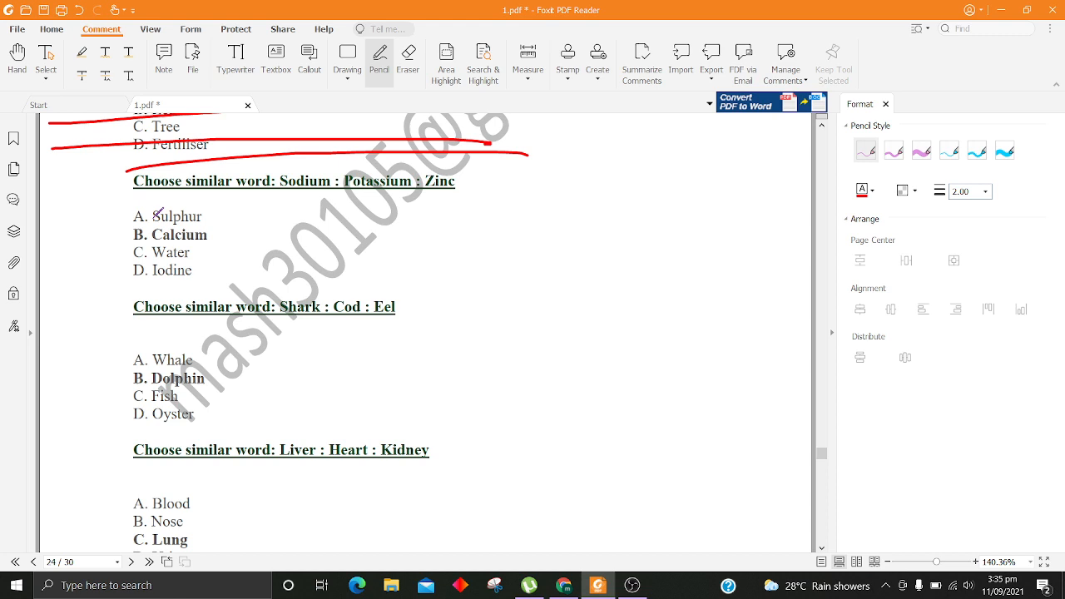
{"action": "left_click_drag", "start_coordinate": [125, 196], "coordinate": [807, 207]}
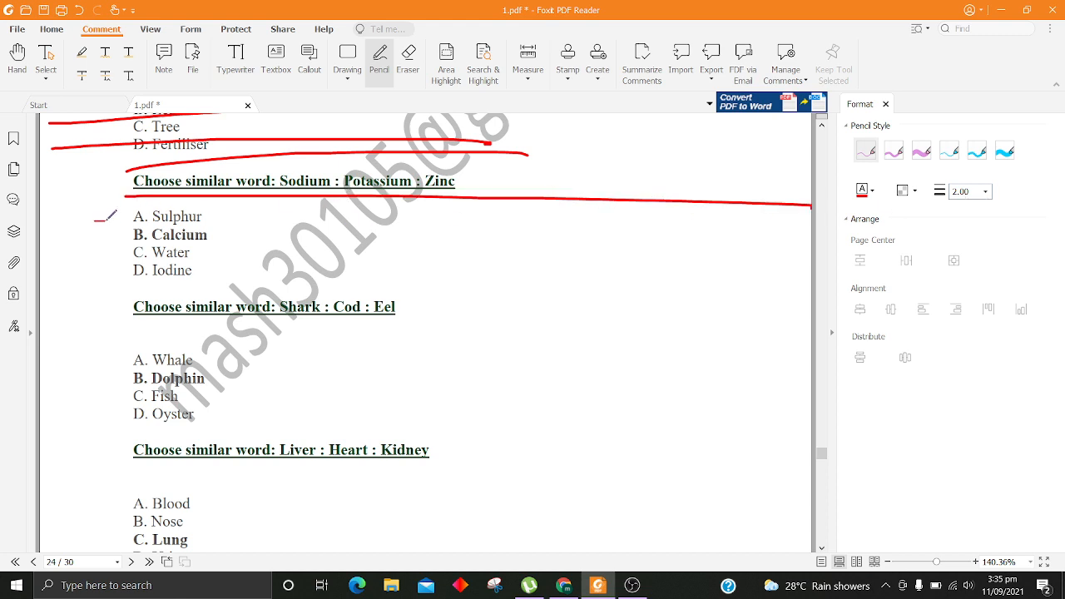
{"action": "left_click_drag", "start_coordinate": [94, 219], "coordinate": [586, 235]}
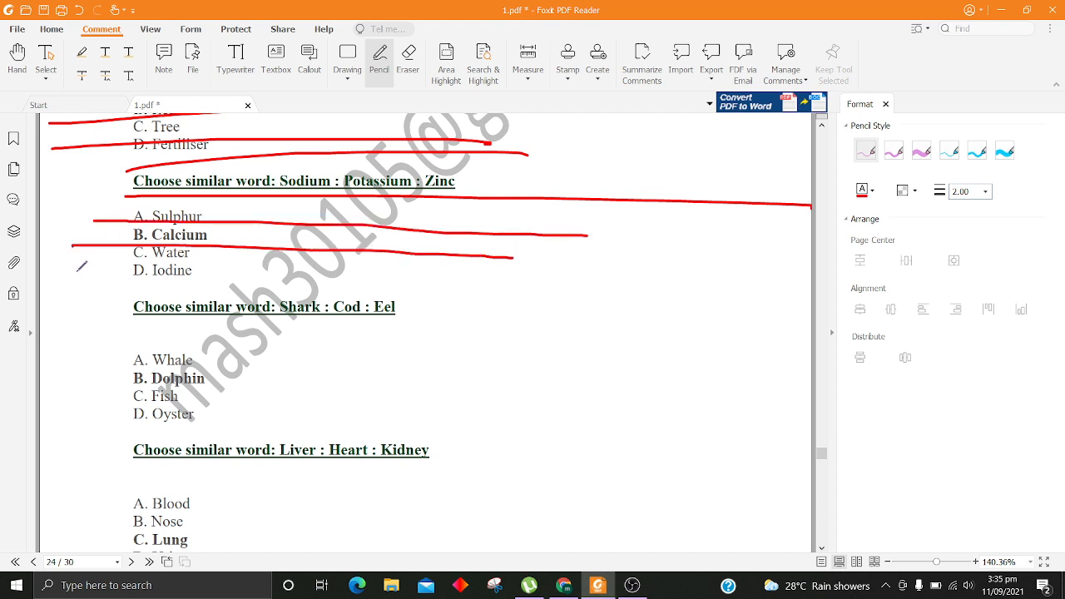
{"action": "left_click_drag", "start_coordinate": [70, 265], "coordinate": [579, 280]}
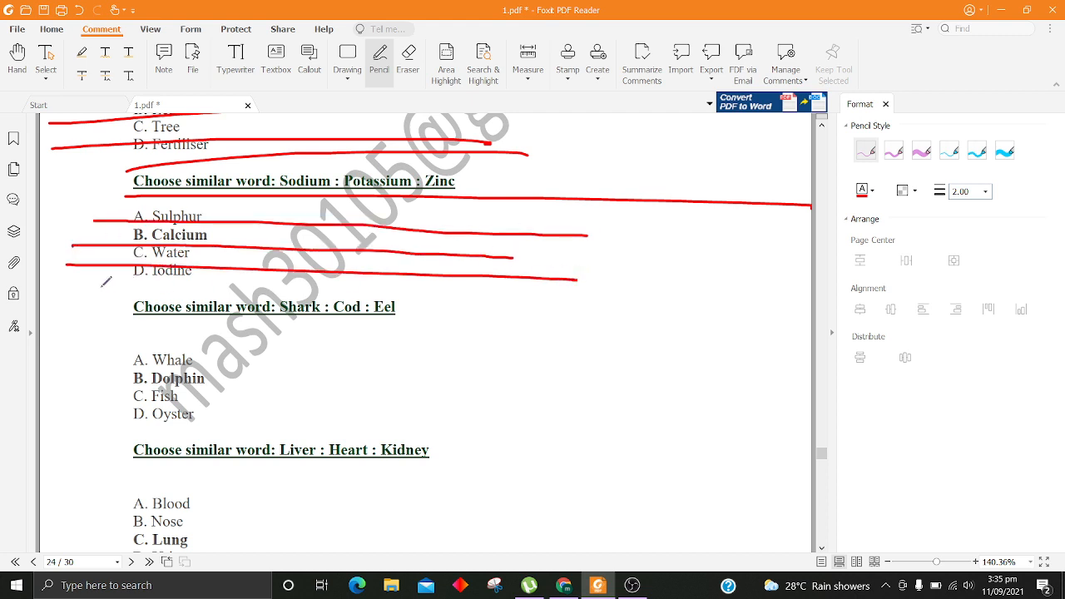
{"action": "scroll", "scroll_direction": "down", "scroll_amount": 3}
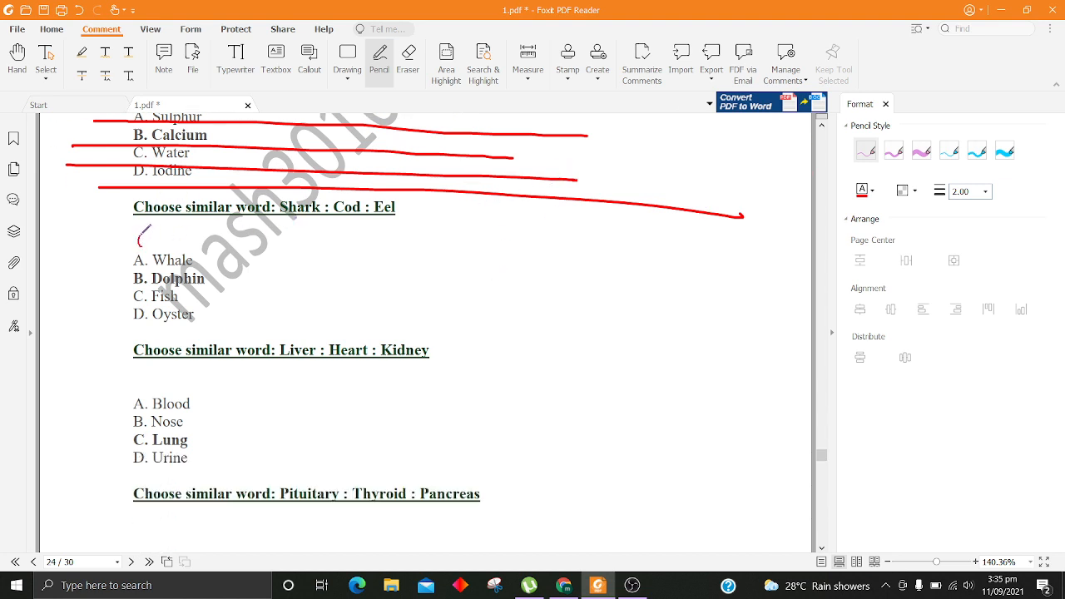
Step: Underline the Shark : Cod : Eel question with its Fish and Oyster options
{"action": "left_click_drag", "start_coordinate": [137, 234], "coordinate": [802, 253]}
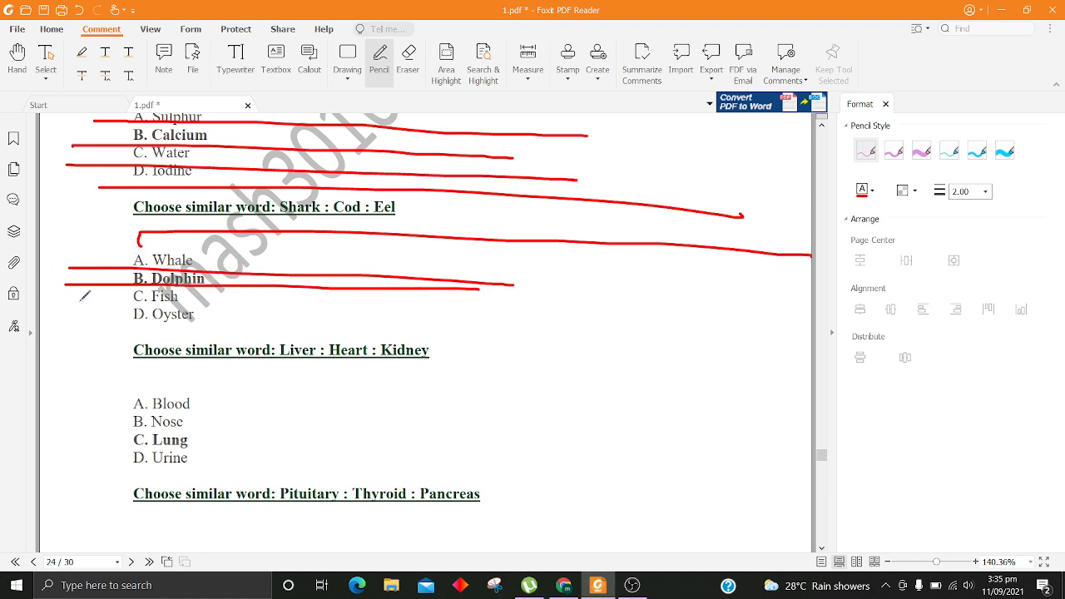
{"action": "left_click_drag", "start_coordinate": [75, 313], "coordinate": [453, 343]}
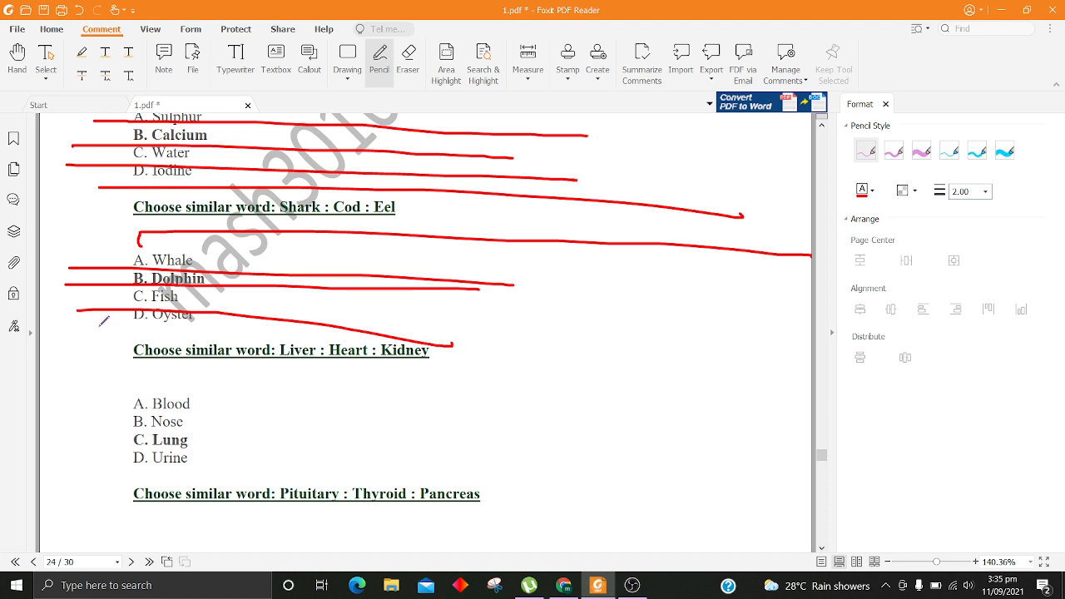
{"action": "scroll", "scroll_direction": "down", "scroll_amount": 3}
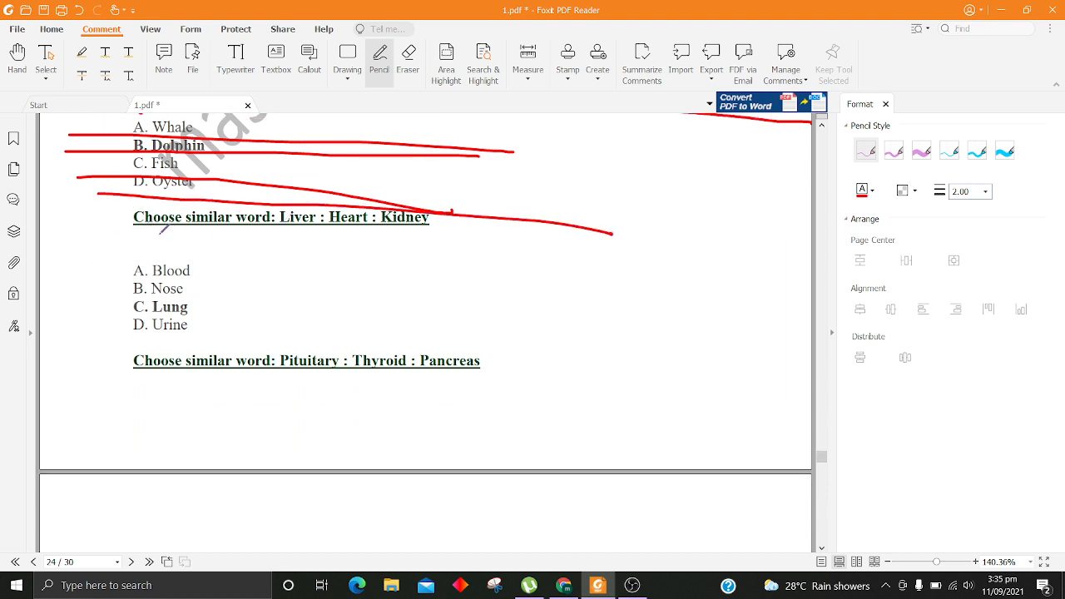
Step: Underline the Liver : Heart : Kidney question with its Nose, Lung and Urine options
{"action": "left_click_drag", "start_coordinate": [108, 243], "coordinate": [812, 264]}
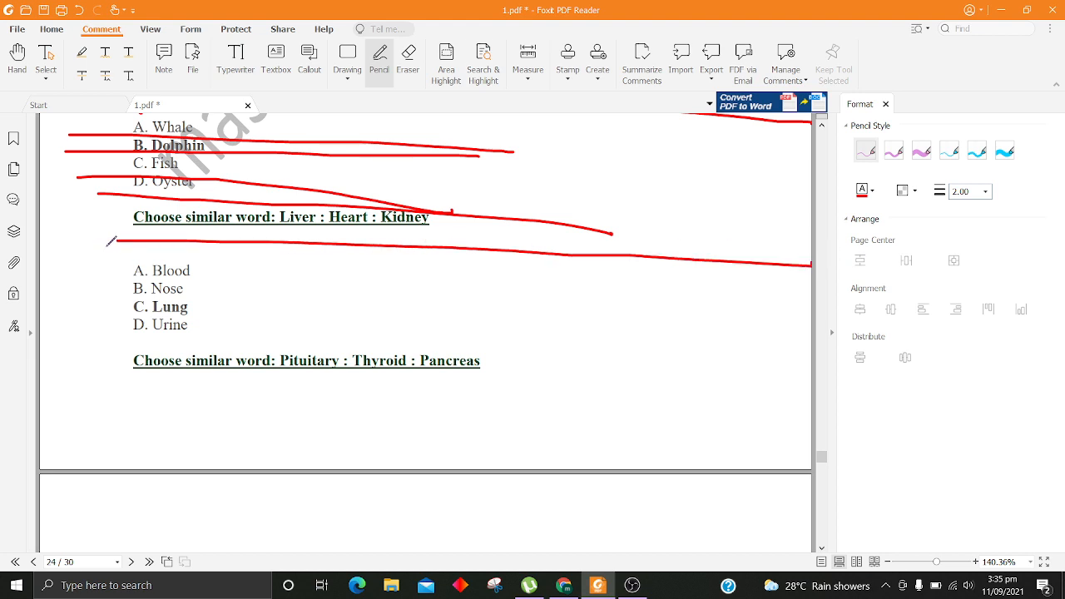
{"action": "scroll", "scroll_direction": "down", "scroll_amount": 3}
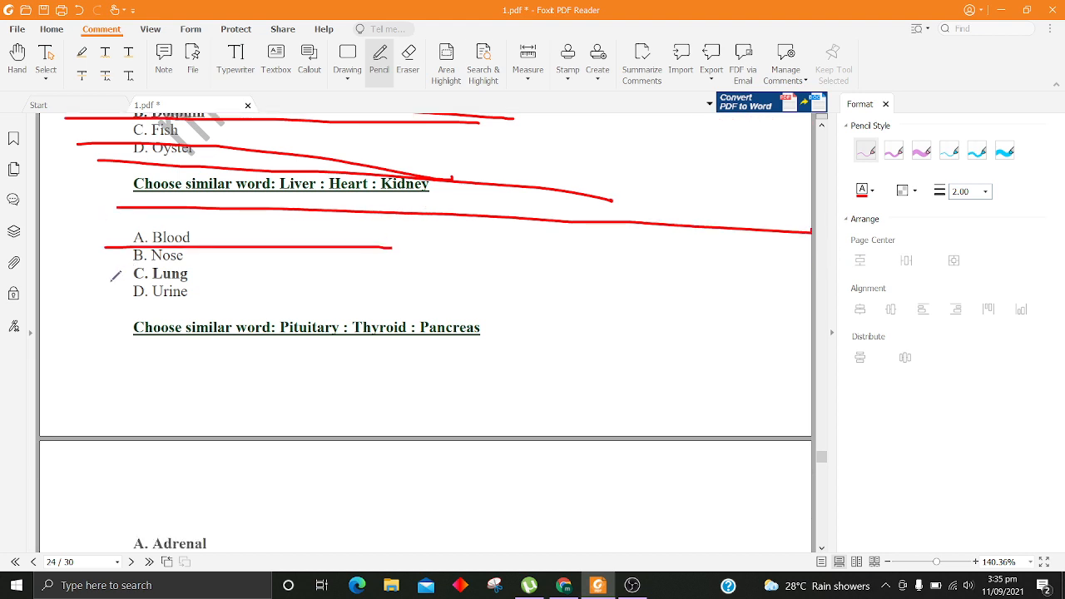
{"action": "left_click_drag", "start_coordinate": [103, 266], "coordinate": [446, 265]}
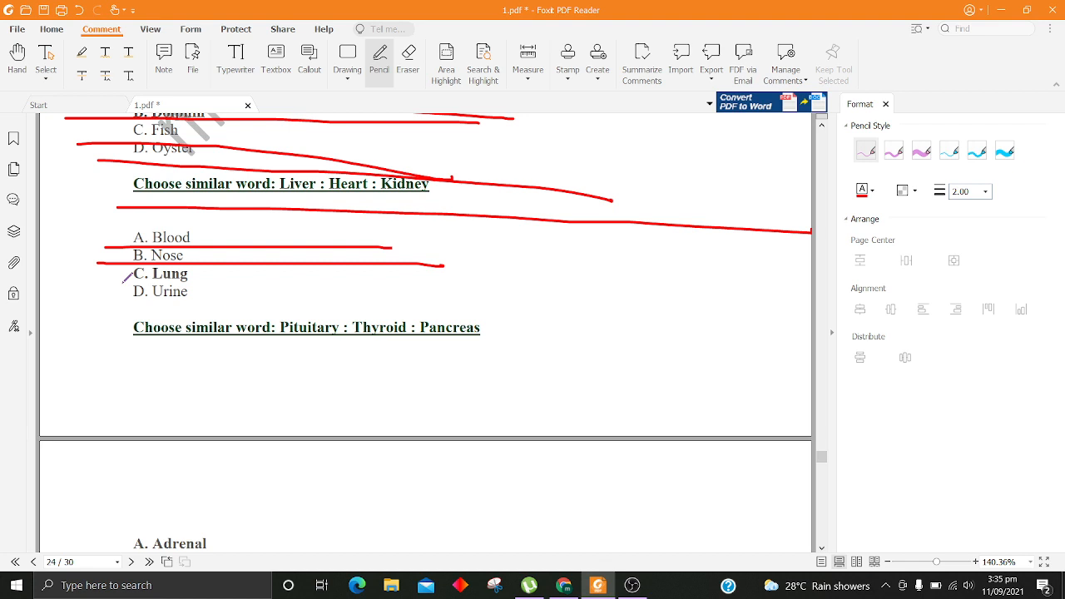
{"action": "left_click_drag", "start_coordinate": [125, 280], "coordinate": [450, 298]}
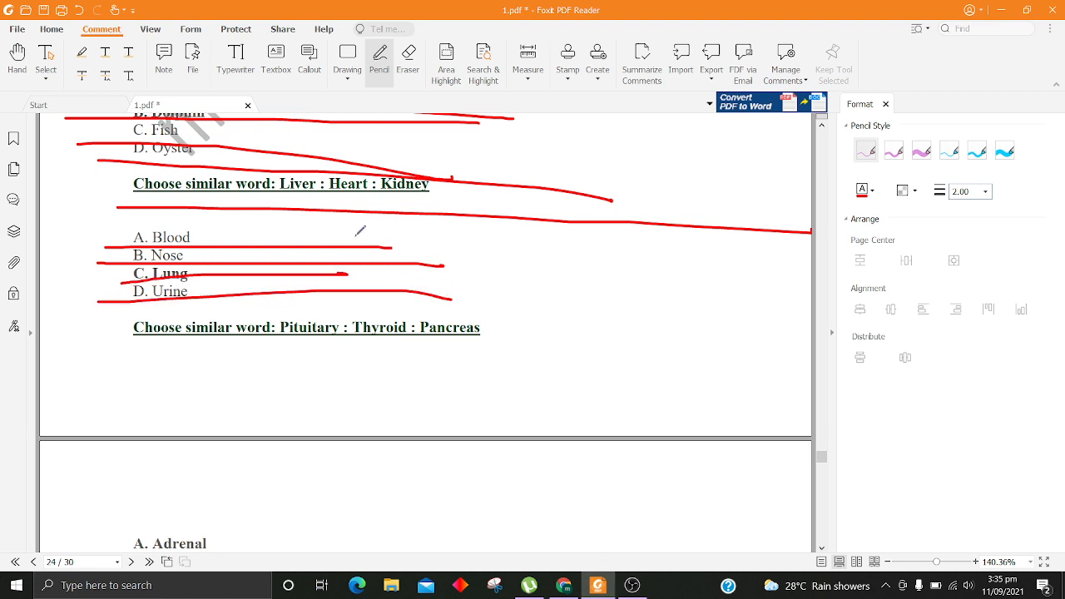
{"action": "scroll", "scroll_direction": "down", "scroll_amount": 3}
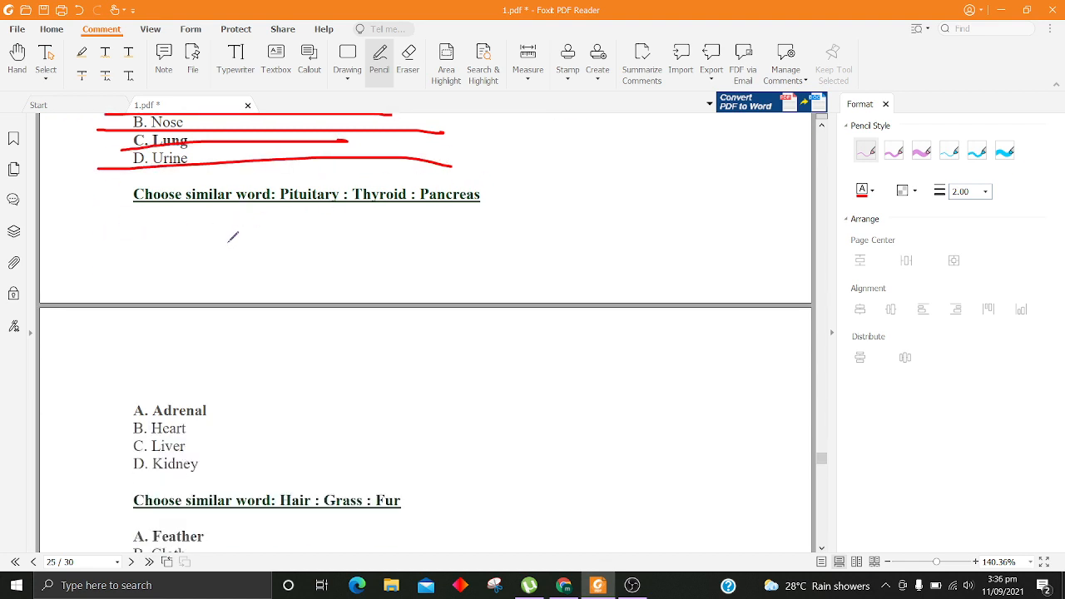
Step: Underline the Pituitary question, circle the Hair : Grass : Fur question and underline its options
{"action": "left_click_drag", "start_coordinate": [147, 240], "coordinate": [524, 203]}
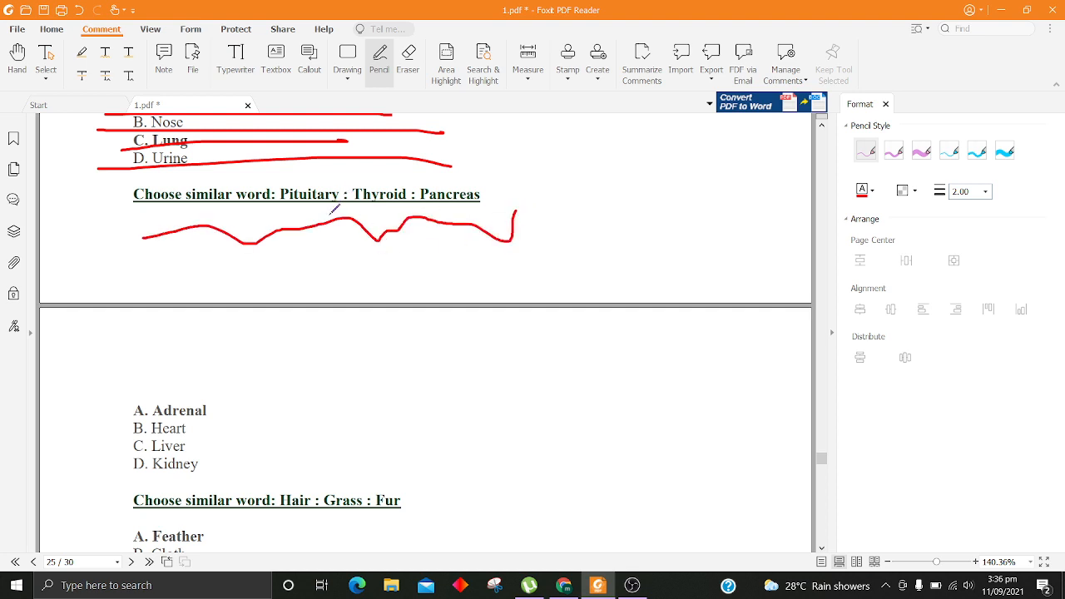
{"action": "scroll", "scroll_direction": "down", "scroll_amount": 3}
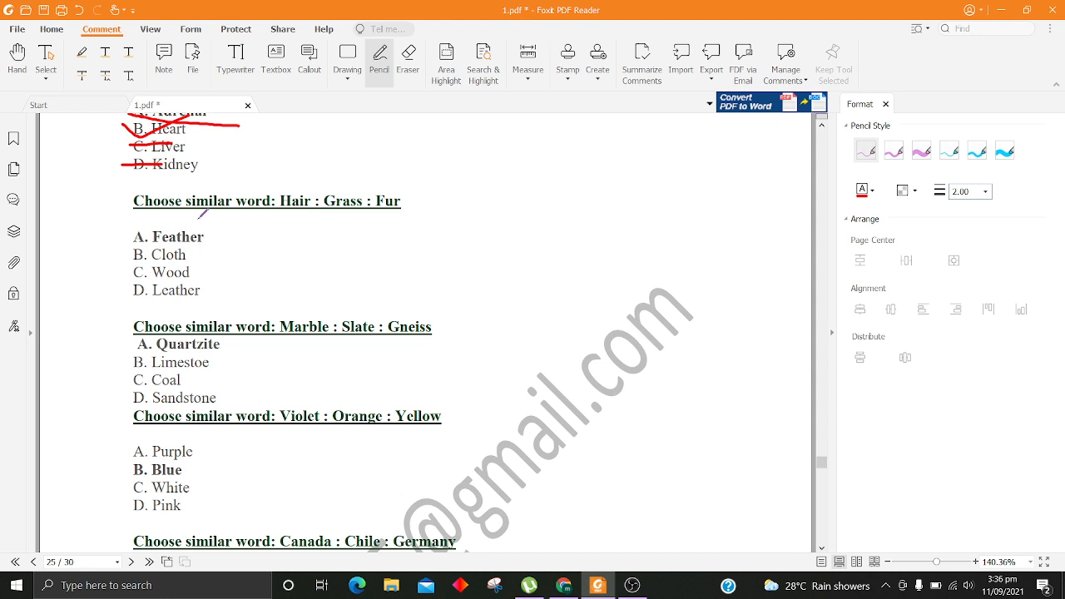
{"action": "left_click_drag", "start_coordinate": [175, 220], "coordinate": [349, 229]}
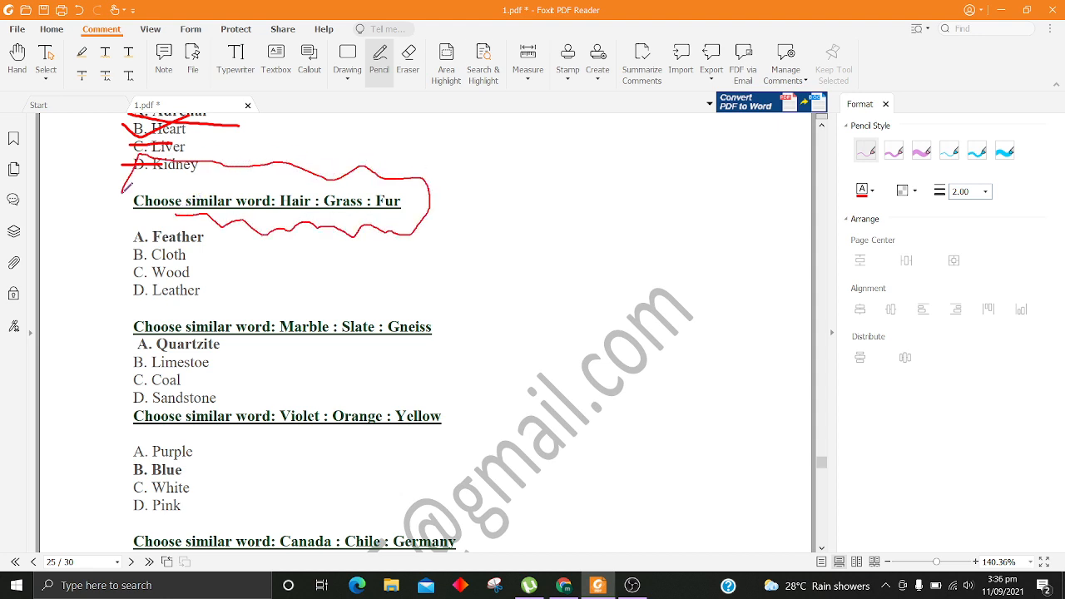
{"action": "scroll", "scroll_direction": "down", "scroll_amount": 3}
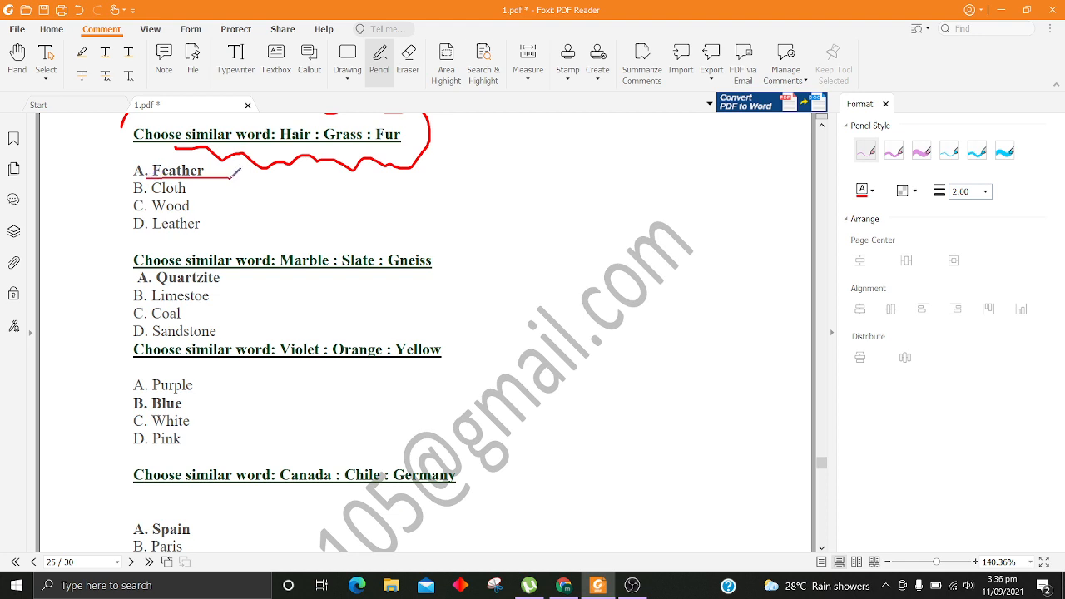
{"action": "left_click_drag", "start_coordinate": [137, 198], "coordinate": [277, 198]}
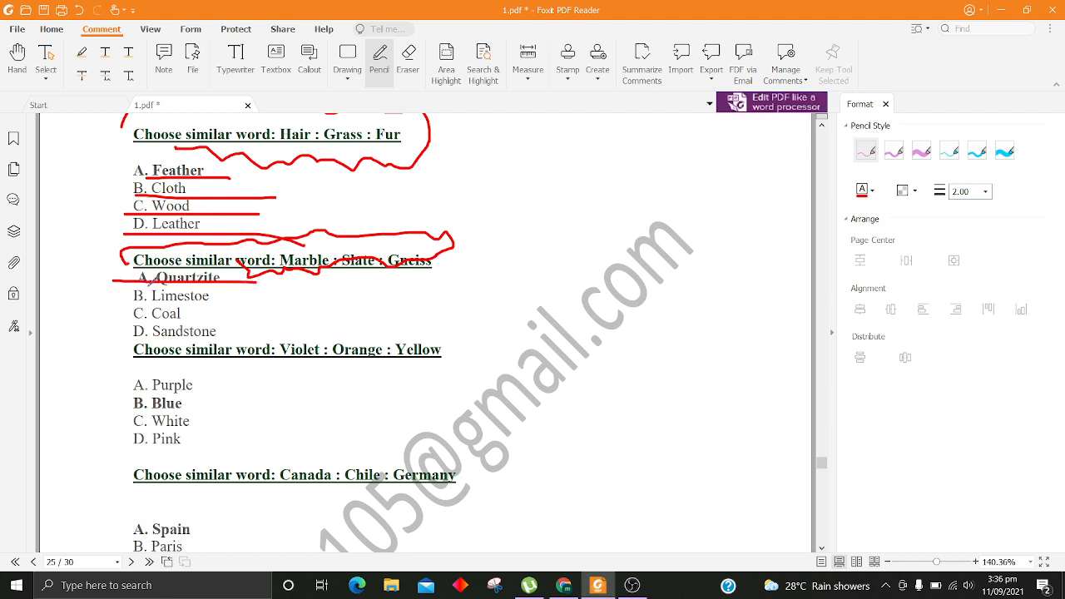
Step: Underline the Marble question's Limestone, Coal and Sandstone options and circle the Violet question
{"action": "left_click_drag", "start_coordinate": [99, 306], "coordinate": [318, 318]}
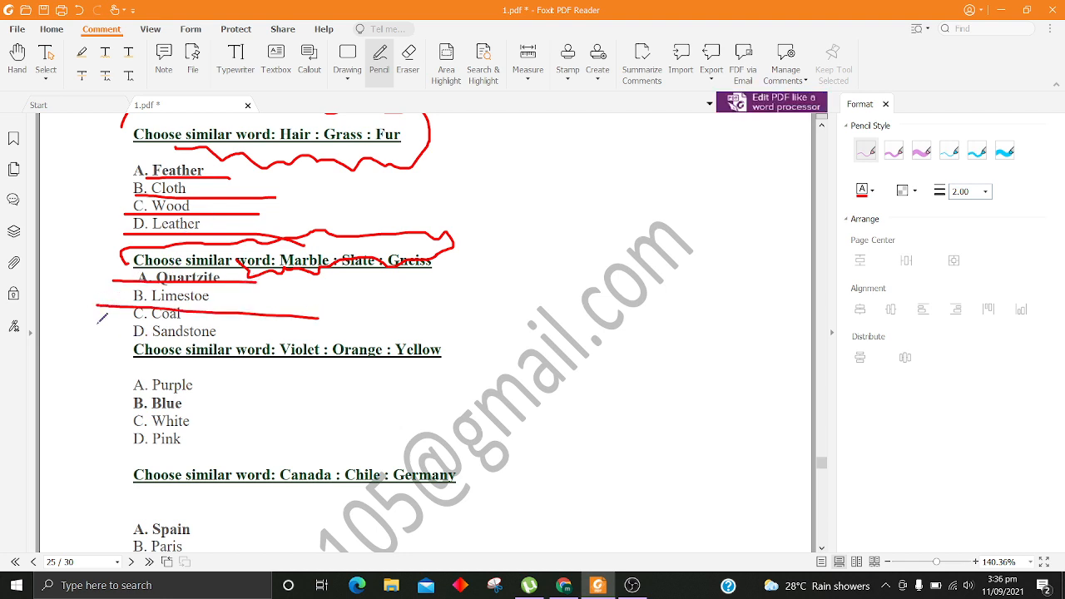
{"action": "left_click_drag", "start_coordinate": [100, 336], "coordinate": [341, 332]}
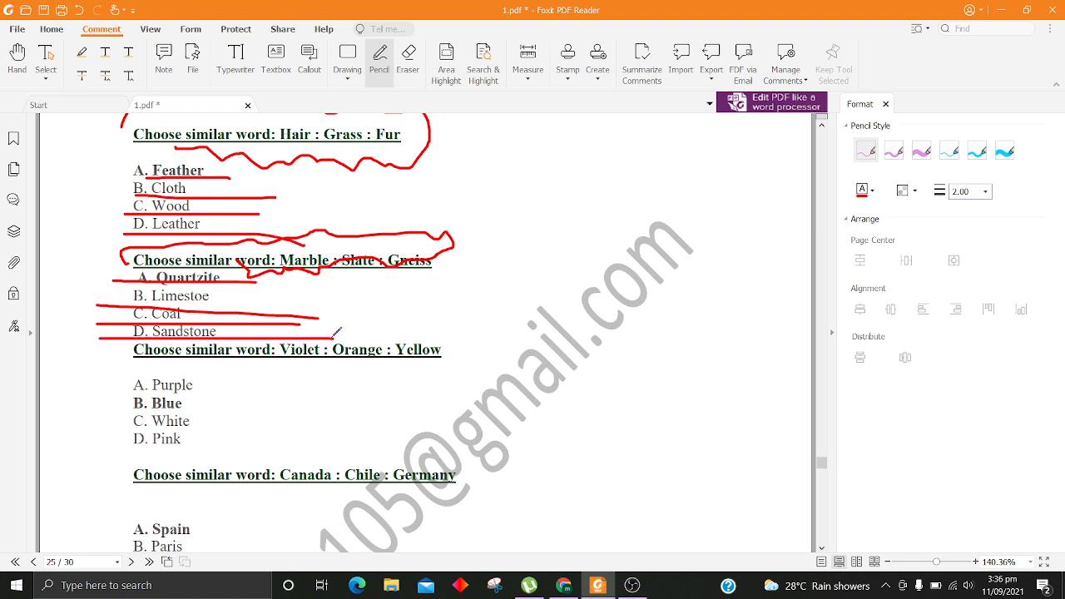
{"action": "left_click_drag", "start_coordinate": [102, 370], "coordinate": [286, 377]}
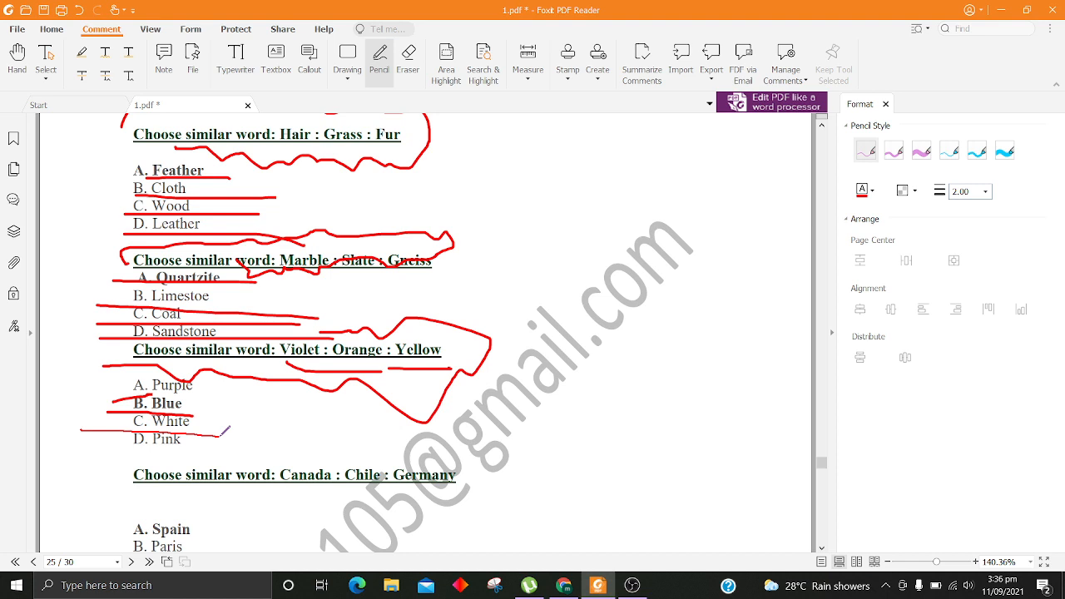
Step: Underline the Canada question's Chicago and Ottawa options in red
{"action": "scroll", "scroll_direction": "down", "scroll_amount": 3}
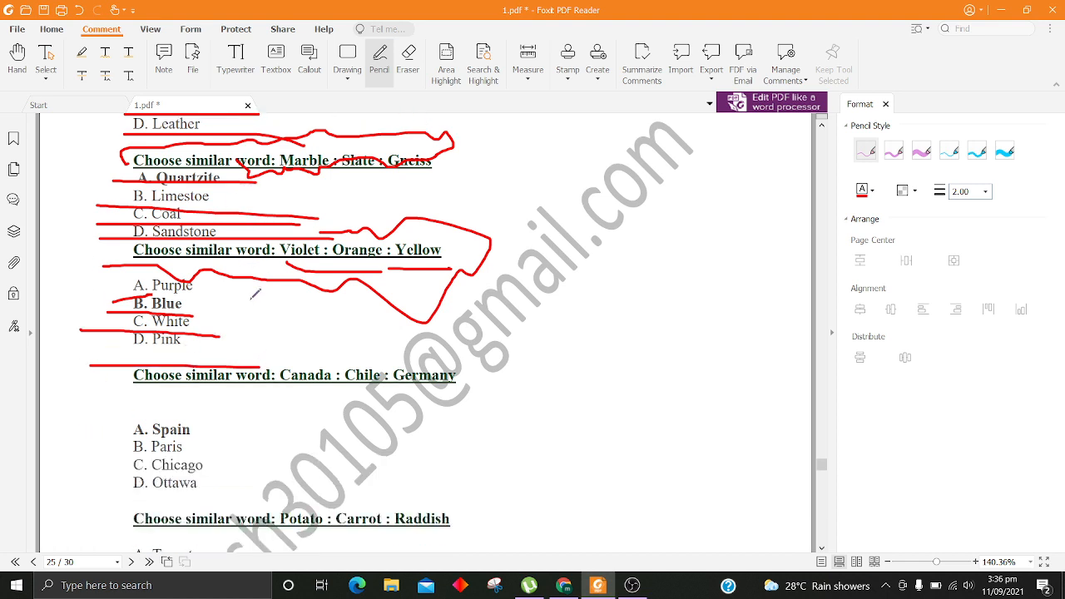
{"action": "scroll", "scroll_direction": "down", "scroll_amount": 3}
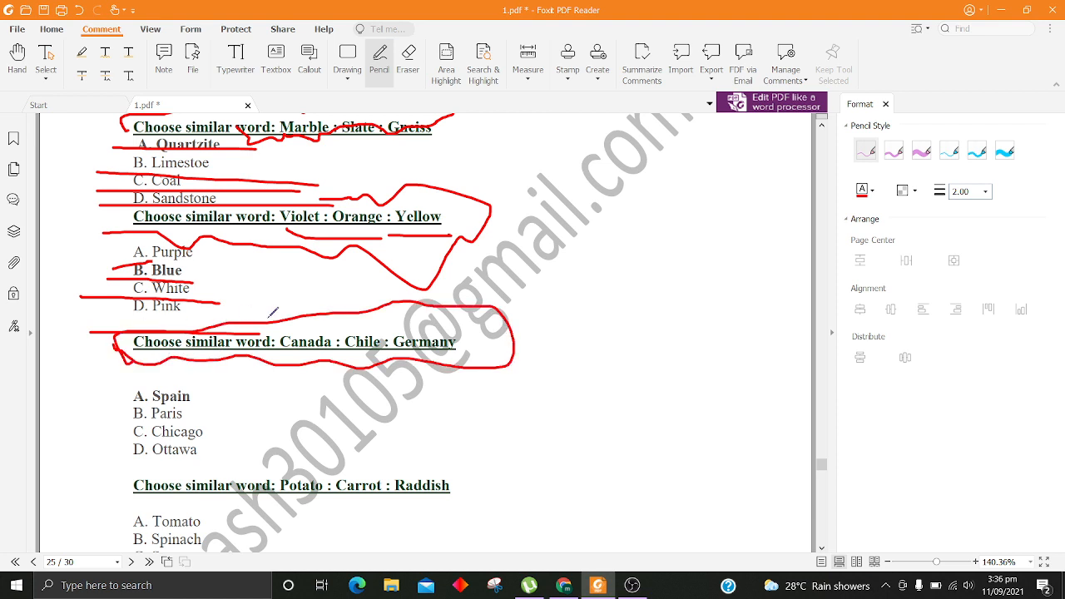
{"action": "scroll", "scroll_direction": "down", "scroll_amount": 3}
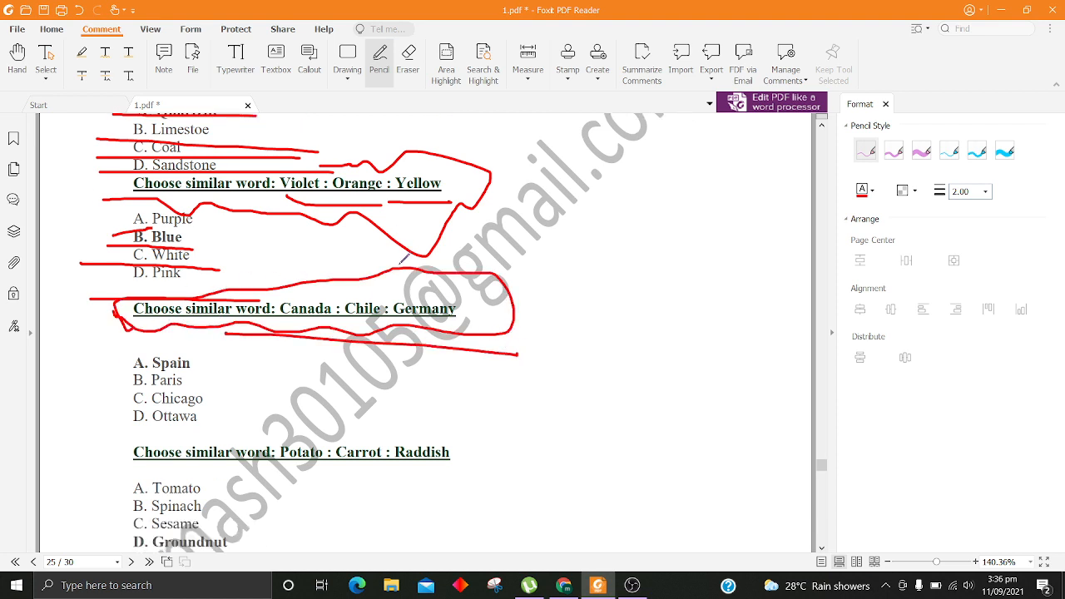
{"action": "scroll", "scroll_direction": "down", "scroll_amount": 3}
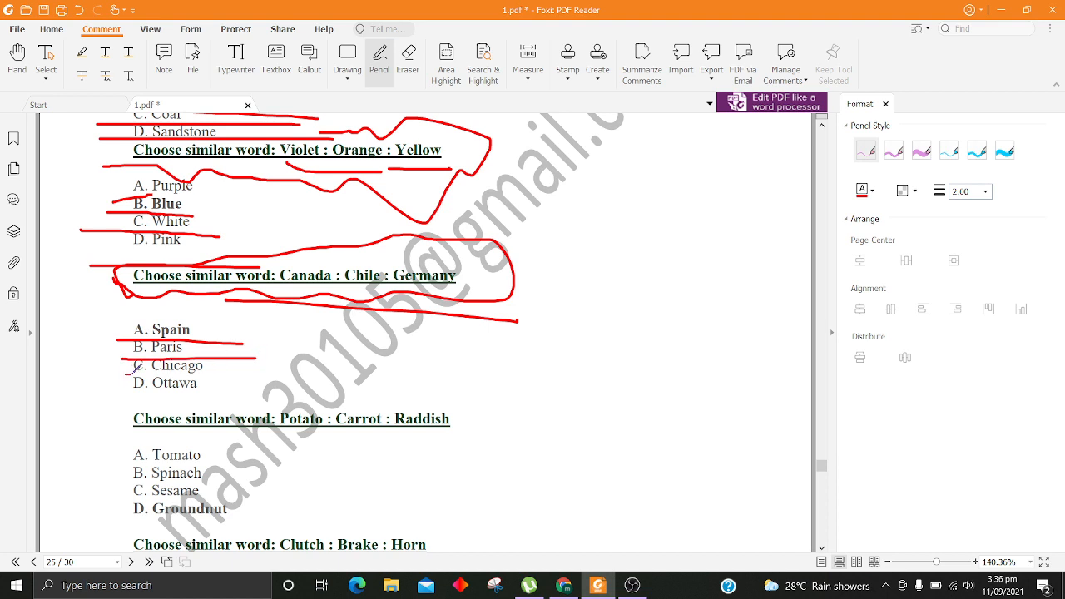
{"action": "left_click_drag", "start_coordinate": [130, 373], "coordinate": [331, 399]}
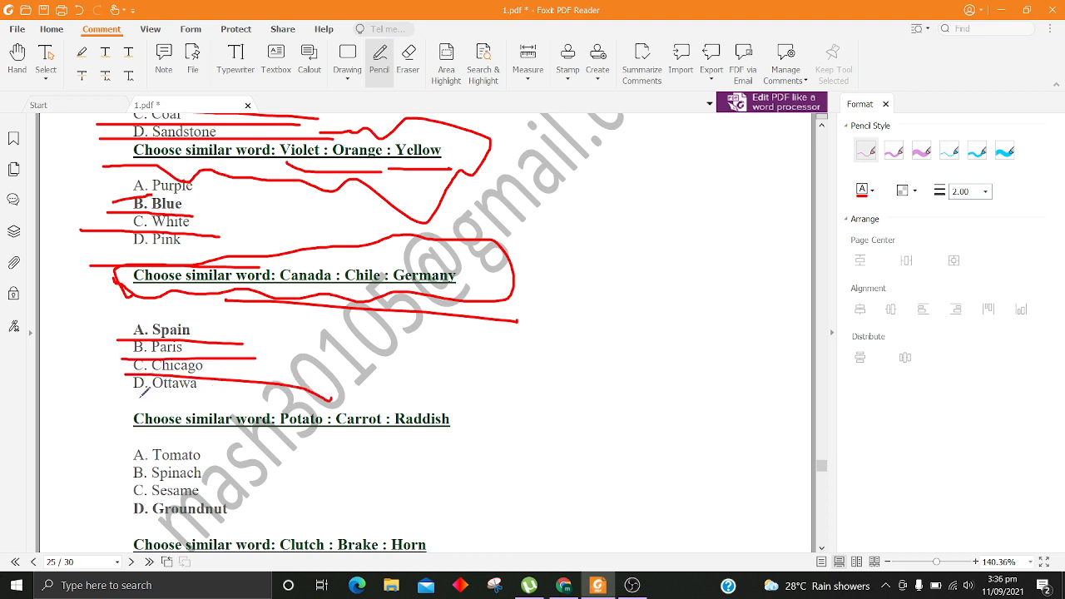
{"action": "scroll", "scroll_direction": "down", "scroll_amount": 3}
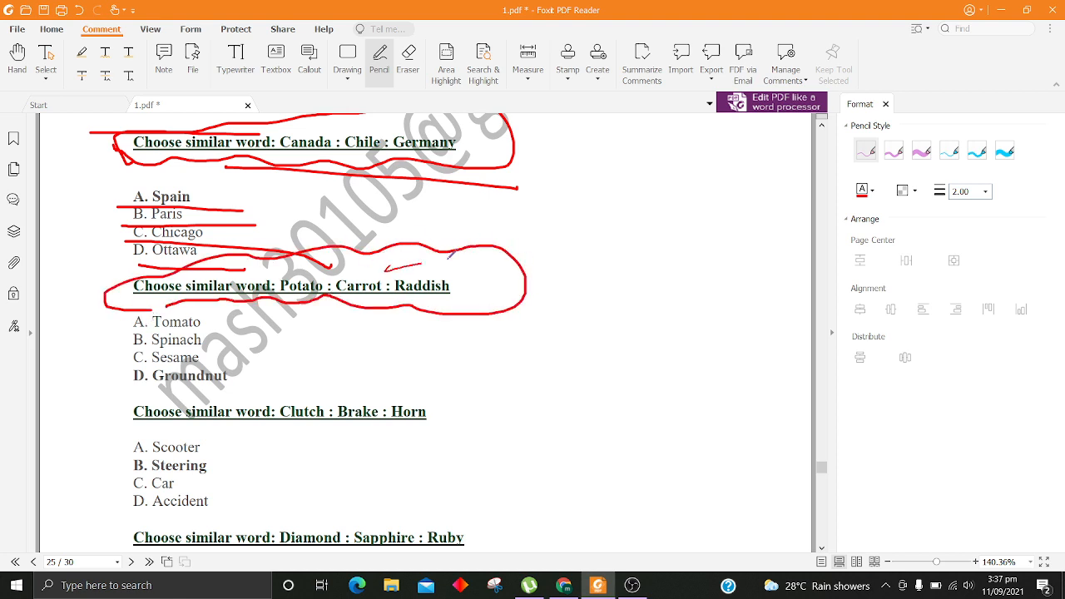
Step: Underline the Spinach, Sesame and Groundnut options and mark the Diamond : Sapphire : Ruby question
{"action": "scroll", "scroll_direction": "down", "scroll_amount": 3}
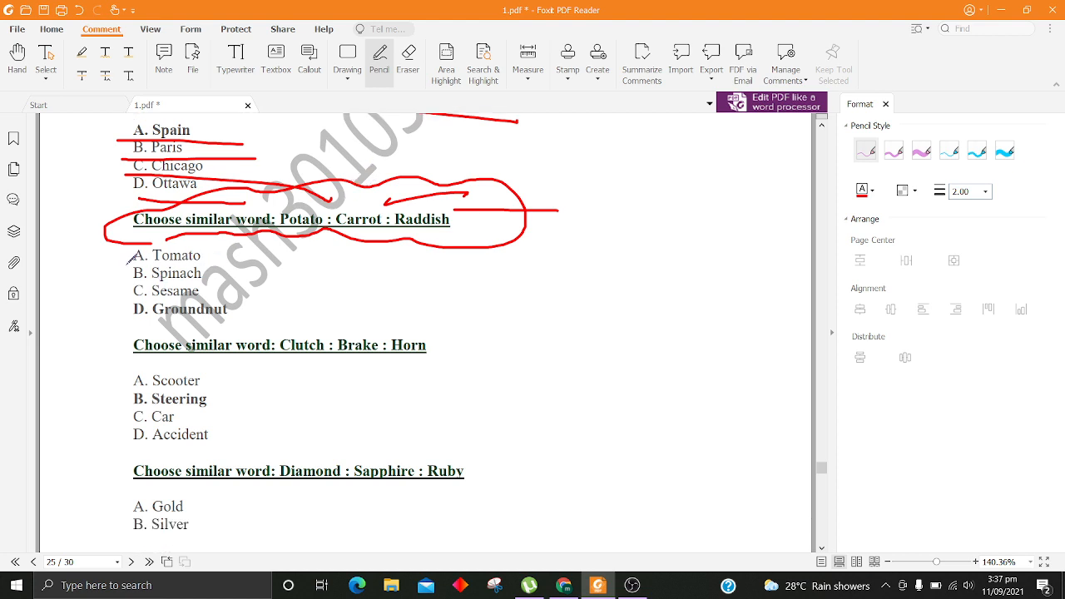
{"action": "left_click_drag", "start_coordinate": [125, 268], "coordinate": [329, 273]}
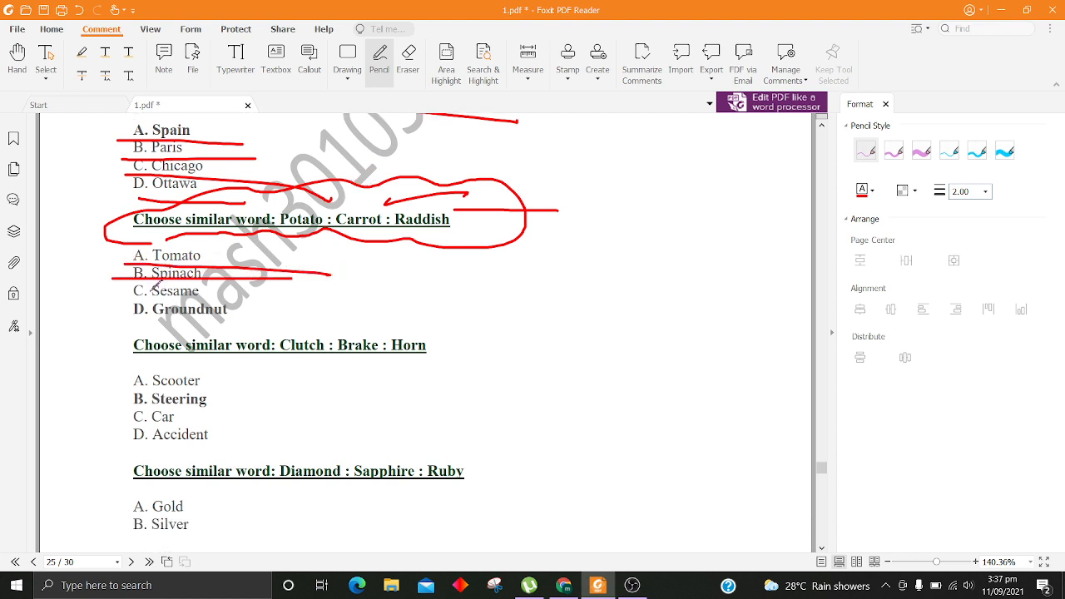
{"action": "left_click_drag", "start_coordinate": [133, 291], "coordinate": [325, 324]}
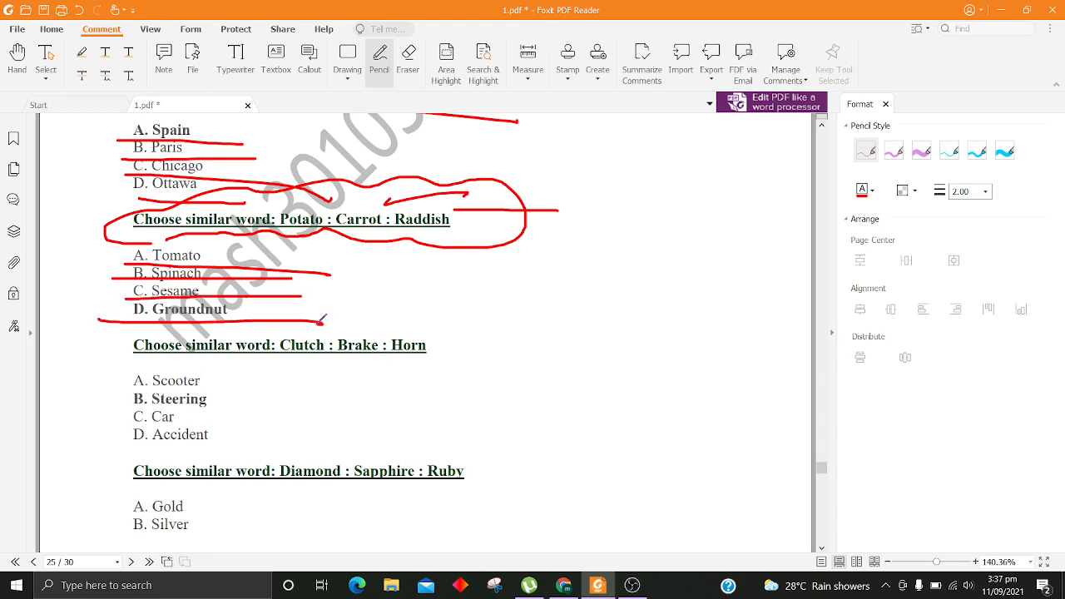
{"action": "scroll", "scroll_direction": "down", "scroll_amount": 3}
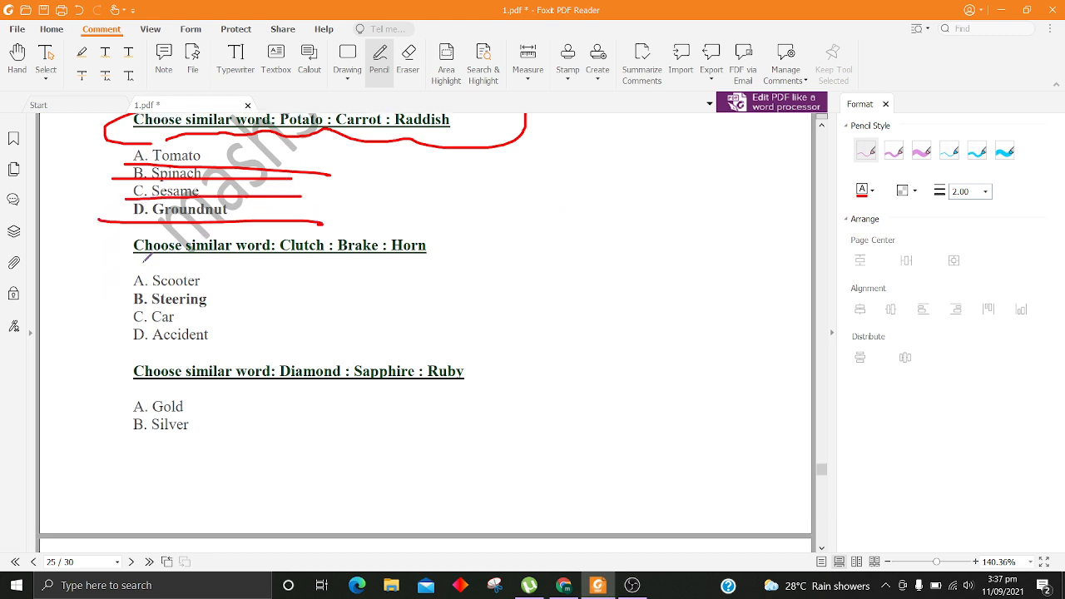
{"action": "left_click_drag", "start_coordinate": [283, 230], "coordinate": [433, 258]}
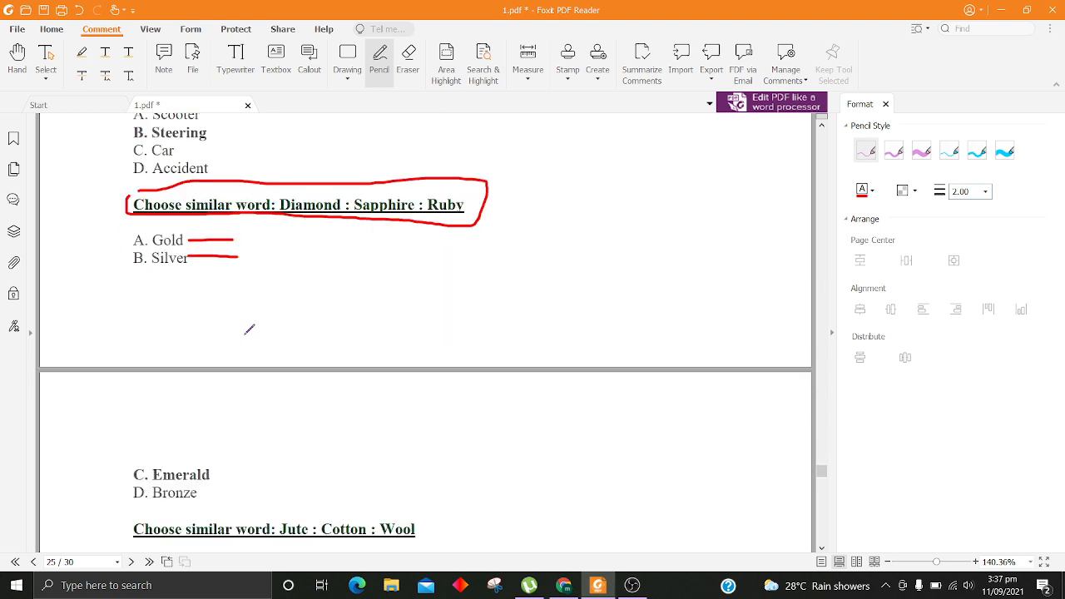
{"action": "scroll", "scroll_direction": "down", "scroll_amount": 3}
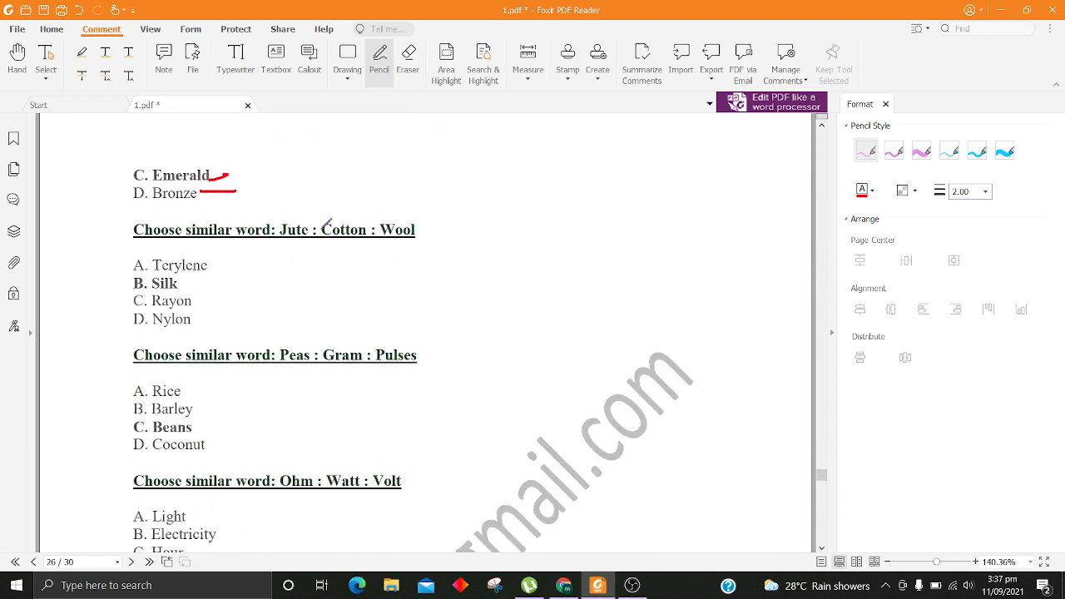
Step: Underline the Jute question's options and the Peas question's Rice, Barley, Beans and Coconut options
{"action": "scroll", "scroll_direction": "down", "scroll_amount": 3}
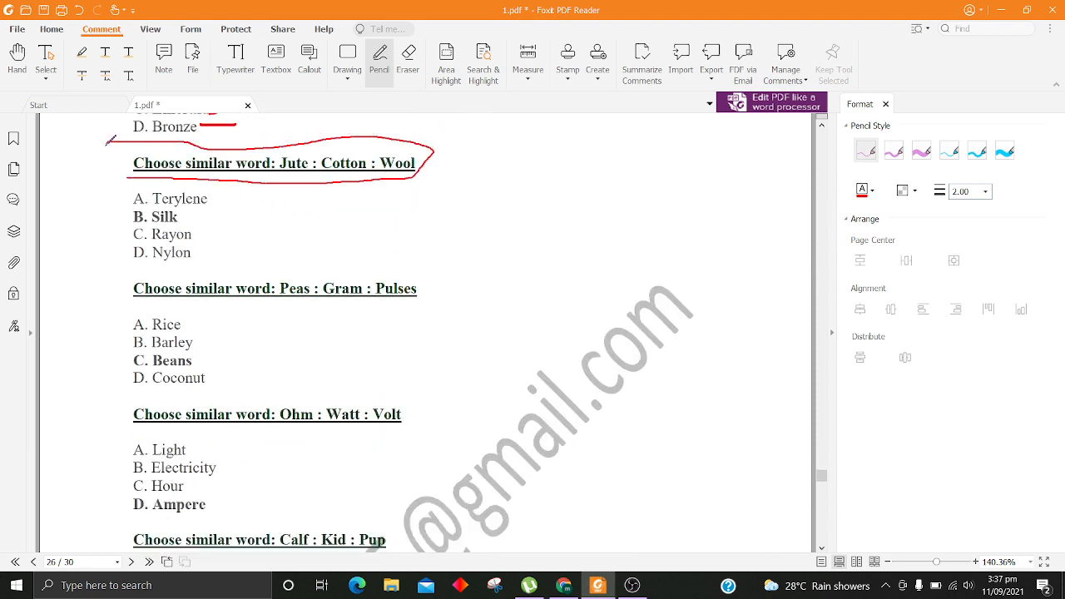
{"action": "left_click_drag", "start_coordinate": [136, 203], "coordinate": [233, 215]}
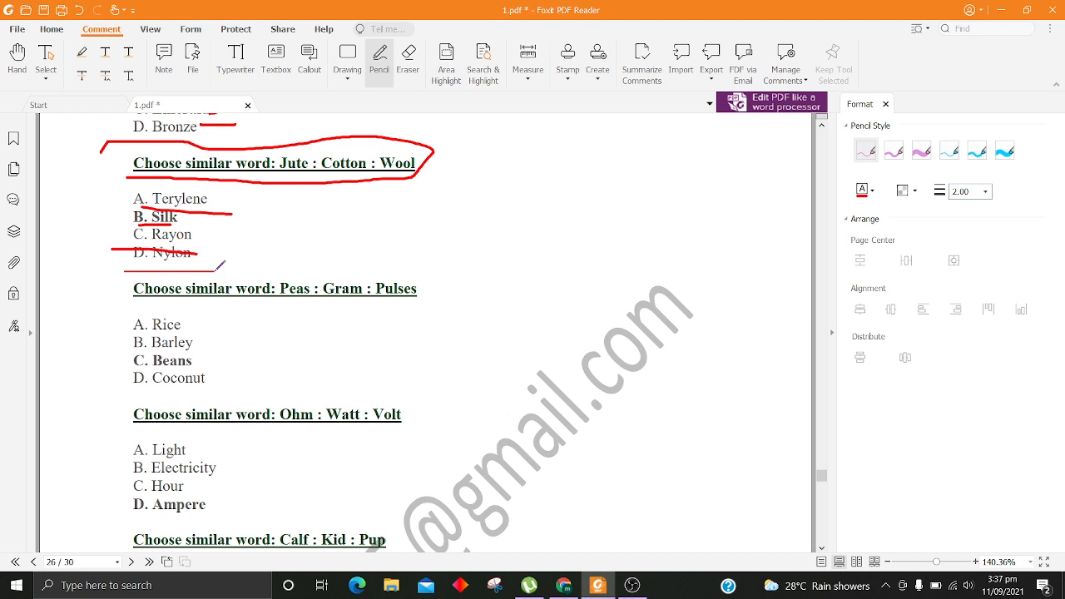
{"action": "scroll", "scroll_direction": "down", "scroll_amount": 3}
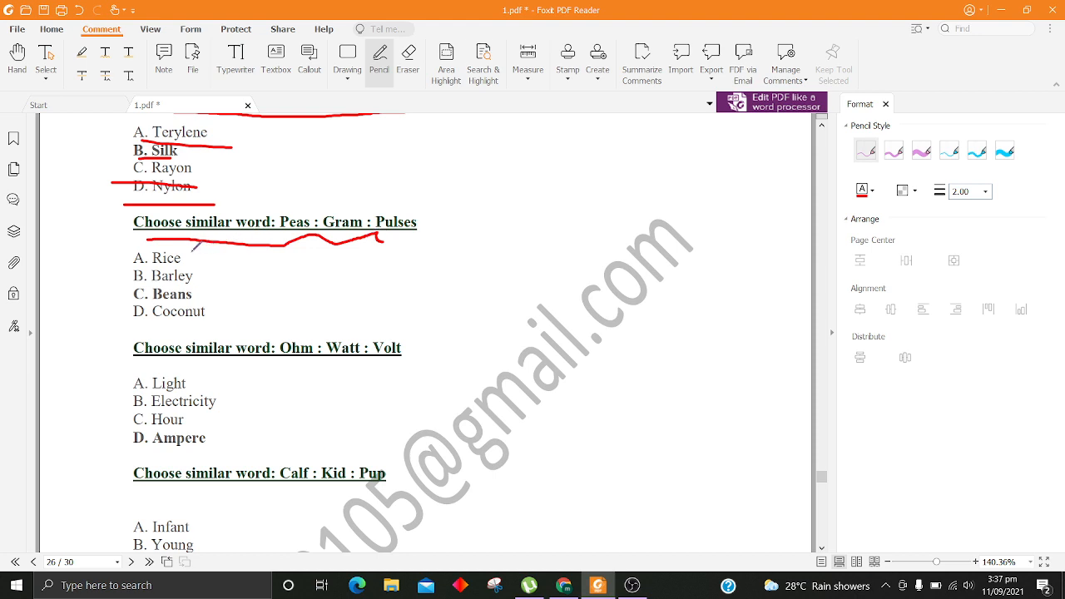
{"action": "left_click_drag", "start_coordinate": [113, 268], "coordinate": [208, 268]}
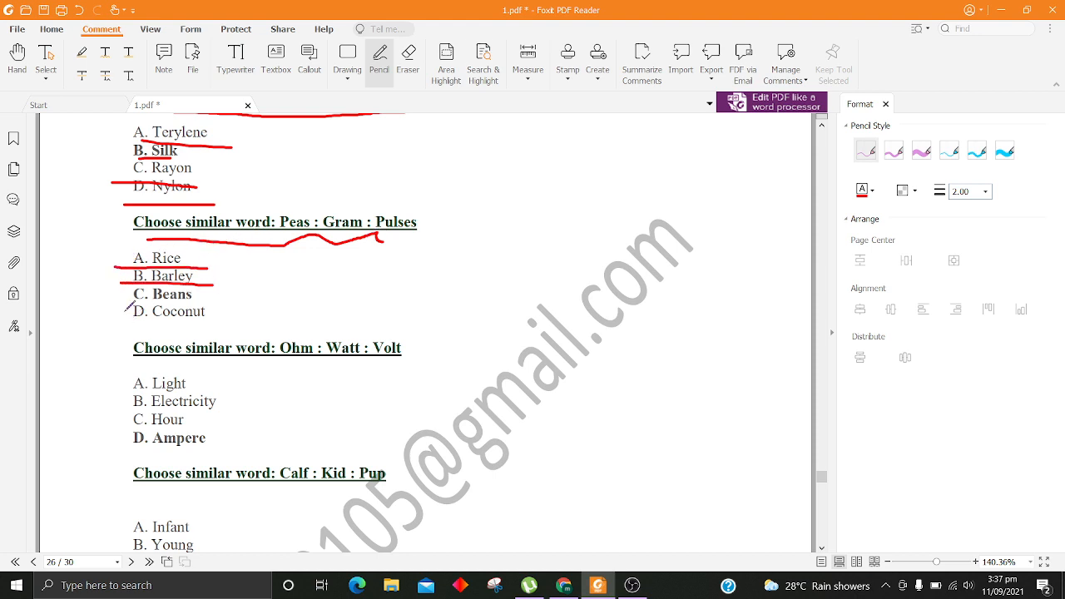
{"action": "left_click_drag", "start_coordinate": [125, 305], "coordinate": [241, 298]}
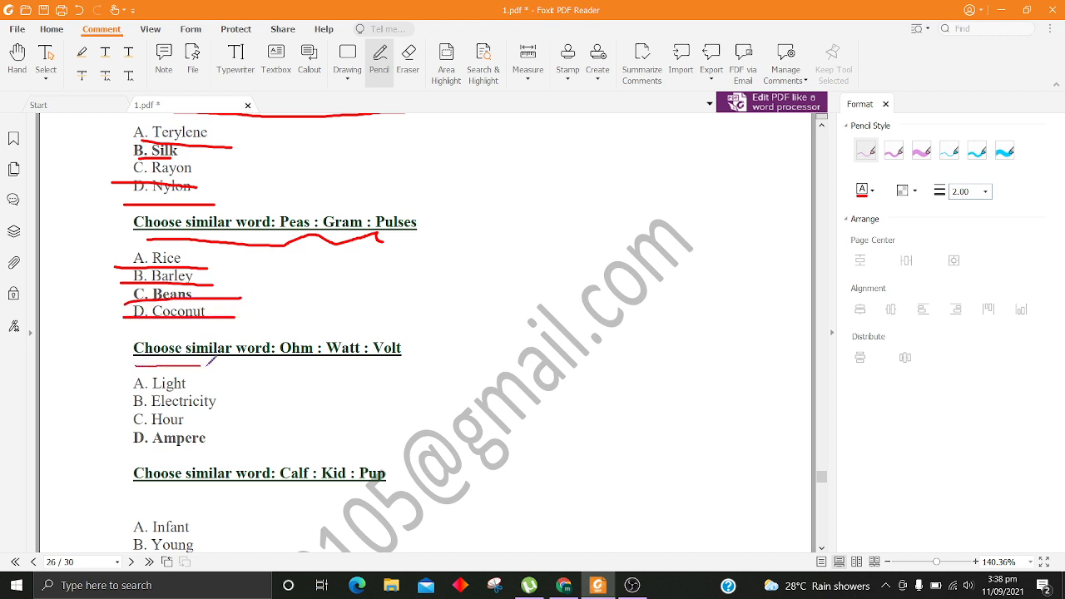
Step: Underline the Ohm : Watt : Volt question and its four options in red
{"action": "left_click_drag", "start_coordinate": [133, 367], "coordinate": [375, 366]}
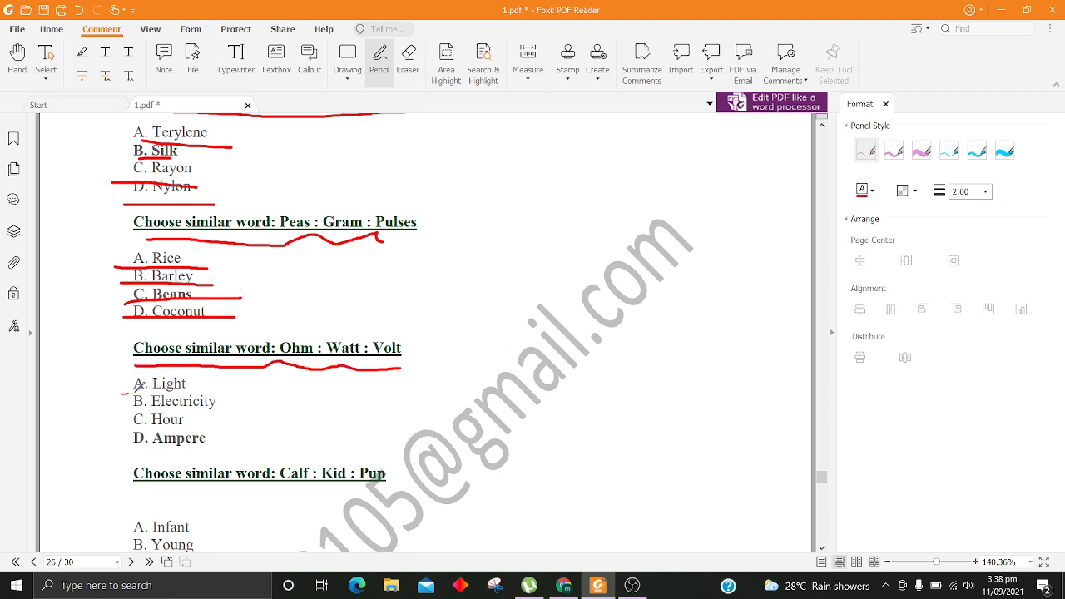
{"action": "left_click_drag", "start_coordinate": [125, 392], "coordinate": [200, 392]}
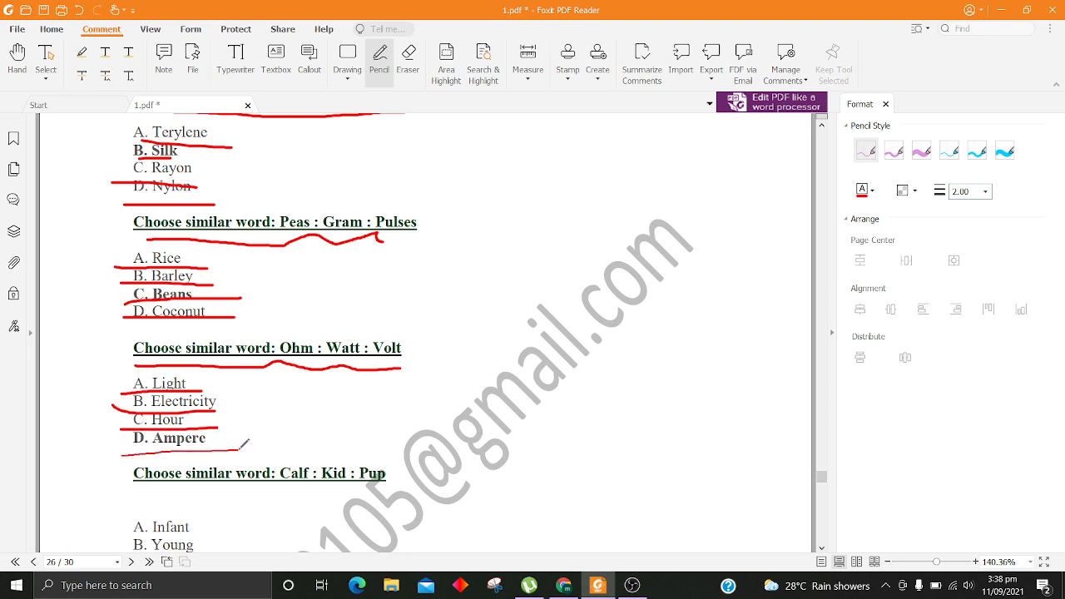
{"action": "scroll", "scroll_direction": "down", "scroll_amount": 3}
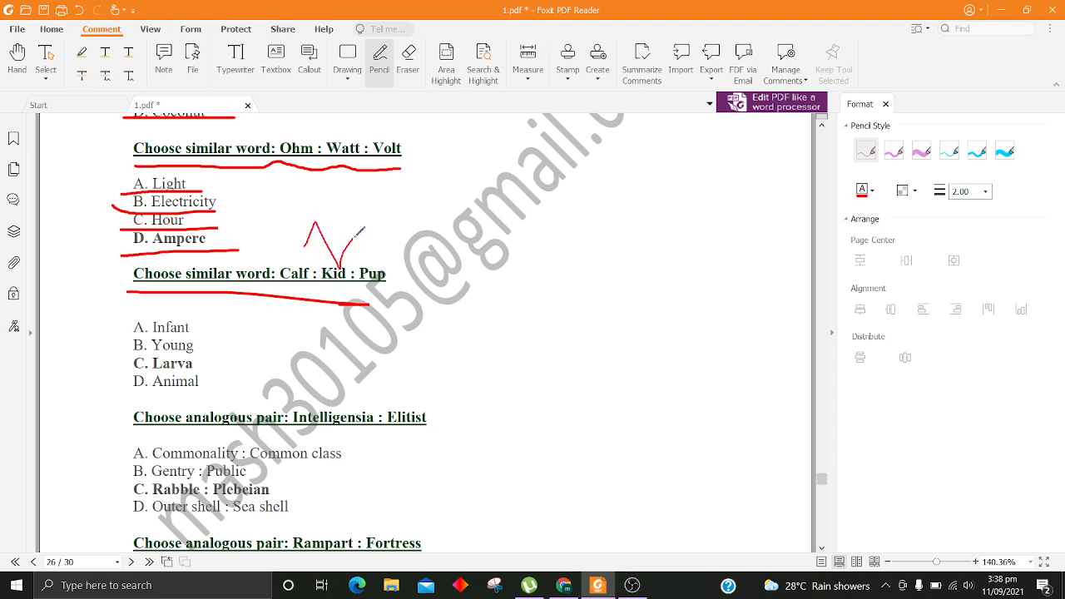
Step: Underline the Calf question's Infant, Young, Larva and Animal options in red
{"action": "left_click_drag", "start_coordinate": [358, 225], "coordinate": [382, 267]}
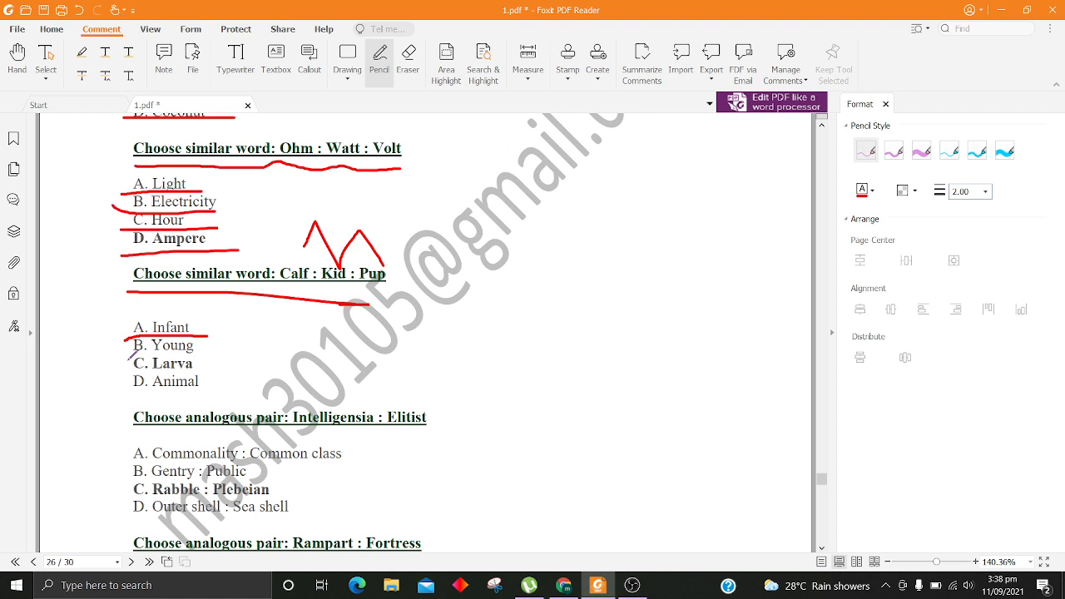
{"action": "left_click_drag", "start_coordinate": [132, 363], "coordinate": [195, 357]}
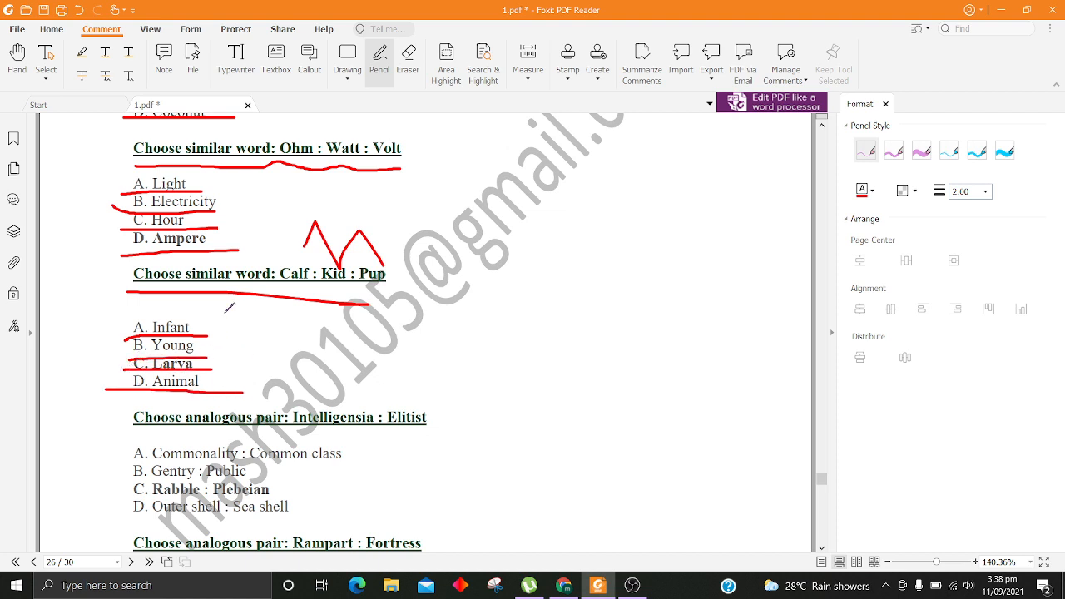
{"action": "scroll", "scroll_direction": "down", "scroll_amount": 3}
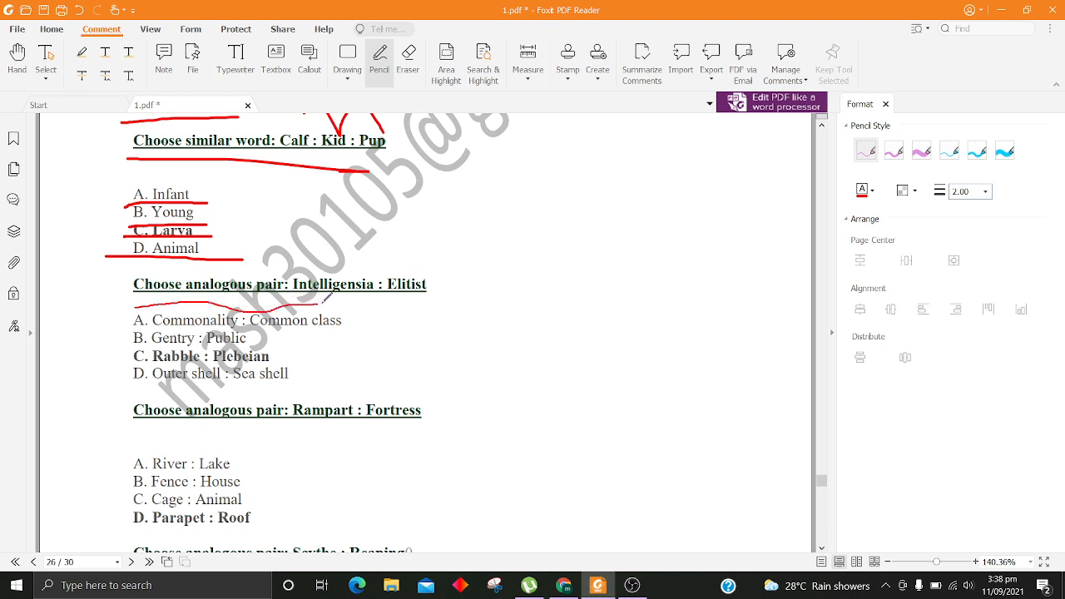
Step: Underline the Intelligensia : Elitist question and its Commonality, Gentry, Rabble and Outer shell options in red
{"action": "left_click_drag", "start_coordinate": [133, 306], "coordinate": [433, 283]}
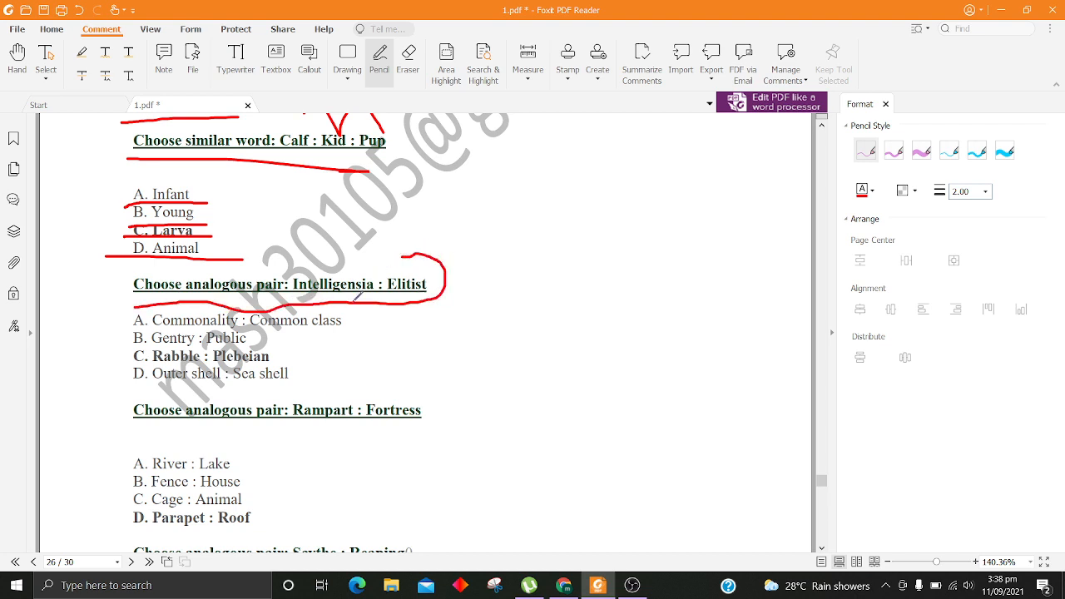
{"action": "scroll", "scroll_direction": "down", "scroll_amount": 3}
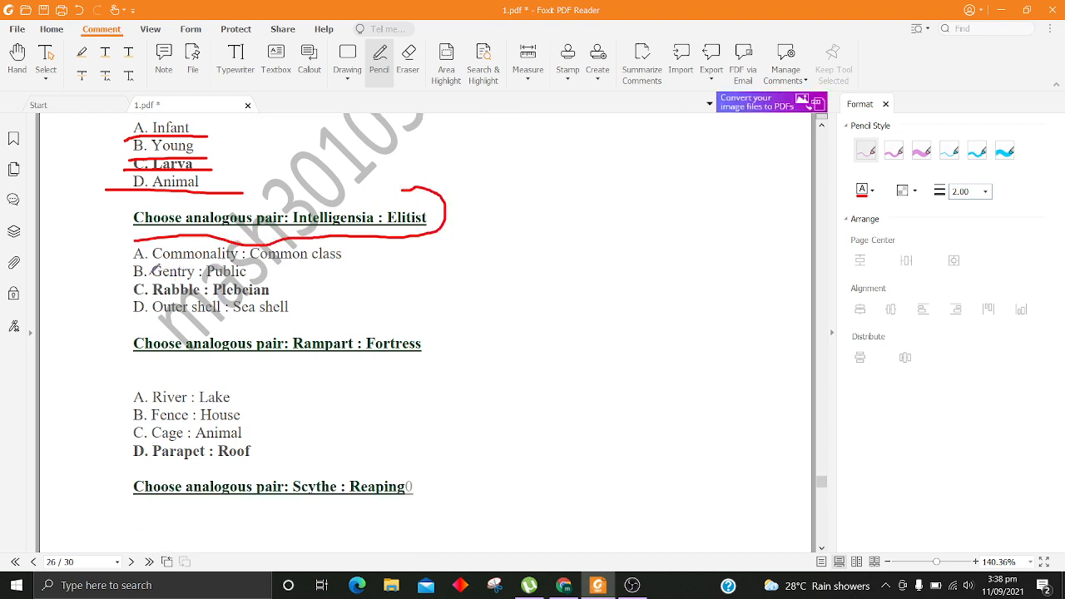
{"action": "left_click_drag", "start_coordinate": [133, 270], "coordinate": [346, 253]}
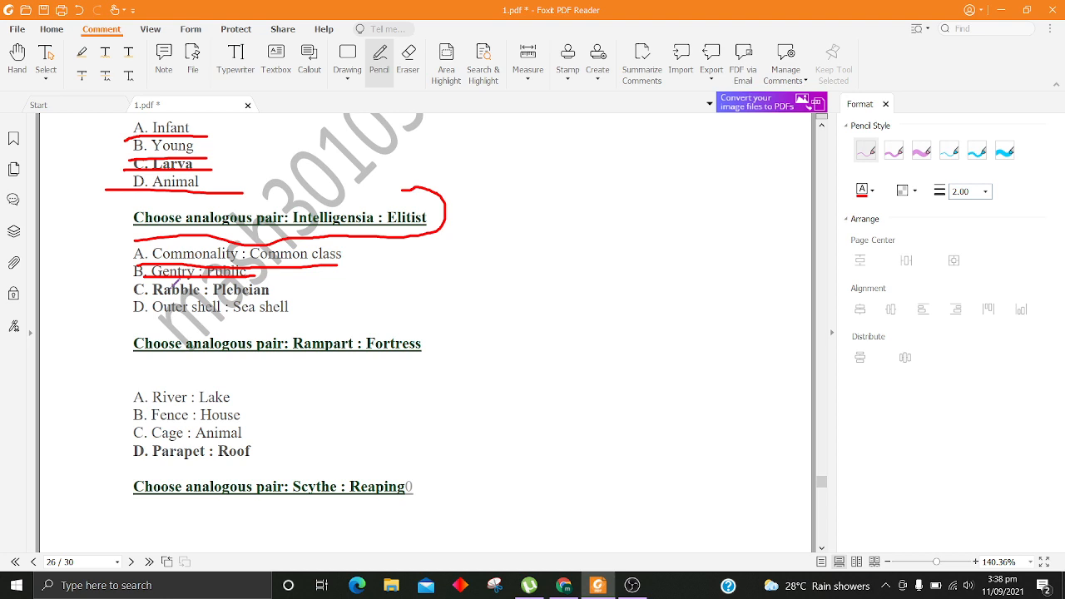
{"action": "left_click_drag", "start_coordinate": [146, 295], "coordinate": [270, 294]}
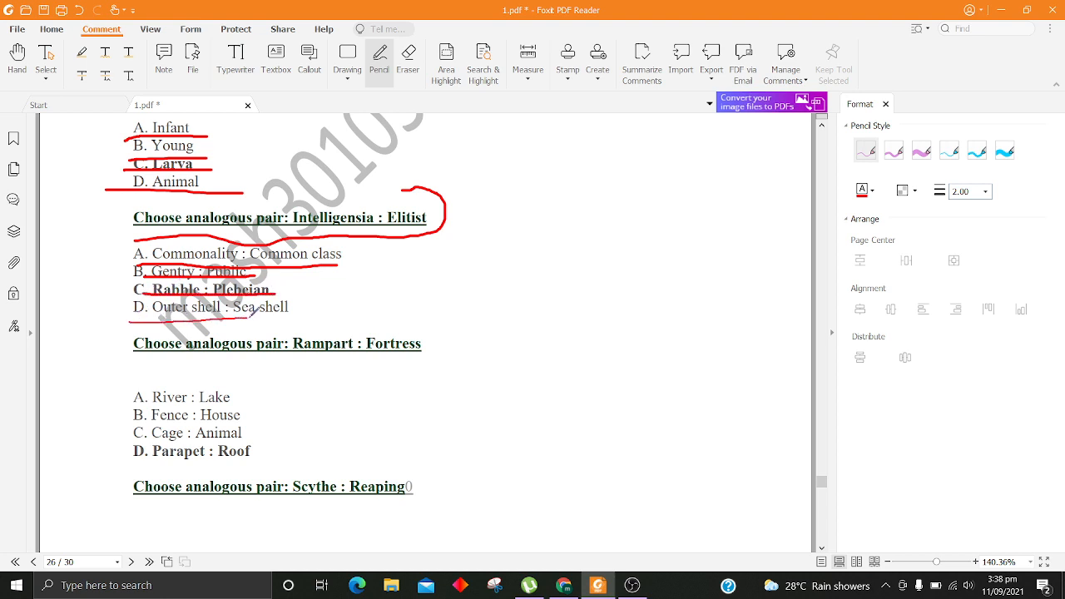
Step: Underline the Rampart question's options and the Scythe : Reaping heading in red
{"action": "scroll", "scroll_direction": "down", "scroll_amount": 3}
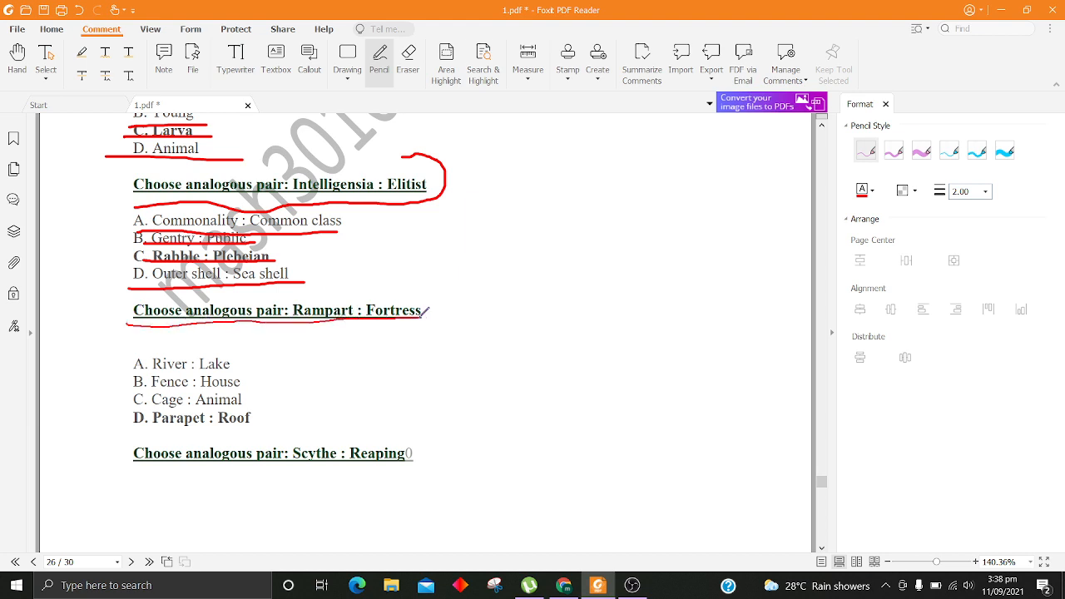
{"action": "scroll", "scroll_direction": "down", "scroll_amount": 3}
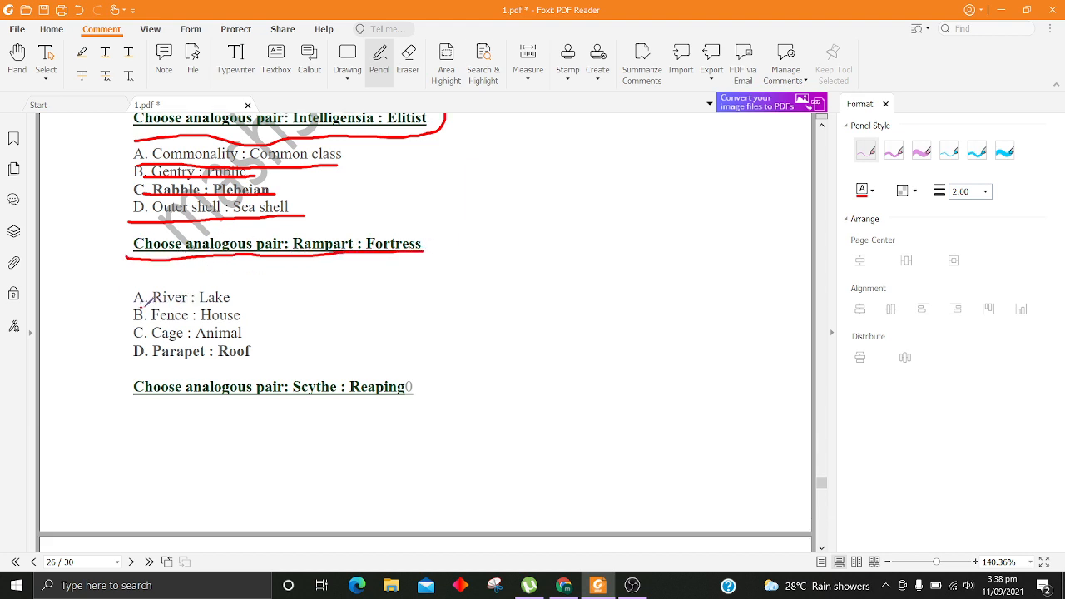
{"action": "left_click_drag", "start_coordinate": [136, 307], "coordinate": [241, 306]}
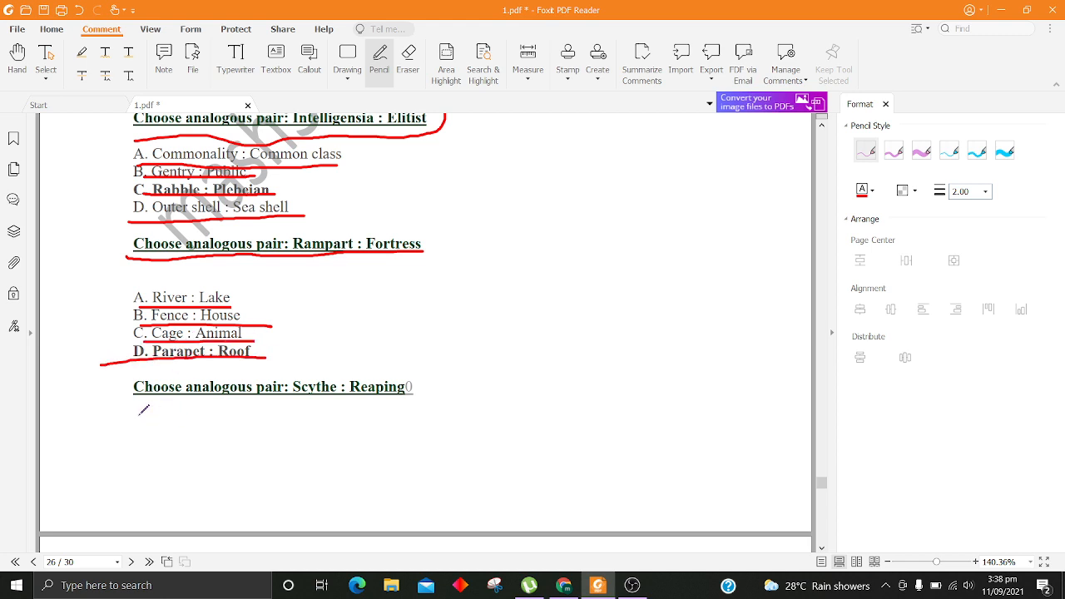
{"action": "left_click_drag", "start_coordinate": [137, 413], "coordinate": [341, 401]}
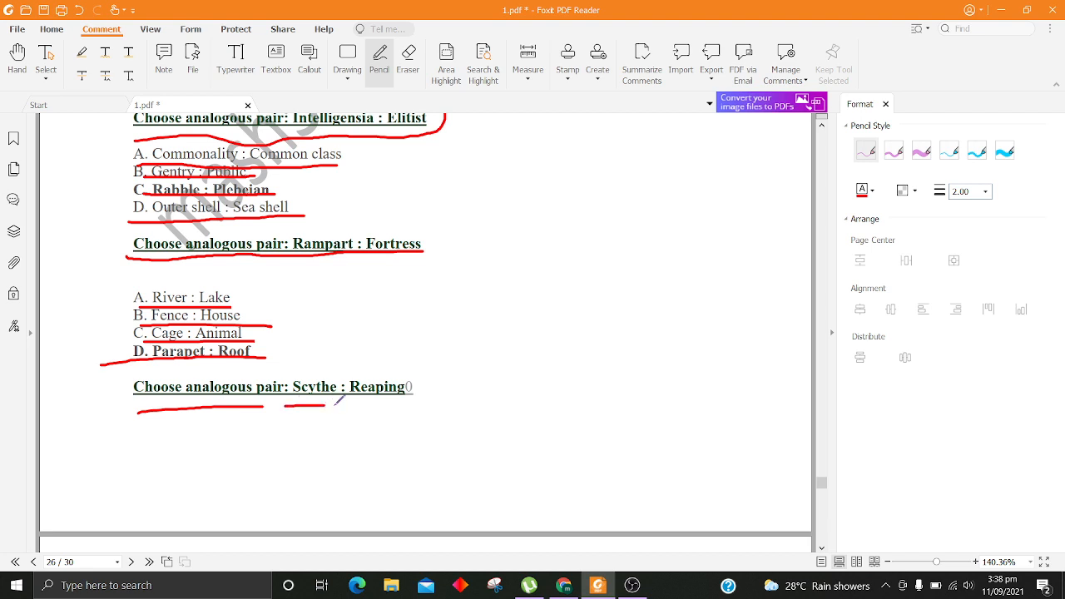
{"action": "scroll", "scroll_direction": "down", "scroll_amount": 3}
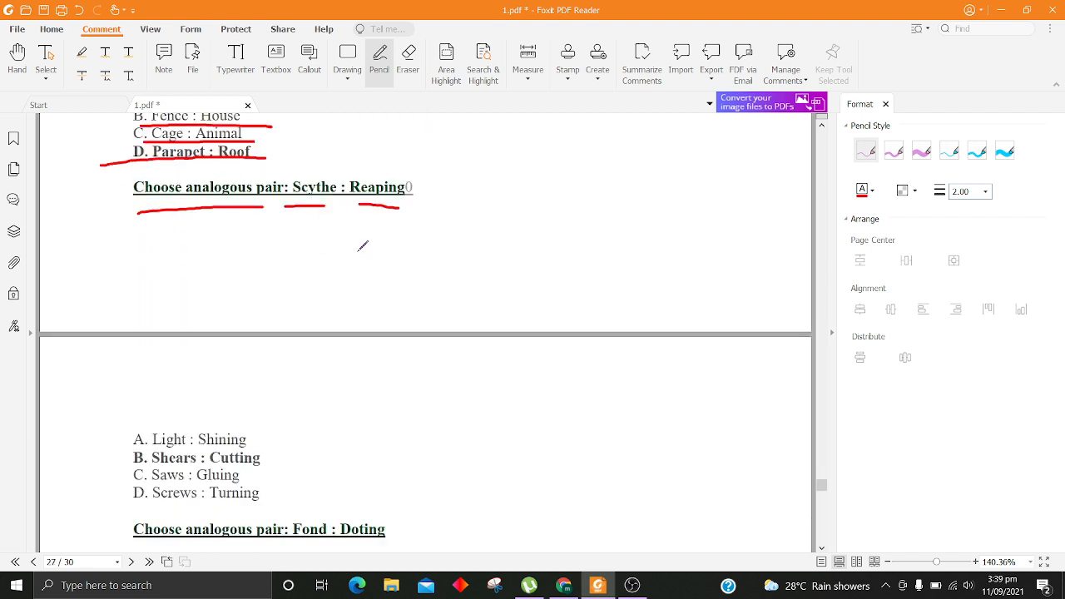
Step: Underline the Shears : Cutting, Saws : Gluing and Screws : Turning options in red
{"action": "scroll", "scroll_direction": "down", "scroll_amount": 3}
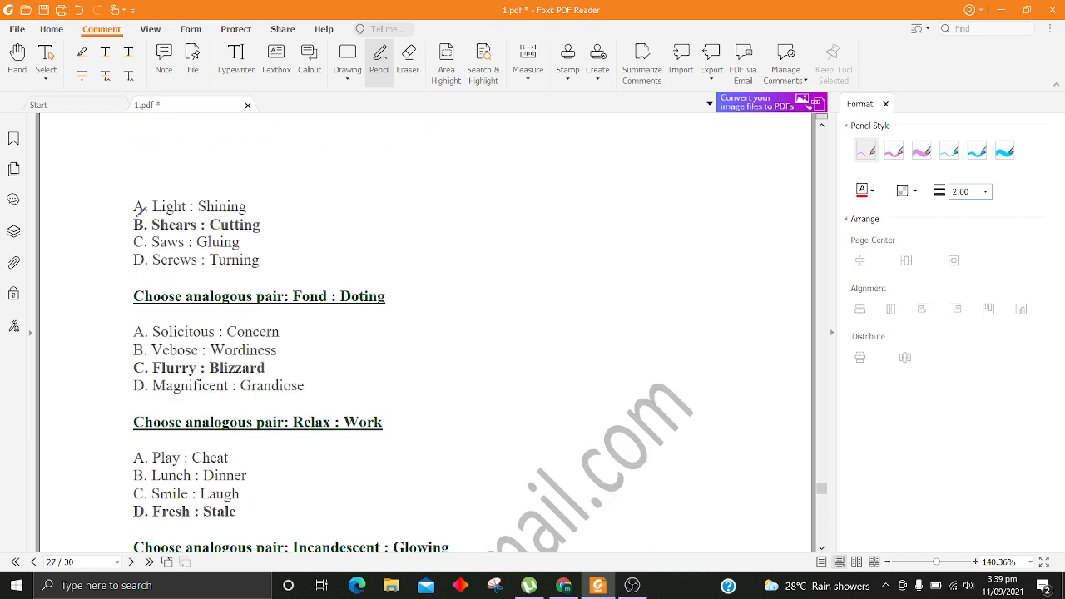
{"action": "left_click_drag", "start_coordinate": [137, 217], "coordinate": [263, 213]}
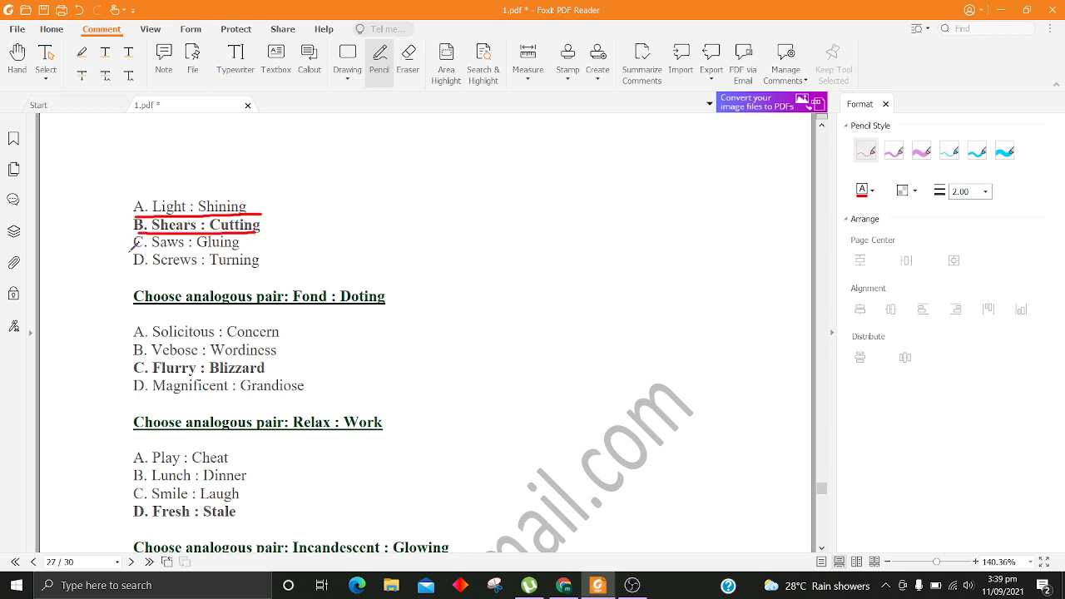
{"action": "left_click_drag", "start_coordinate": [133, 253], "coordinate": [280, 250]}
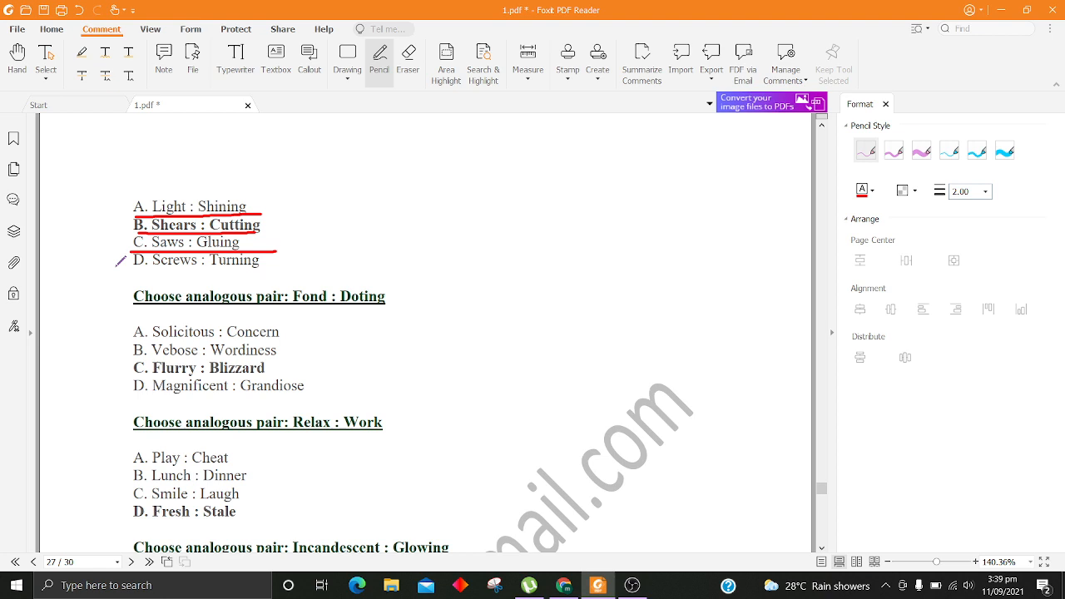
{"action": "left_click_drag", "start_coordinate": [133, 275], "coordinate": [286, 275]}
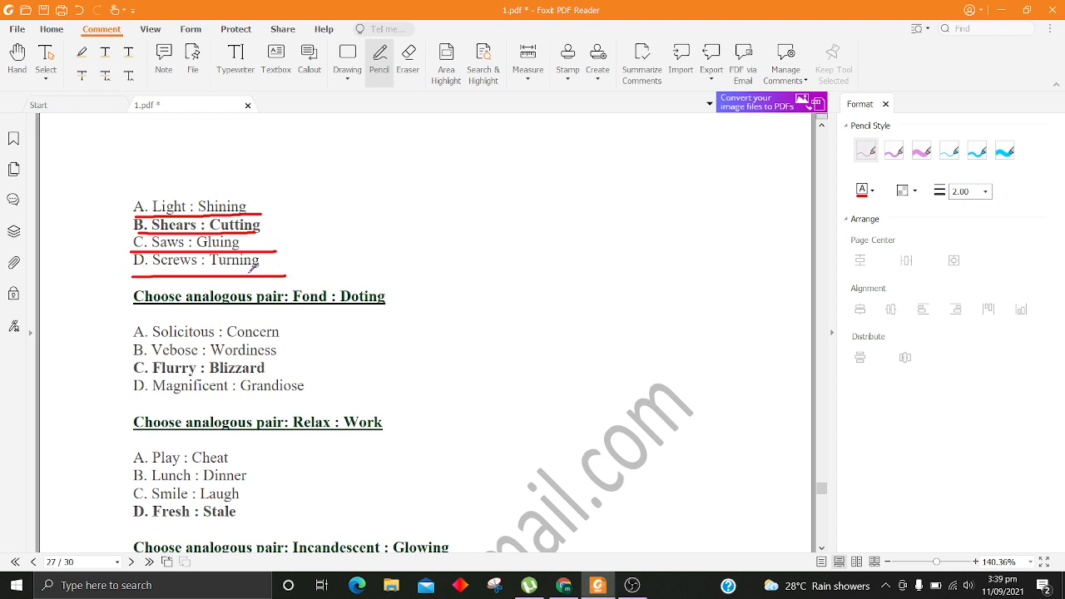
Step: Underline the Fond : Doting question and its Solicitous, Vebose, Flurry and Magnificent options in red
{"action": "scroll", "scroll_direction": "down", "scroll_amount": 3}
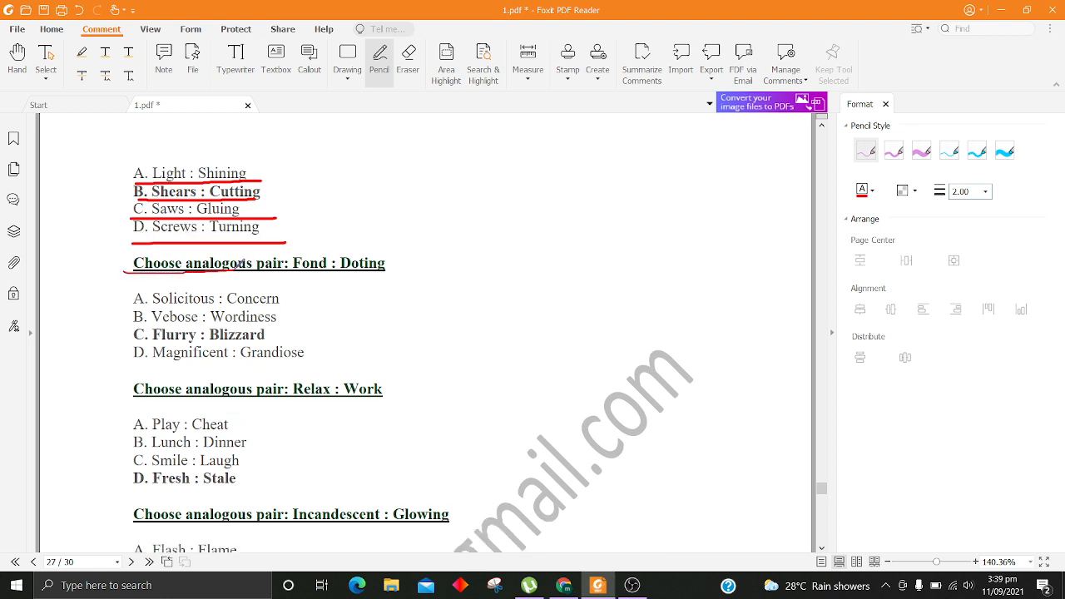
{"action": "left_click_drag", "start_coordinate": [133, 265], "coordinate": [400, 265]}
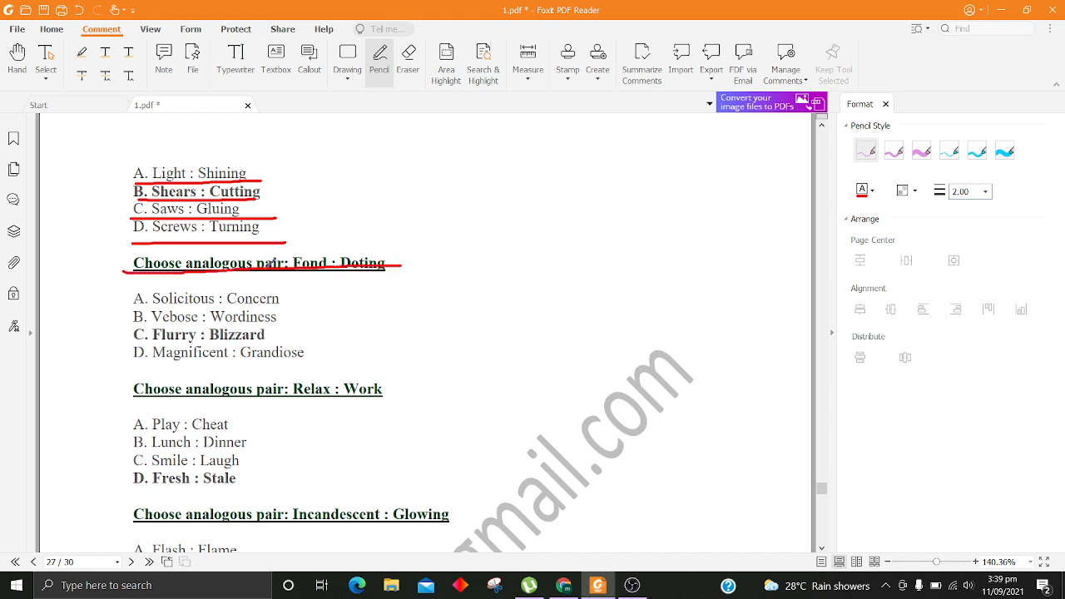
{"action": "scroll", "scroll_direction": "down", "scroll_amount": 3}
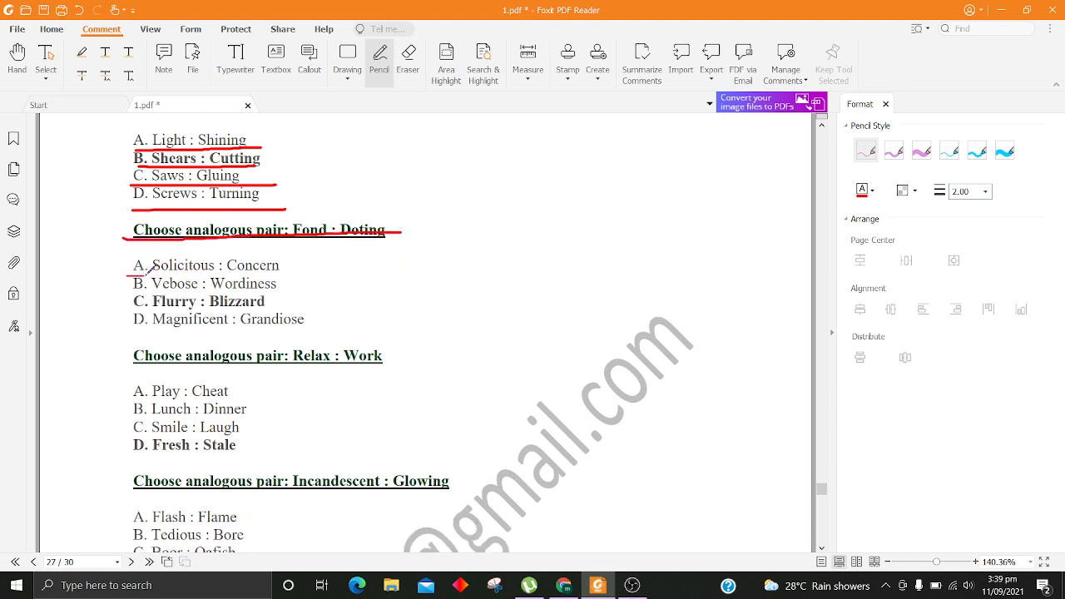
{"action": "left_click_drag", "start_coordinate": [130, 273], "coordinate": [286, 273]}
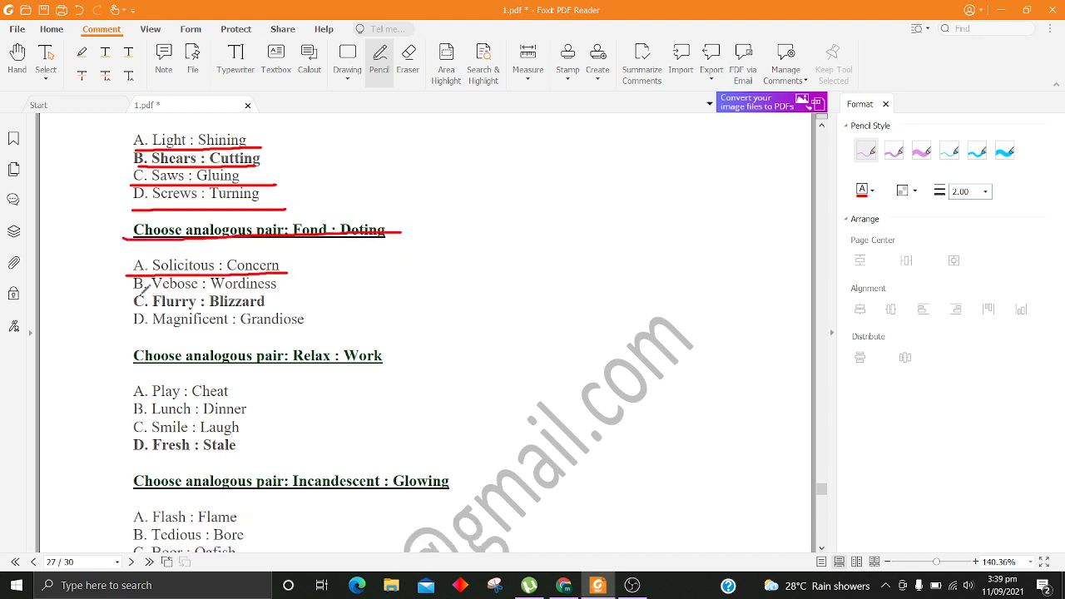
{"action": "left_click_drag", "start_coordinate": [133, 293], "coordinate": [299, 289]}
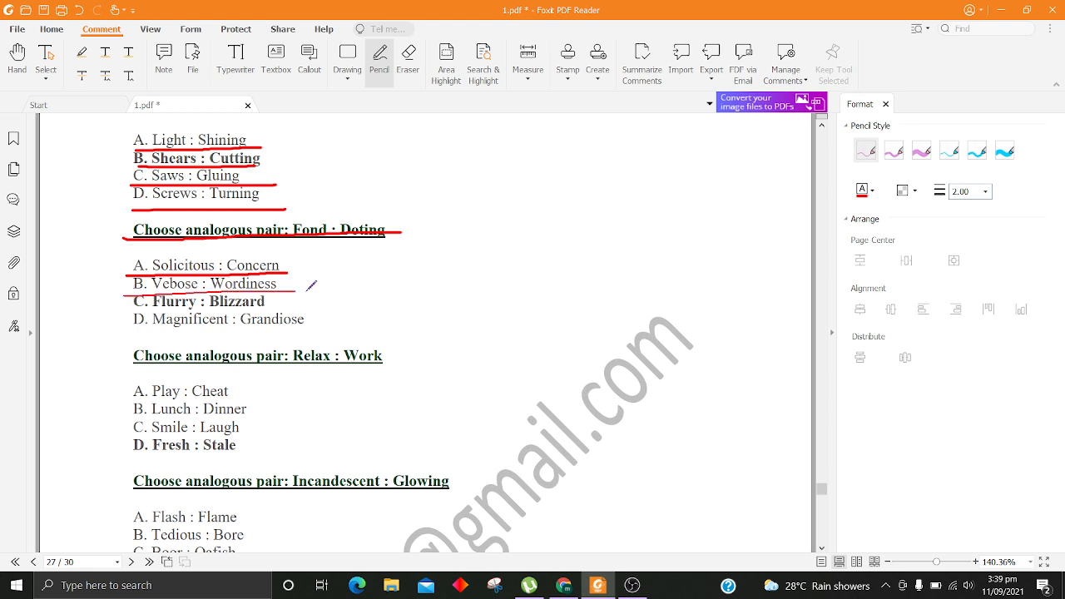
{"action": "left_click_drag", "start_coordinate": [130, 299], "coordinate": [313, 286]}
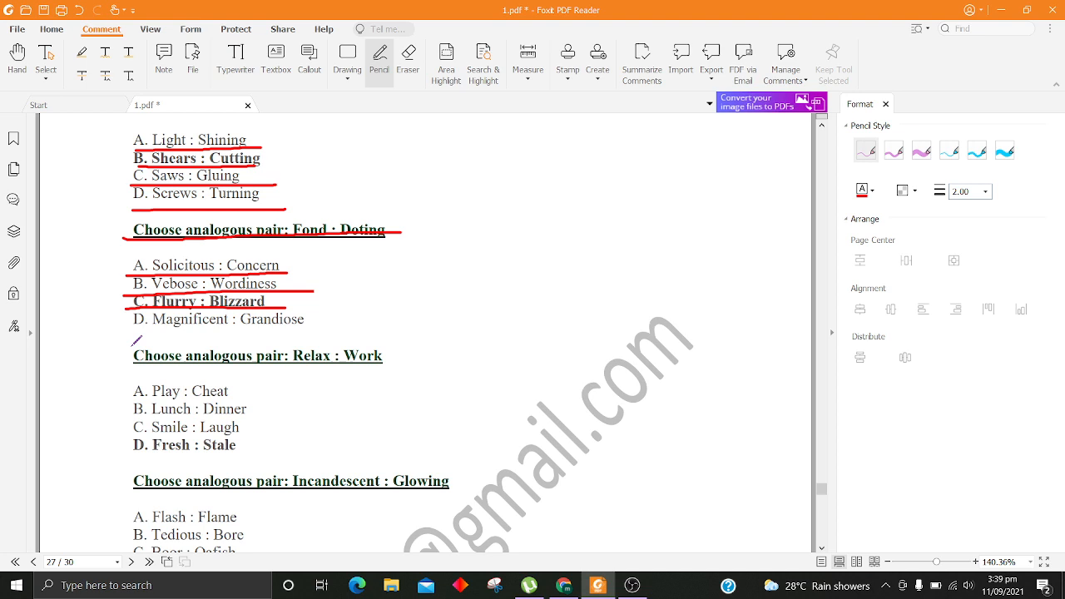
{"action": "left_click_drag", "start_coordinate": [134, 331], "coordinate": [313, 326]}
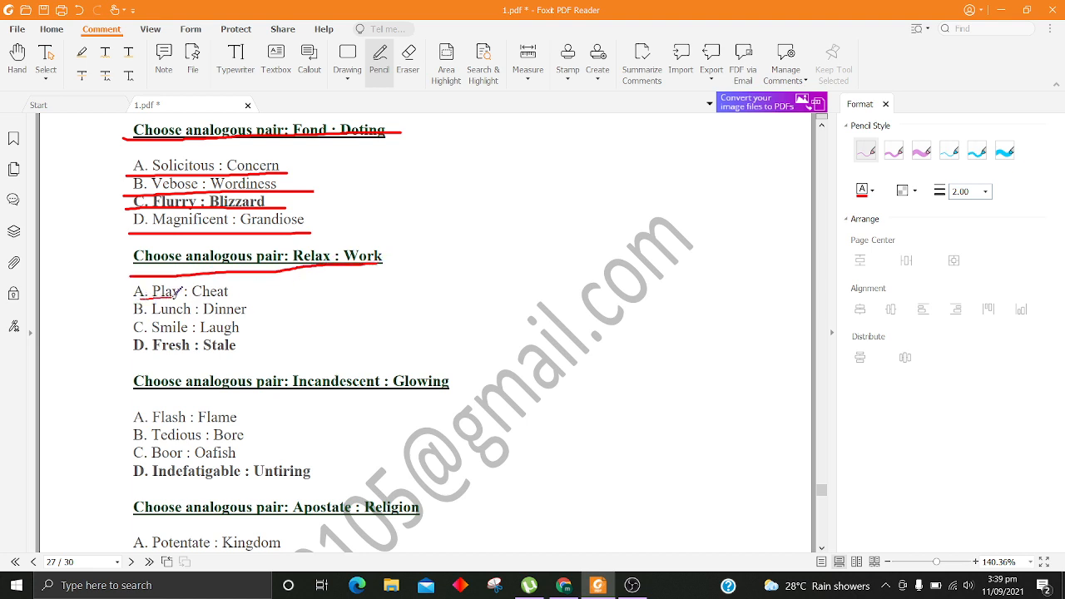
Step: Underline the Relax : Work options Play : Cheat, Lunch : Dinner and Smile : Laugh in red
{"action": "left_click_drag", "start_coordinate": [135, 300], "coordinate": [303, 298]}
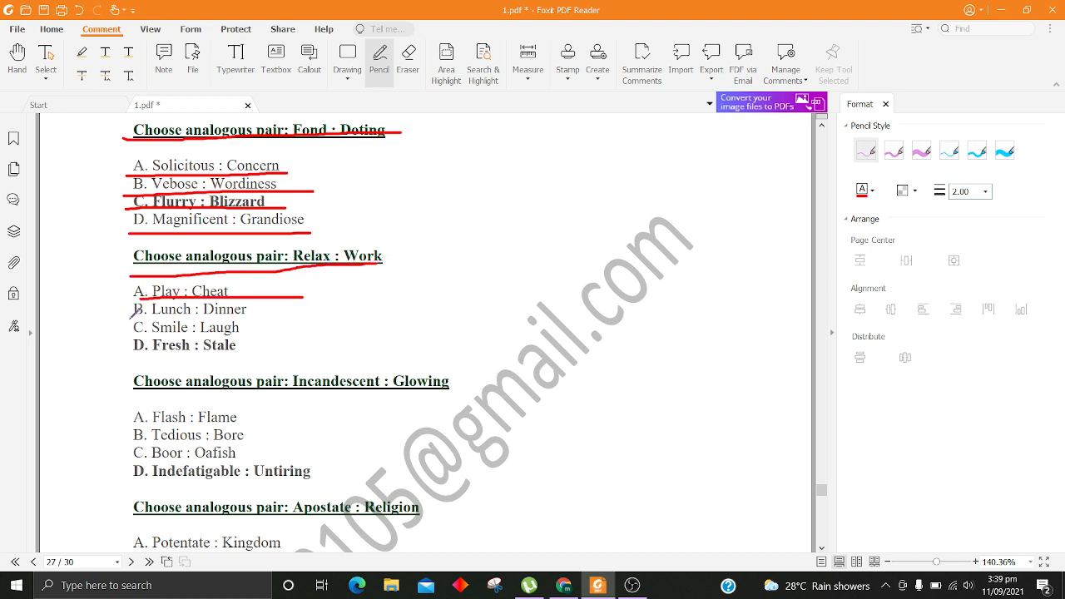
{"action": "left_click_drag", "start_coordinate": [135, 316], "coordinate": [363, 313]}
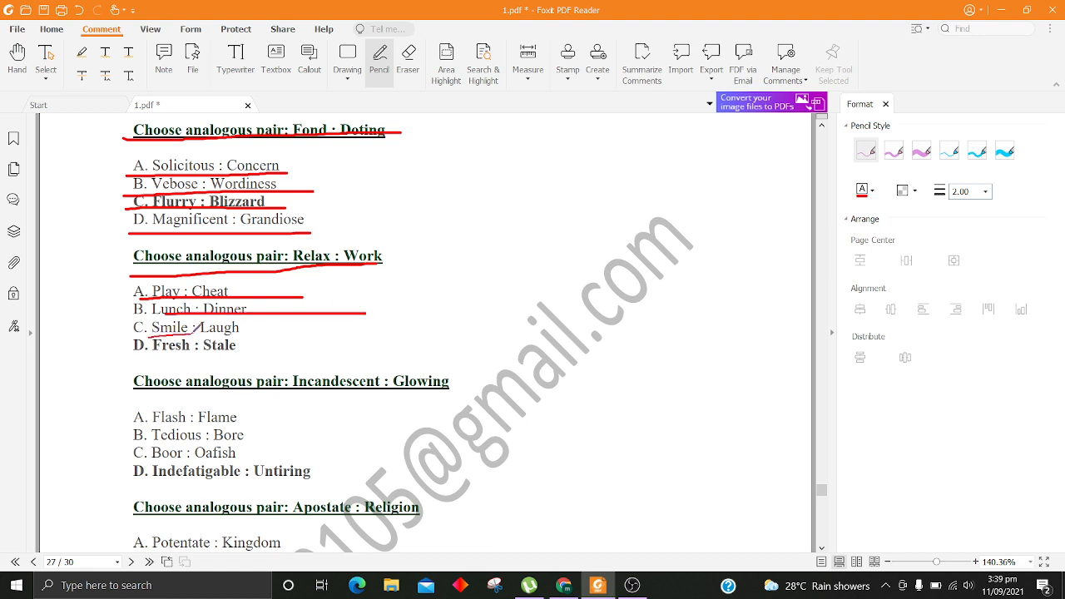
{"action": "left_click_drag", "start_coordinate": [142, 326], "coordinate": [283, 327]}
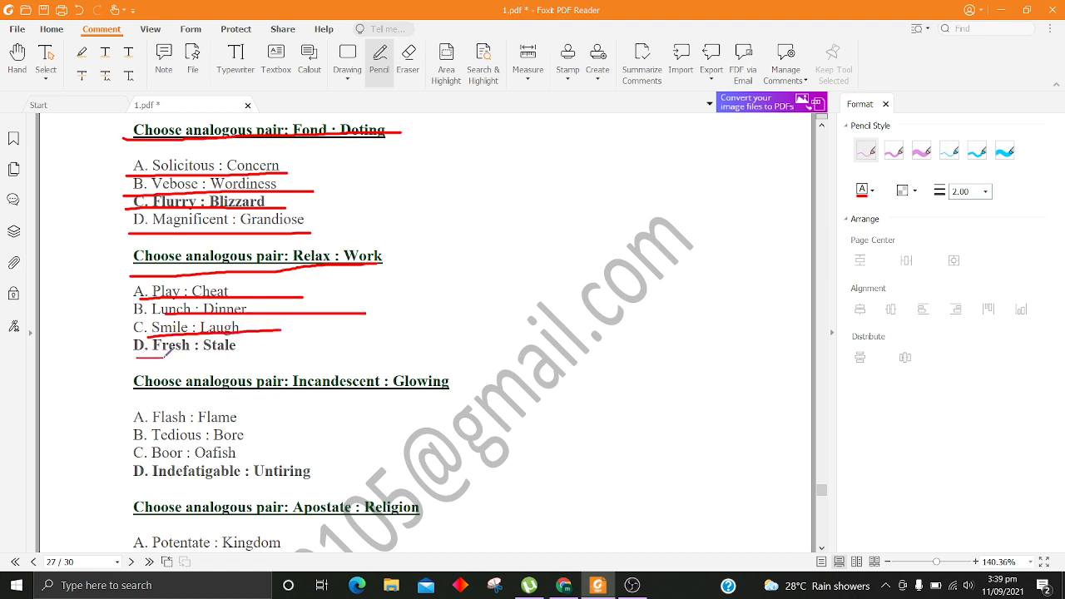
{"action": "scroll", "scroll_direction": "down", "scroll_amount": 3}
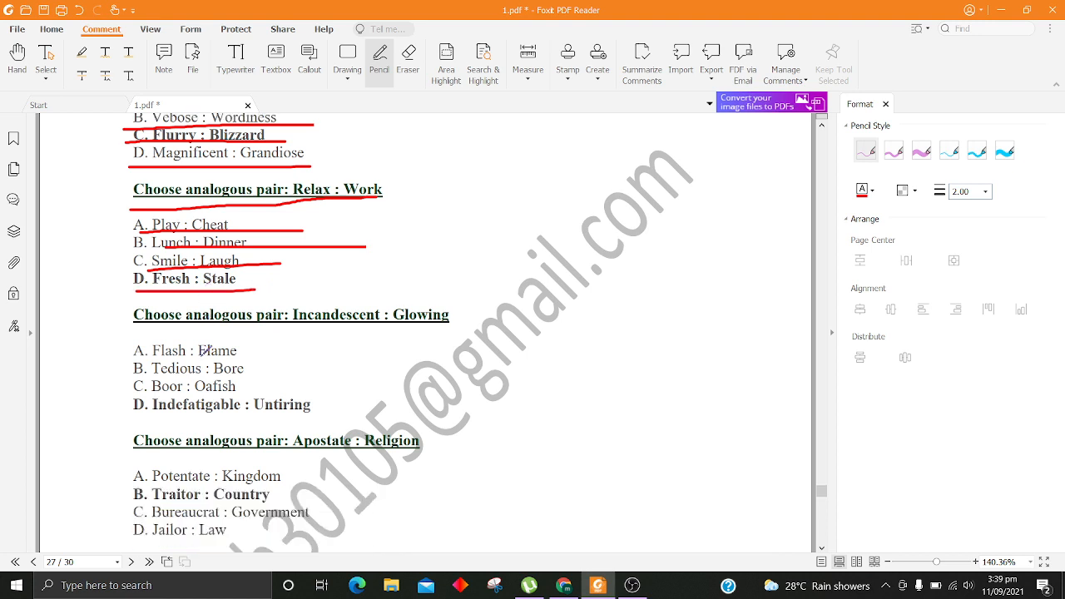
{"action": "scroll", "scroll_direction": "down", "scroll_amount": 3}
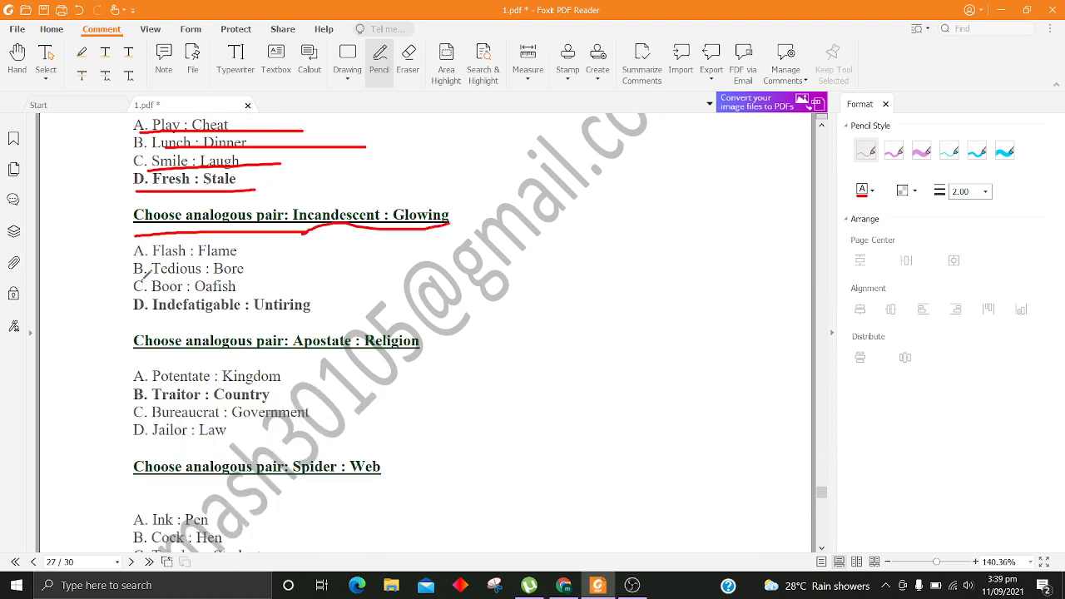
Step: Underline the Incandescent : Glowing options Flash, Tedious, Boor and Indefatigable in red
{"action": "left_click_drag", "start_coordinate": [133, 253], "coordinate": [242, 249]}
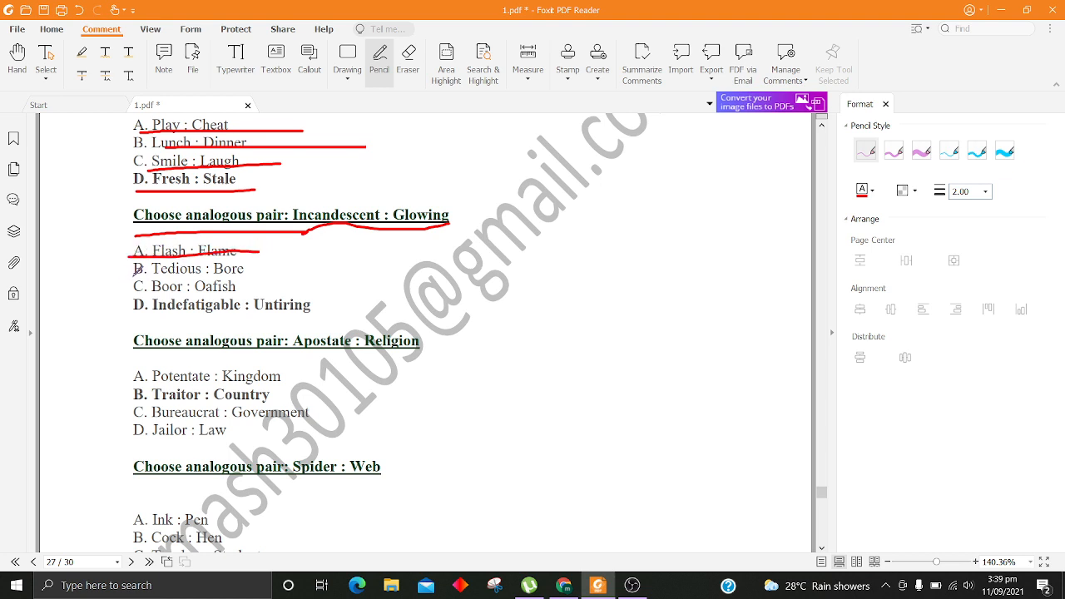
{"action": "left_click_drag", "start_coordinate": [133, 274], "coordinate": [286, 275]}
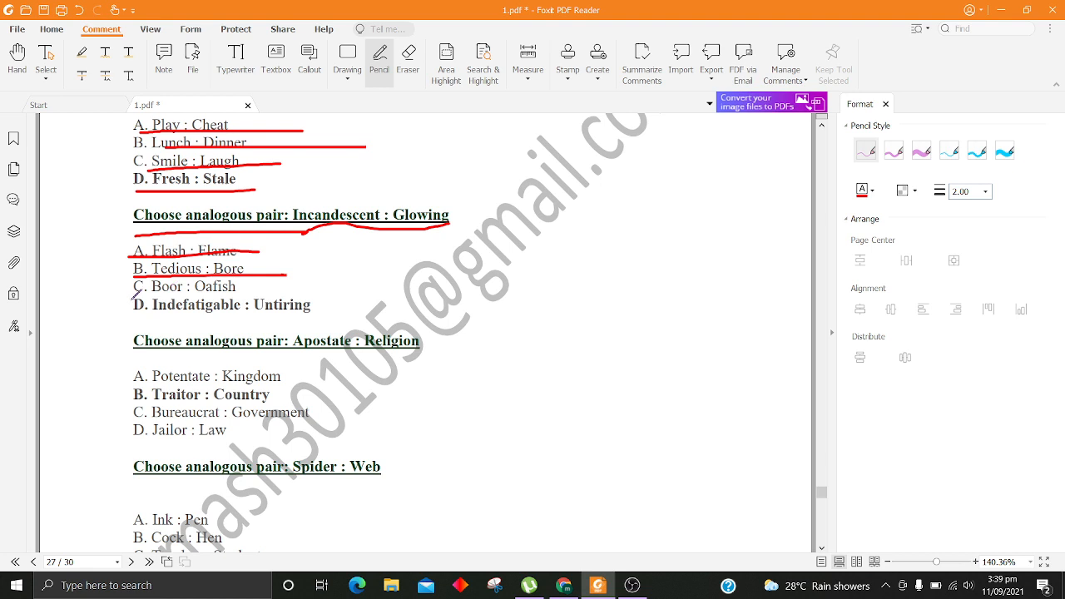
{"action": "left_click_drag", "start_coordinate": [130, 297], "coordinate": [296, 290]}
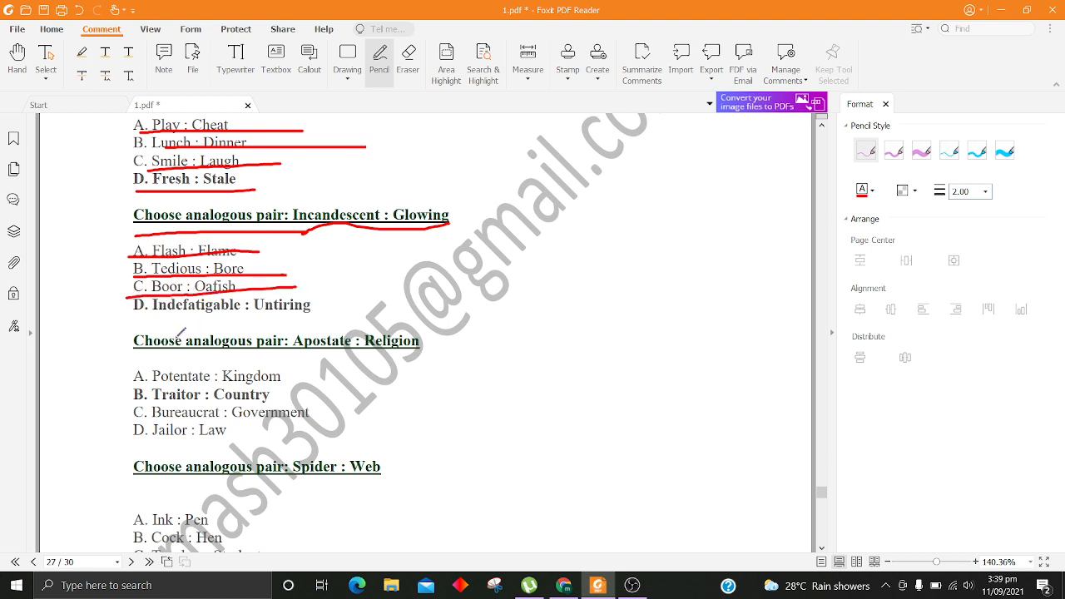
{"action": "left_click_drag", "start_coordinate": [133, 318], "coordinate": [208, 315]}
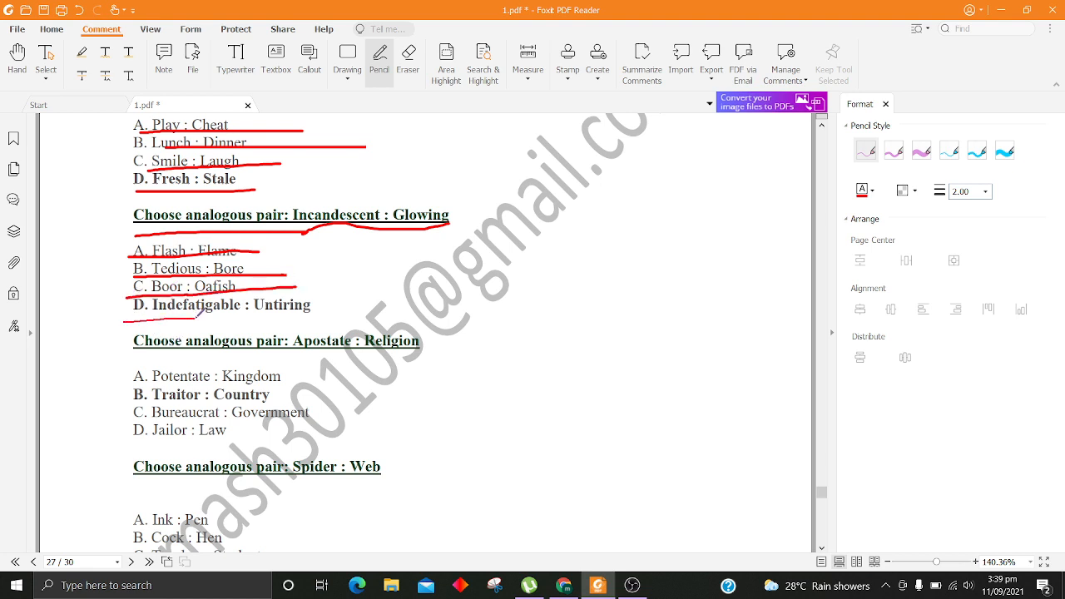
Step: Underline the Apostate : Religion question and its Potentate, Traitor and Bureaucrat options in red
{"action": "left_click_drag", "start_coordinate": [130, 318], "coordinate": [381, 317]}
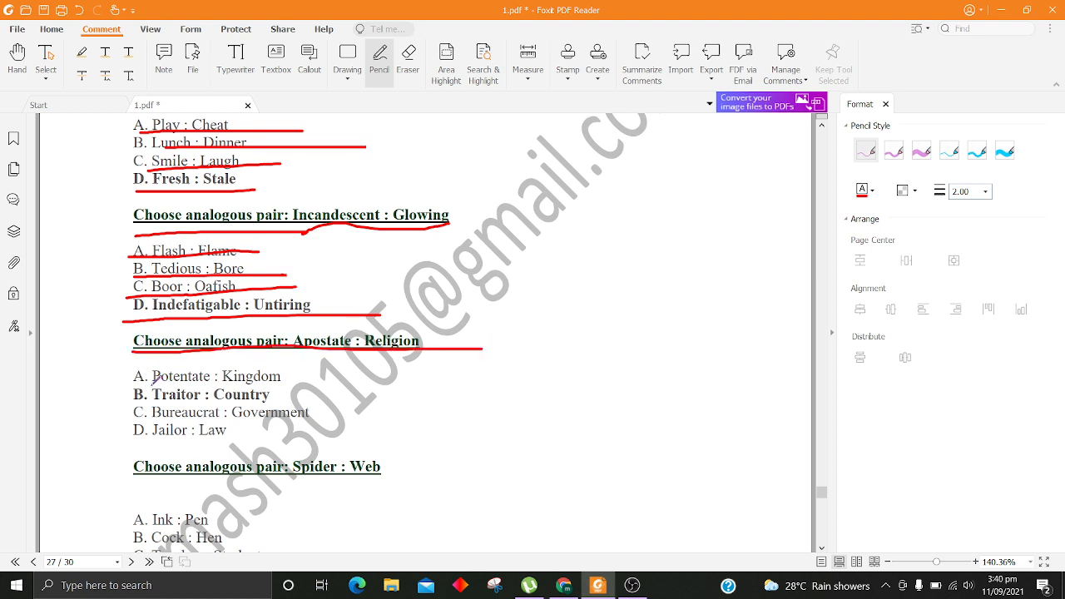
{"action": "left_click_drag", "start_coordinate": [131, 389], "coordinate": [266, 381]}
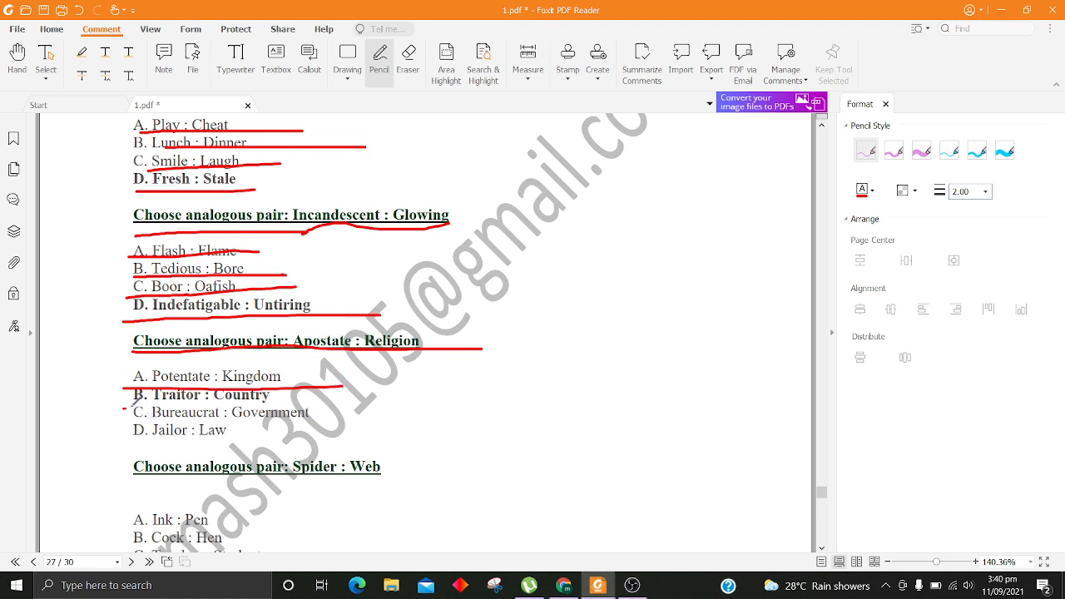
{"action": "left_click_drag", "start_coordinate": [125, 408], "coordinate": [341, 402]}
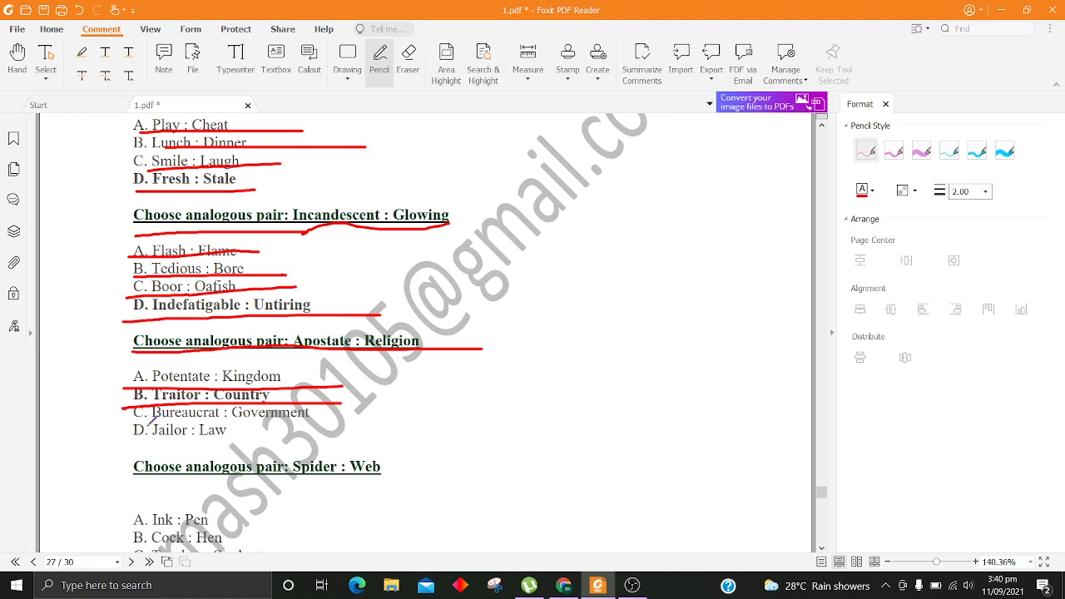
{"action": "left_click_drag", "start_coordinate": [146, 425], "coordinate": [443, 424]}
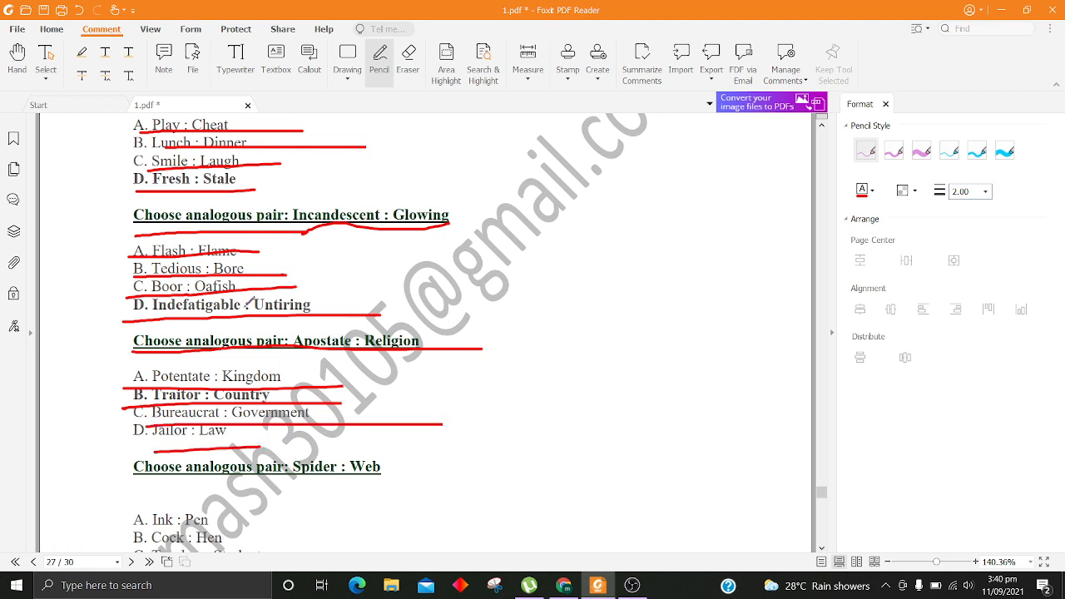
Step: Underline the Spider : Web options Ink : Pen and Cock : Hen in red
{"action": "scroll", "scroll_direction": "down", "scroll_amount": 3}
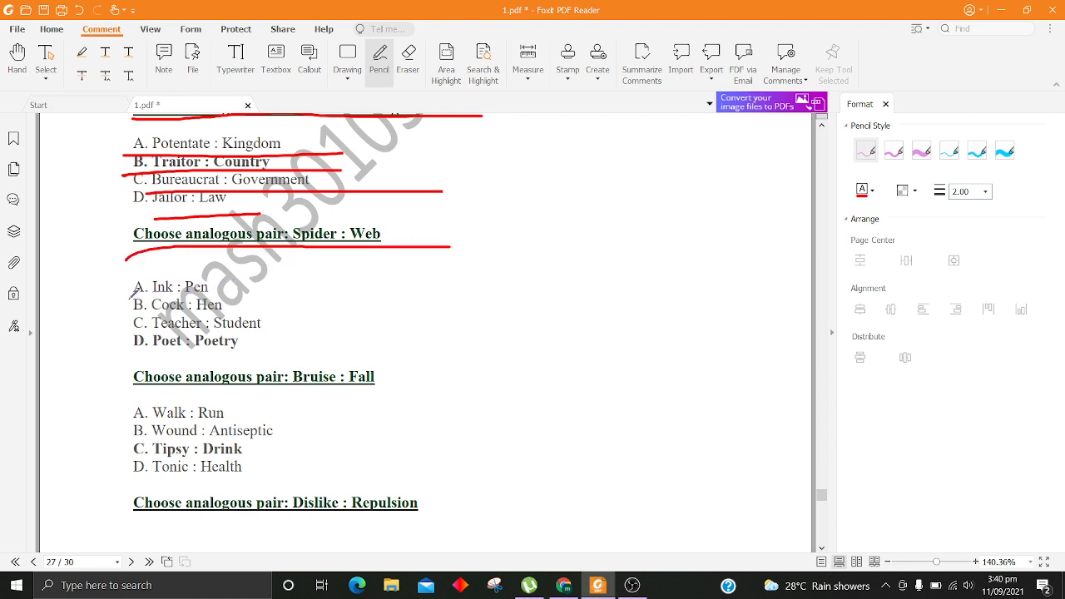
{"action": "left_click_drag", "start_coordinate": [129, 297], "coordinate": [348, 288]}
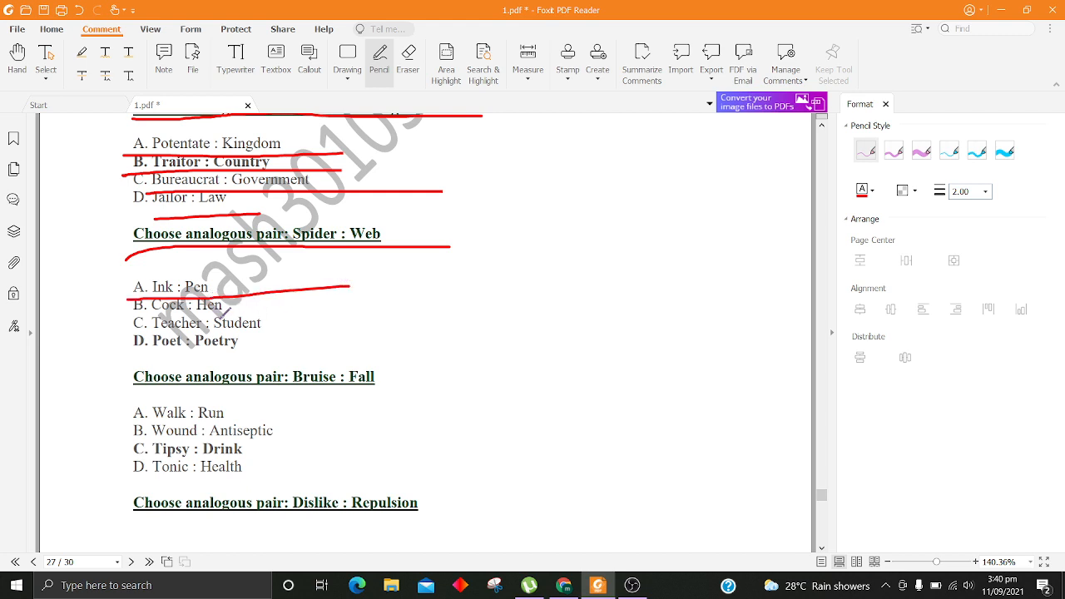
{"action": "left_click_drag", "start_coordinate": [125, 315], "coordinate": [275, 303]}
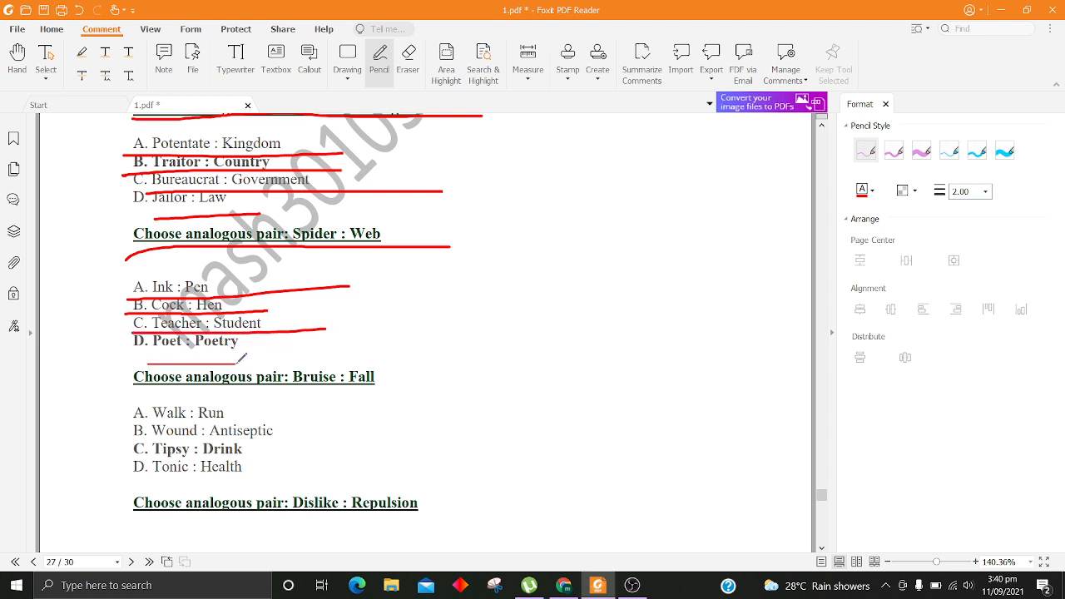
Step: Underline the Bruise : Fall options Walk, Wound and Tipsy, then the Dislike : Repulsion heading in red
{"action": "scroll", "scroll_direction": "down", "scroll_amount": 3}
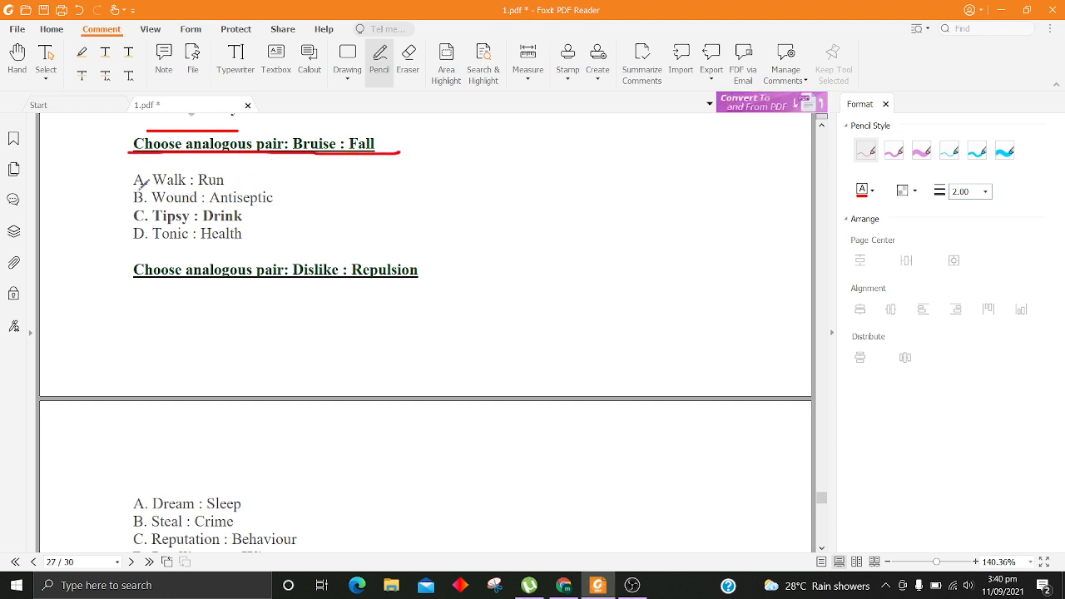
{"action": "left_click_drag", "start_coordinate": [137, 190], "coordinate": [316, 183]}
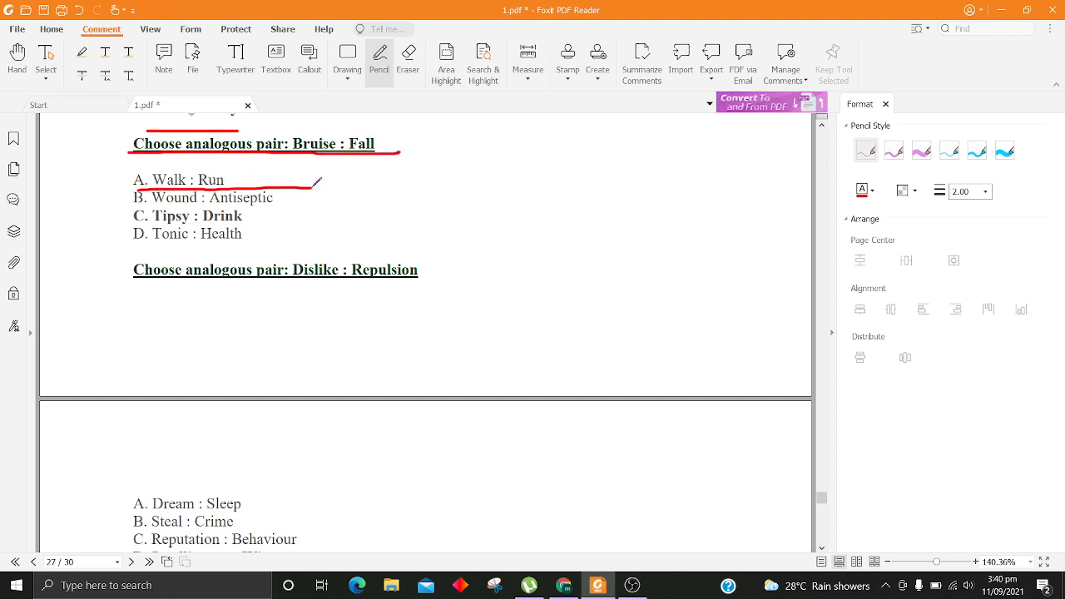
{"action": "left_click_drag", "start_coordinate": [133, 203], "coordinate": [313, 191]}
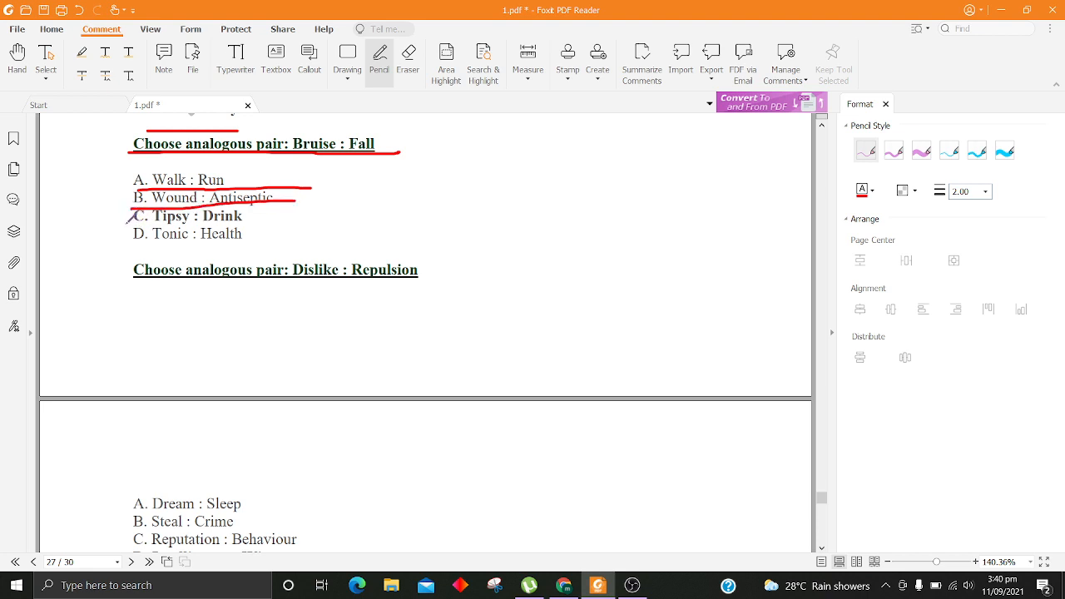
{"action": "left_click_drag", "start_coordinate": [130, 225], "coordinate": [296, 227]}
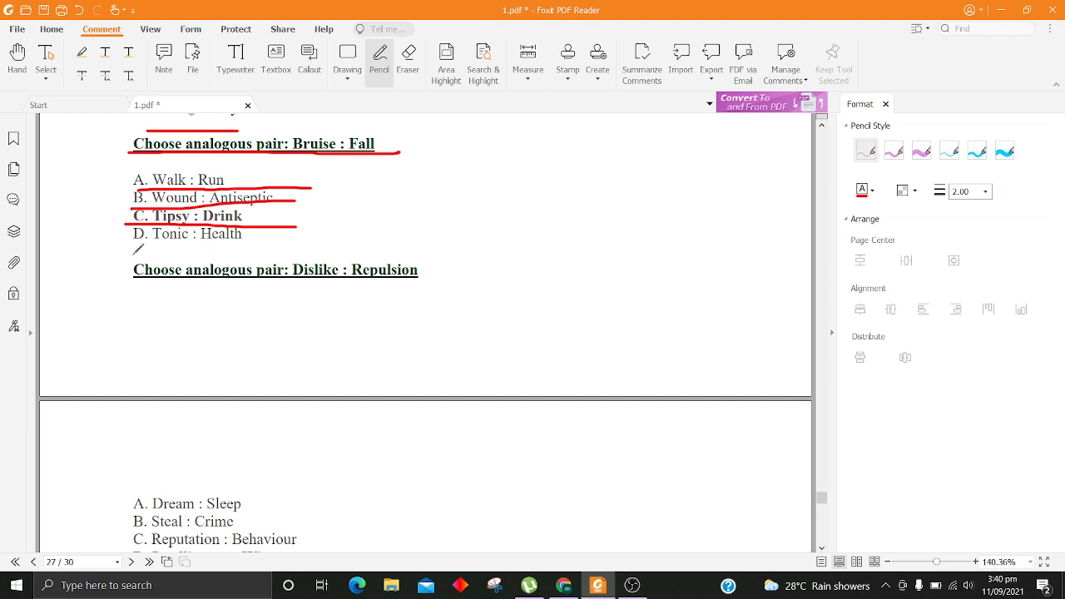
{"action": "scroll", "scroll_direction": "down", "scroll_amount": 3}
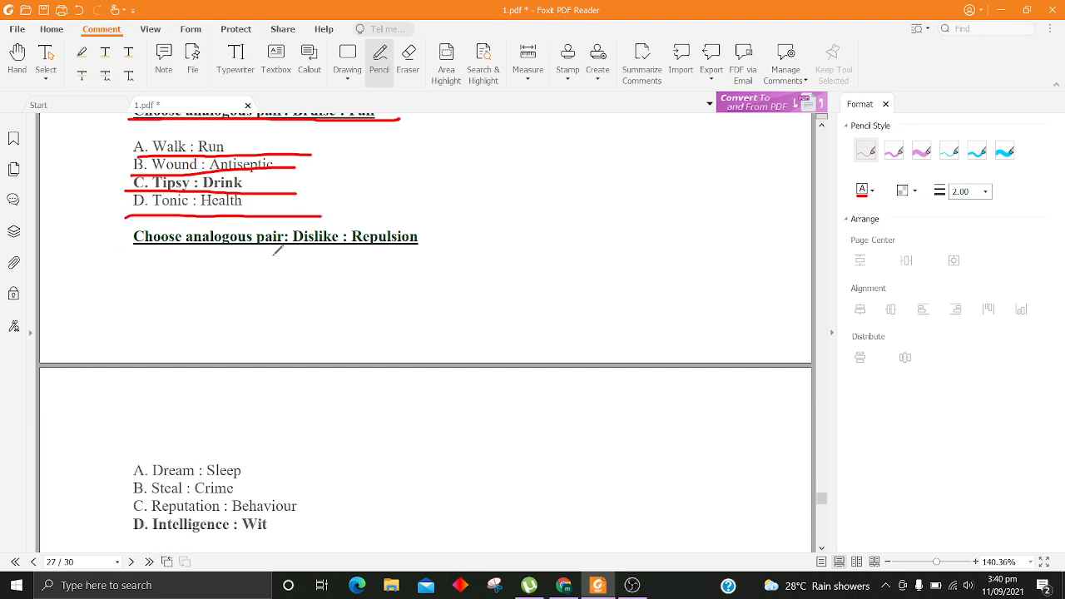
{"action": "left_click_drag", "start_coordinate": [142, 268], "coordinate": [370, 283]}
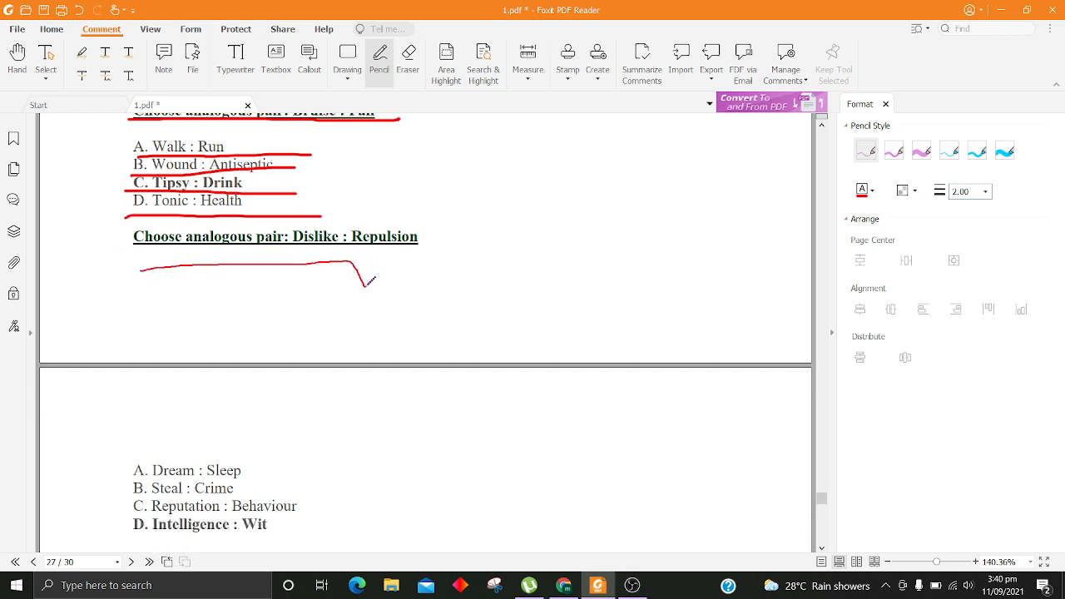
Step: Underline the Dream : Sleep and Reputation : Behaviour options in red
{"action": "scroll", "scroll_direction": "down", "scroll_amount": 3}
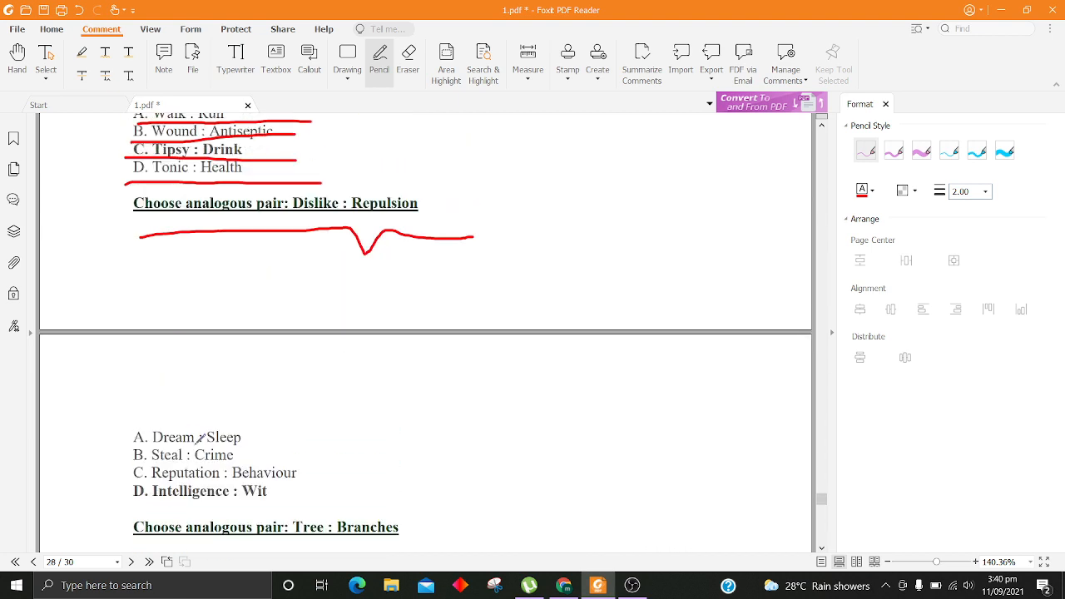
{"action": "left_click_drag", "start_coordinate": [153, 443], "coordinate": [269, 443]}
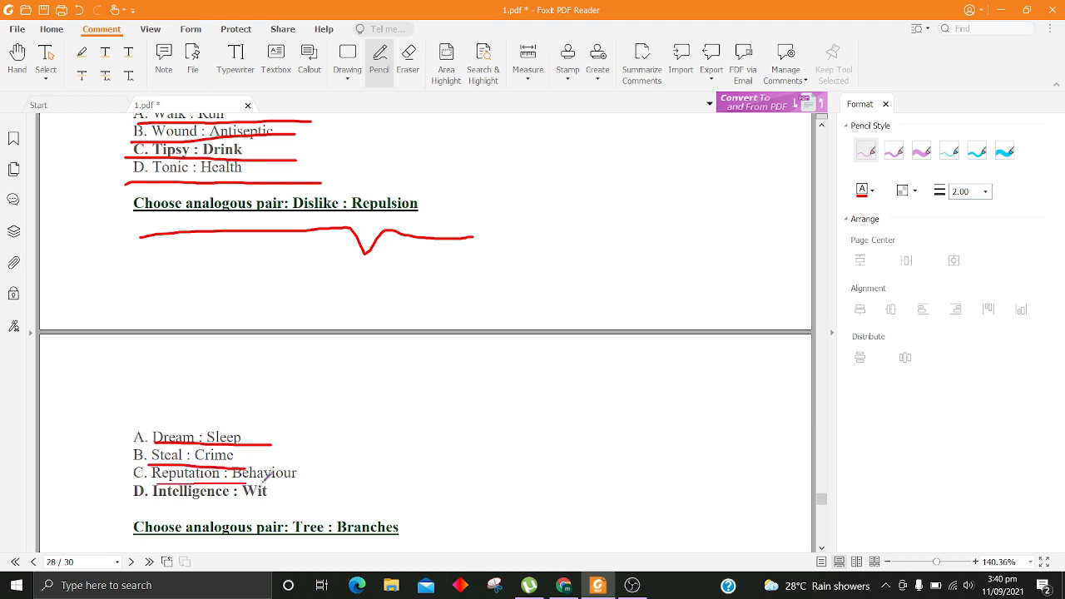
{"action": "left_click_drag", "start_coordinate": [150, 486], "coordinate": [315, 483]}
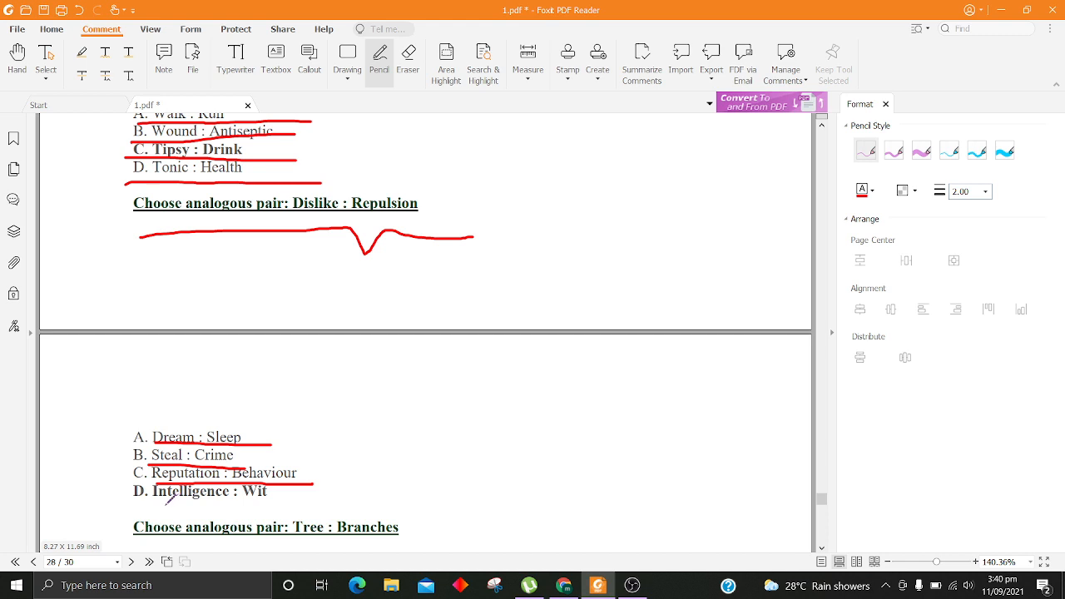
Step: Underline the Tree : Branches question and its River : Tributaries and remaining options in red
{"action": "scroll", "scroll_direction": "down", "scroll_amount": 3}
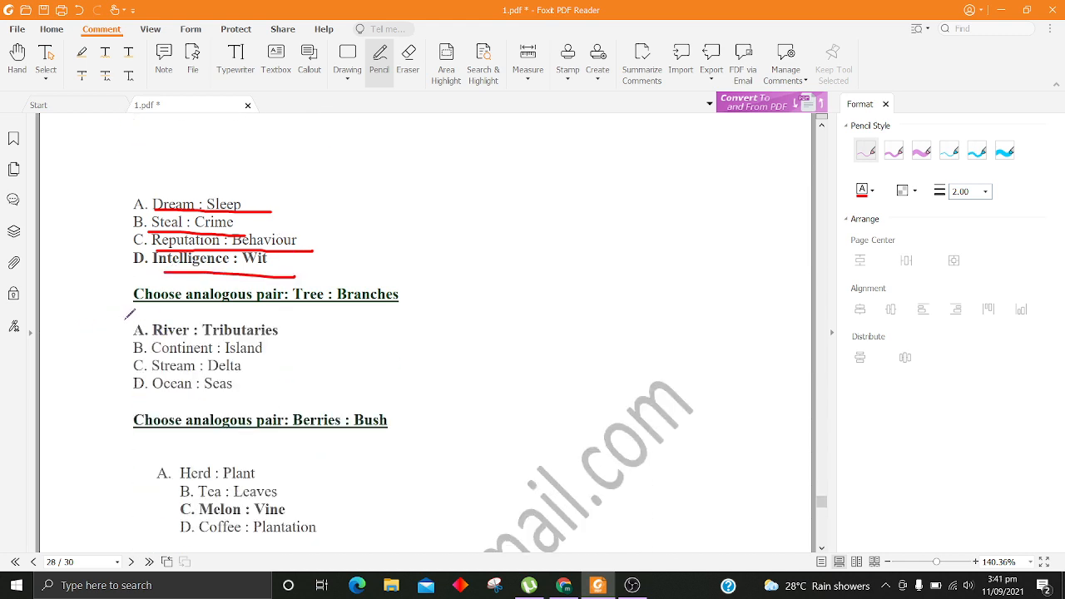
{"action": "left_click_drag", "start_coordinate": [123, 318], "coordinate": [400, 313]}
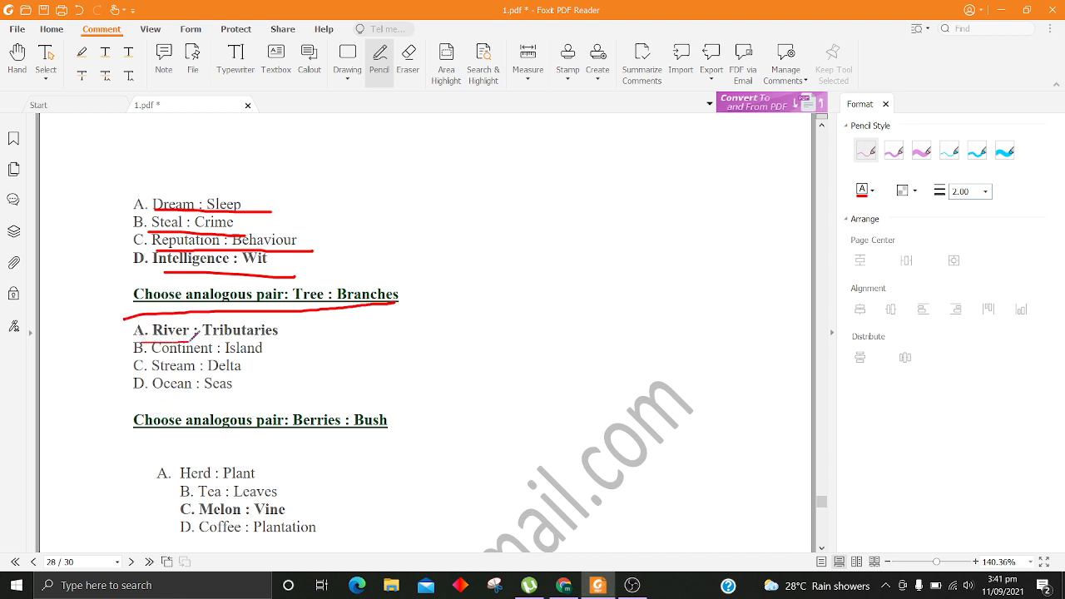
{"action": "left_click_drag", "start_coordinate": [137, 342], "coordinate": [296, 340]}
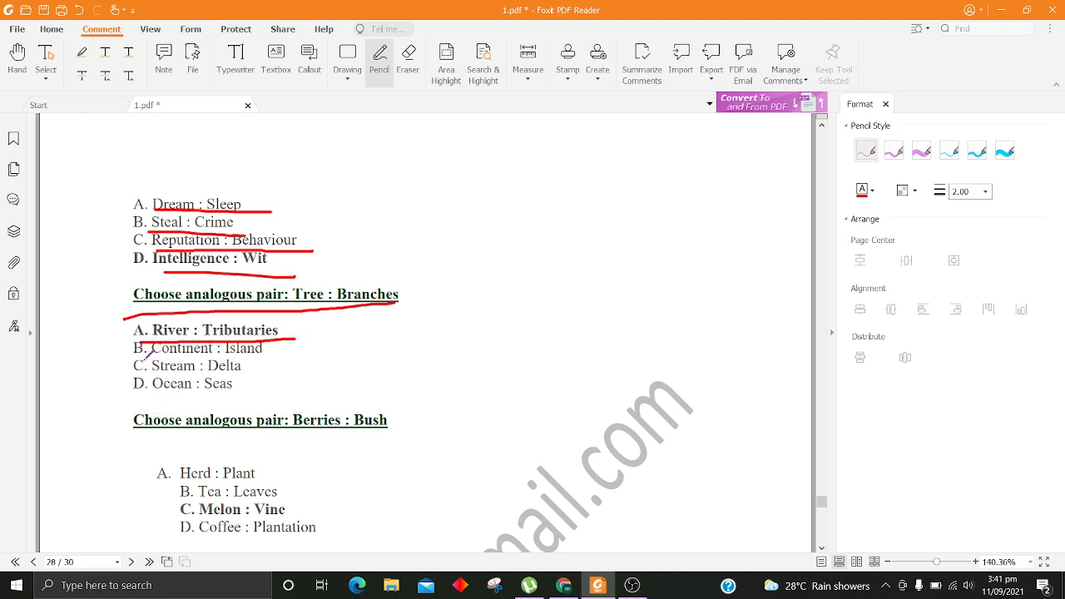
{"action": "left_click_drag", "start_coordinate": [141, 360], "coordinate": [313, 350]}
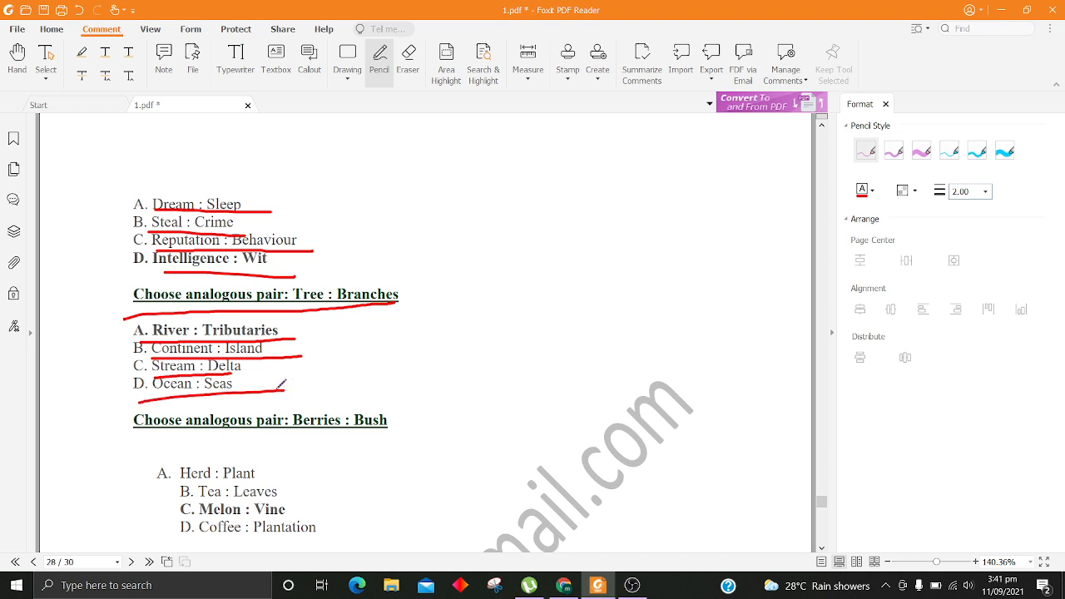
Step: Underline the Berries : Bush question and its Herd : Plant, Tea : Leaves and Melon : Vine options in red
{"action": "scroll", "scroll_direction": "down", "scroll_amount": 3}
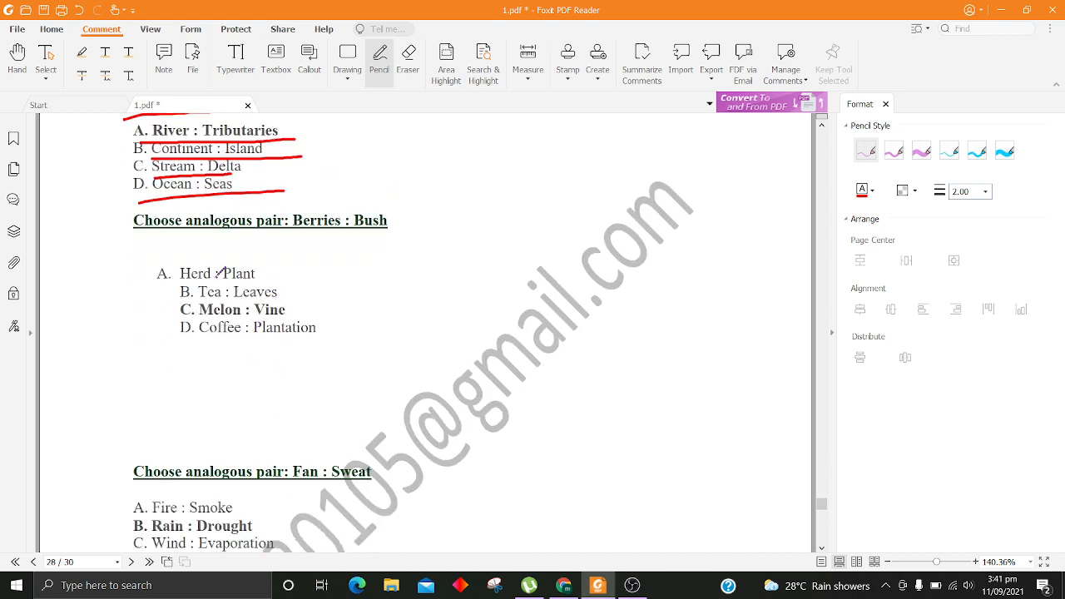
{"action": "left_click_drag", "start_coordinate": [120, 243], "coordinate": [369, 243]}
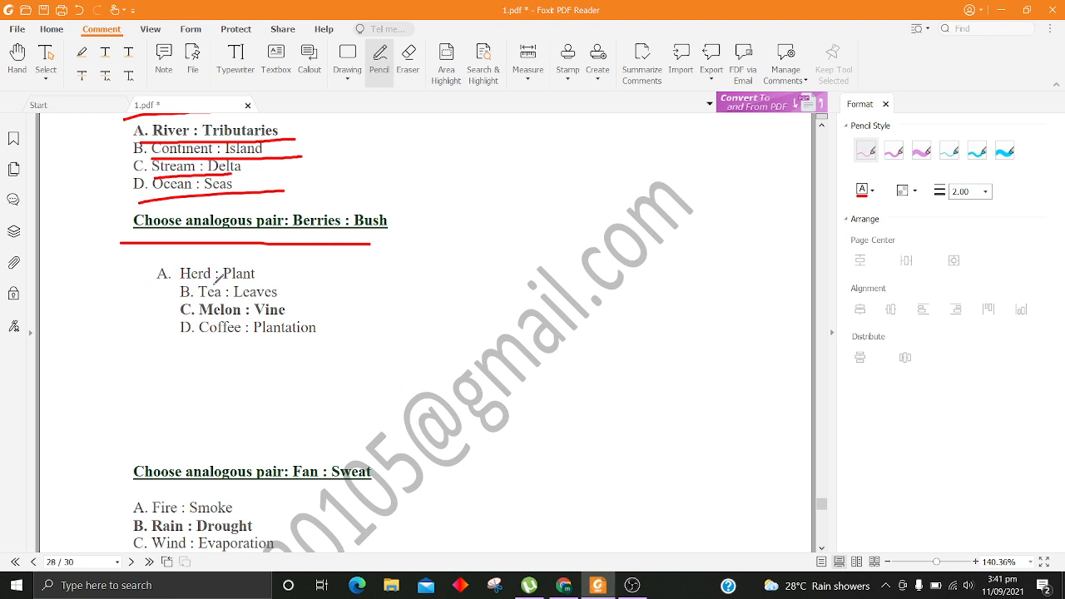
{"action": "left_click_drag", "start_coordinate": [148, 286], "coordinate": [275, 286]}
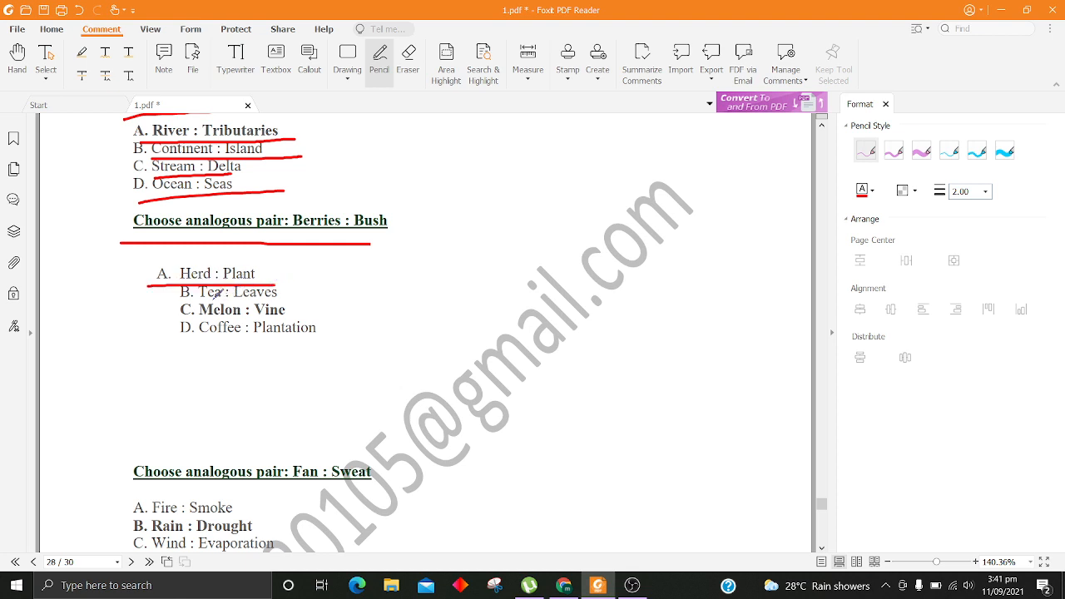
{"action": "left_click_drag", "start_coordinate": [180, 301], "coordinate": [324, 302]}
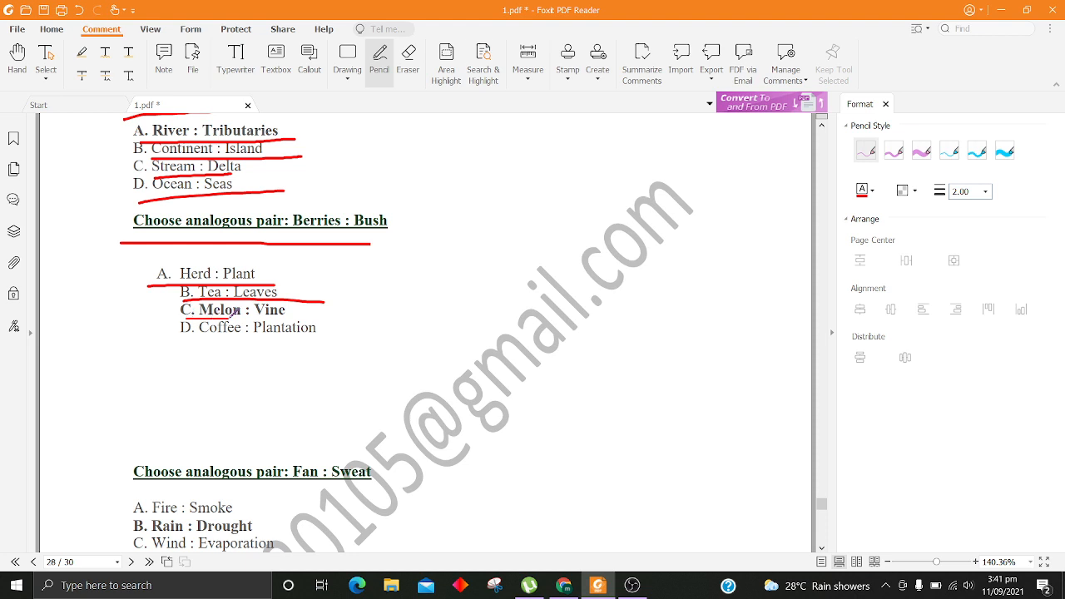
{"action": "left_click_drag", "start_coordinate": [184, 319], "coordinate": [344, 319]}
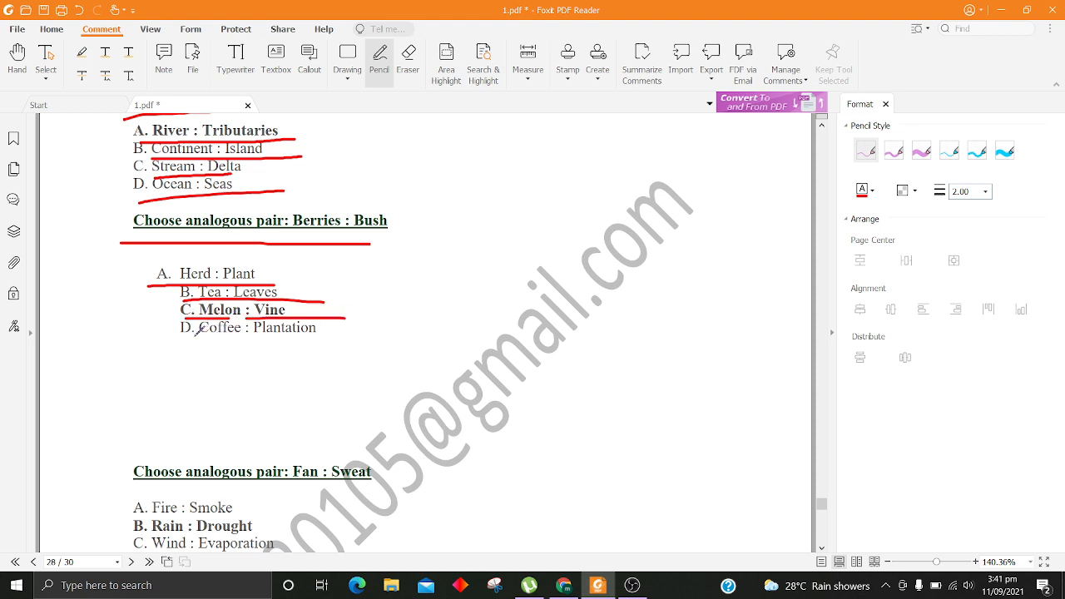
{"action": "scroll", "scroll_direction": "down", "scroll_amount": 3}
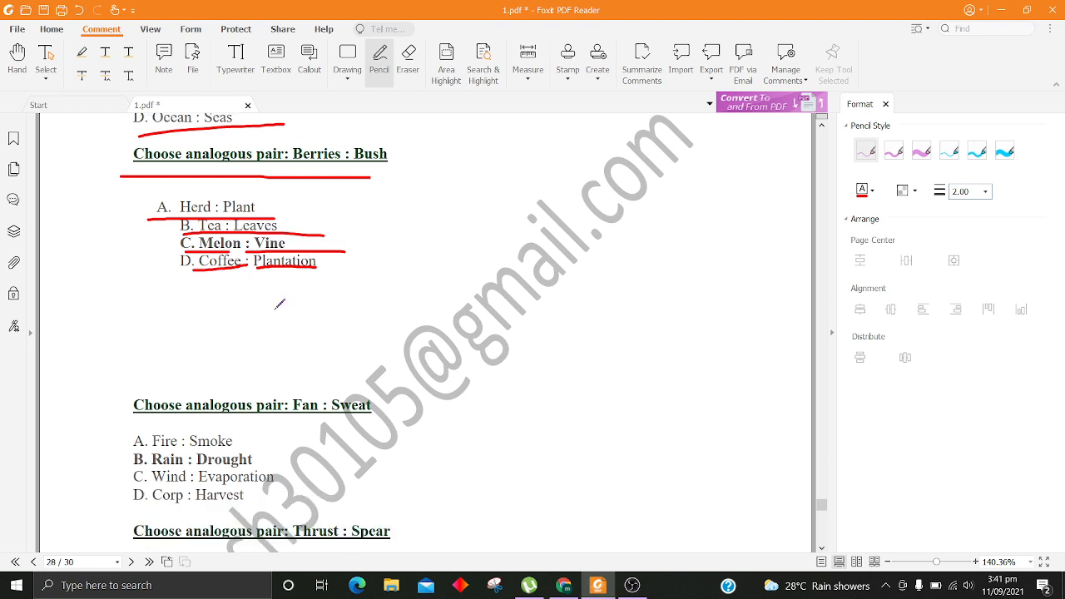
Step: Underline the Fan : Sweat options Fire, Rain, Wind and Corp in red
{"action": "scroll", "scroll_direction": "down", "scroll_amount": 3}
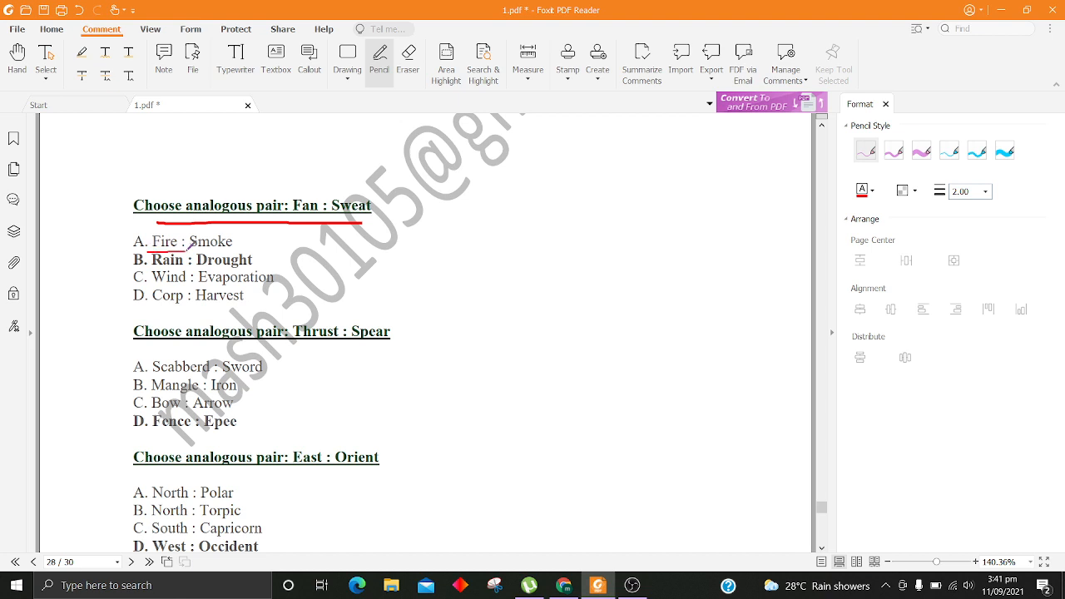
{"action": "left_click_drag", "start_coordinate": [148, 253], "coordinate": [257, 250]}
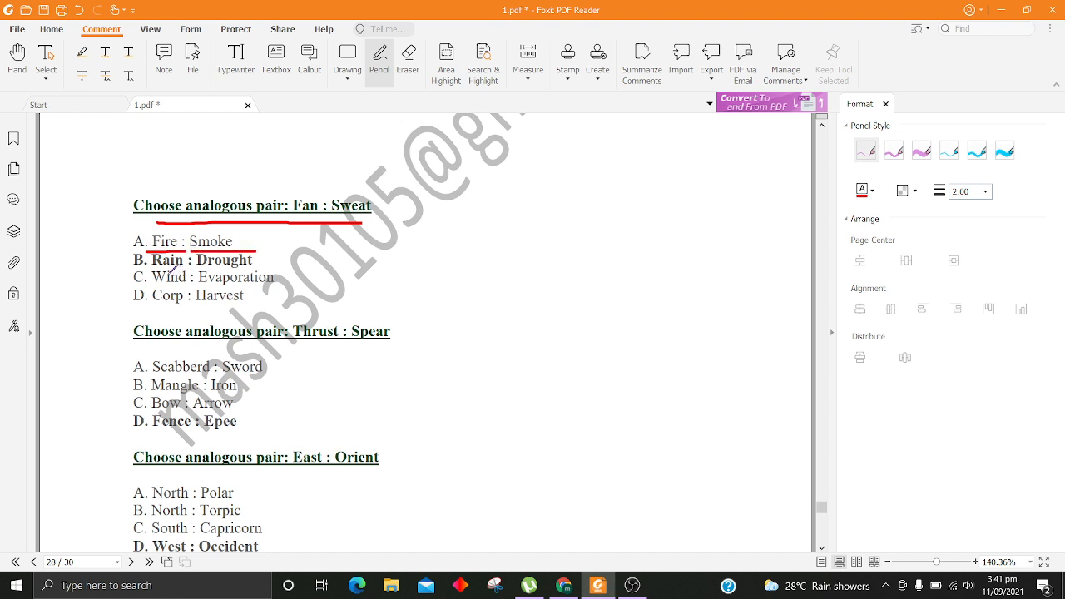
{"action": "left_click_drag", "start_coordinate": [147, 266], "coordinate": [267, 266]}
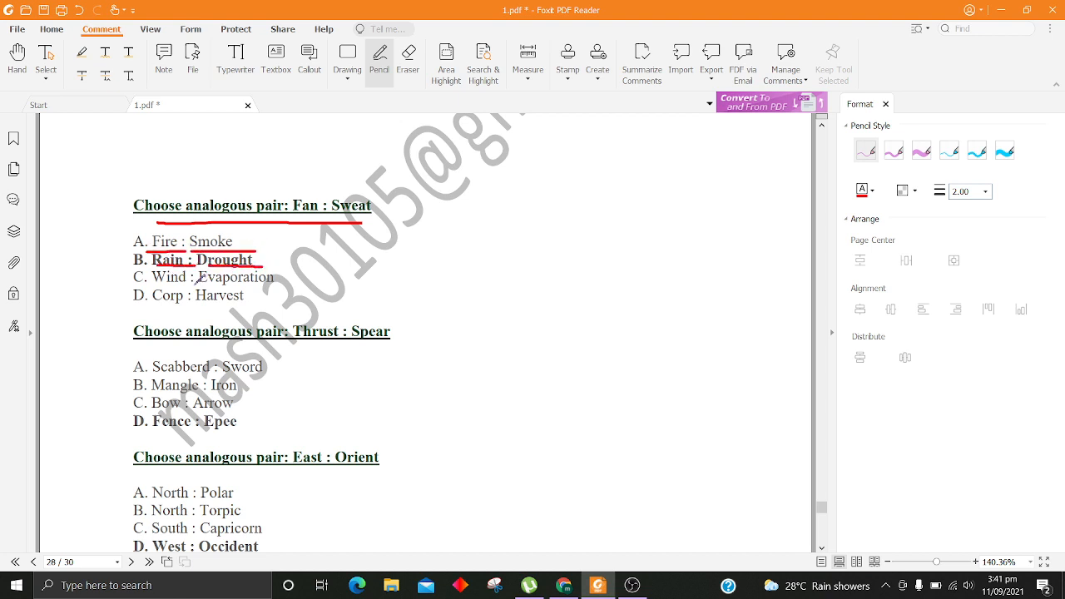
{"action": "left_click_drag", "start_coordinate": [148, 286], "coordinate": [283, 283]}
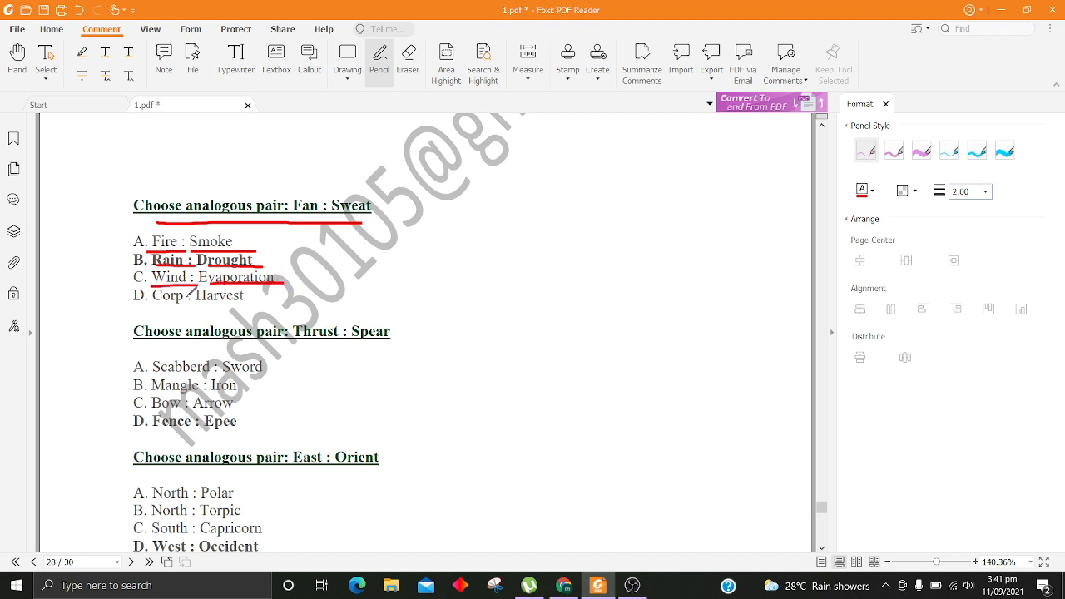
{"action": "left_click_drag", "start_coordinate": [163, 301], "coordinate": [303, 296]}
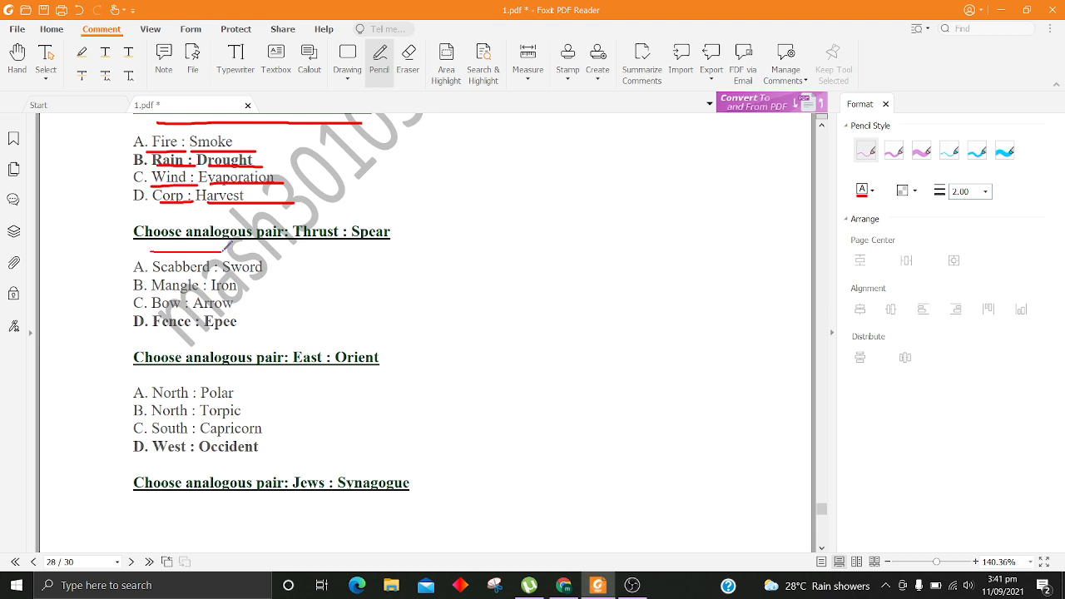
Step: Underline the Thrust : Spear and East : Orient questions with their options in red
{"action": "left_click_drag", "start_coordinate": [150, 249], "coordinate": [403, 246]}
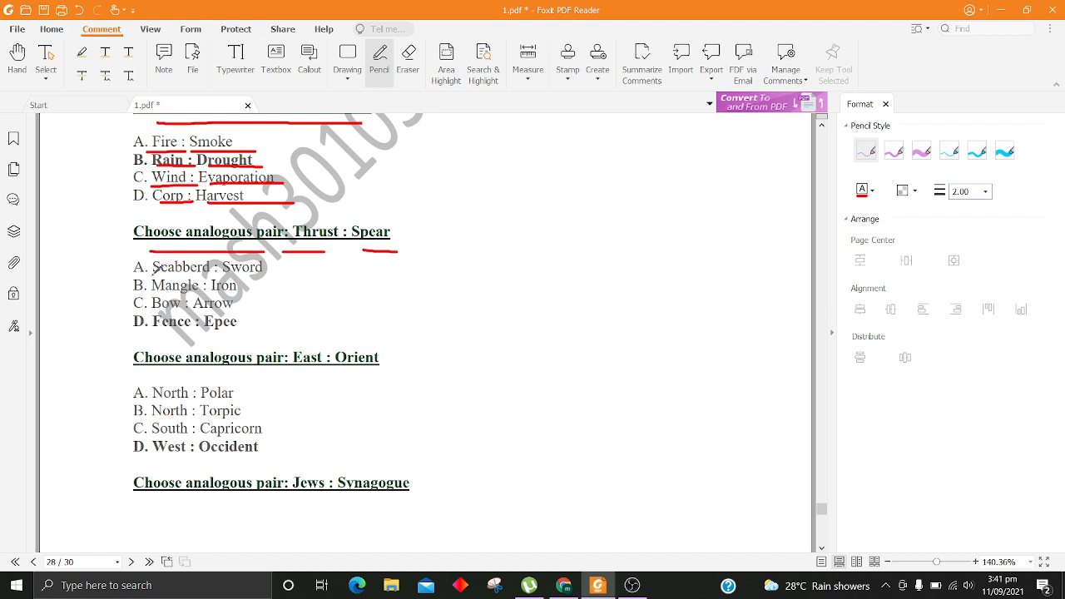
{"action": "left_click_drag", "start_coordinate": [146, 275], "coordinate": [319, 274]}
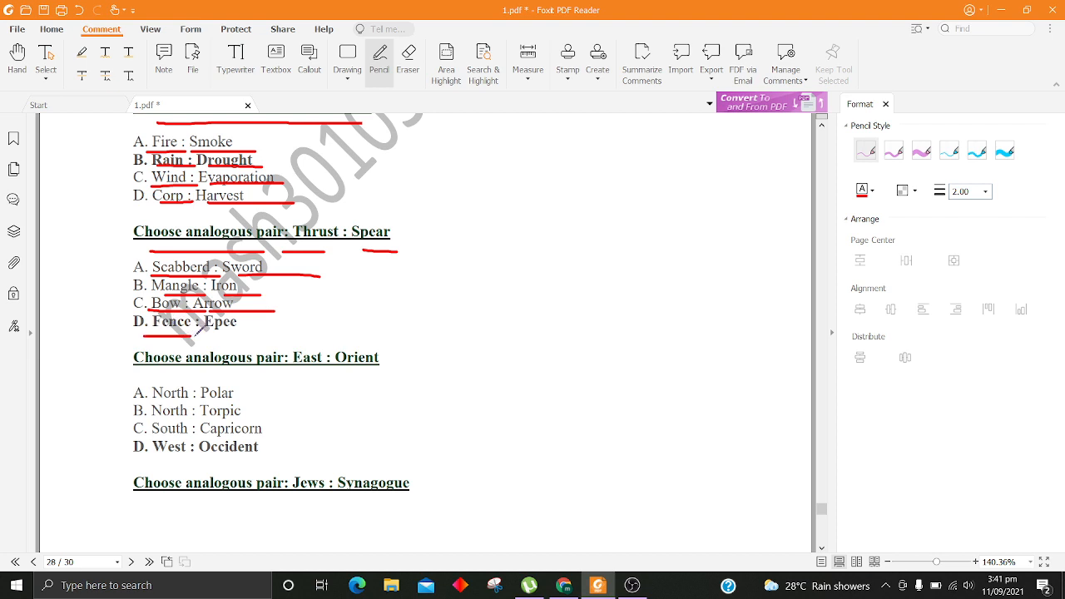
{"action": "scroll", "scroll_direction": "down", "scroll_amount": 3}
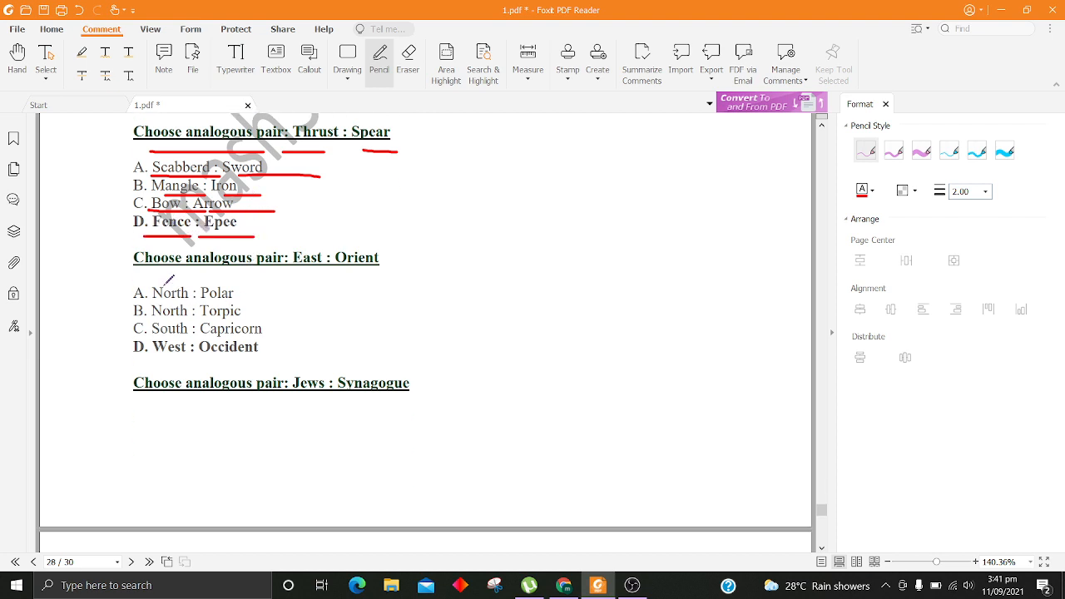
{"action": "left_click_drag", "start_coordinate": [147, 280], "coordinate": [296, 269]}
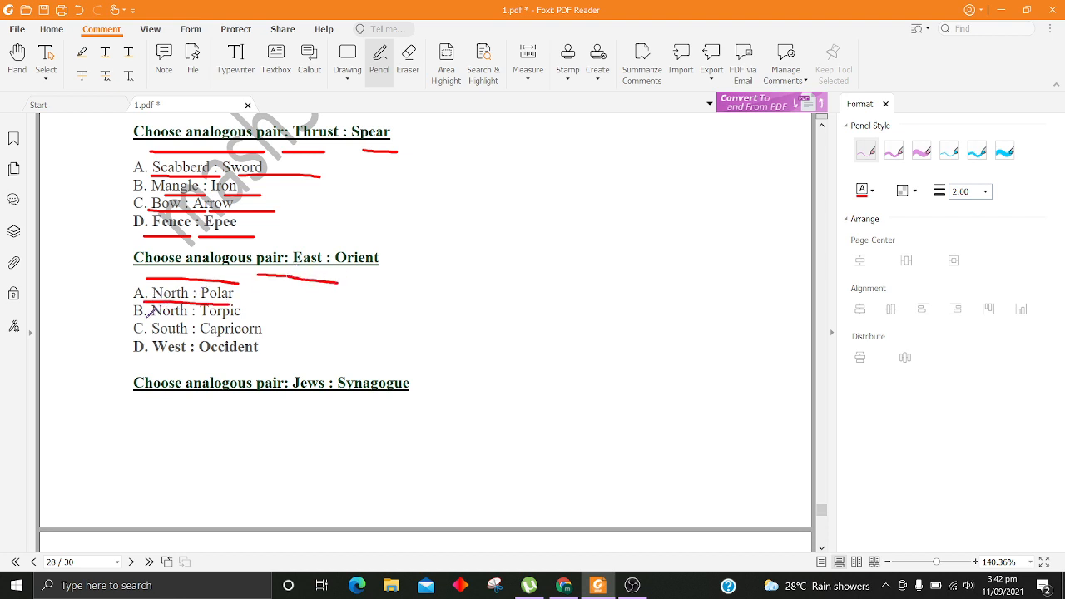
{"action": "left_click_drag", "start_coordinate": [146, 320], "coordinate": [258, 319]}
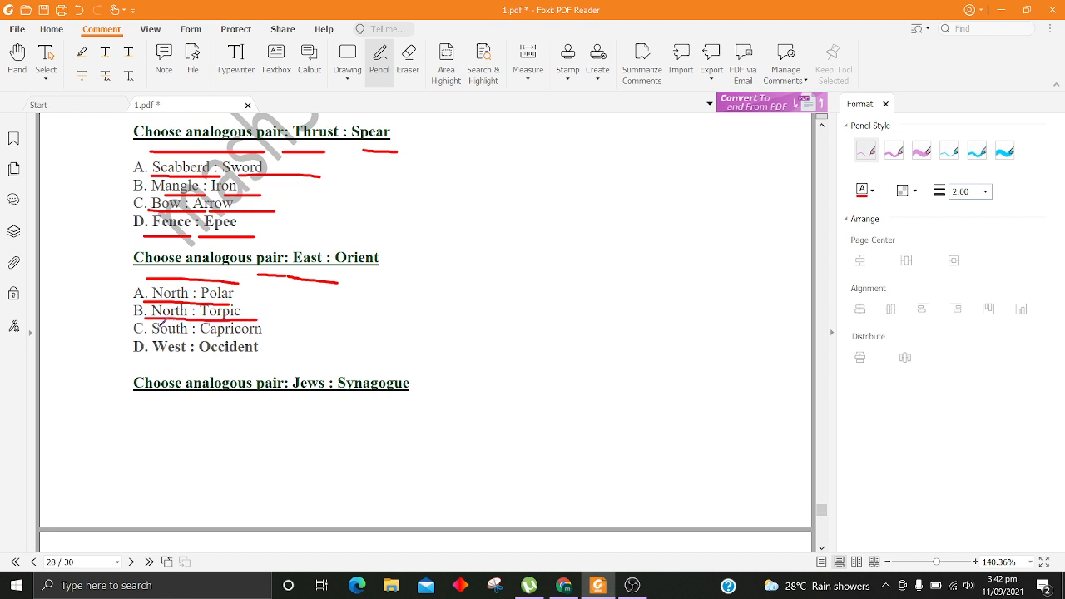
{"action": "left_click_drag", "start_coordinate": [147, 336], "coordinate": [268, 333]}
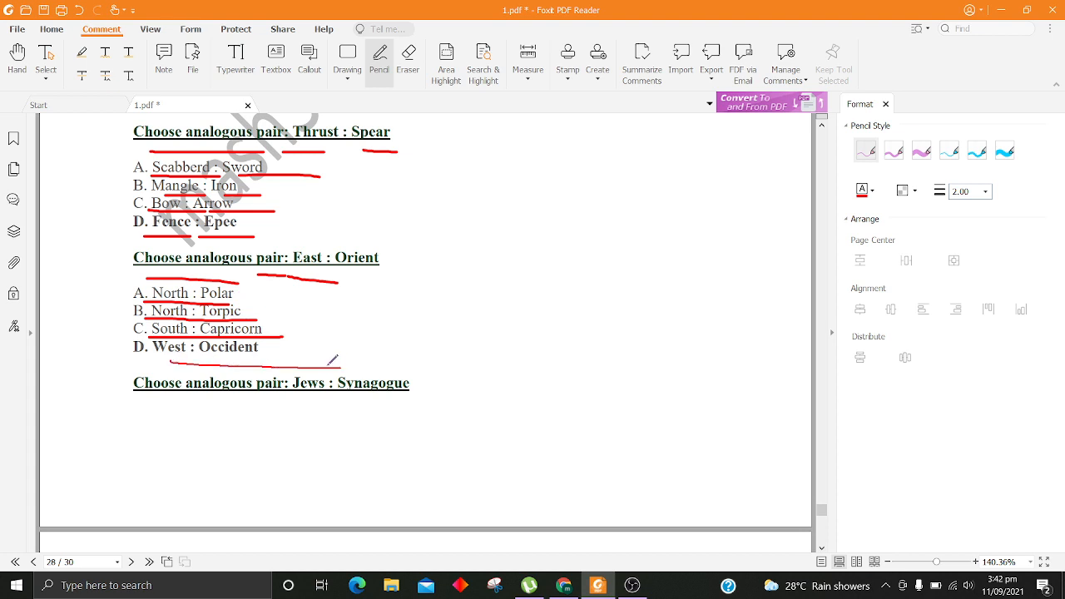
Step: Underline the Jews : Synagogue question and its Parsis, Jains, Buddhists and Hindus options in red
{"action": "left_click_drag", "start_coordinate": [186, 416], "coordinate": [358, 413]}
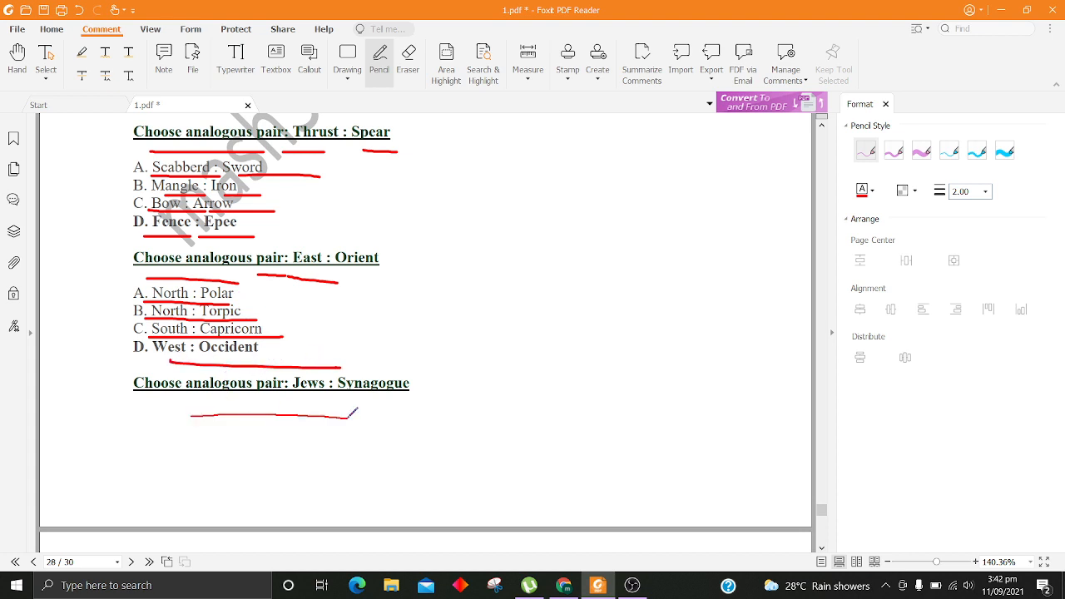
{"action": "scroll", "scroll_direction": "down", "scroll_amount": 3}
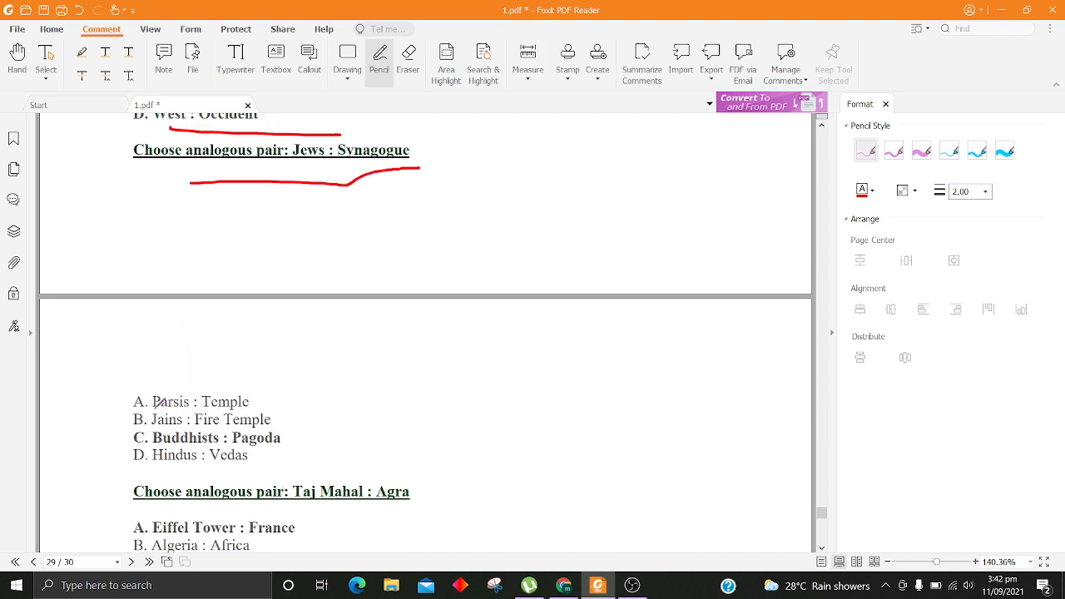
{"action": "left_click_drag", "start_coordinate": [153, 413], "coordinate": [280, 417]}
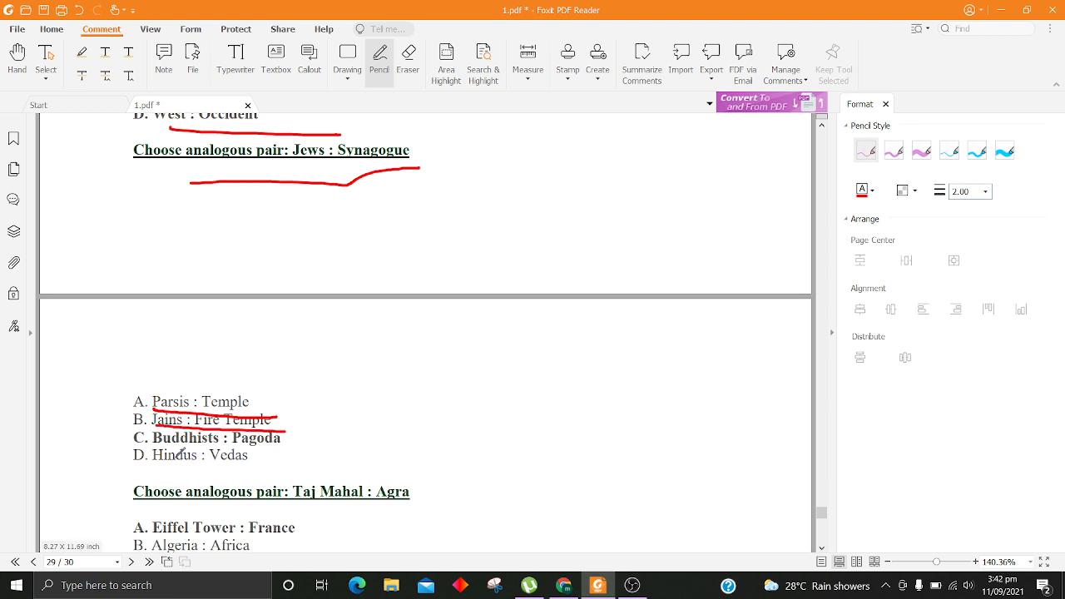
{"action": "left_click_drag", "start_coordinate": [165, 449], "coordinate": [301, 442]}
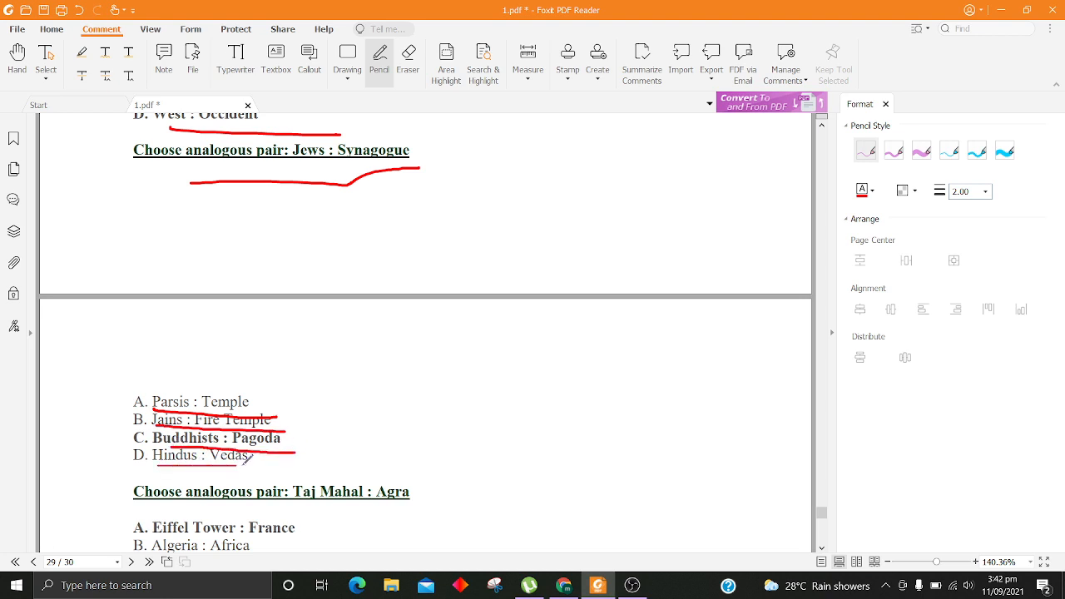
Step: Underline the Taj Mahal : Agra question and its Eiffel Tower, Algeria, Cotton and Turkey options in red
{"action": "scroll", "scroll_direction": "down", "scroll_amount": 3}
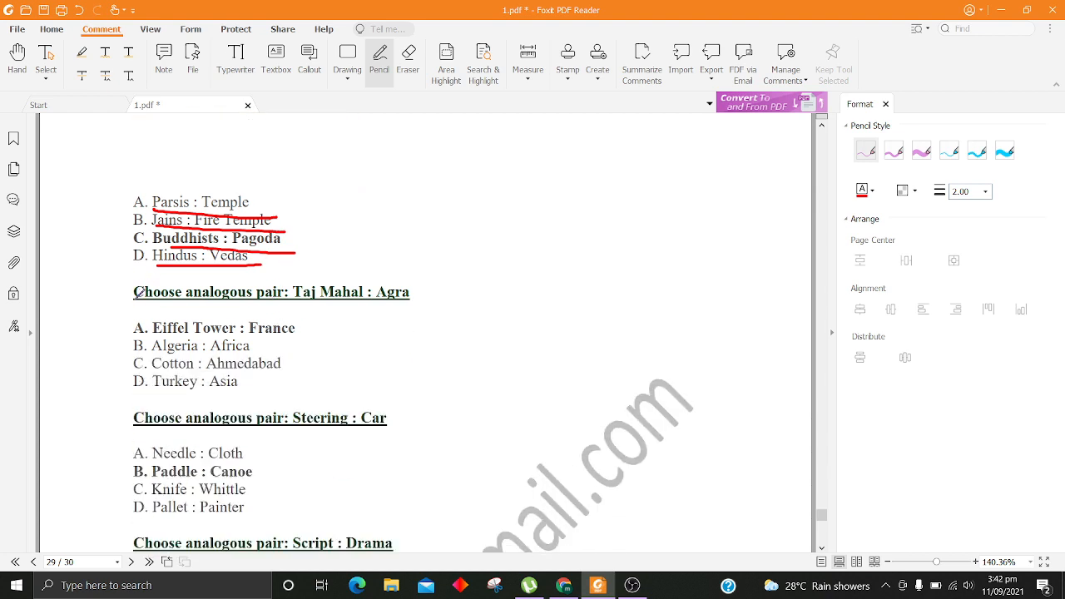
{"action": "left_click_drag", "start_coordinate": [133, 299], "coordinate": [416, 291]}
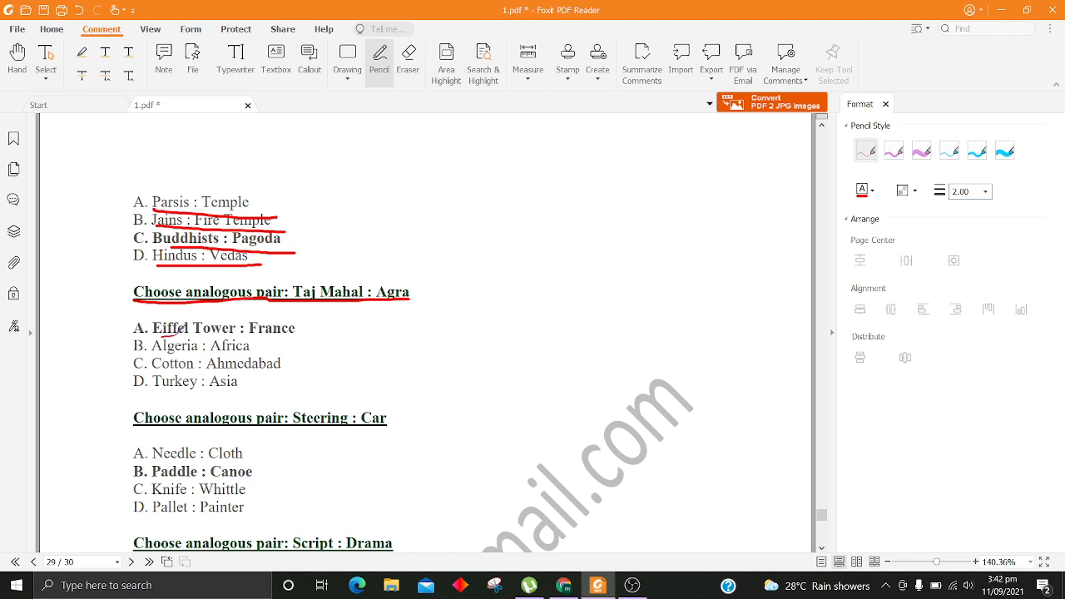
{"action": "left_click_drag", "start_coordinate": [135, 338], "coordinate": [353, 331]}
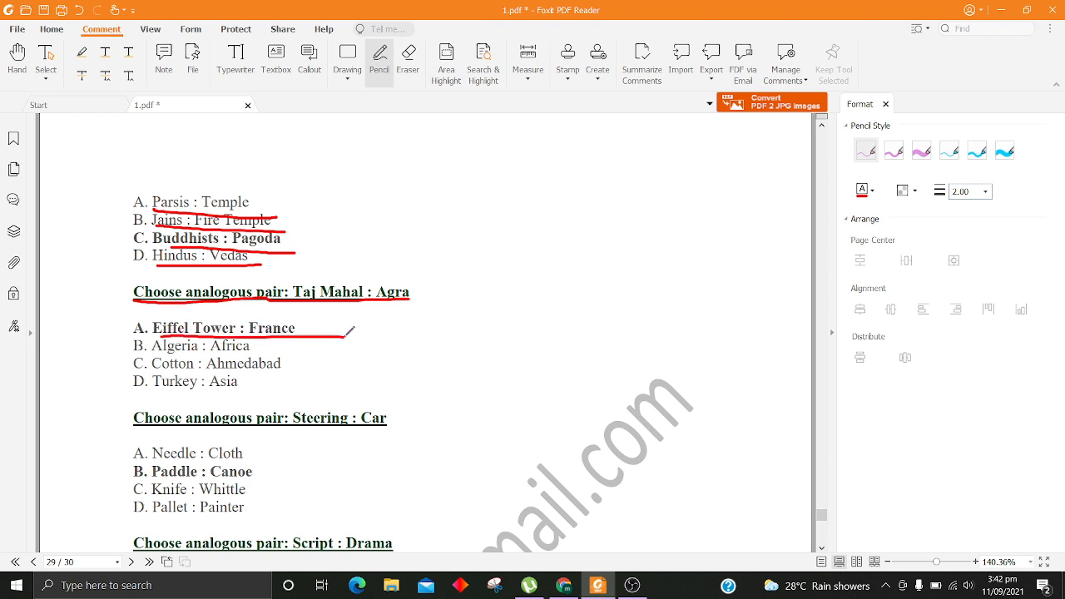
{"action": "left_click_drag", "start_coordinate": [163, 356], "coordinate": [253, 353]}
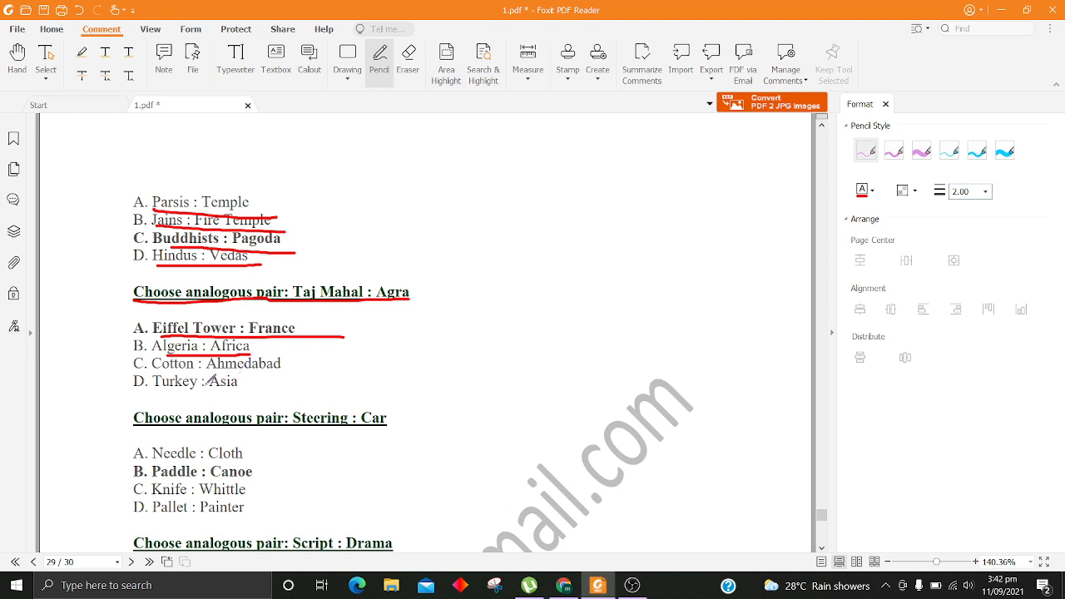
{"action": "left_click_drag", "start_coordinate": [158, 370], "coordinate": [296, 369]}
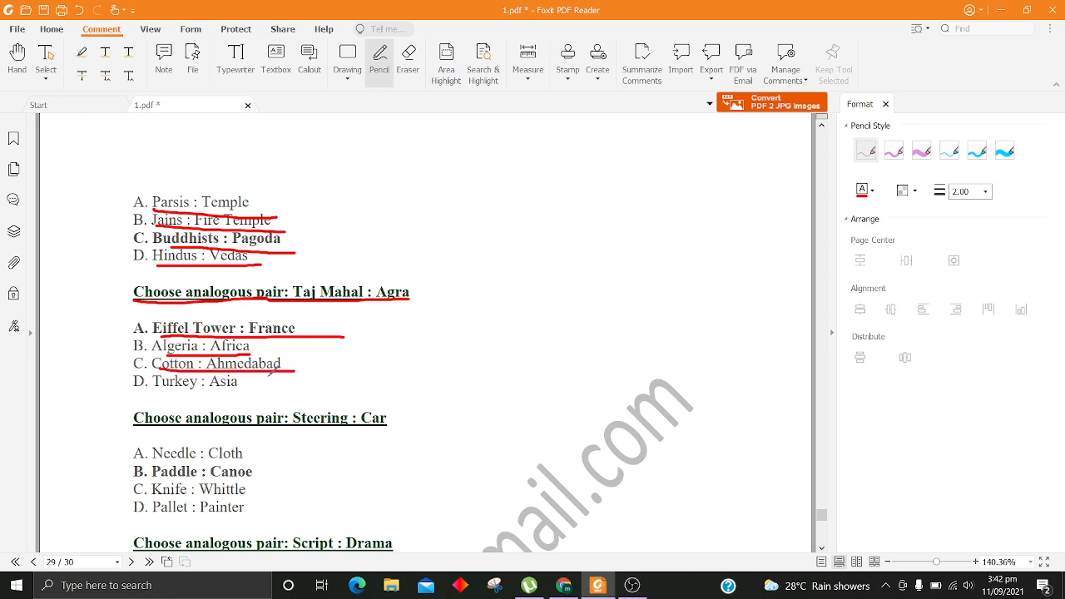
{"action": "left_click_drag", "start_coordinate": [153, 396], "coordinate": [275, 379]}
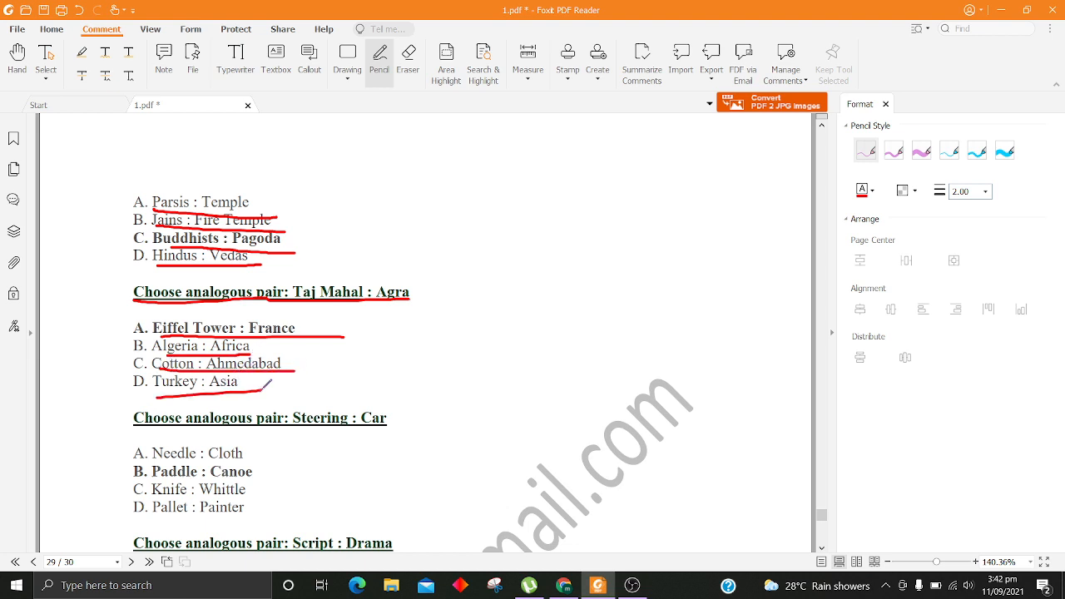
Step: Underline the Steering : Car question and its Paddle, Knife and Pallet options in red
{"action": "scroll", "scroll_direction": "down", "scroll_amount": 3}
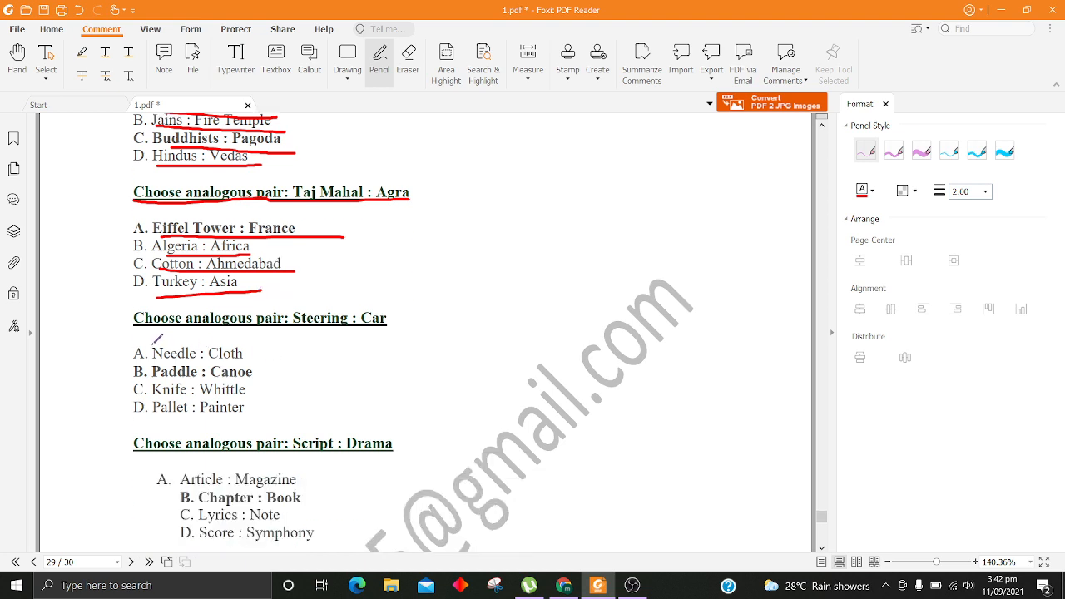
{"action": "left_click_drag", "start_coordinate": [133, 332], "coordinate": [386, 325]}
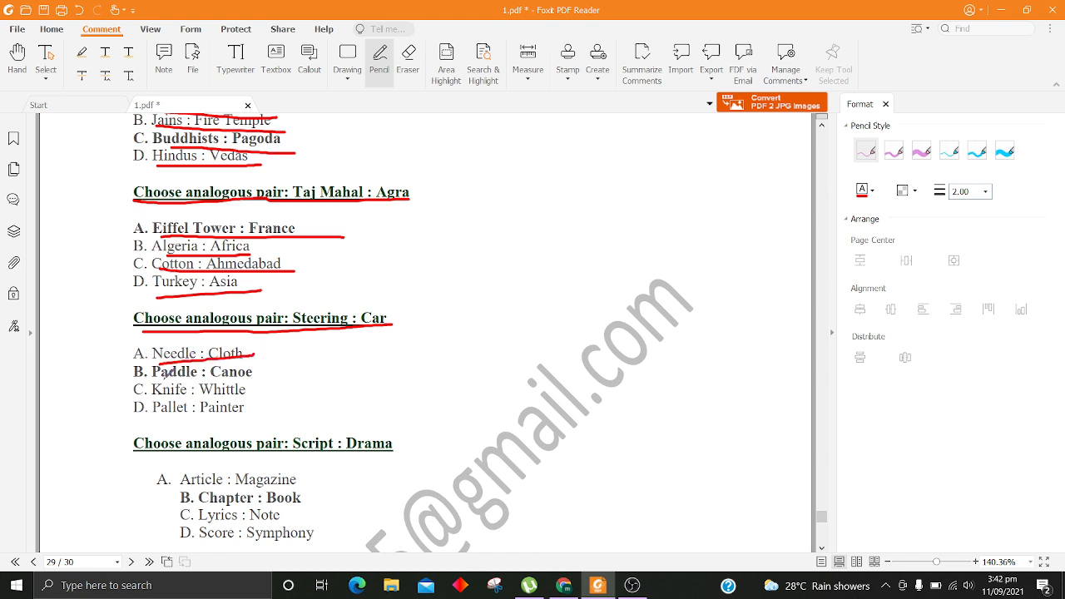
{"action": "left_click_drag", "start_coordinate": [147, 379], "coordinate": [265, 379]}
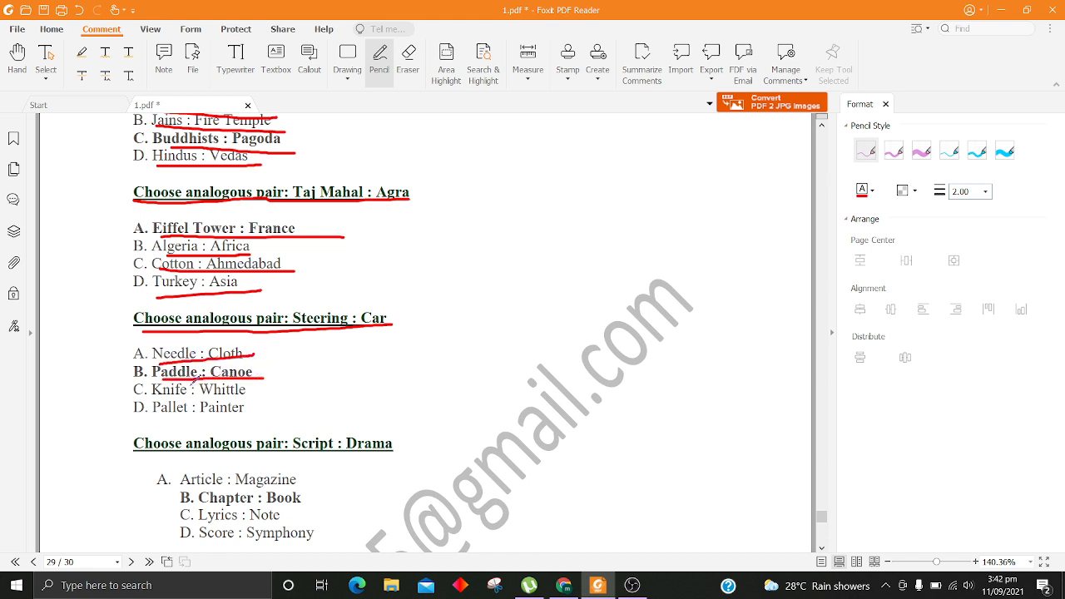
{"action": "left_click_drag", "start_coordinate": [150, 398], "coordinate": [263, 393]}
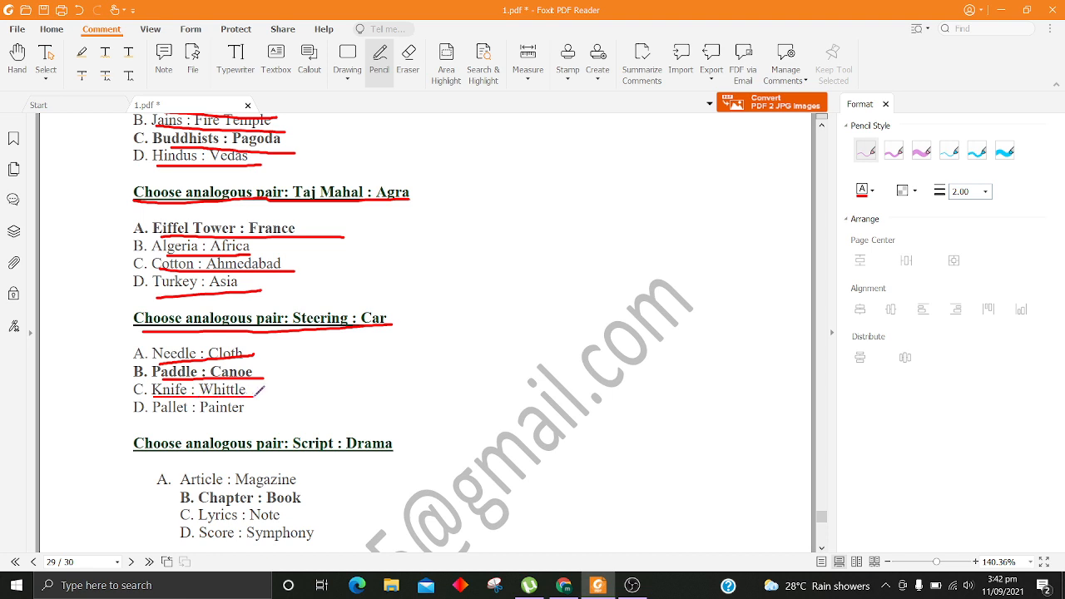
{"action": "left_click_drag", "start_coordinate": [153, 424], "coordinate": [300, 410]}
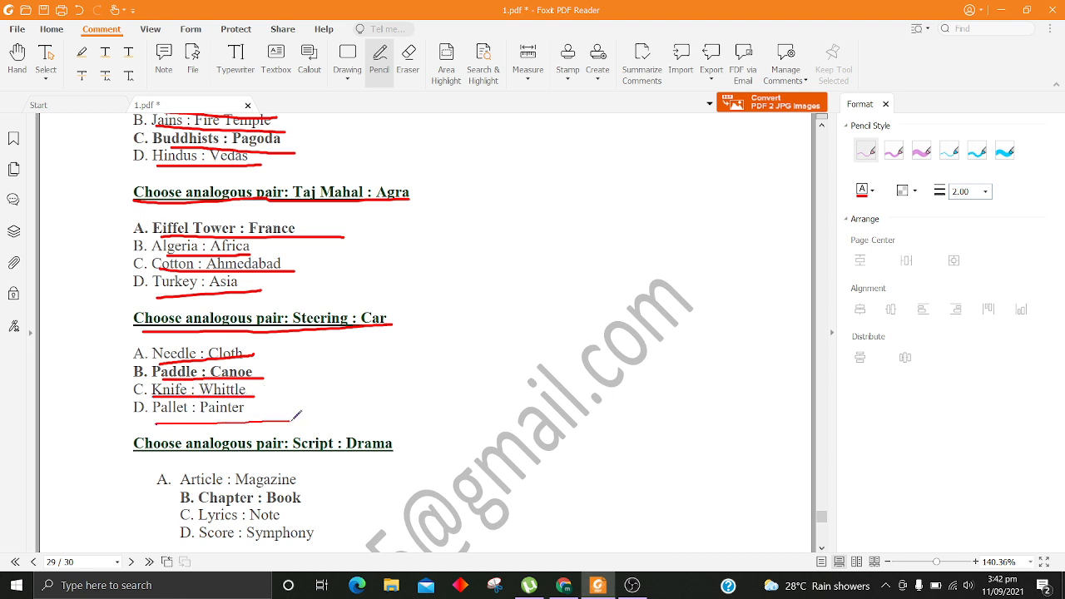
Step: Underline the Script : Drama question and its Article, Chapter, Lyrics and Score options in red
{"action": "scroll", "scroll_direction": "down", "scroll_amount": 3}
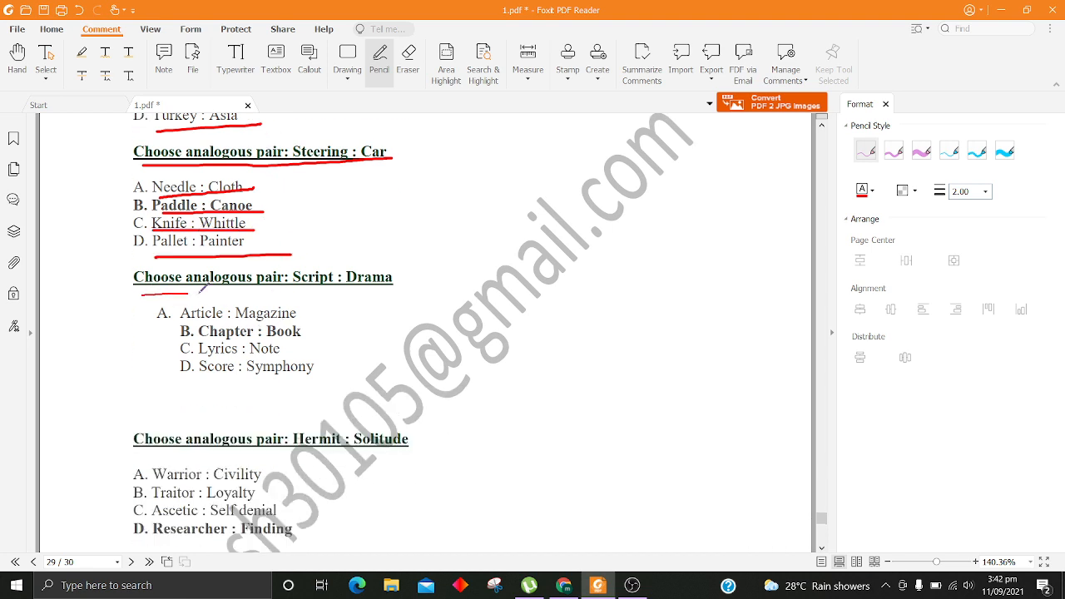
{"action": "left_click_drag", "start_coordinate": [142, 296], "coordinate": [516, 291]}
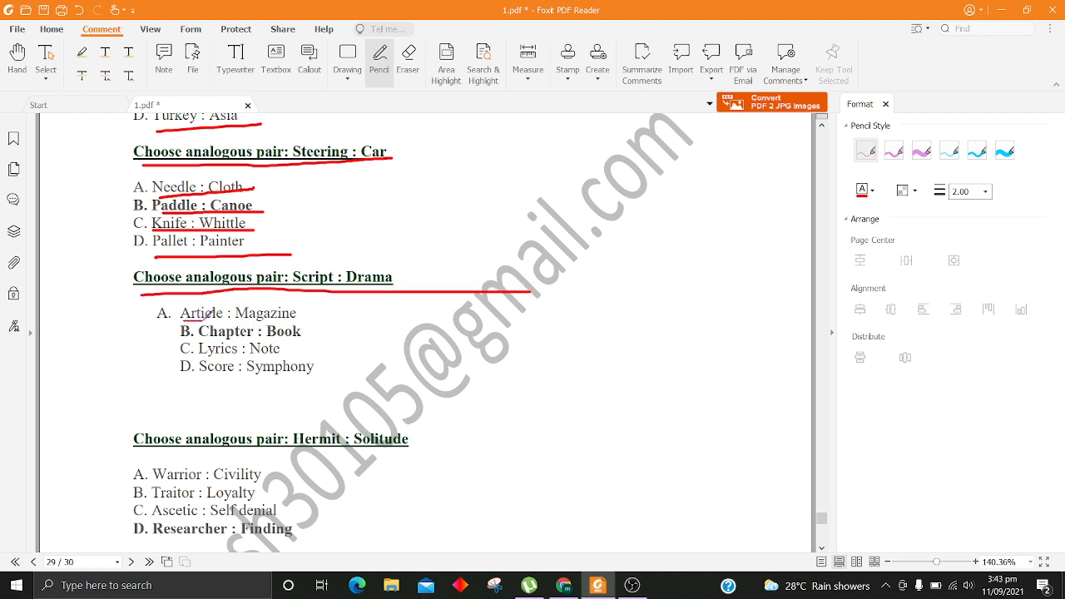
{"action": "left_click_drag", "start_coordinate": [185, 320], "coordinate": [326, 319]}
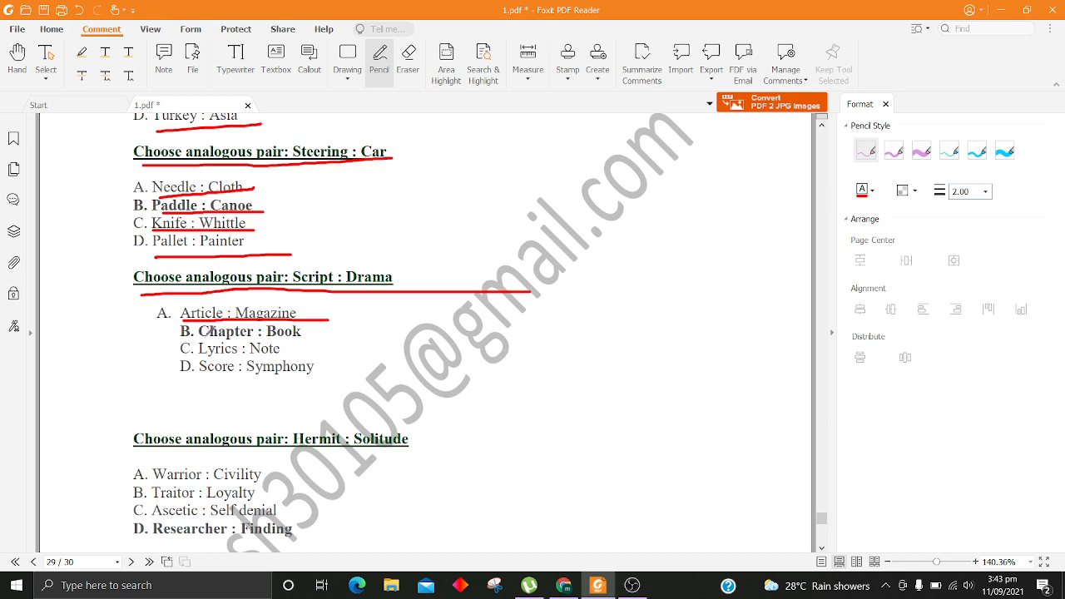
{"action": "left_click_drag", "start_coordinate": [183, 342], "coordinate": [365, 331]}
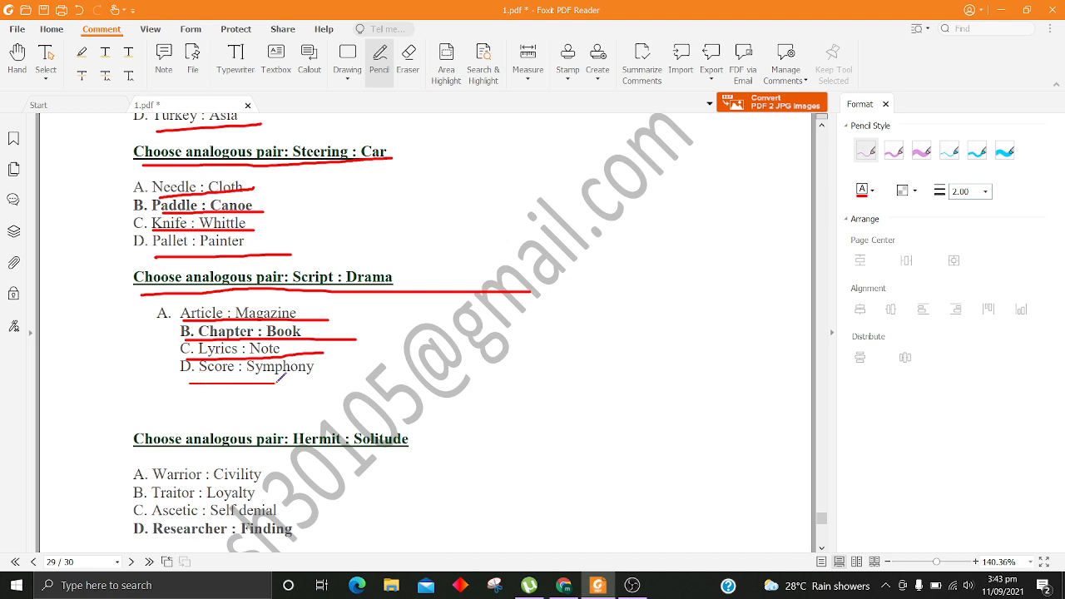
Step: Underline the Hermit : Solitude question and its Traitor, Ascetic and Researcher options in red
{"action": "scroll", "scroll_direction": "down", "scroll_amount": 3}
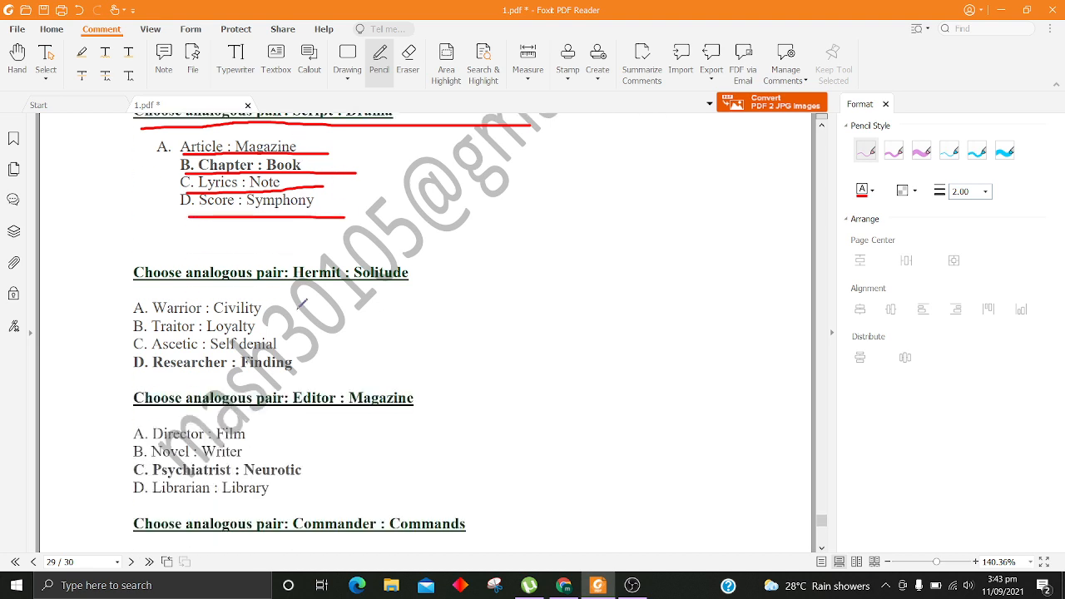
{"action": "left_click_drag", "start_coordinate": [133, 287], "coordinate": [419, 275]}
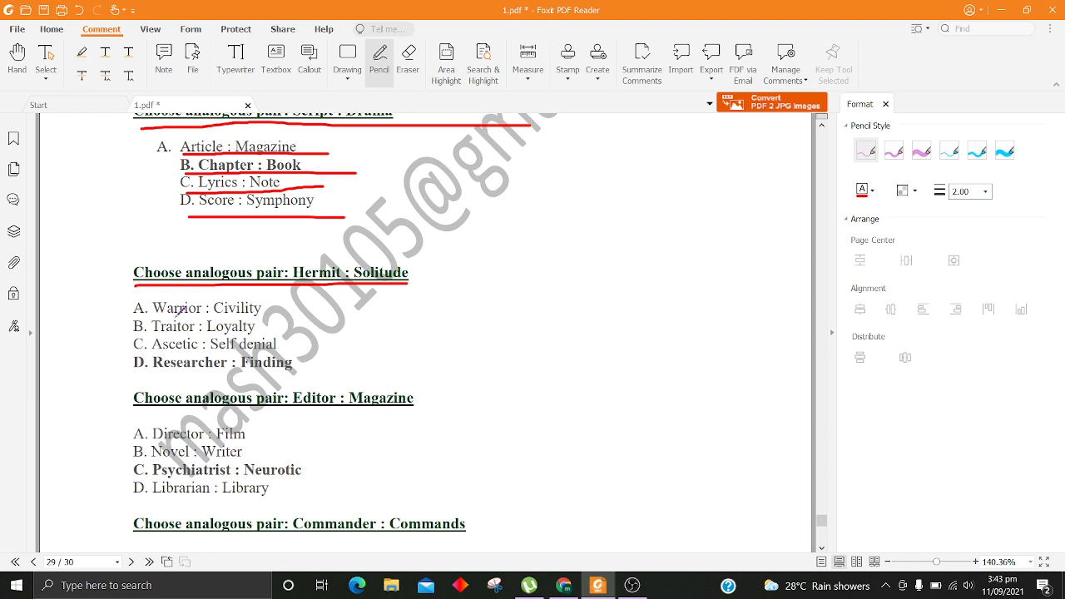
{"action": "left_click_drag", "start_coordinate": [170, 339], "coordinate": [306, 341]}
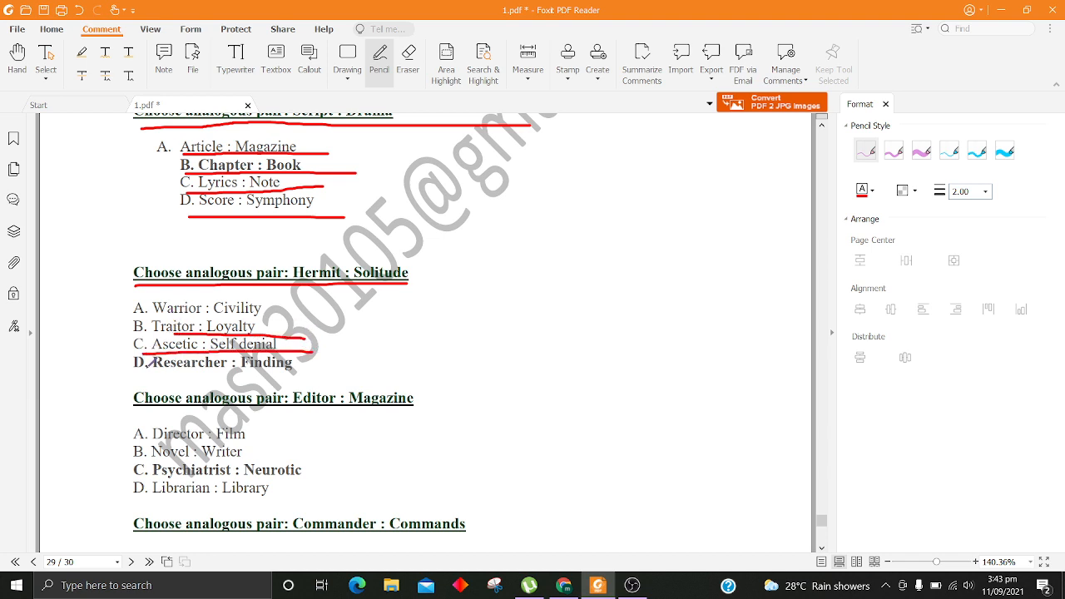
{"action": "left_click_drag", "start_coordinate": [142, 377], "coordinate": [351, 376]}
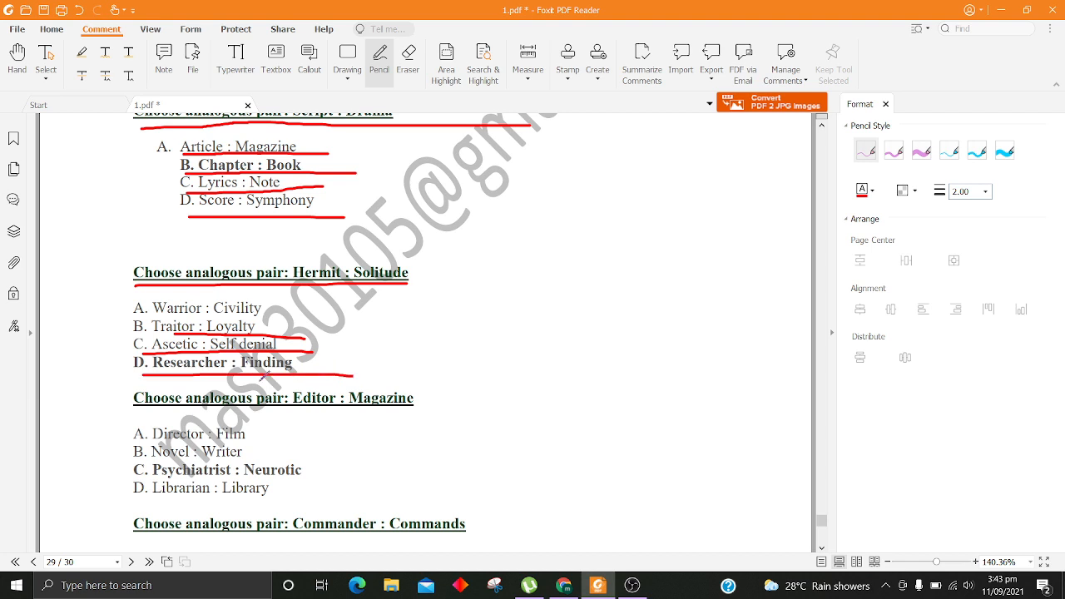
Step: Underline the Editor : Magazine question and its Director, Novel, Psychiatrist and Librarian options in red
{"action": "scroll", "scroll_direction": "down", "scroll_amount": 3}
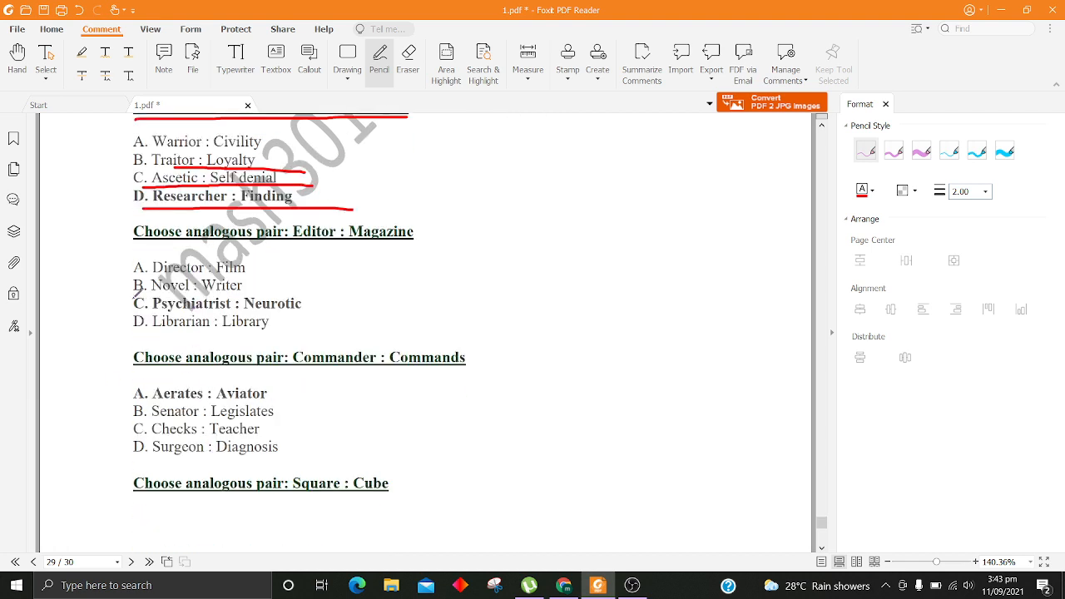
{"action": "left_click_drag", "start_coordinate": [137, 250], "coordinate": [433, 236]}
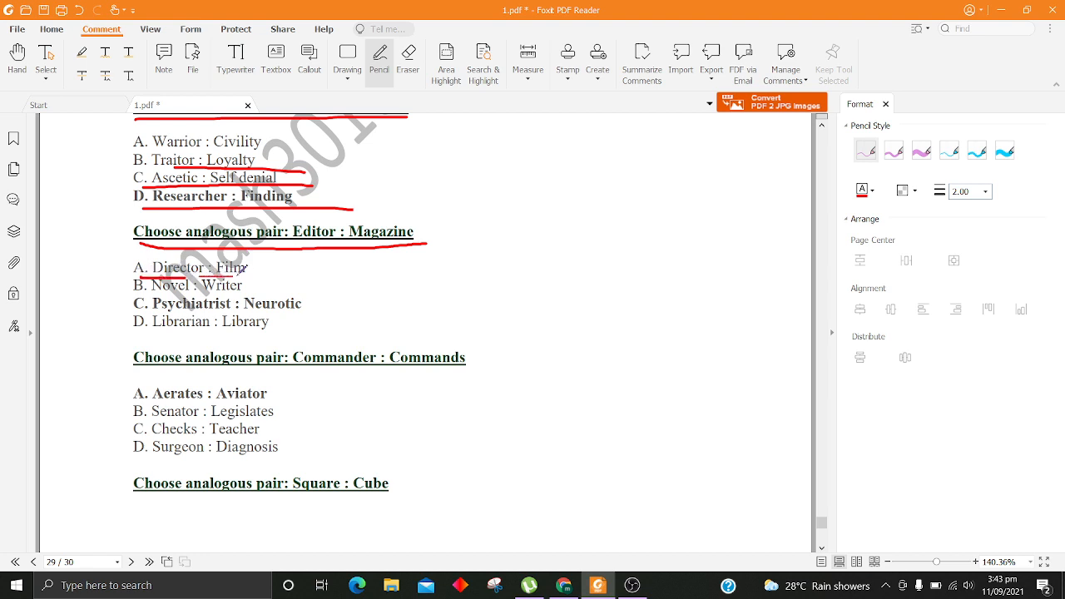
{"action": "left_click_drag", "start_coordinate": [137, 292], "coordinate": [247, 276]}
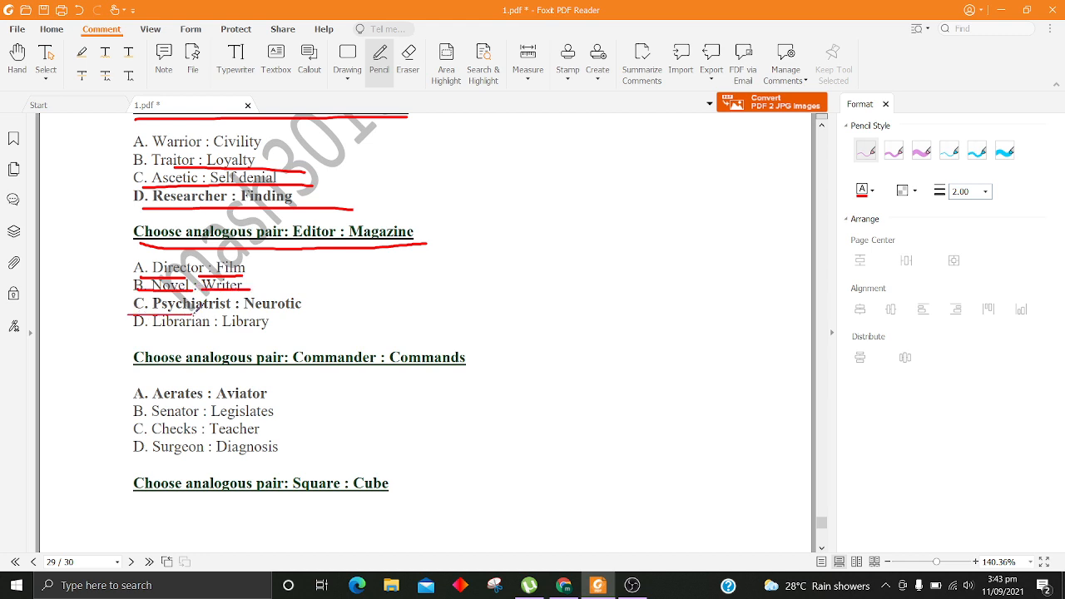
{"action": "left_click_drag", "start_coordinate": [129, 310], "coordinate": [301, 303]}
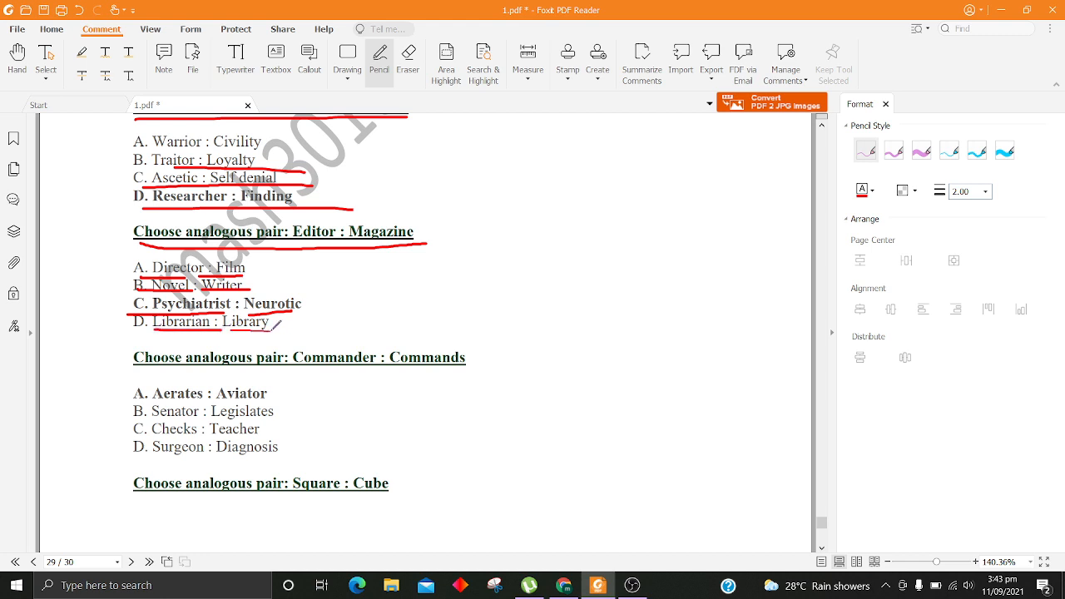
Step: Underline the Commander : Commands question and its Aerates, Senator and Checks options in red
{"action": "scroll", "scroll_direction": "down", "scroll_amount": 3}
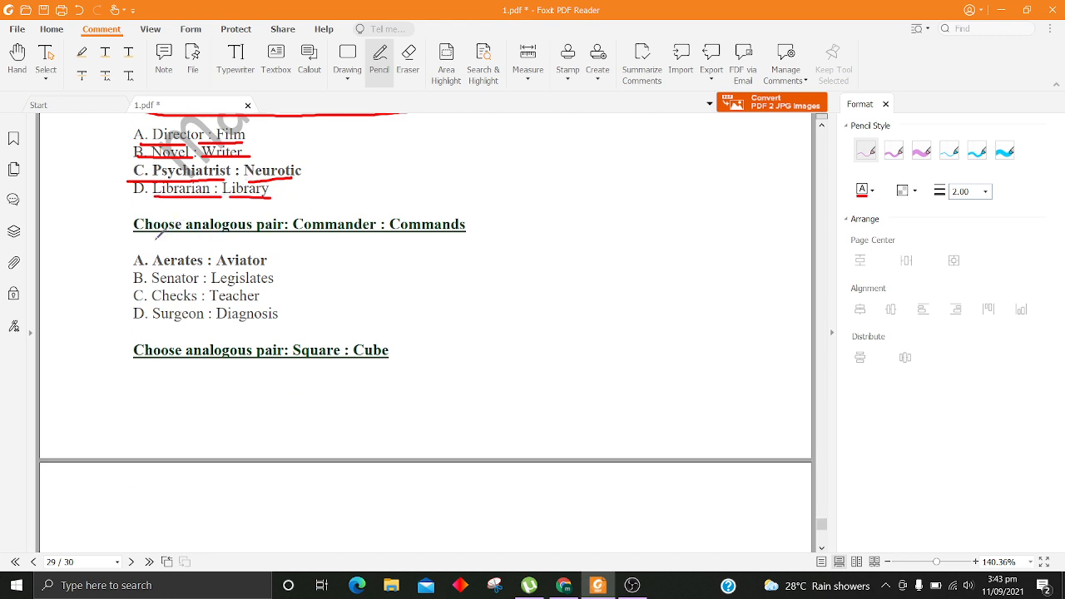
{"action": "left_click_drag", "start_coordinate": [134, 236], "coordinate": [481, 232]}
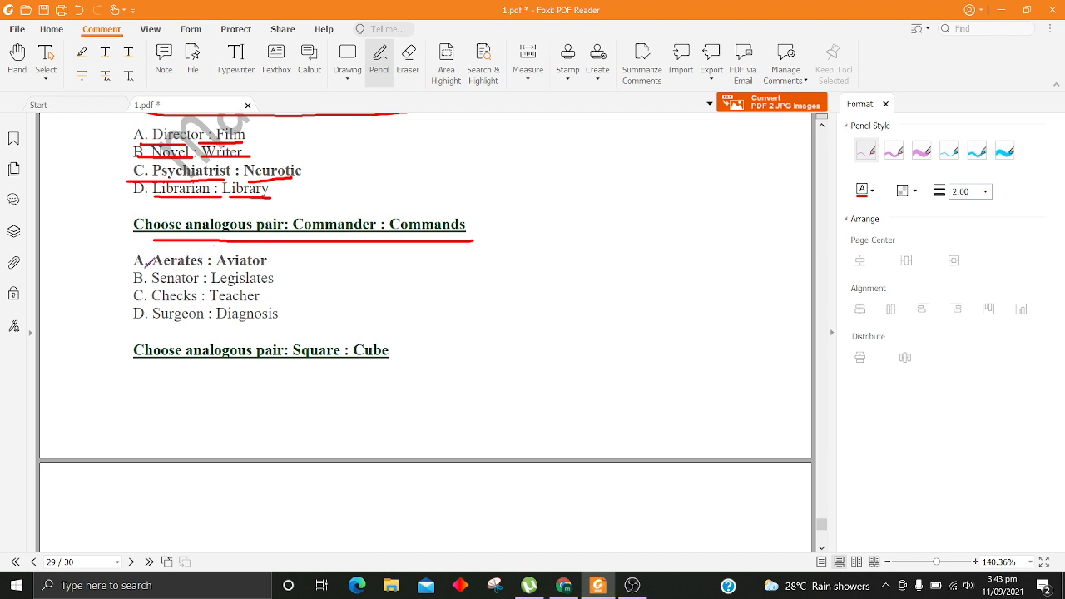
{"action": "left_click_drag", "start_coordinate": [141, 273], "coordinate": [303, 276]}
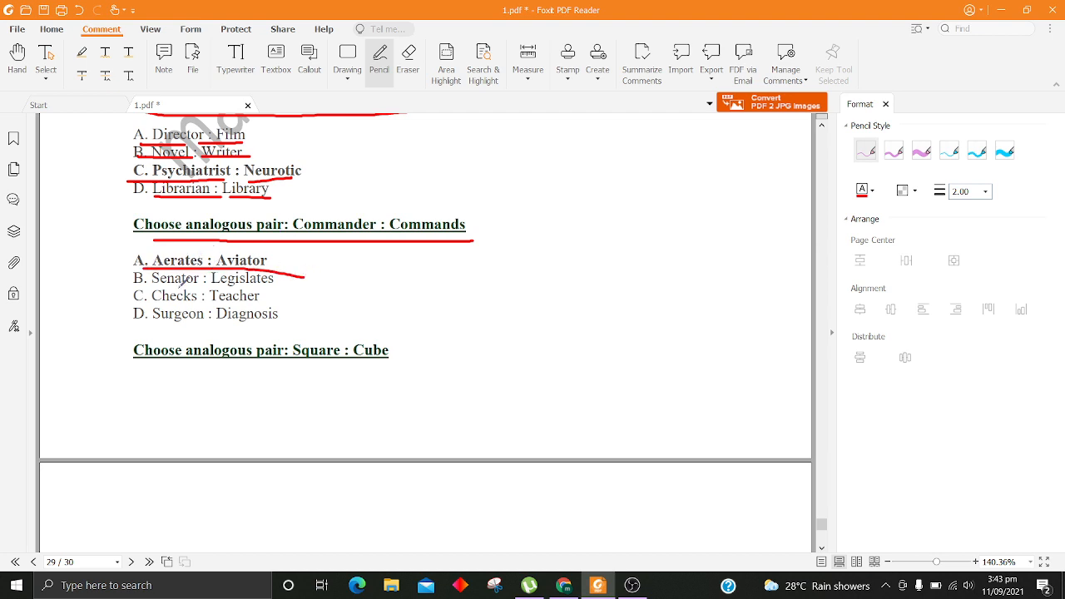
{"action": "left_click_drag", "start_coordinate": [153, 286], "coordinate": [303, 281]}
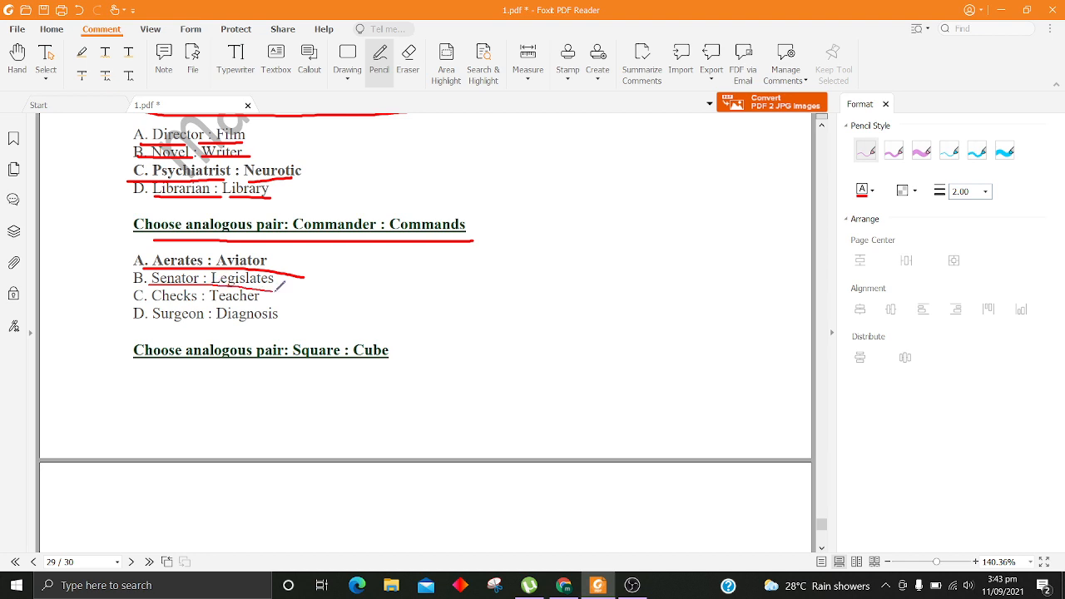
{"action": "left_click_drag", "start_coordinate": [137, 306], "coordinate": [300, 296]}
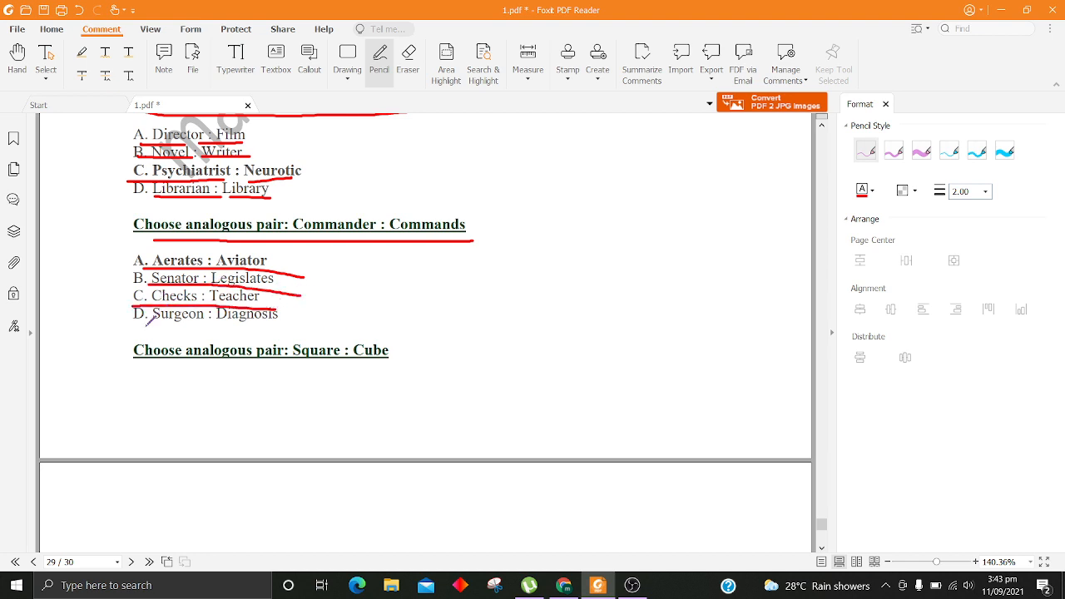
Step: Underline the Square : Cube question and its Triangle : Prism and Circle : Sphere options in red
{"action": "scroll", "scroll_direction": "down", "scroll_amount": 3}
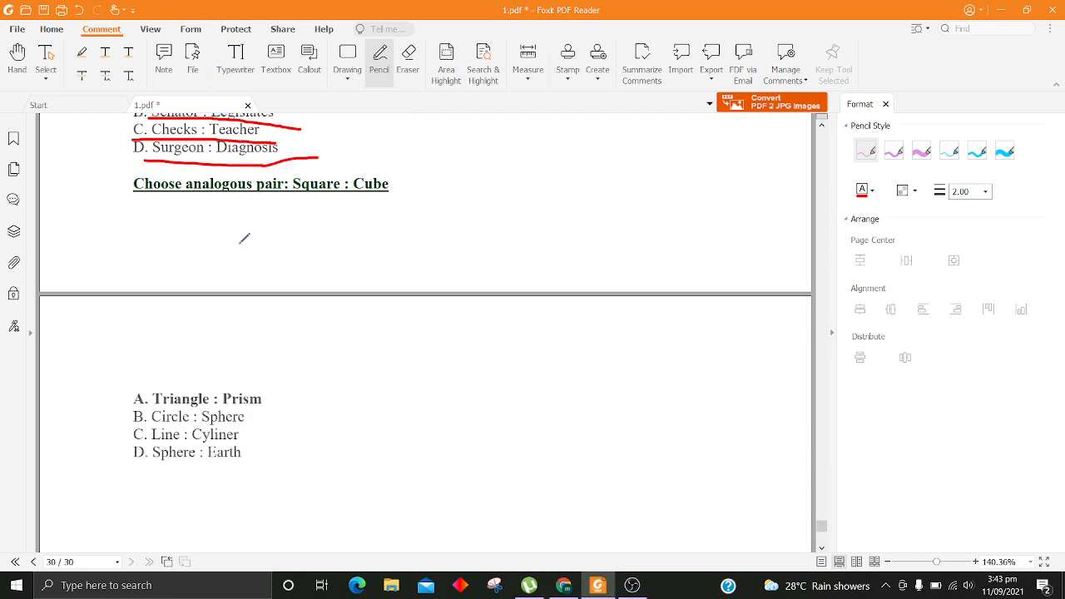
{"action": "left_click_drag", "start_coordinate": [140, 203], "coordinate": [306, 195]}
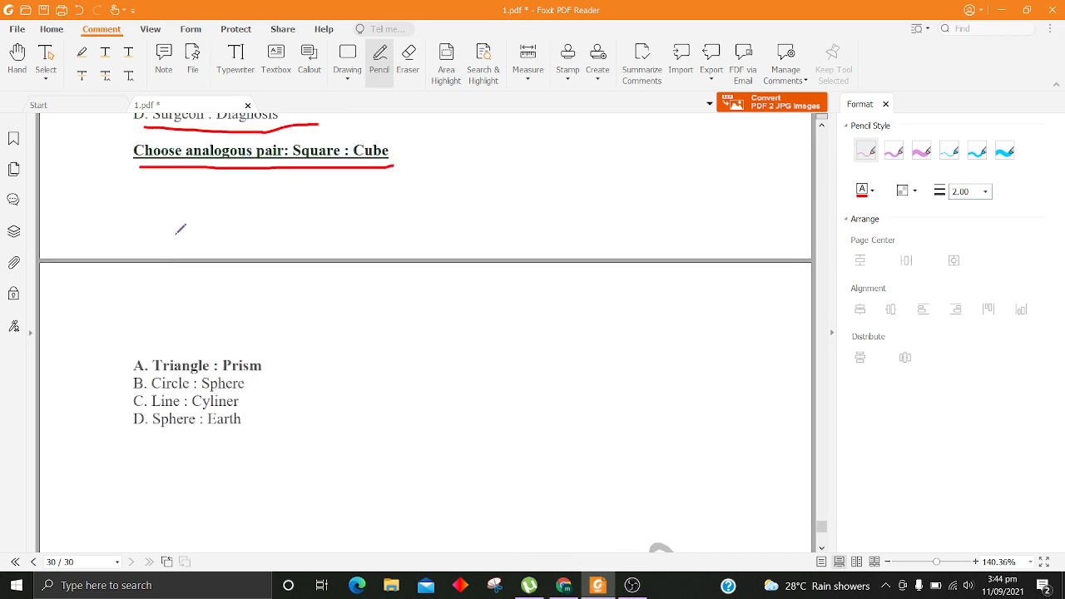
{"action": "left_click_drag", "start_coordinate": [150, 371], "coordinate": [283, 371]}
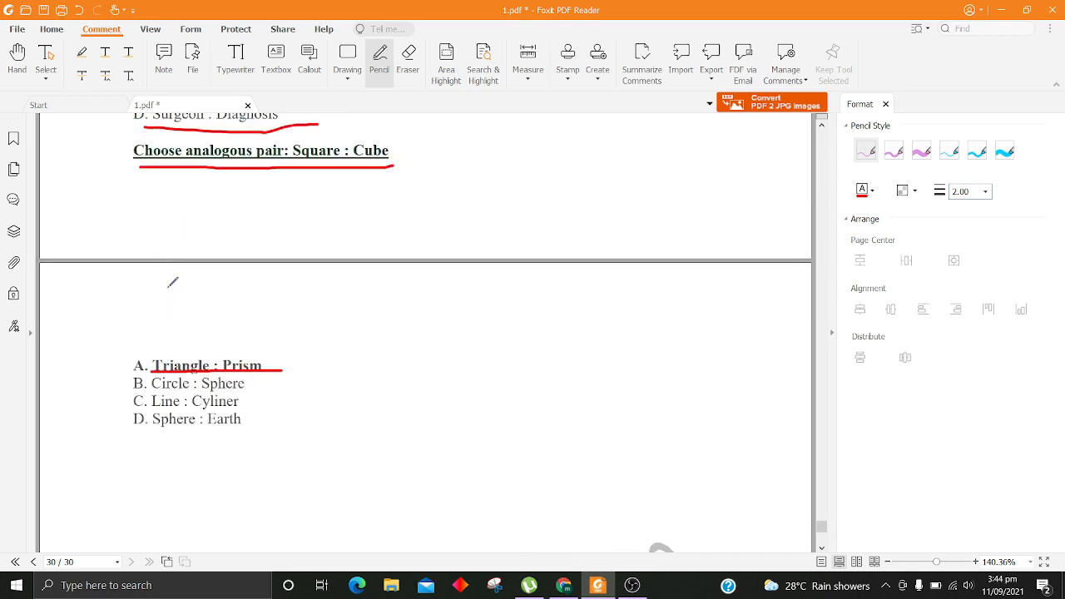
{"action": "left_click_drag", "start_coordinate": [137, 390], "coordinate": [243, 387]}
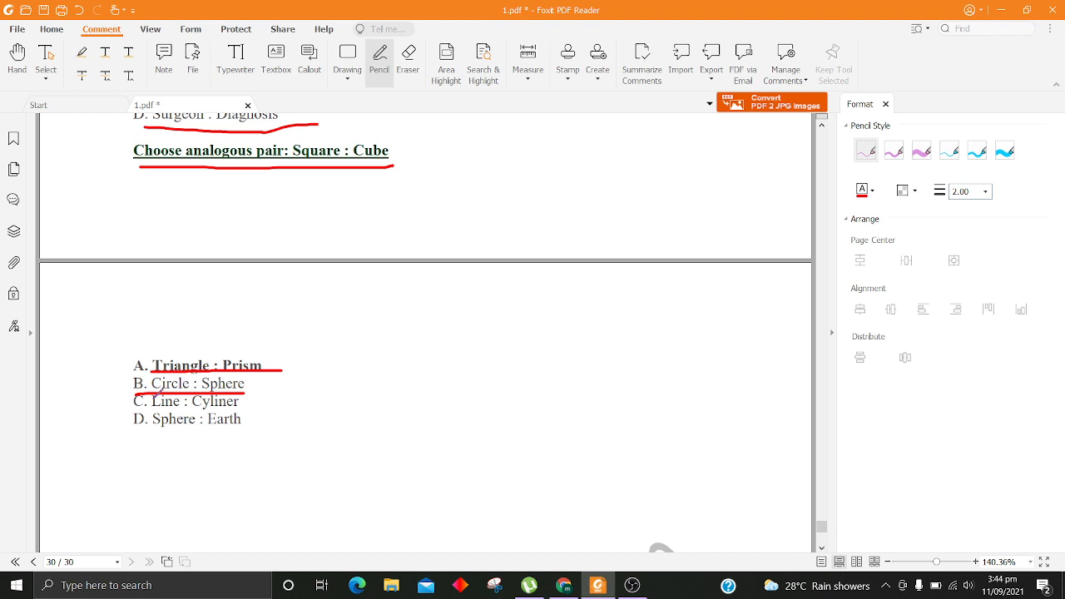